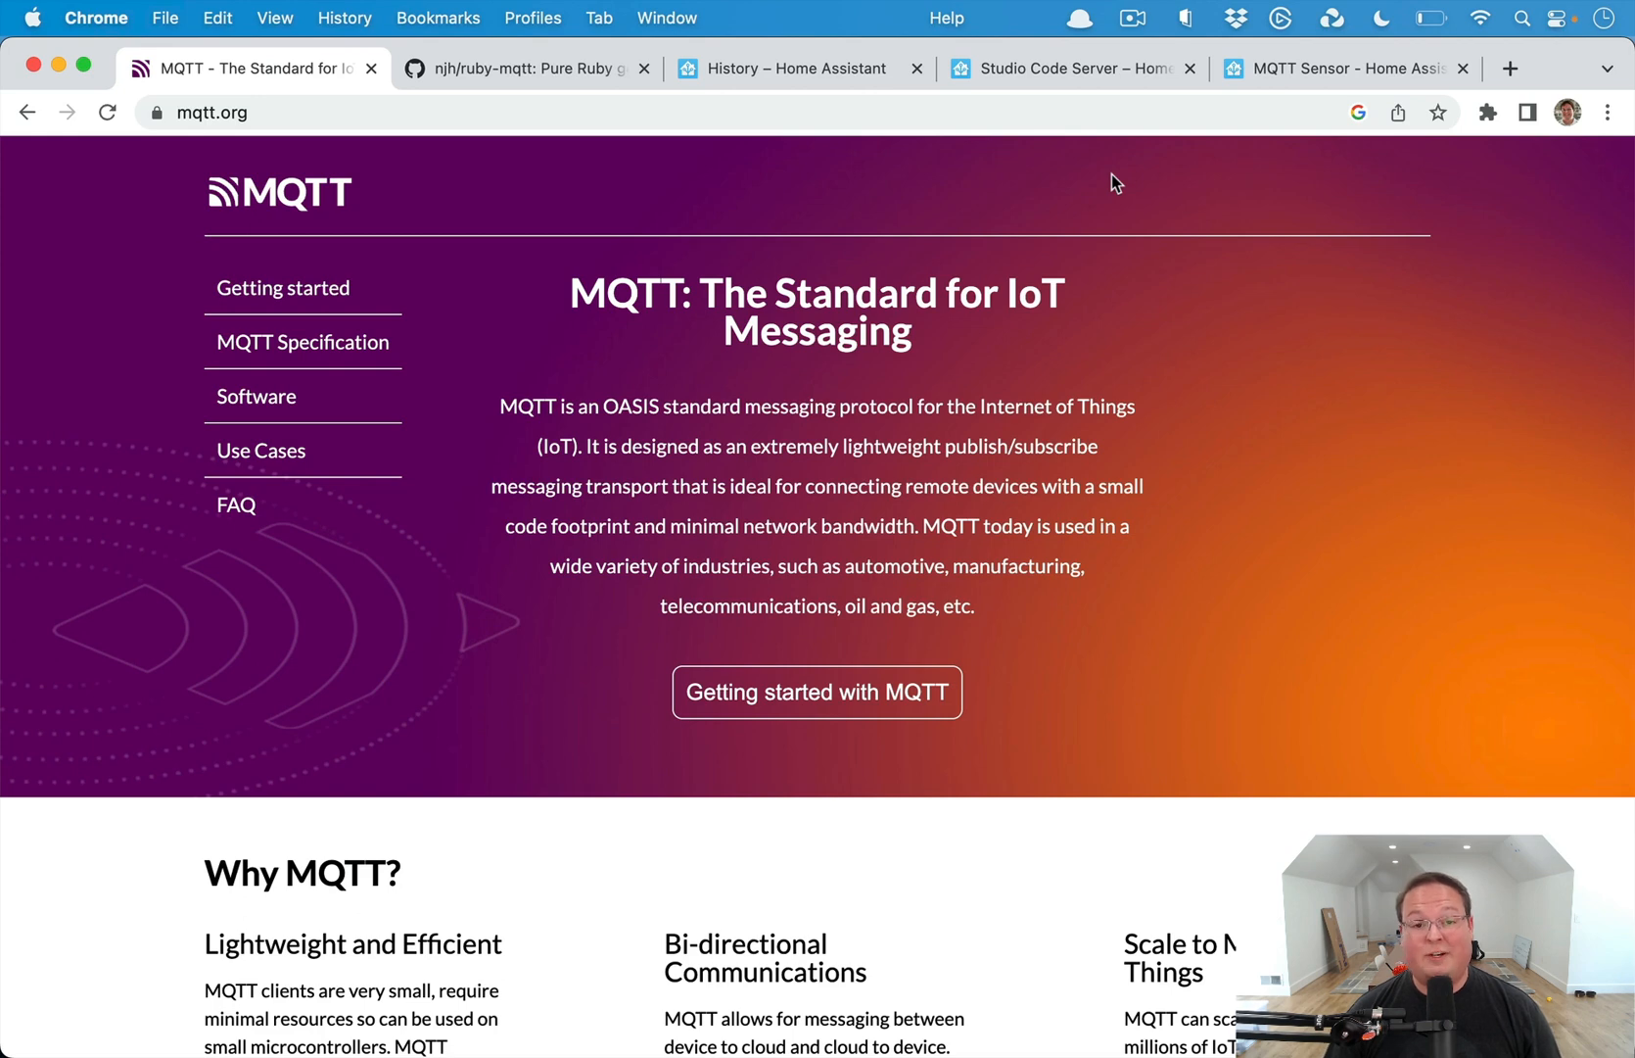
pyautogui.moveTo(941, 390)
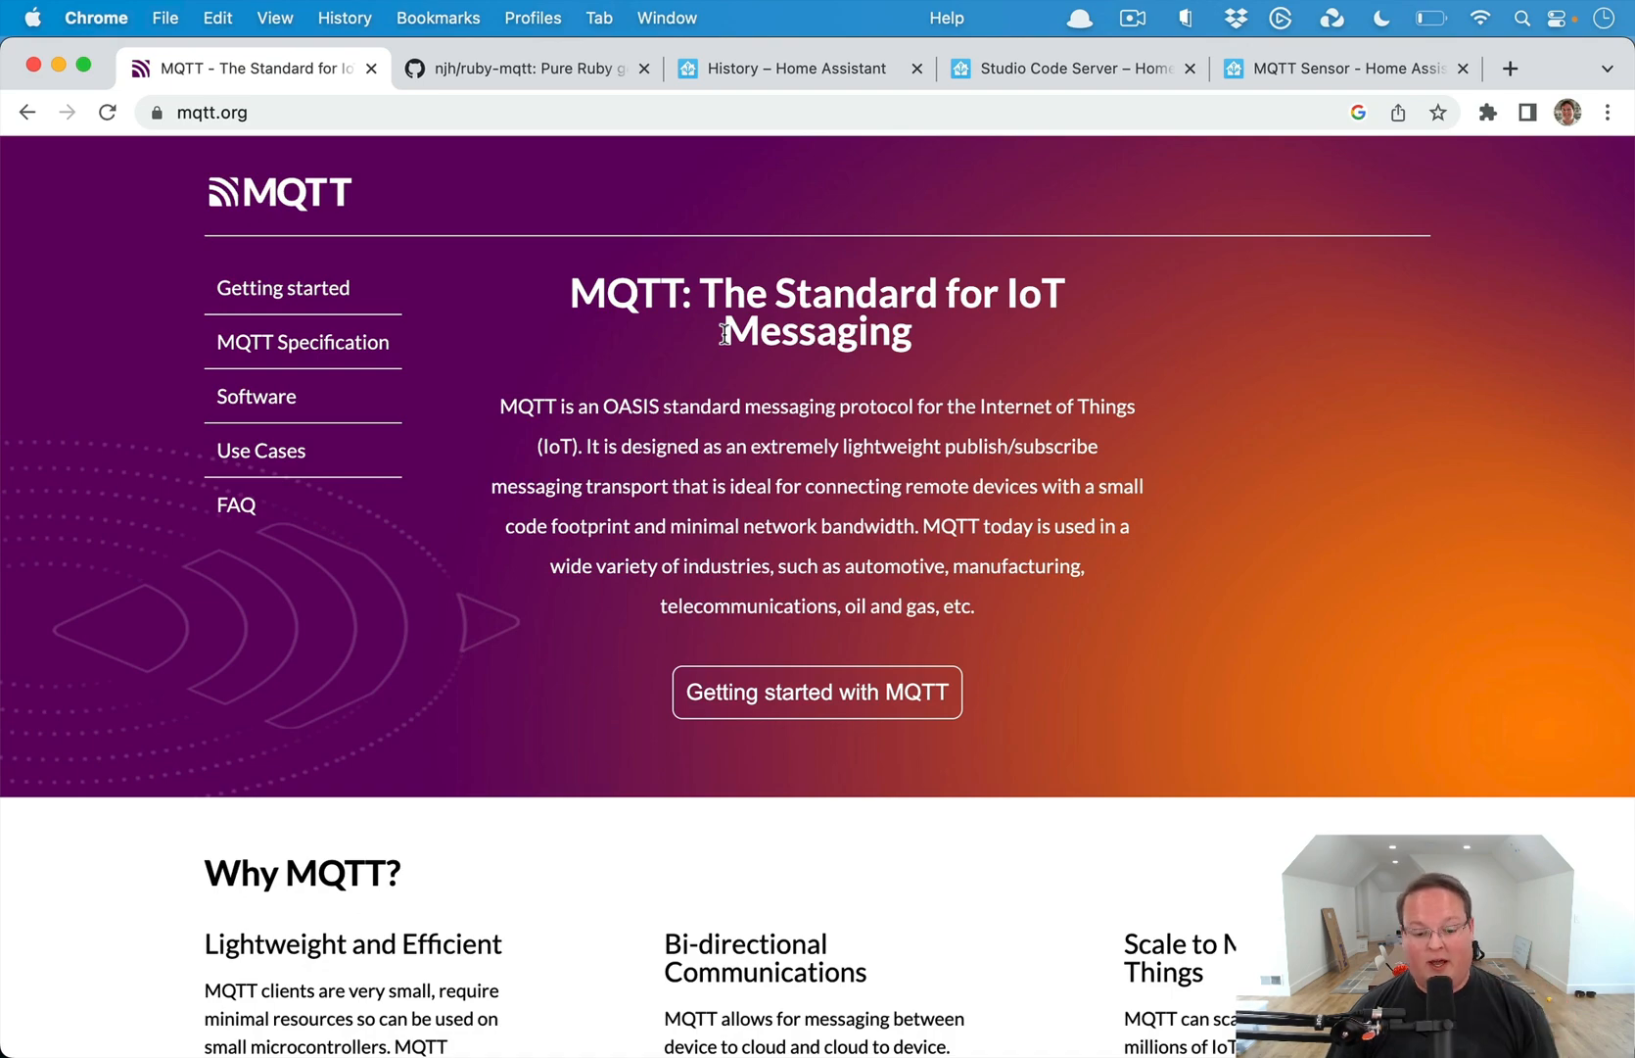
# Scroll the mqtt.org home page down to the 'Why MQTT?' benefits section
pyautogui.scroll(-3)
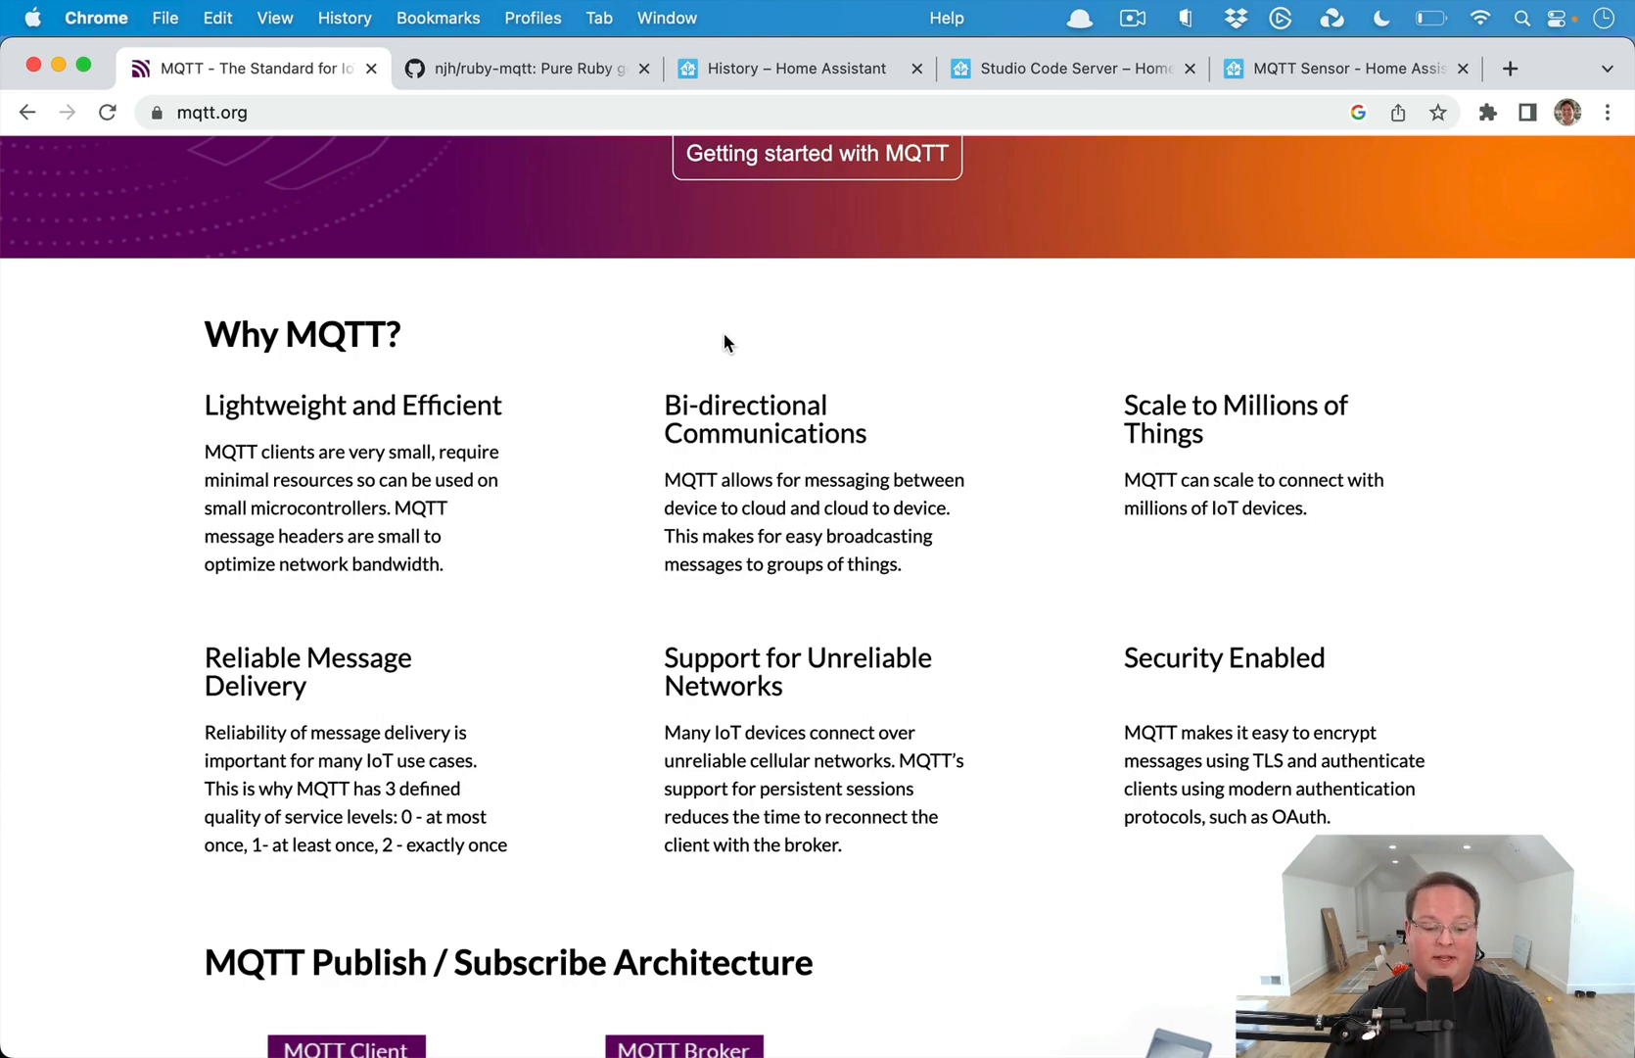
# Scroll mqtt.org further down to the publish/subscribe architecture diagram
pyautogui.scroll(-3)
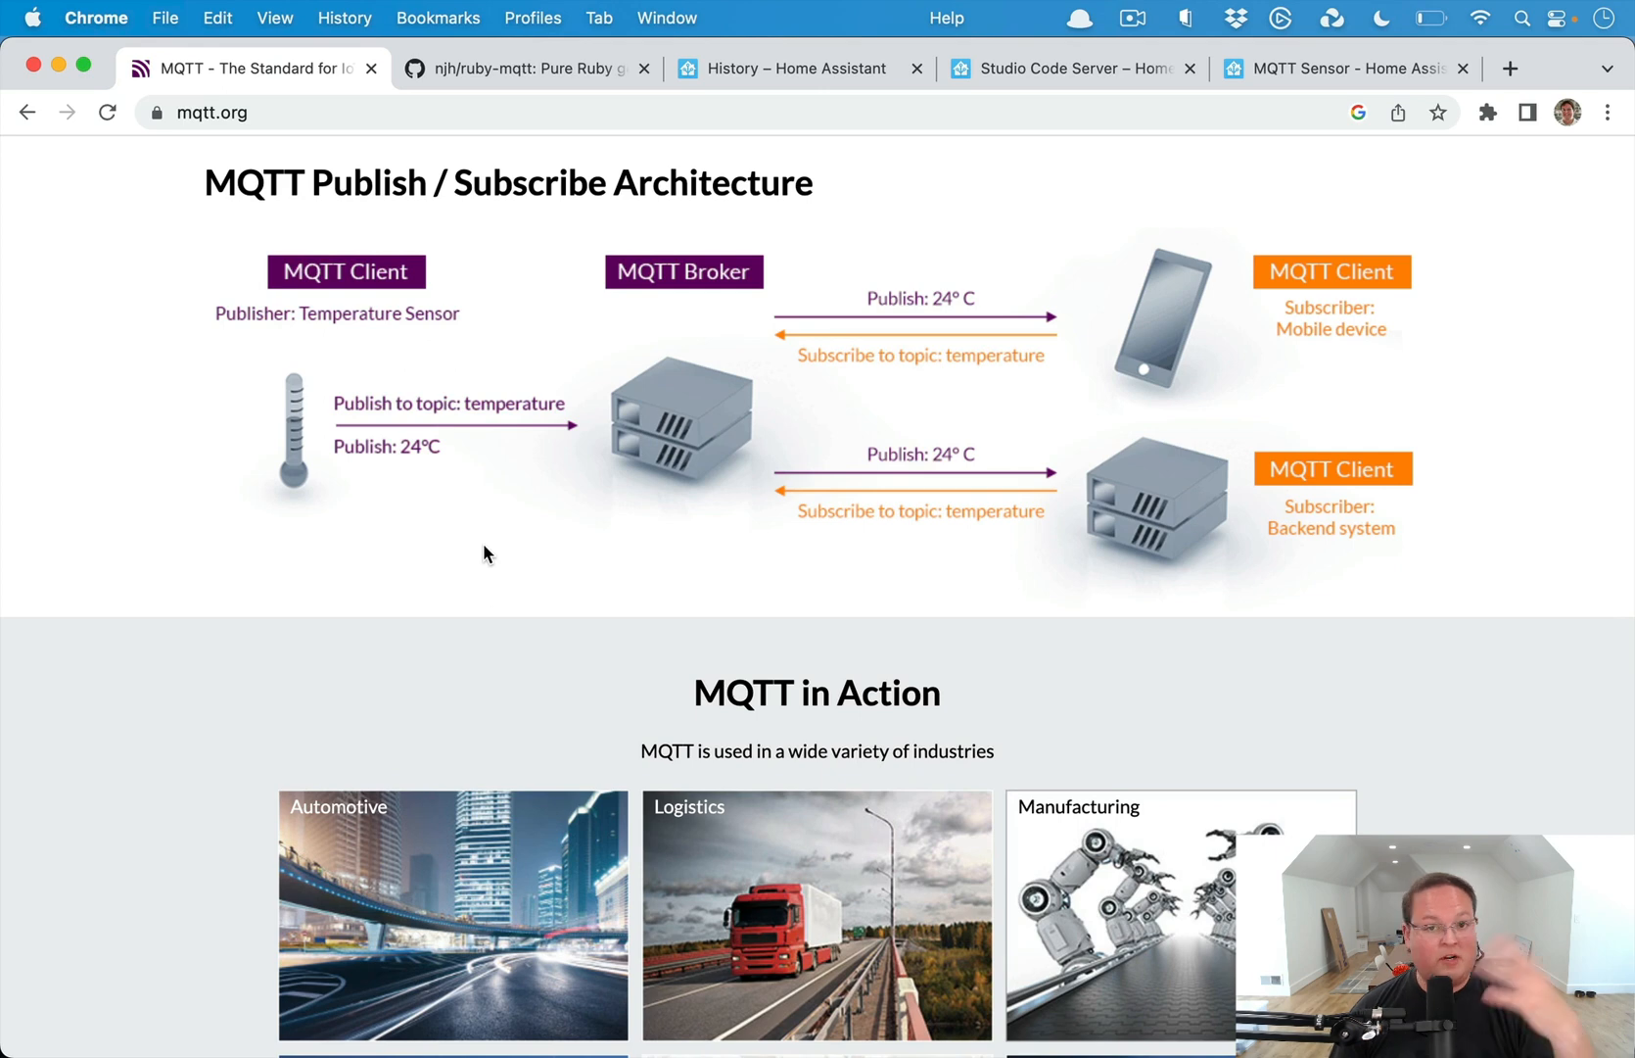
pyautogui.moveTo(428, 605)
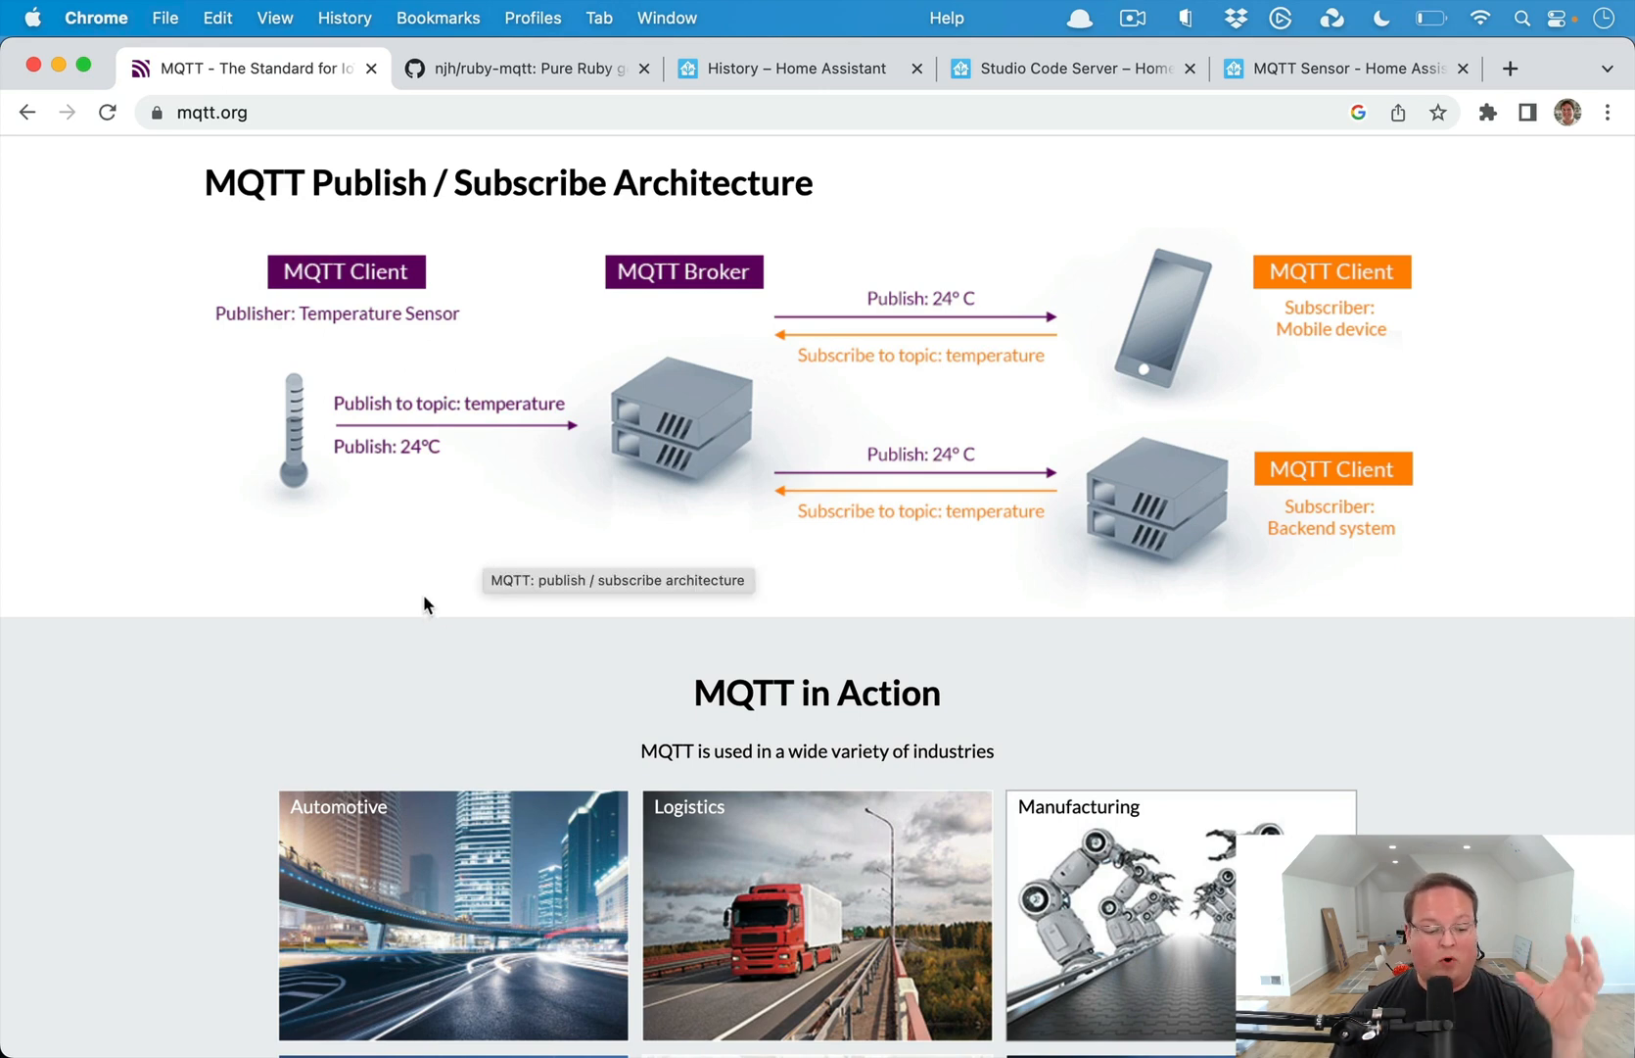
pyautogui.moveTo(395, 582)
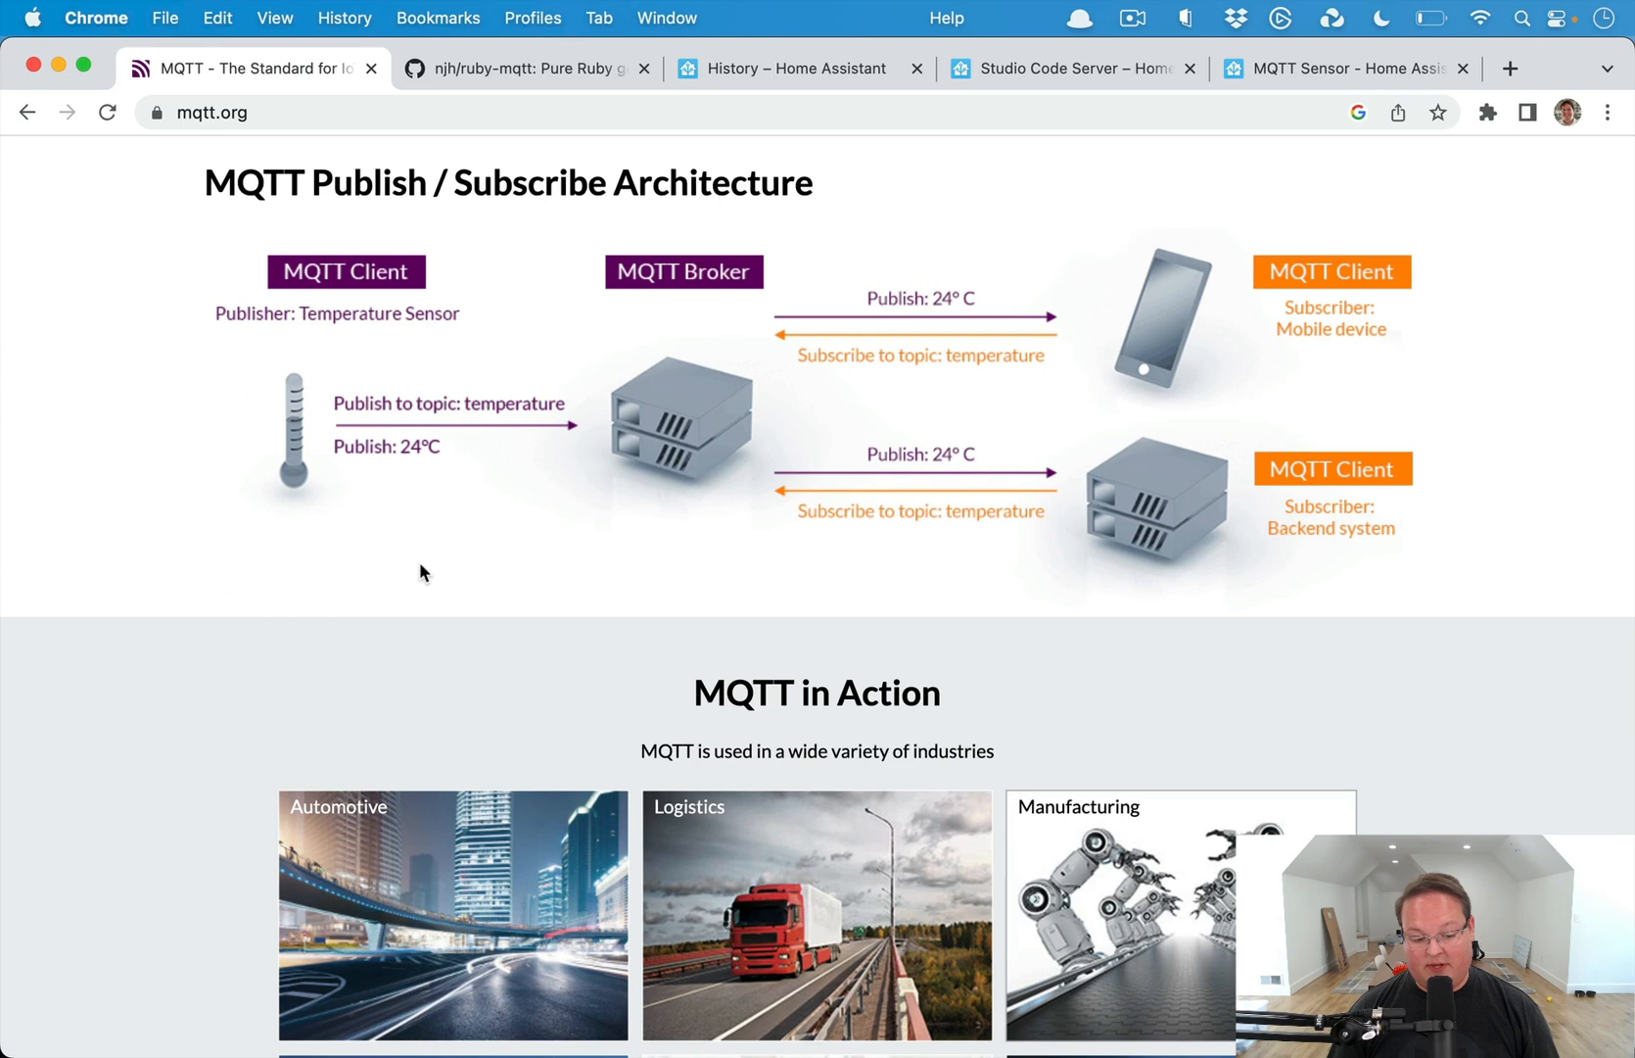
pyautogui.moveTo(399, 354)
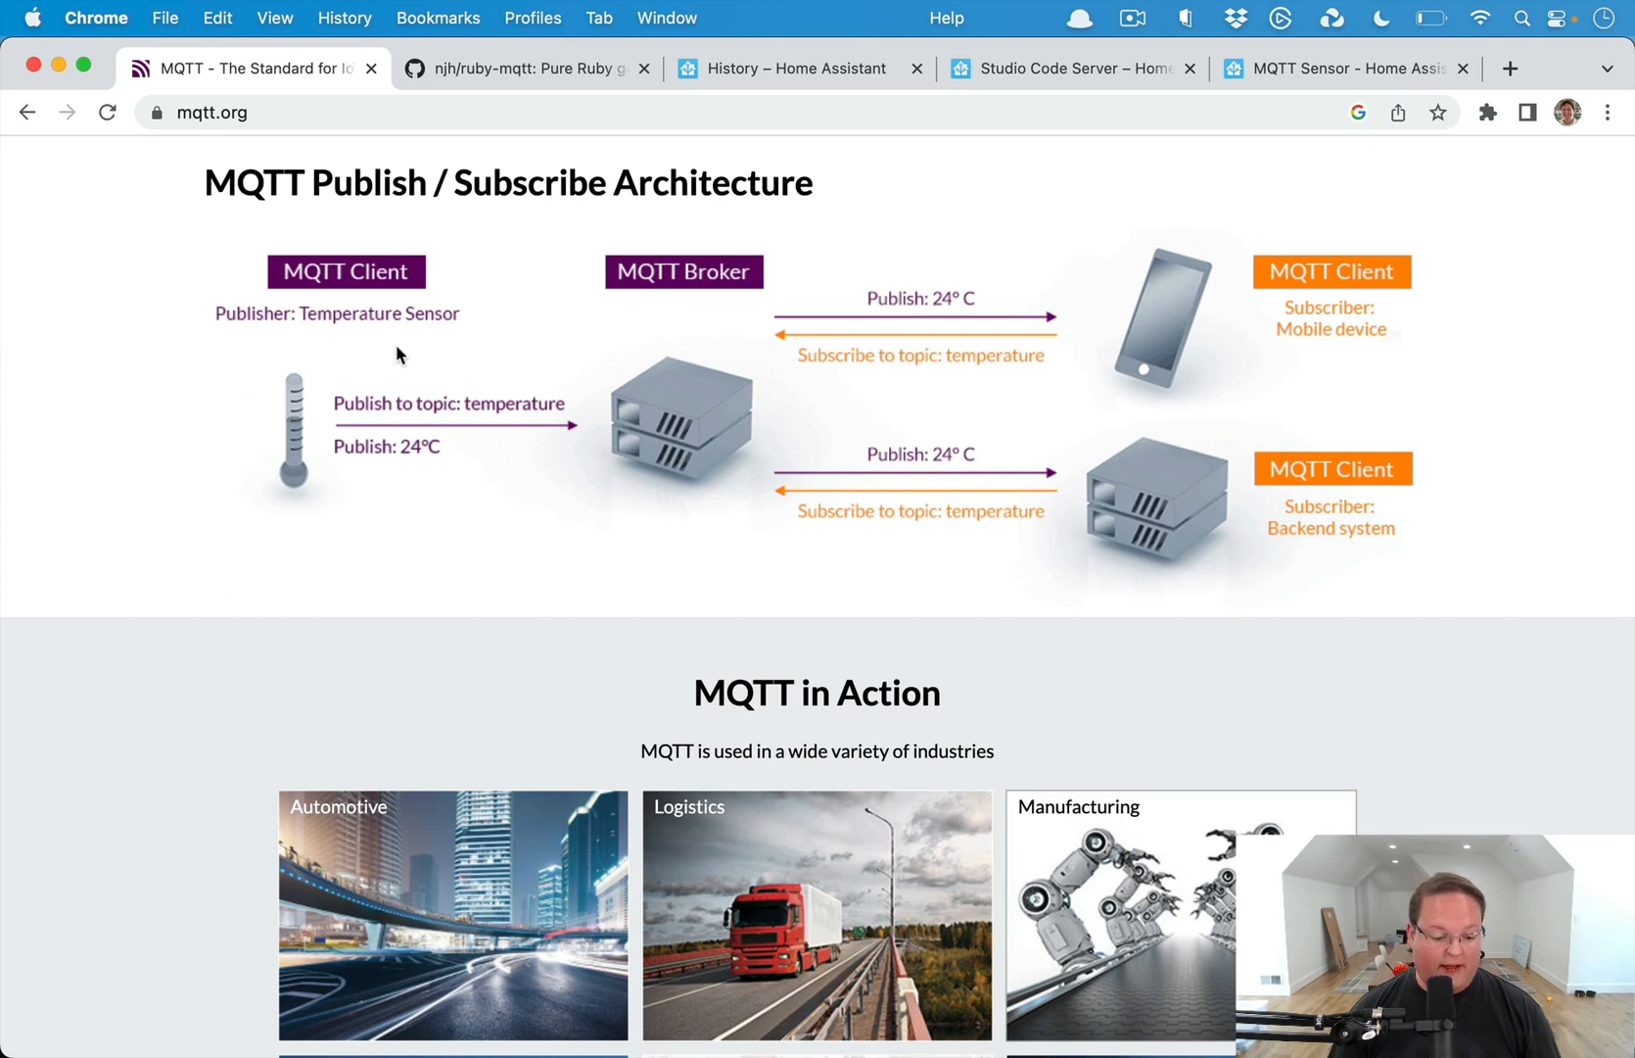
pyautogui.moveTo(386, 376)
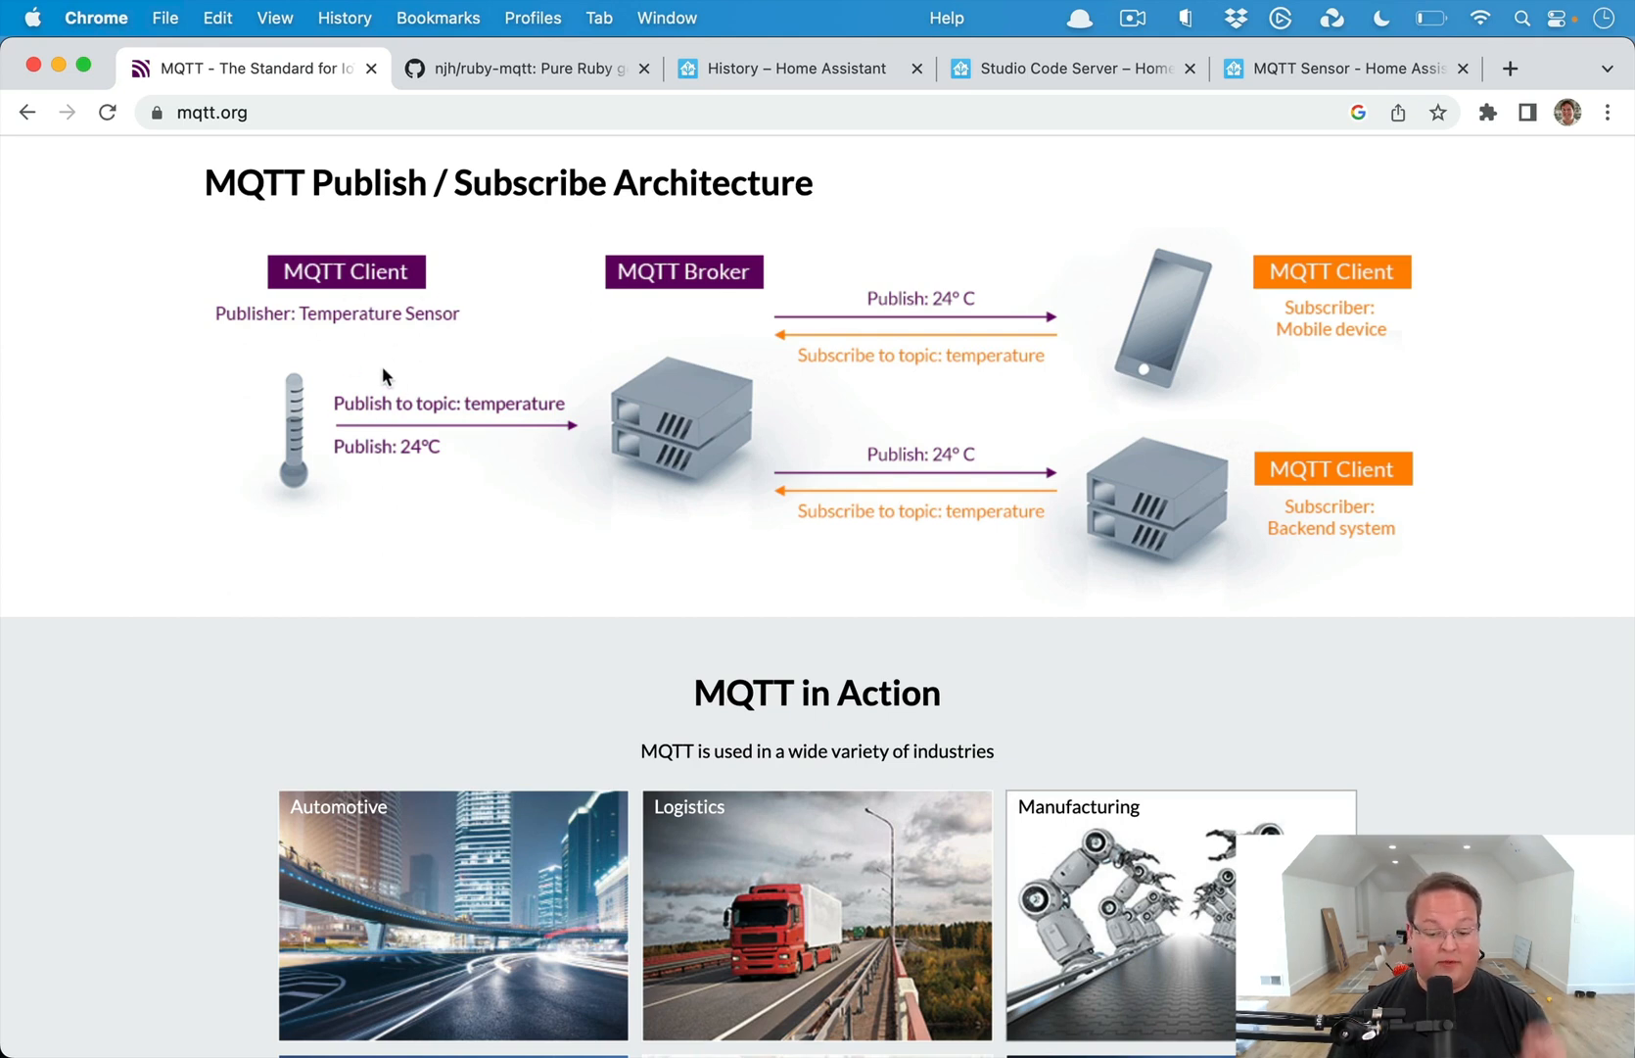
pyautogui.moveTo(426, 434)
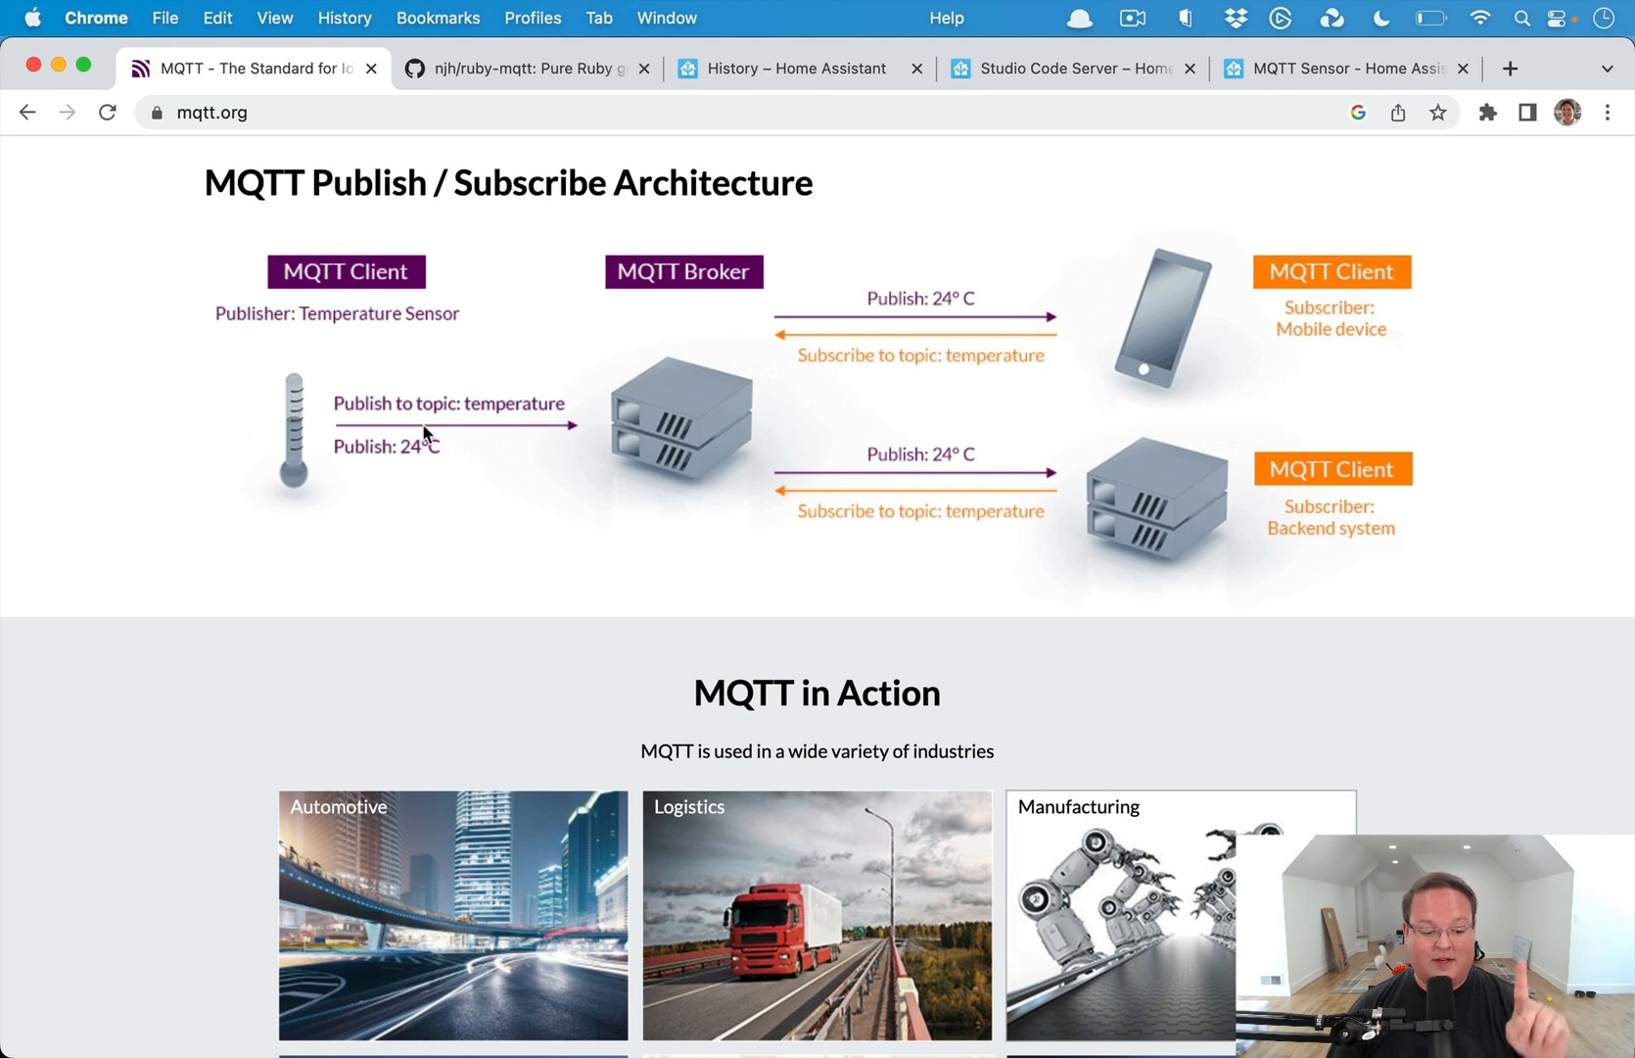
pyautogui.moveTo(404, 410)
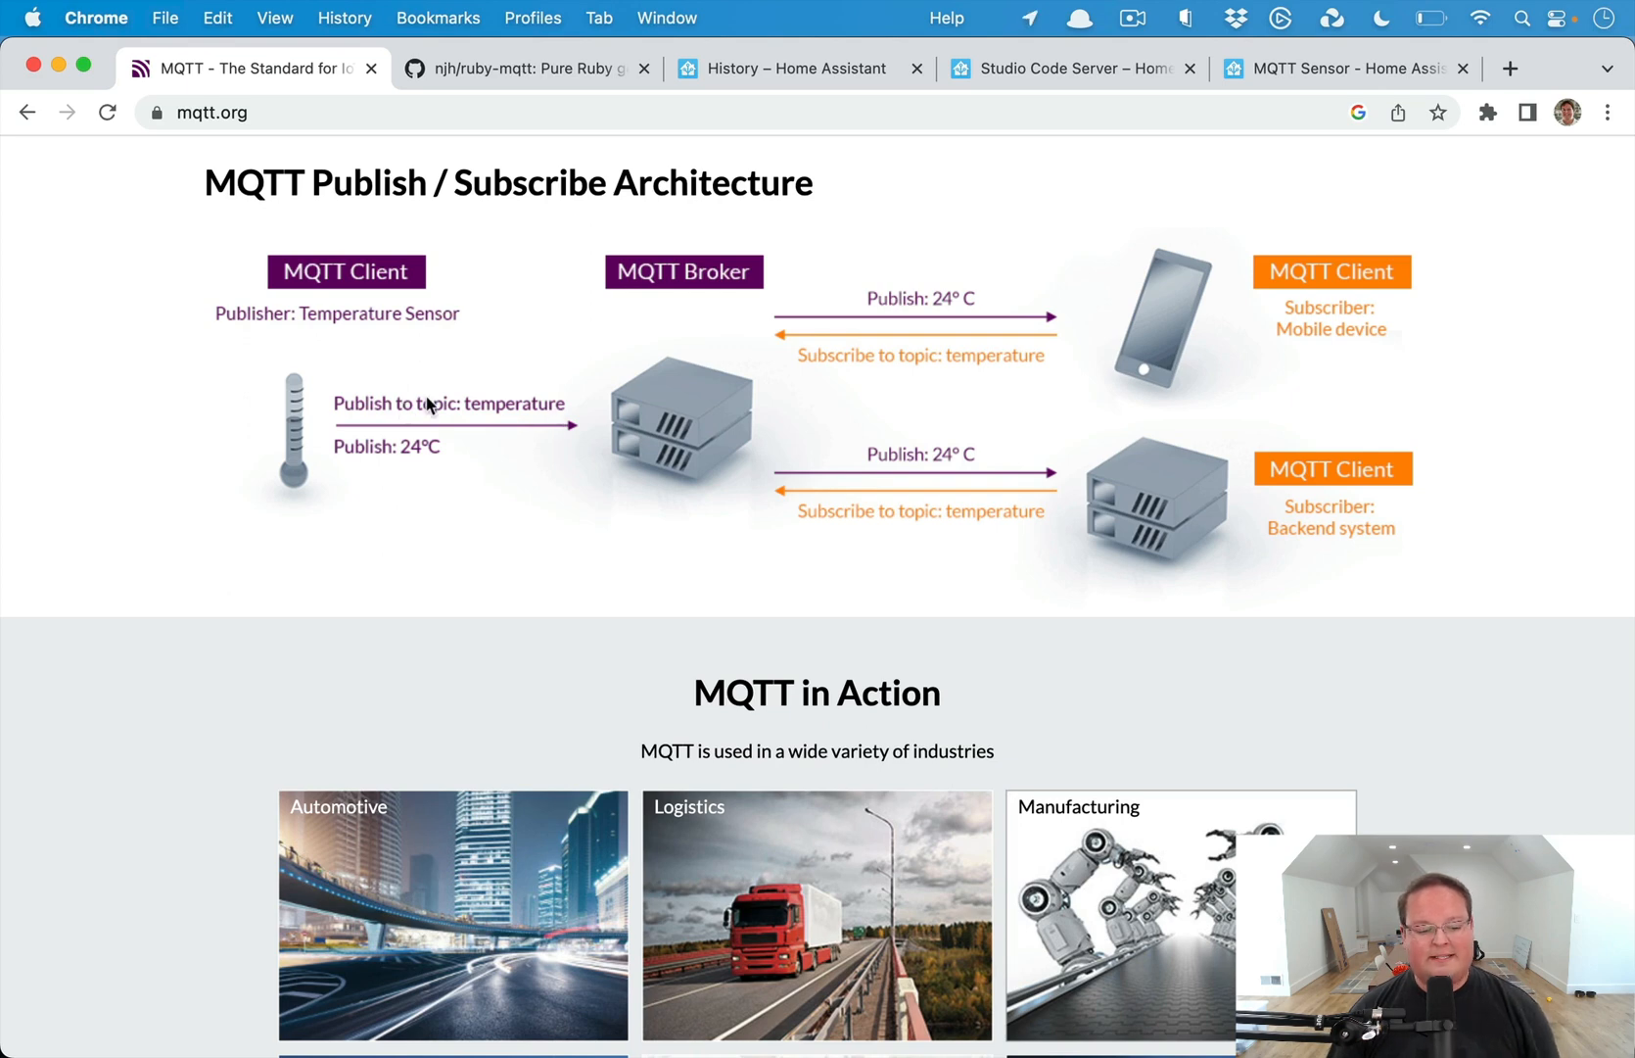
pyautogui.moveTo(469, 418)
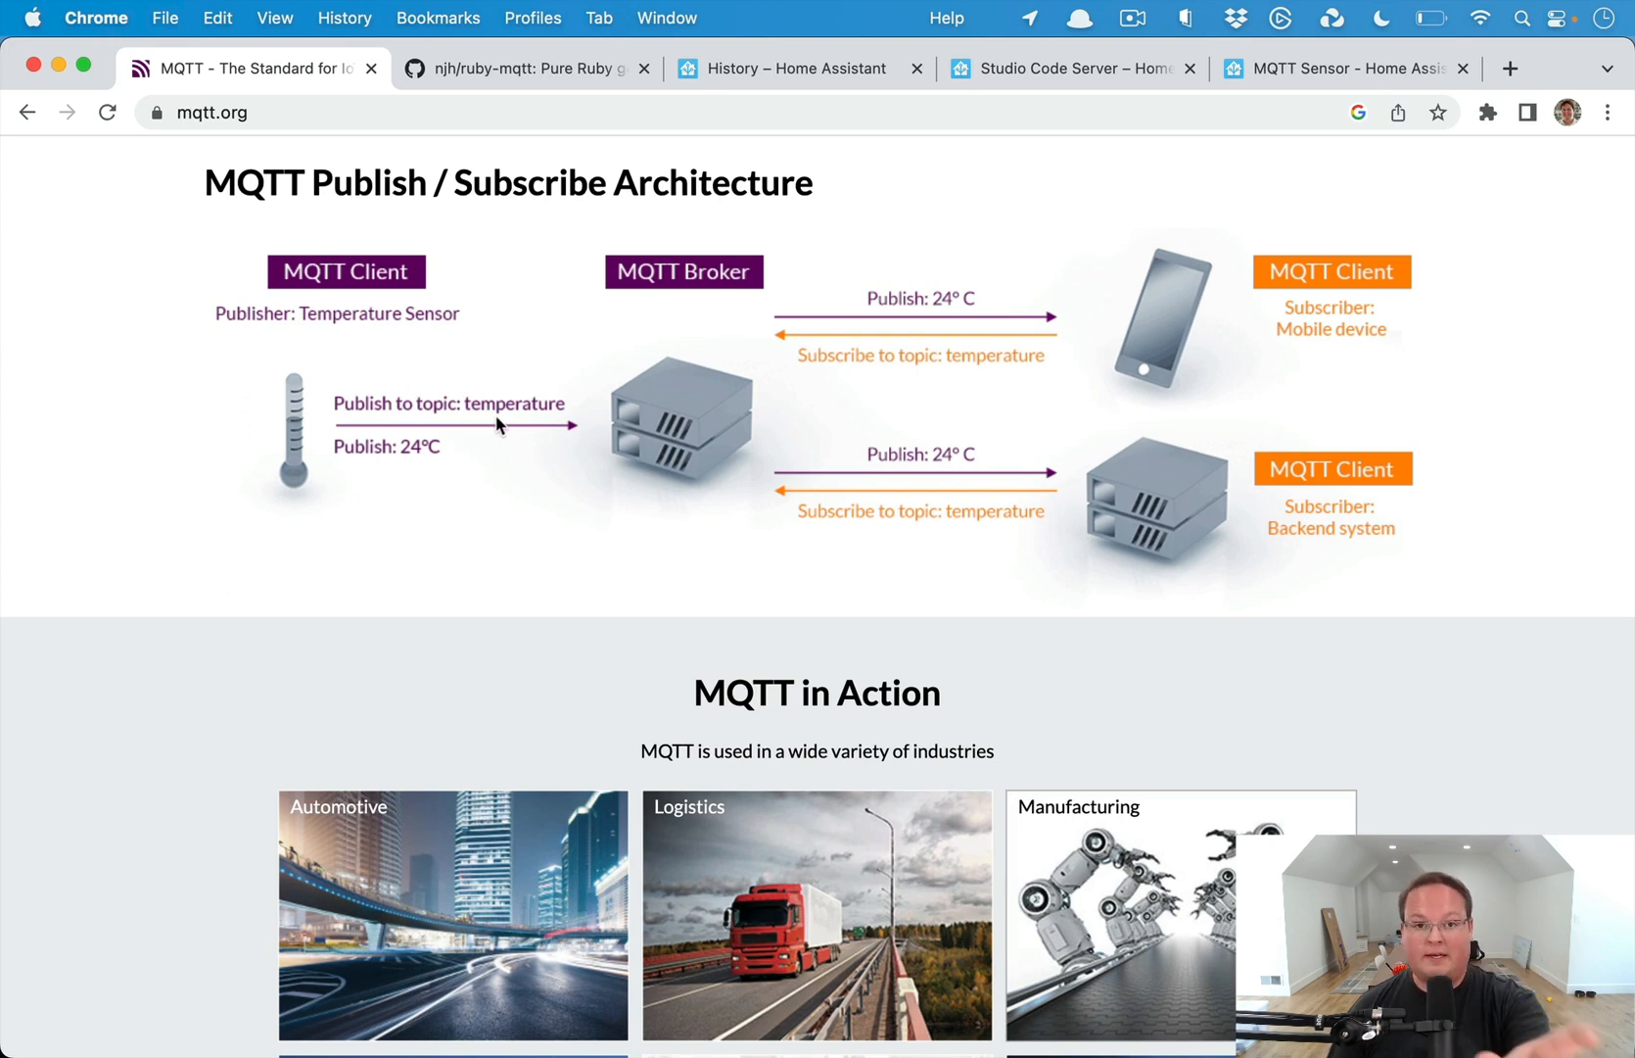
pyautogui.moveTo(756, 436)
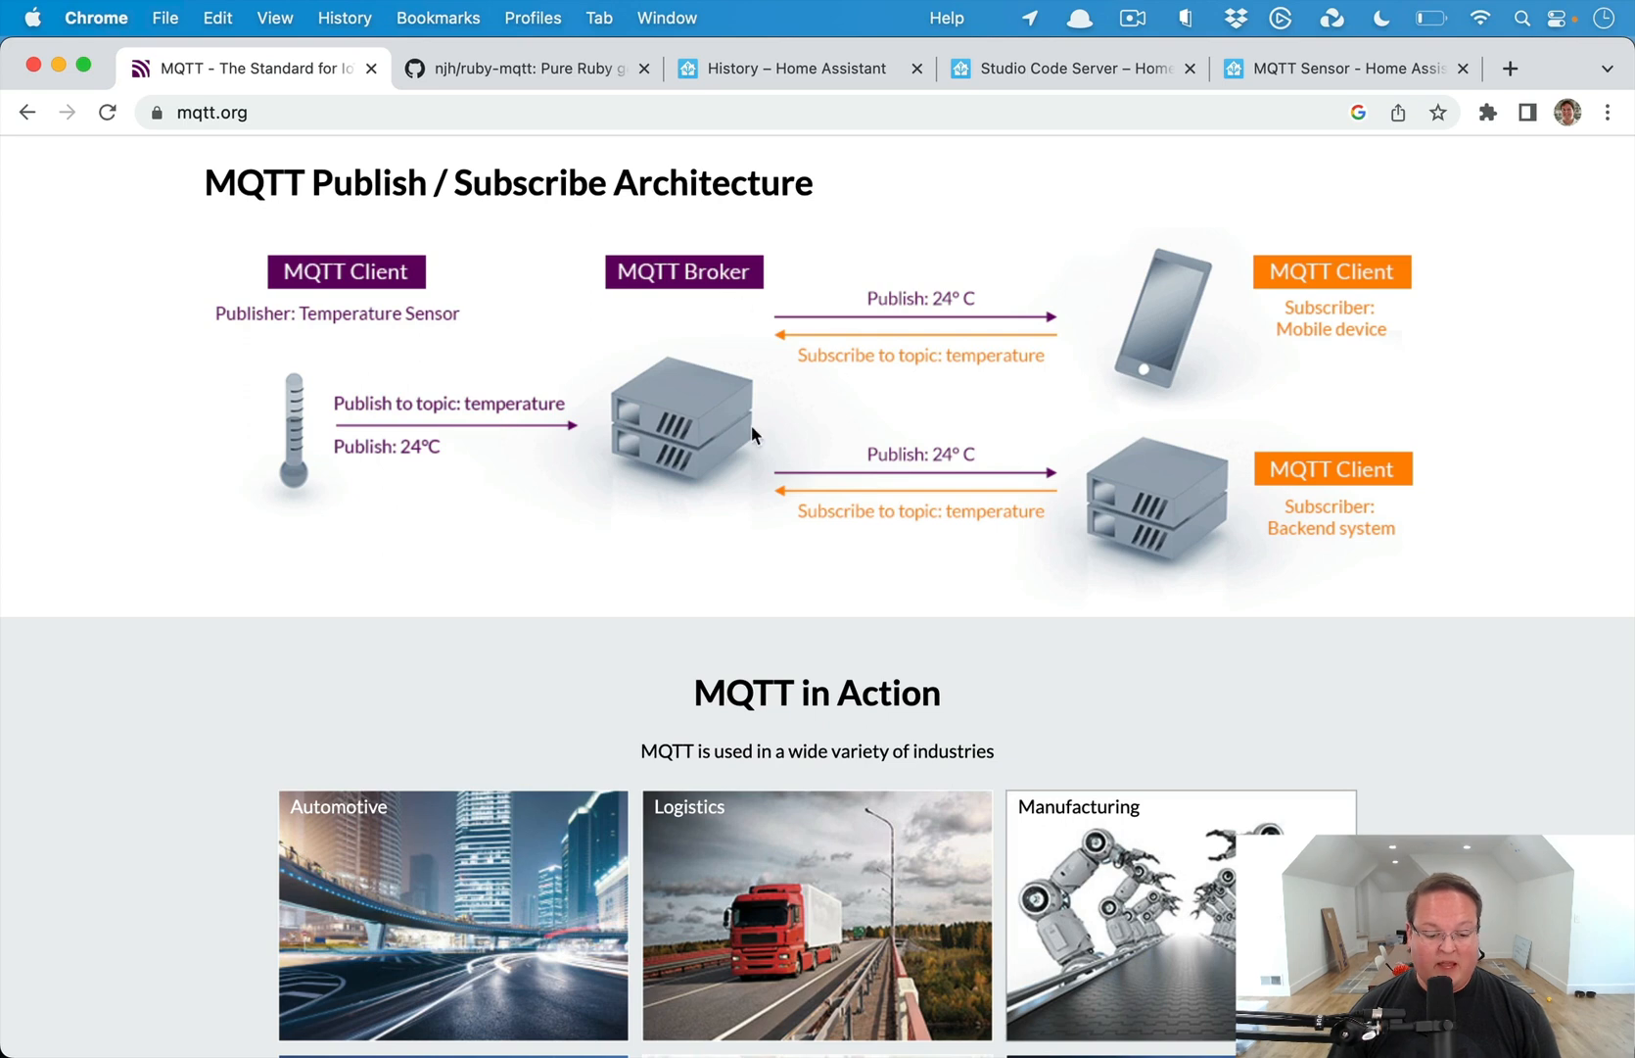
pyautogui.moveTo(679, 406)
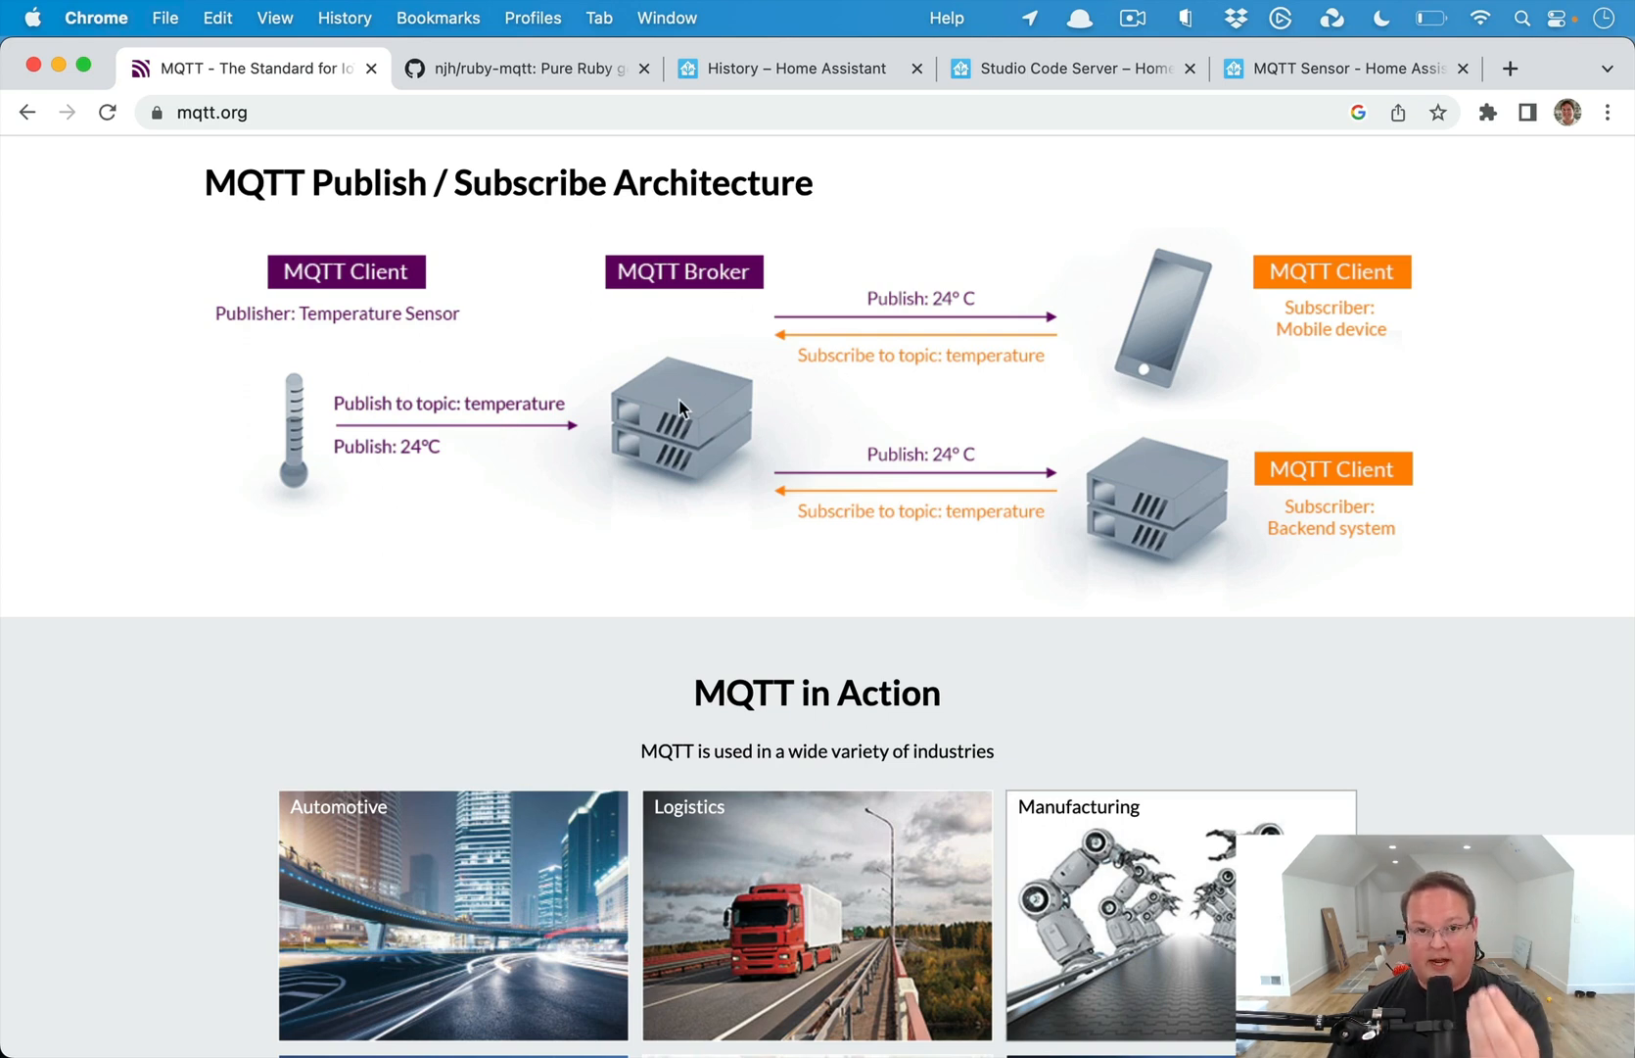
pyautogui.moveTo(700, 433)
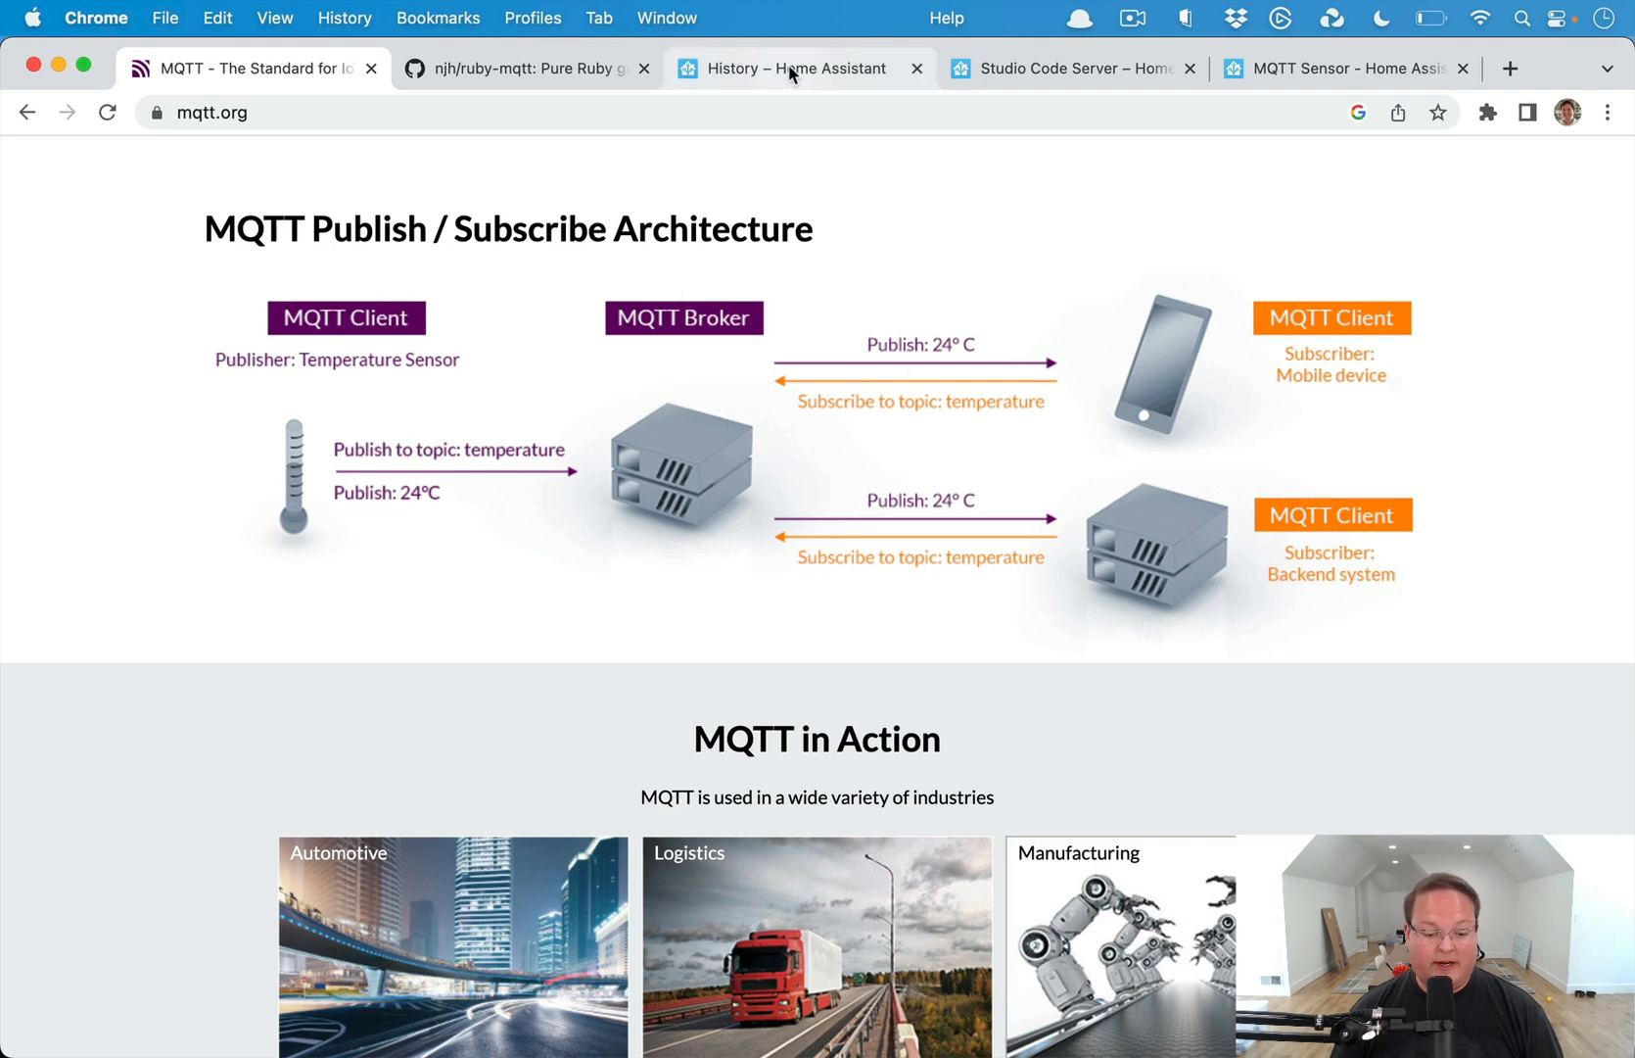
# Switch to the Home Assistant History tab charting the Office Air Quality sensor
pyautogui.click(798, 68)
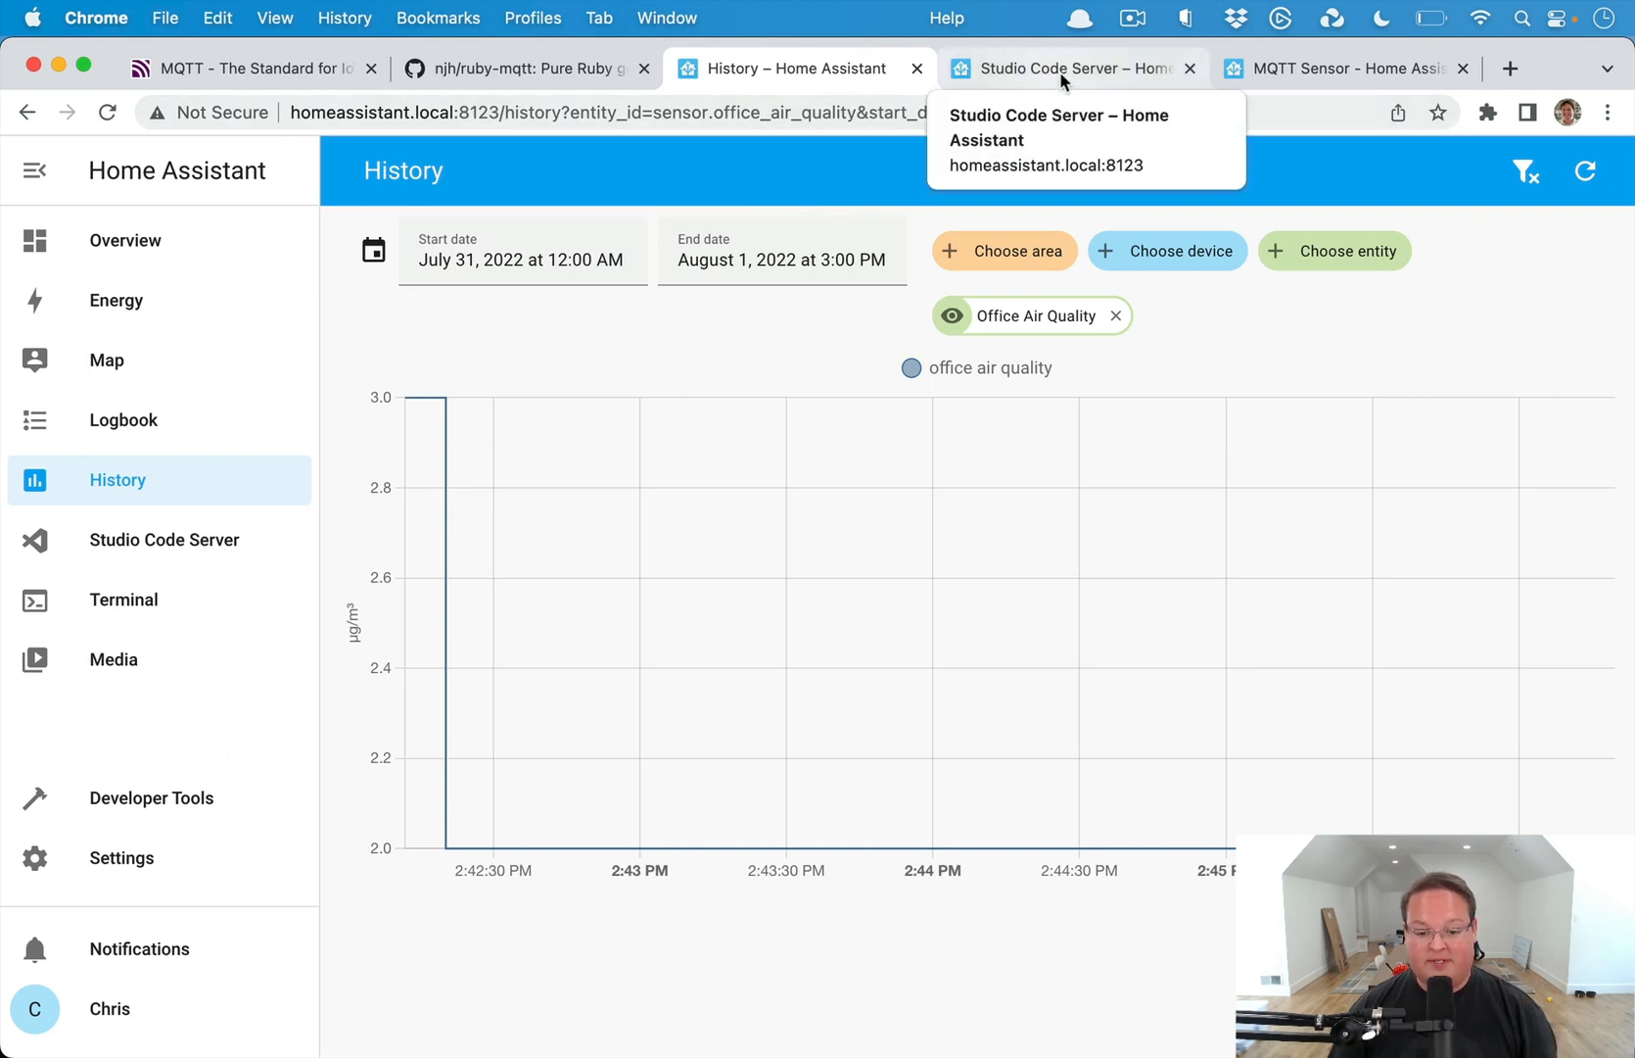
# Switch to Studio Code Server showing the Office Air Quality MQTT sensor in configuration.yaml
pyautogui.click(1064, 68)
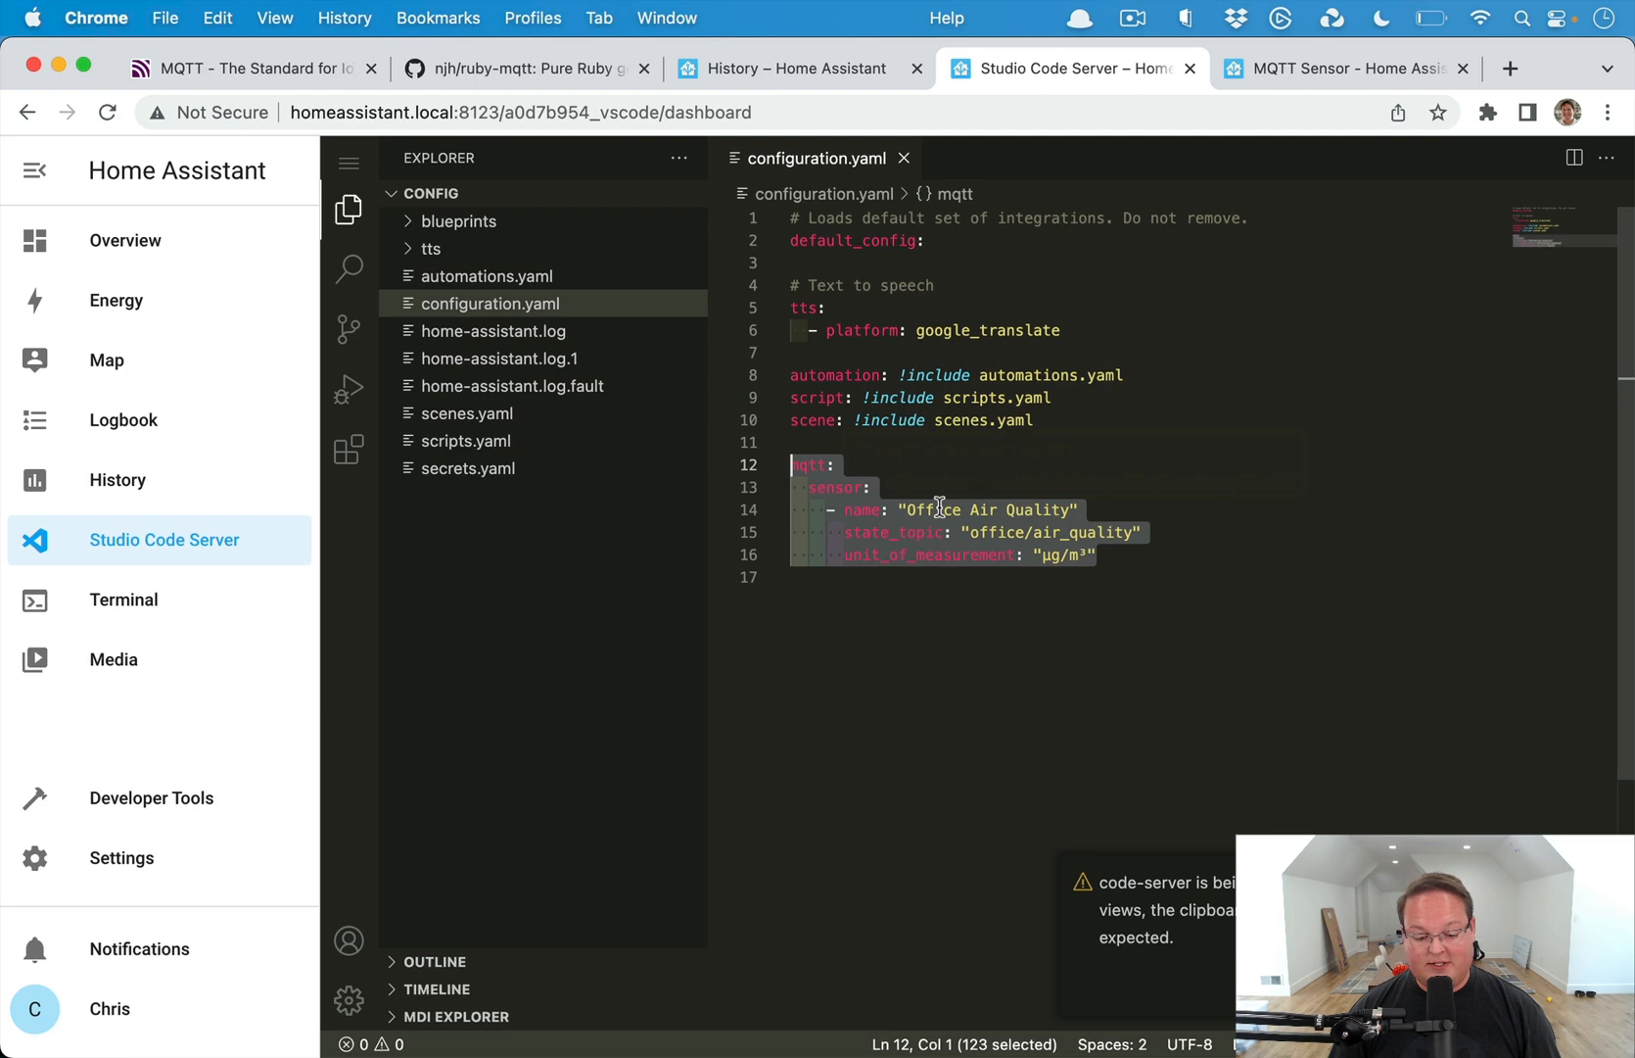
pyautogui.moveTo(969, 532)
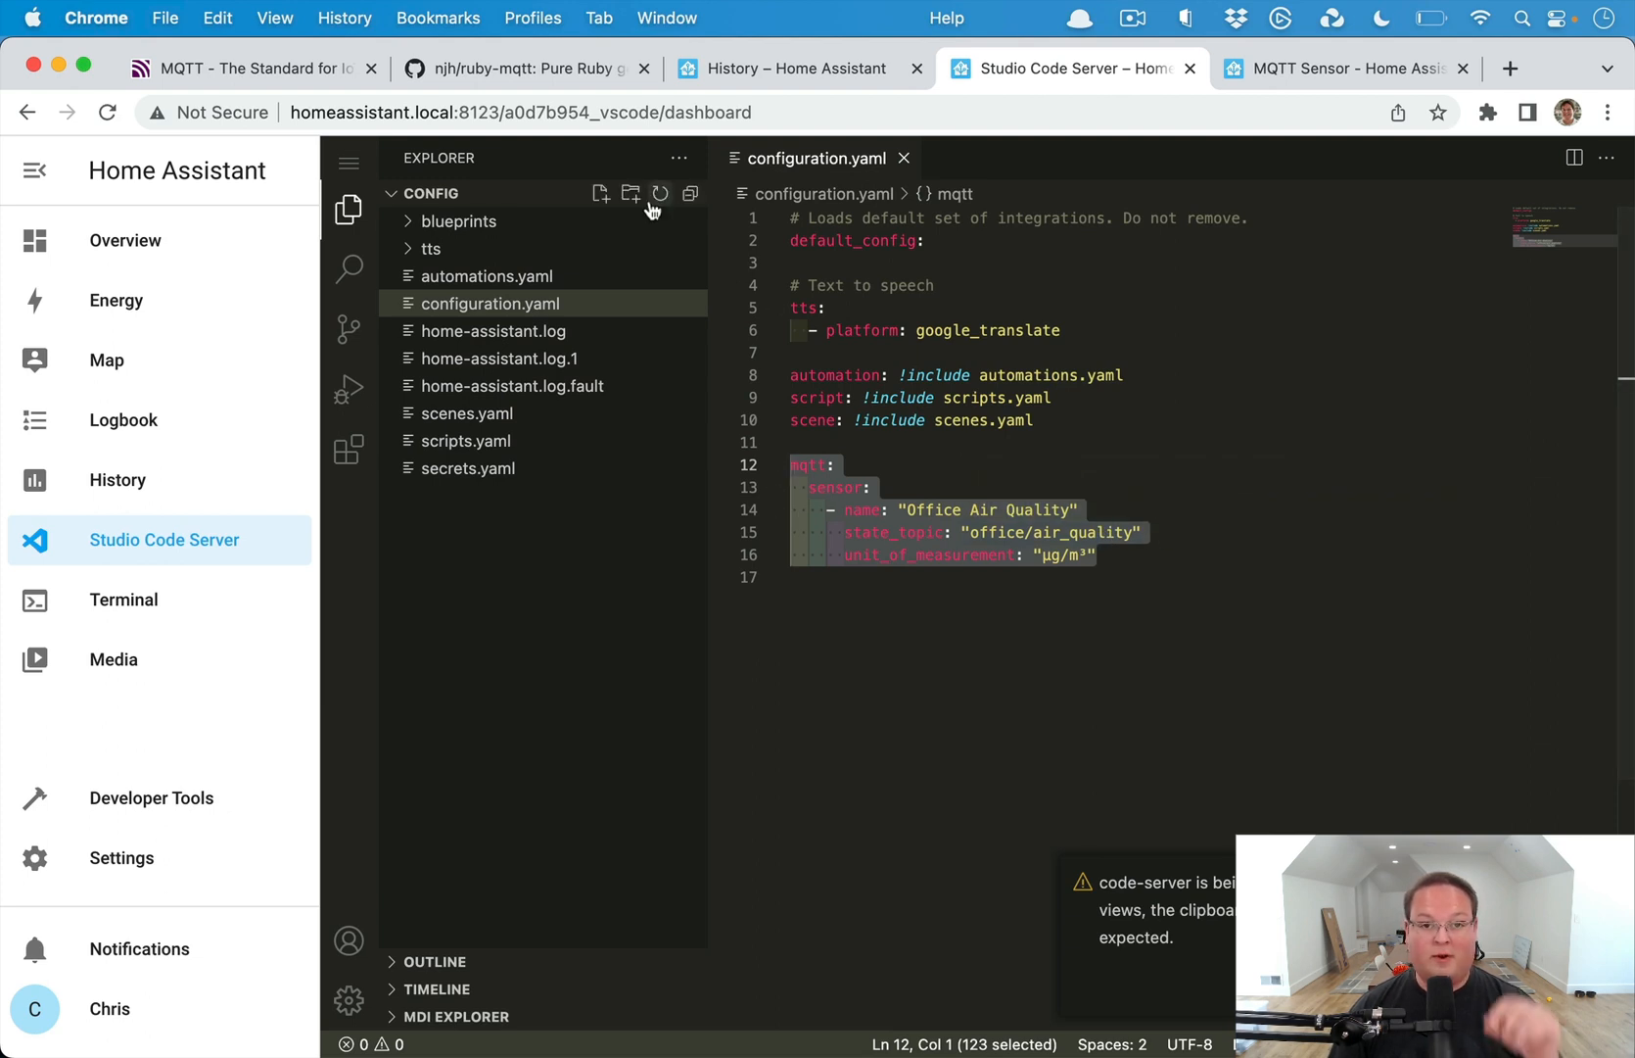
pyautogui.moveTo(660, 194)
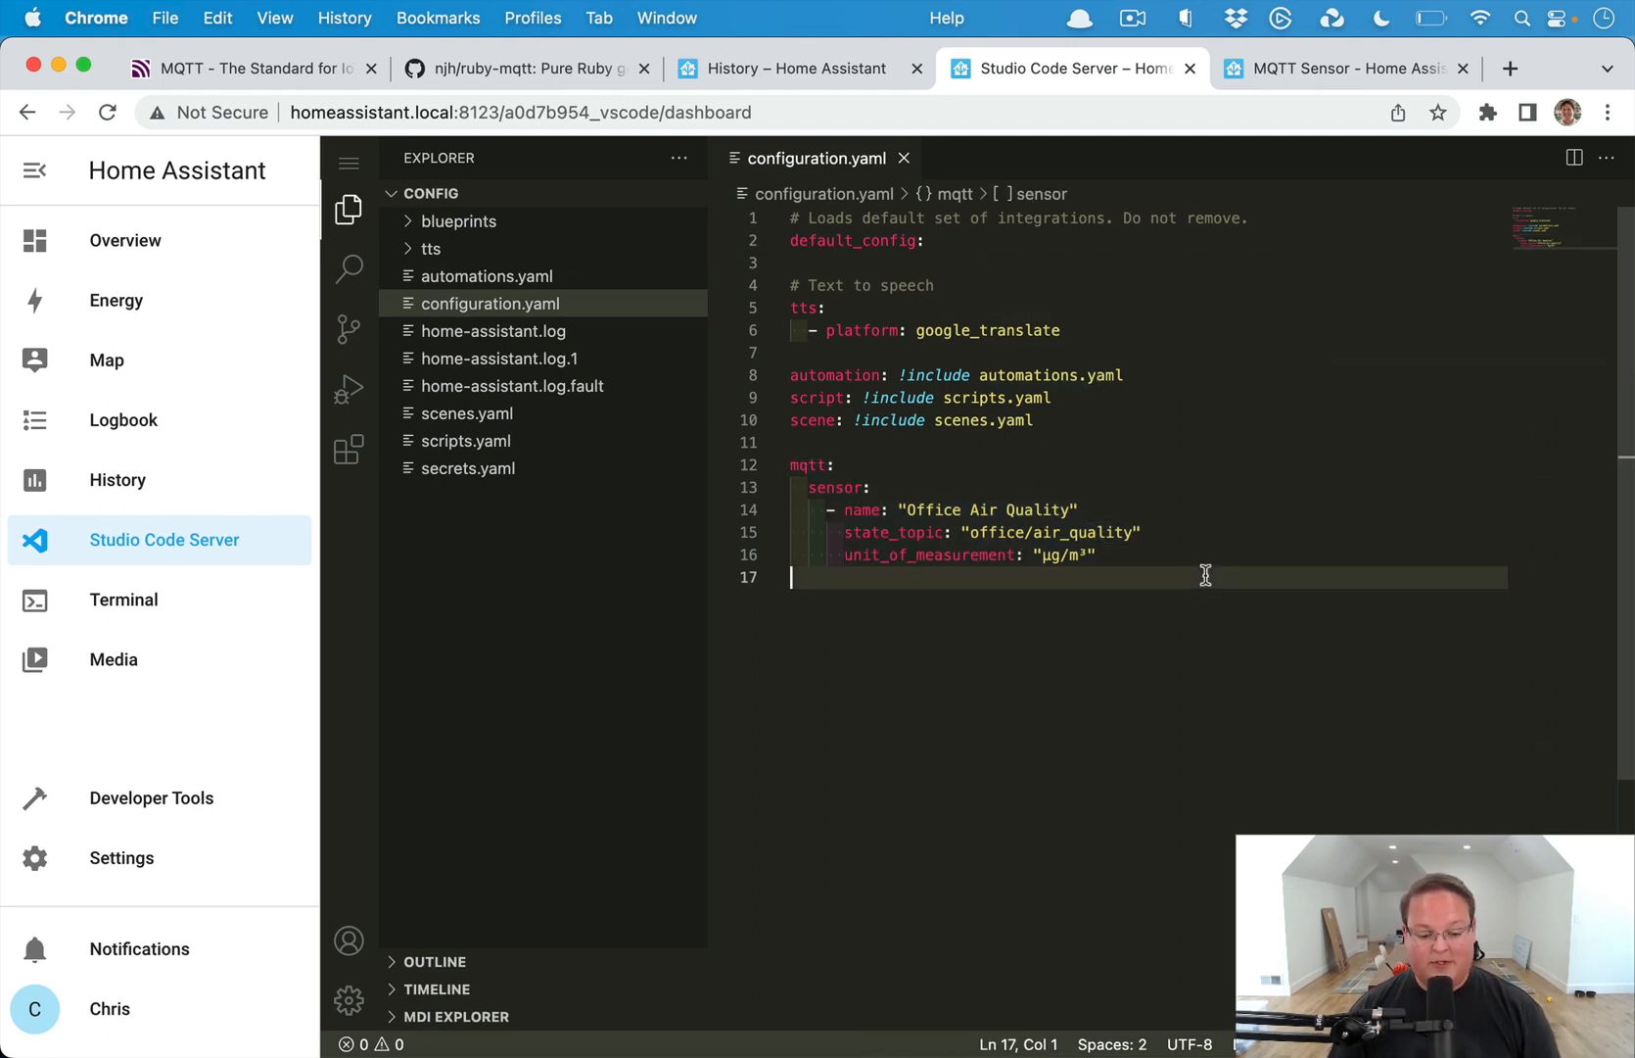
pyautogui.moveTo(893, 532)
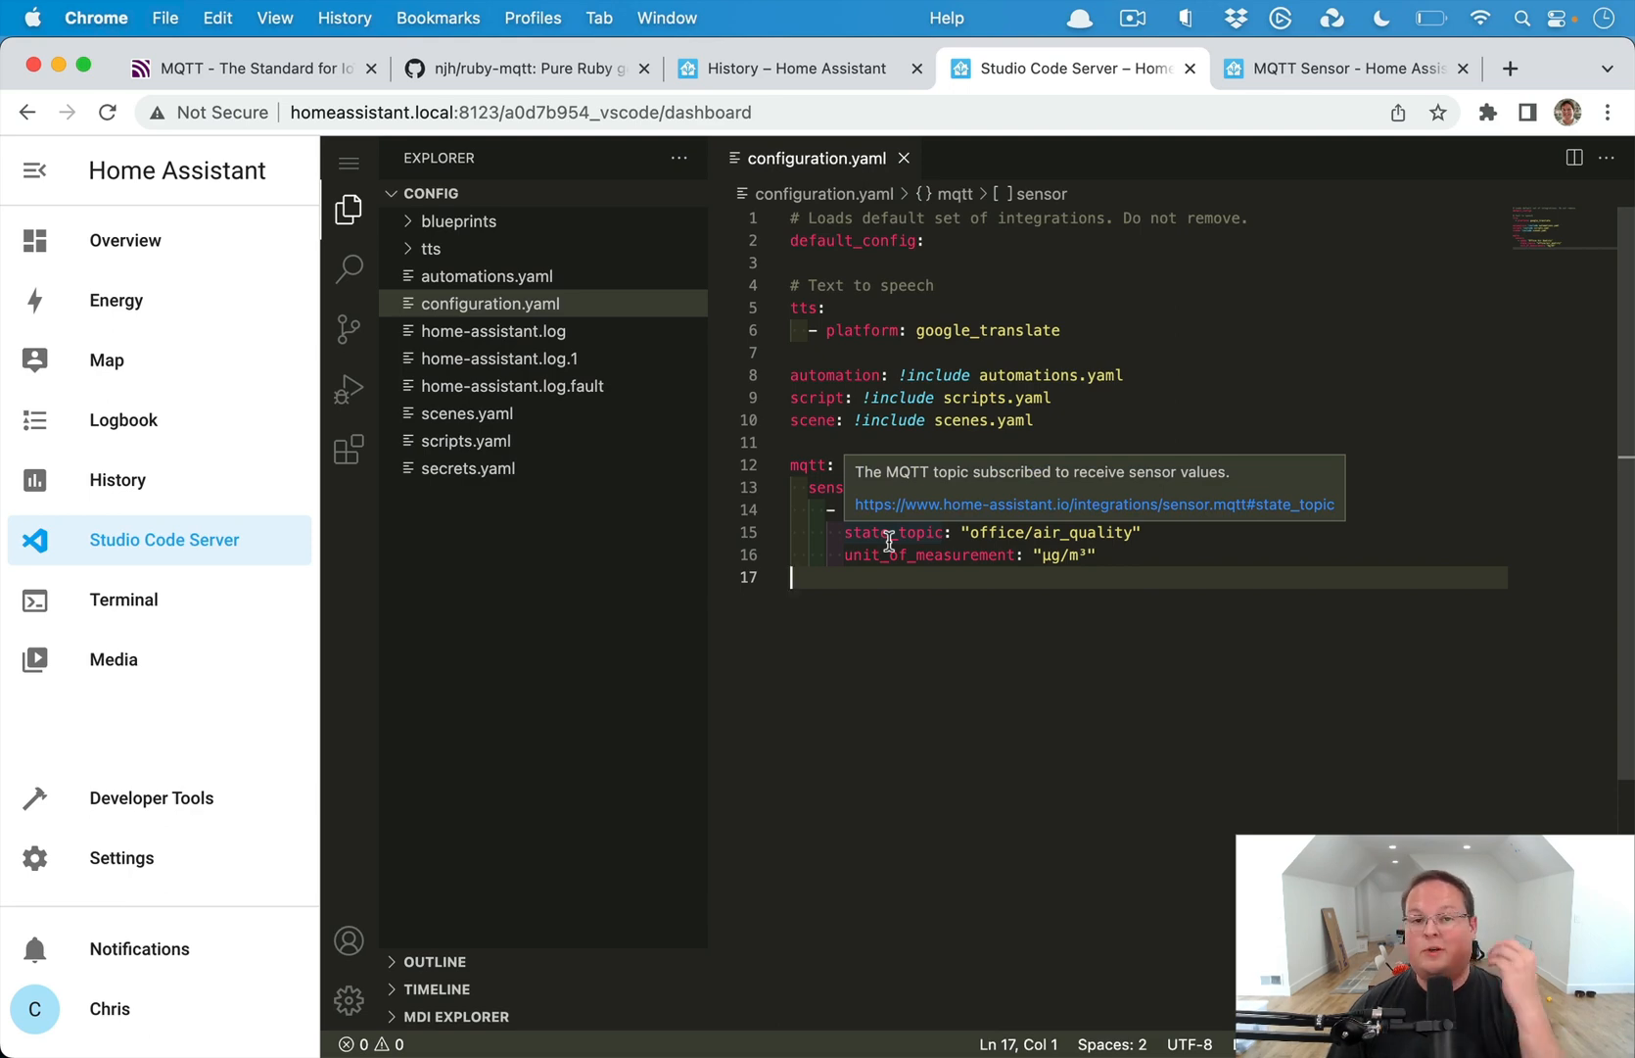
# Switch to the njh/ruby-mqtt GitHub tab and scroll the README down to the Quick Start examples
pyautogui.click(511, 69)
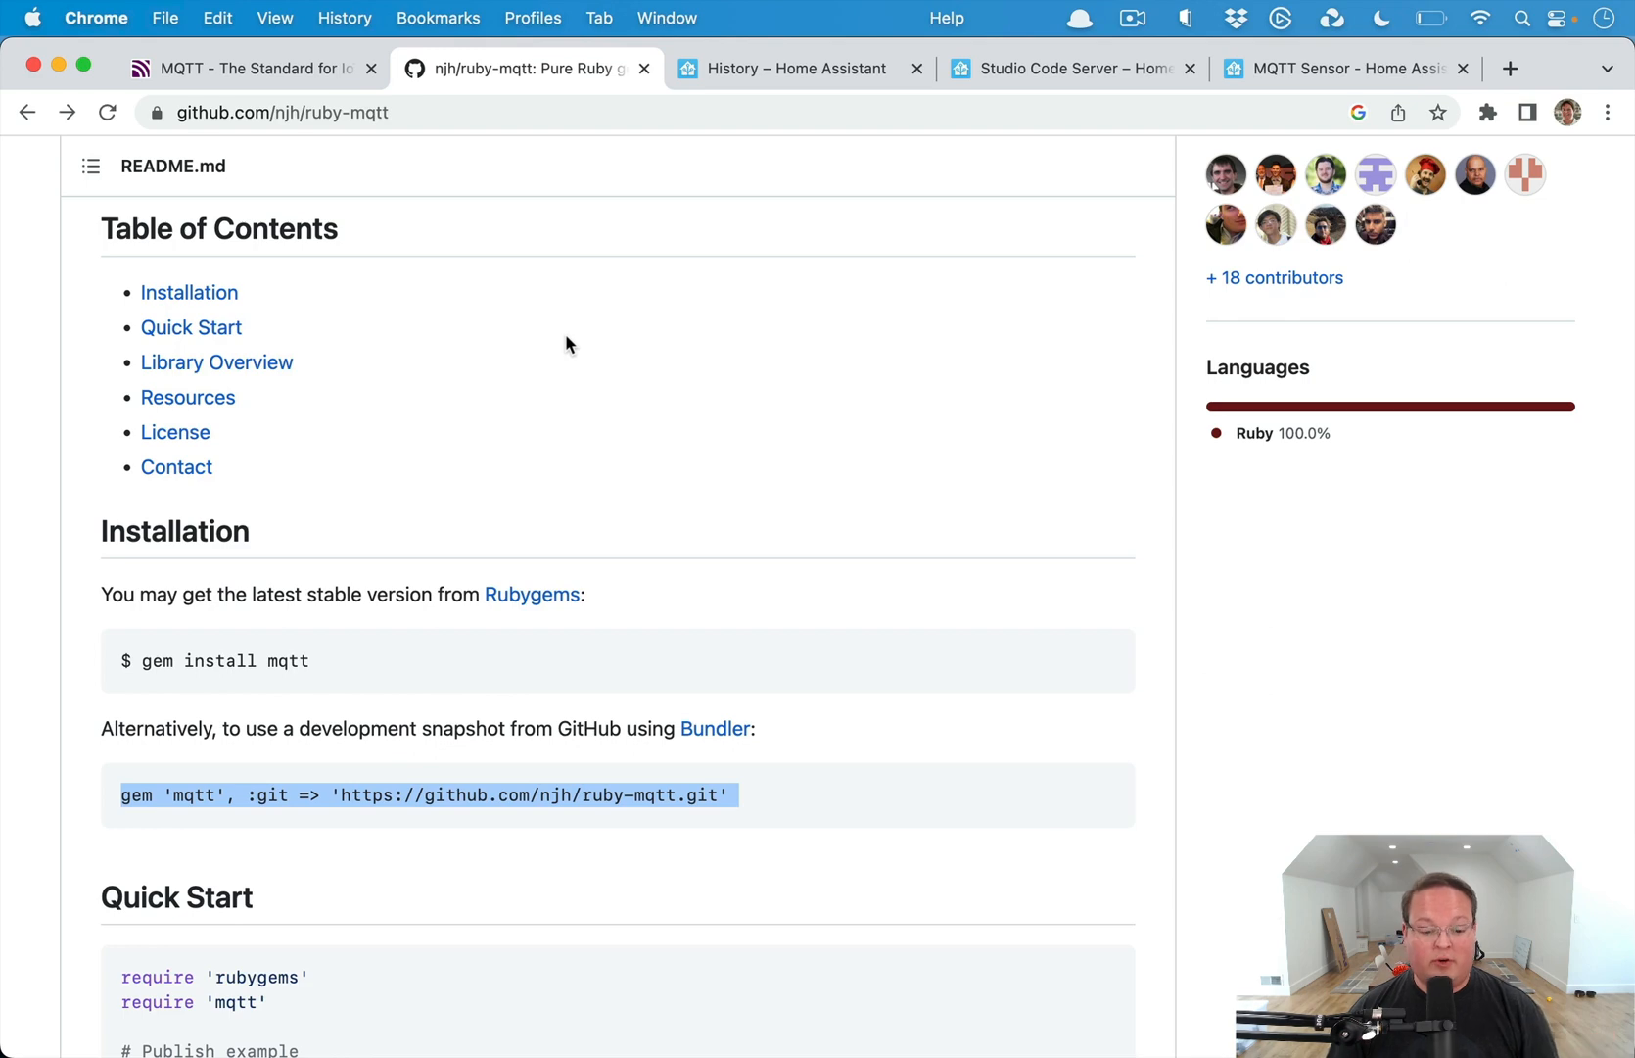
pyautogui.scroll(-3)
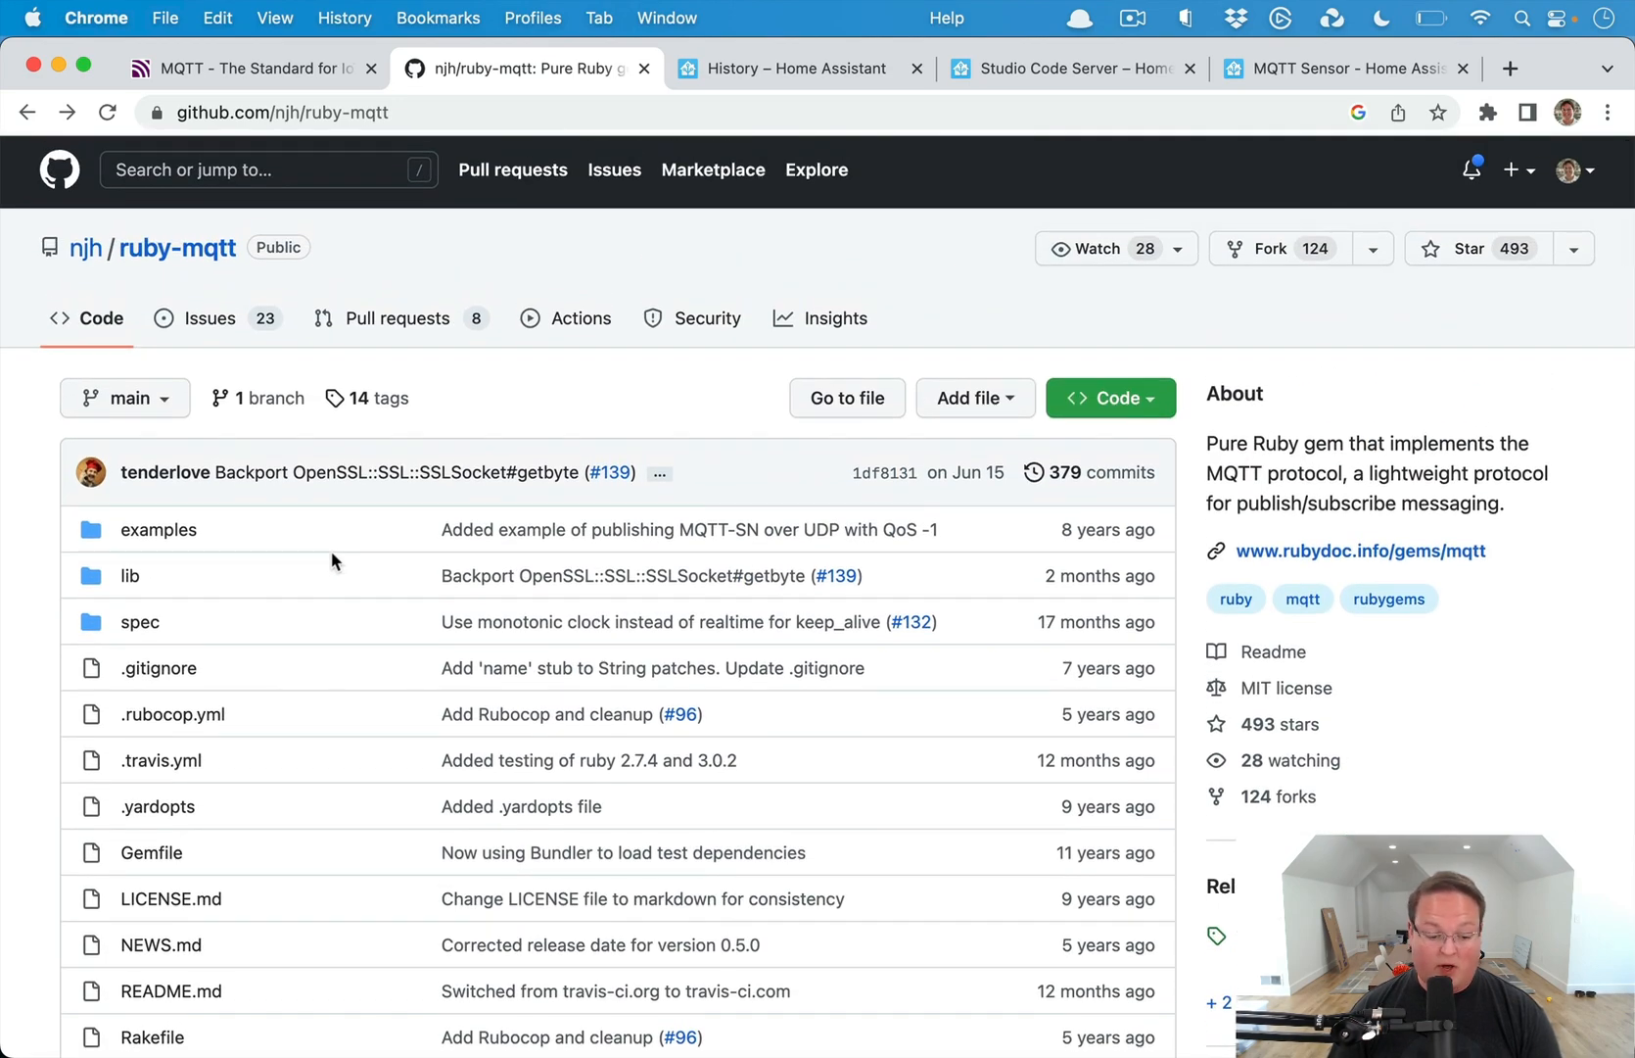
pyautogui.scroll(-3)
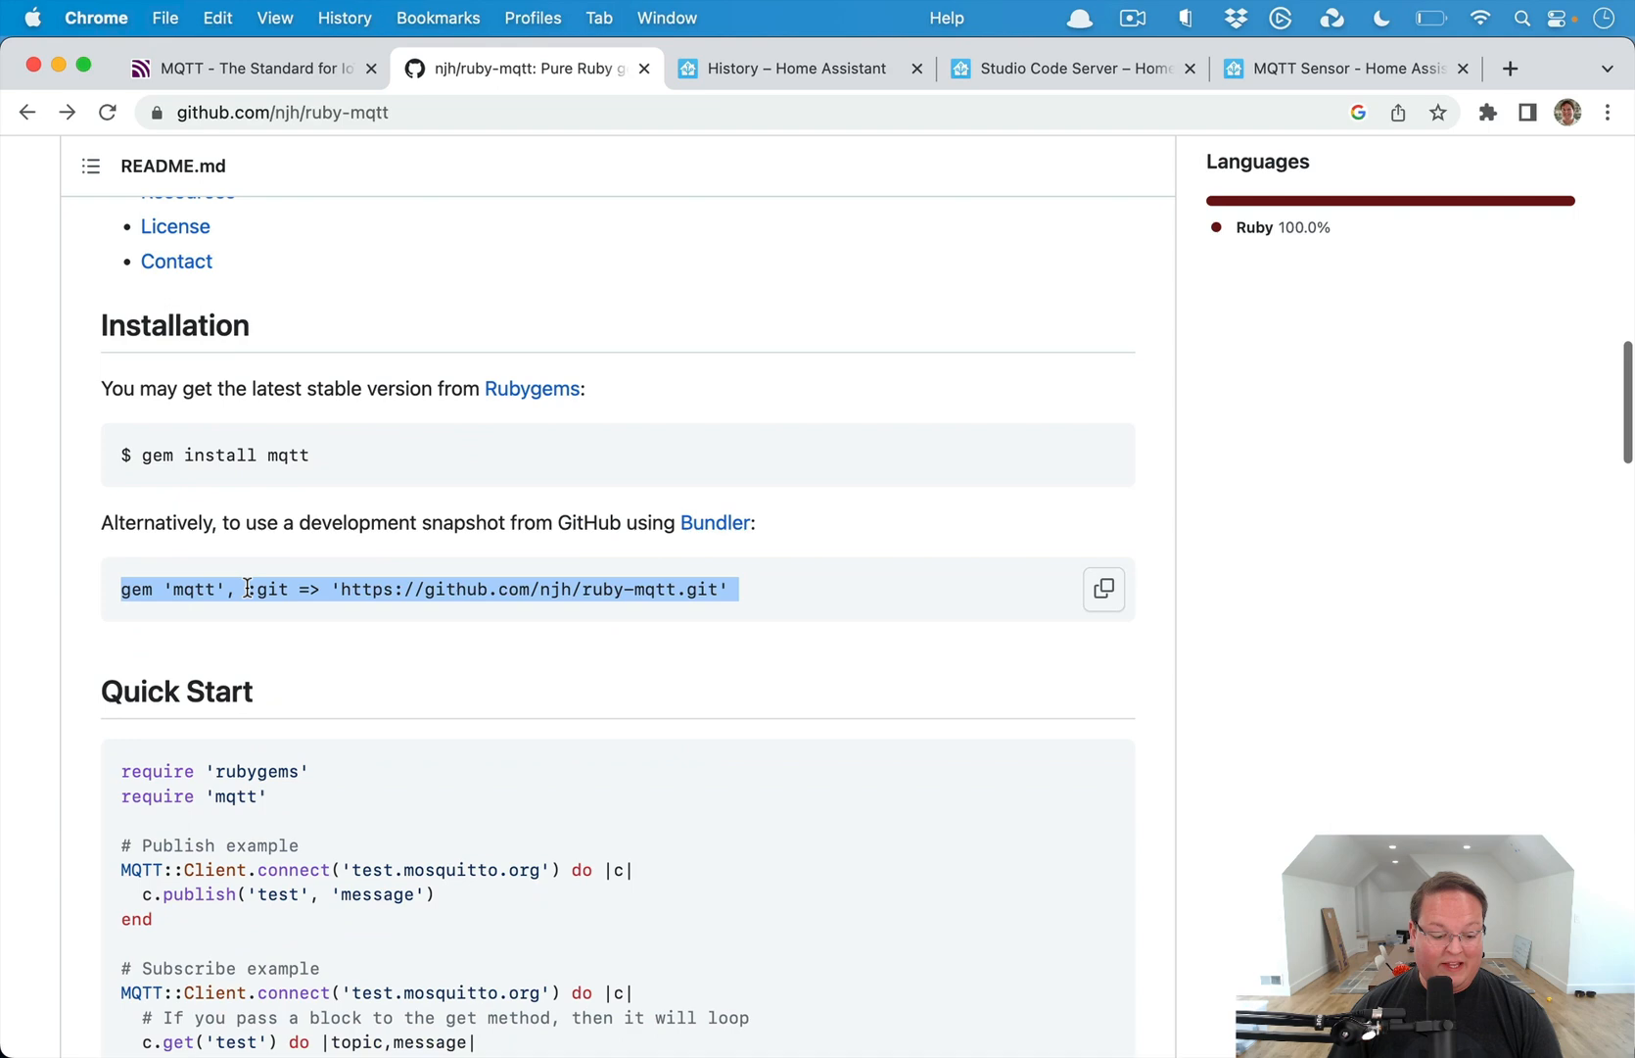
pyautogui.scroll(-3)
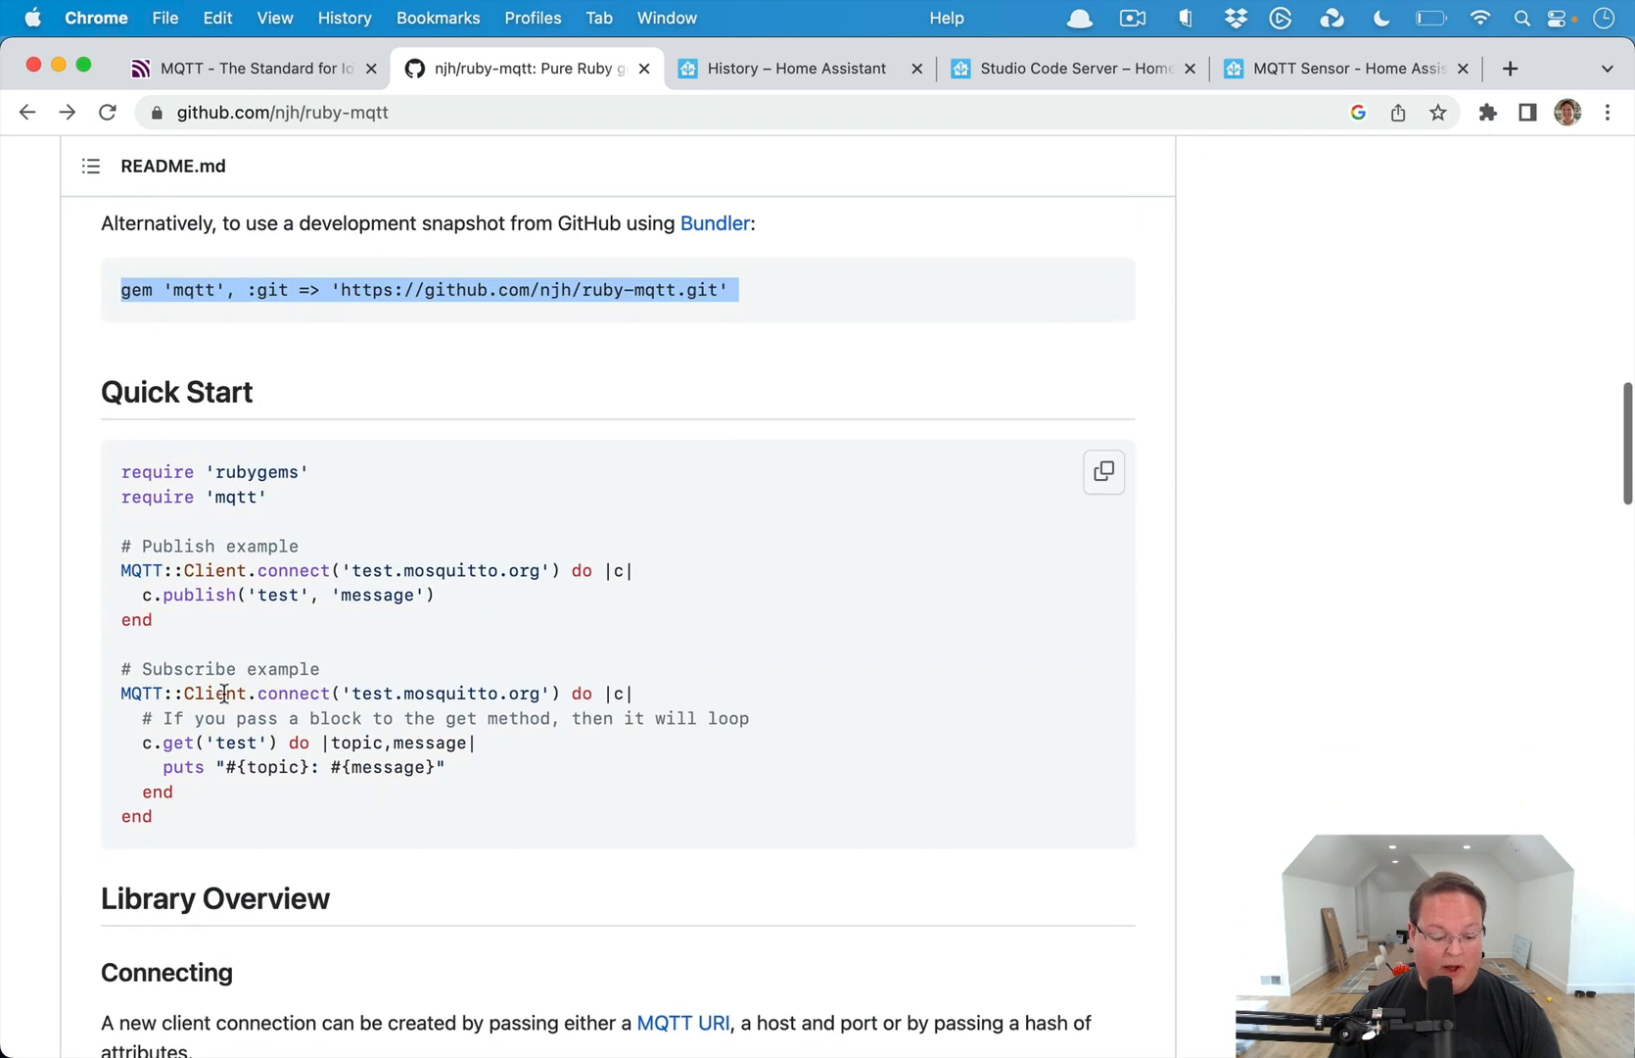
pyautogui.doubleClick(199, 594)
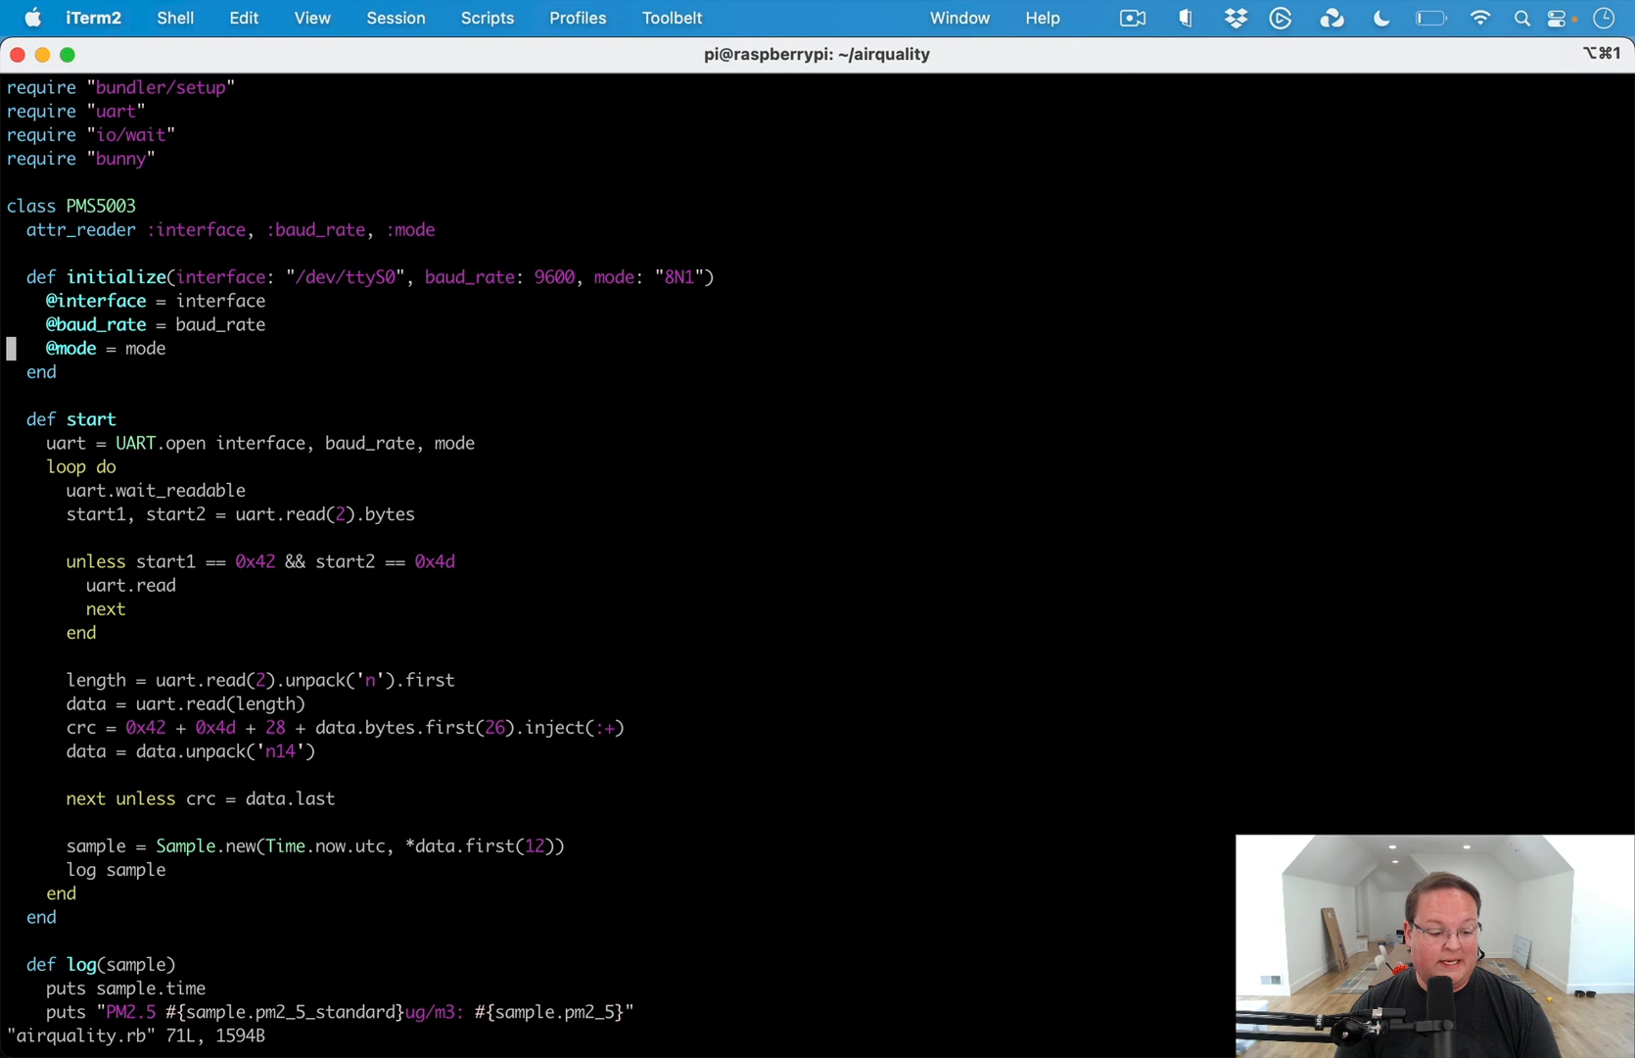
pyautogui.write('@')
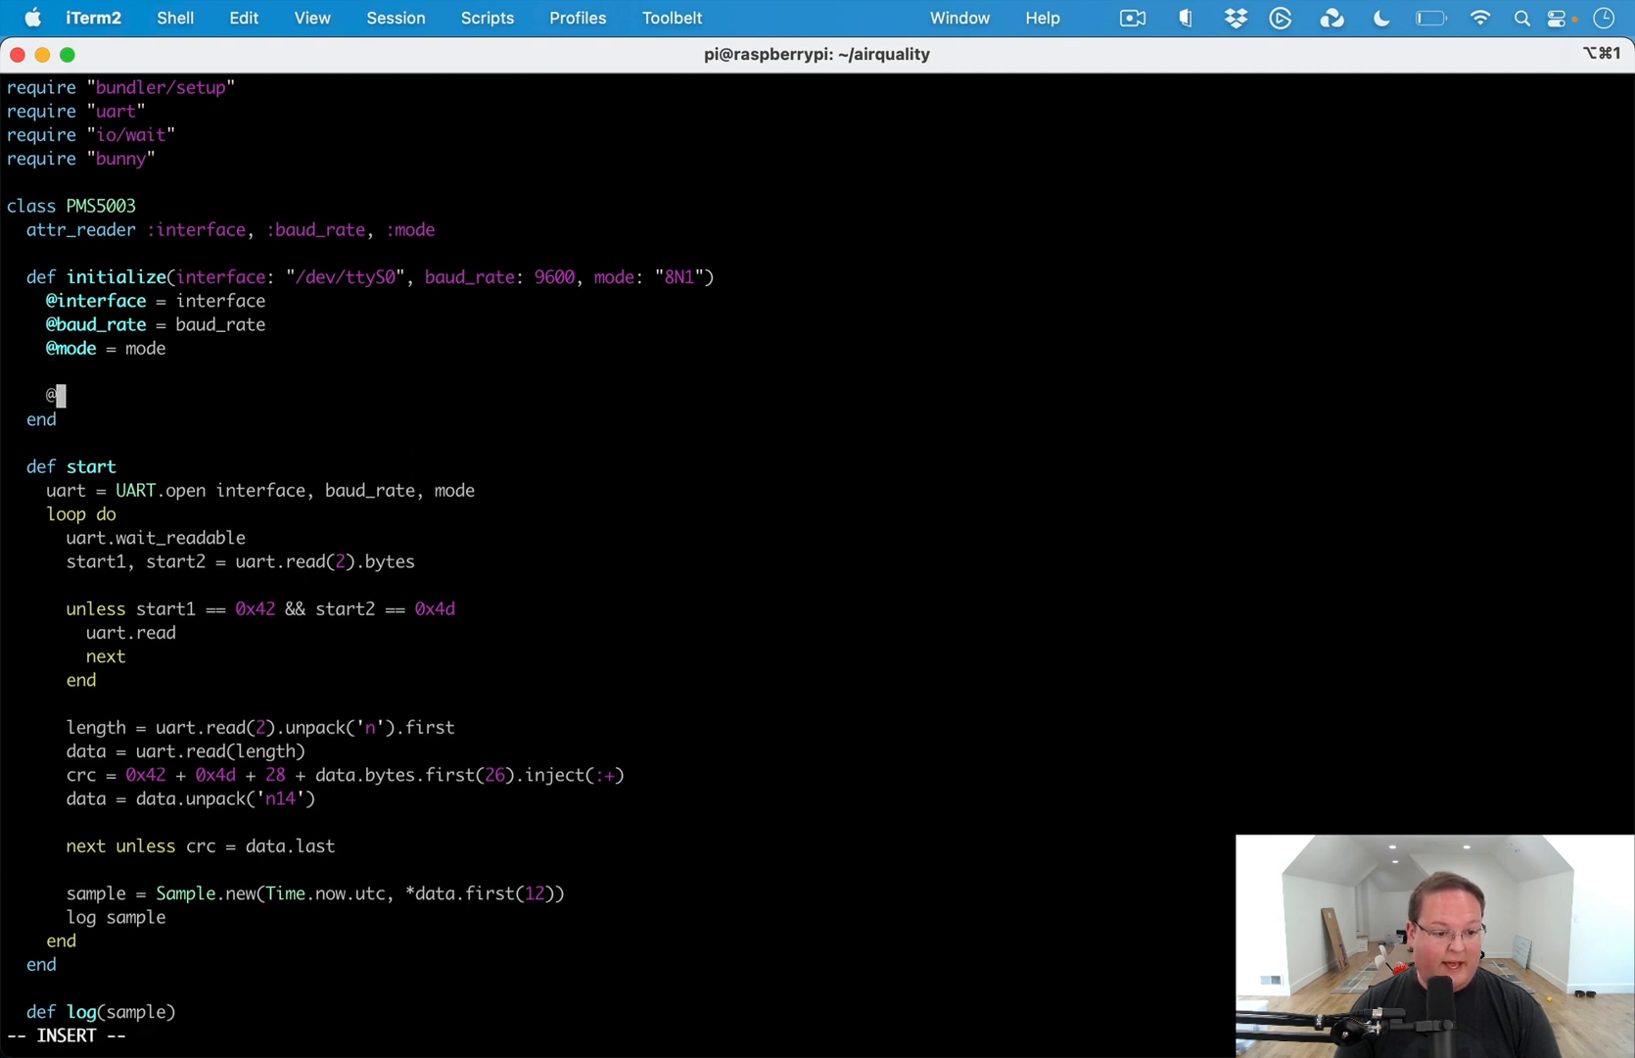
pyautogui.write('mqtt =')
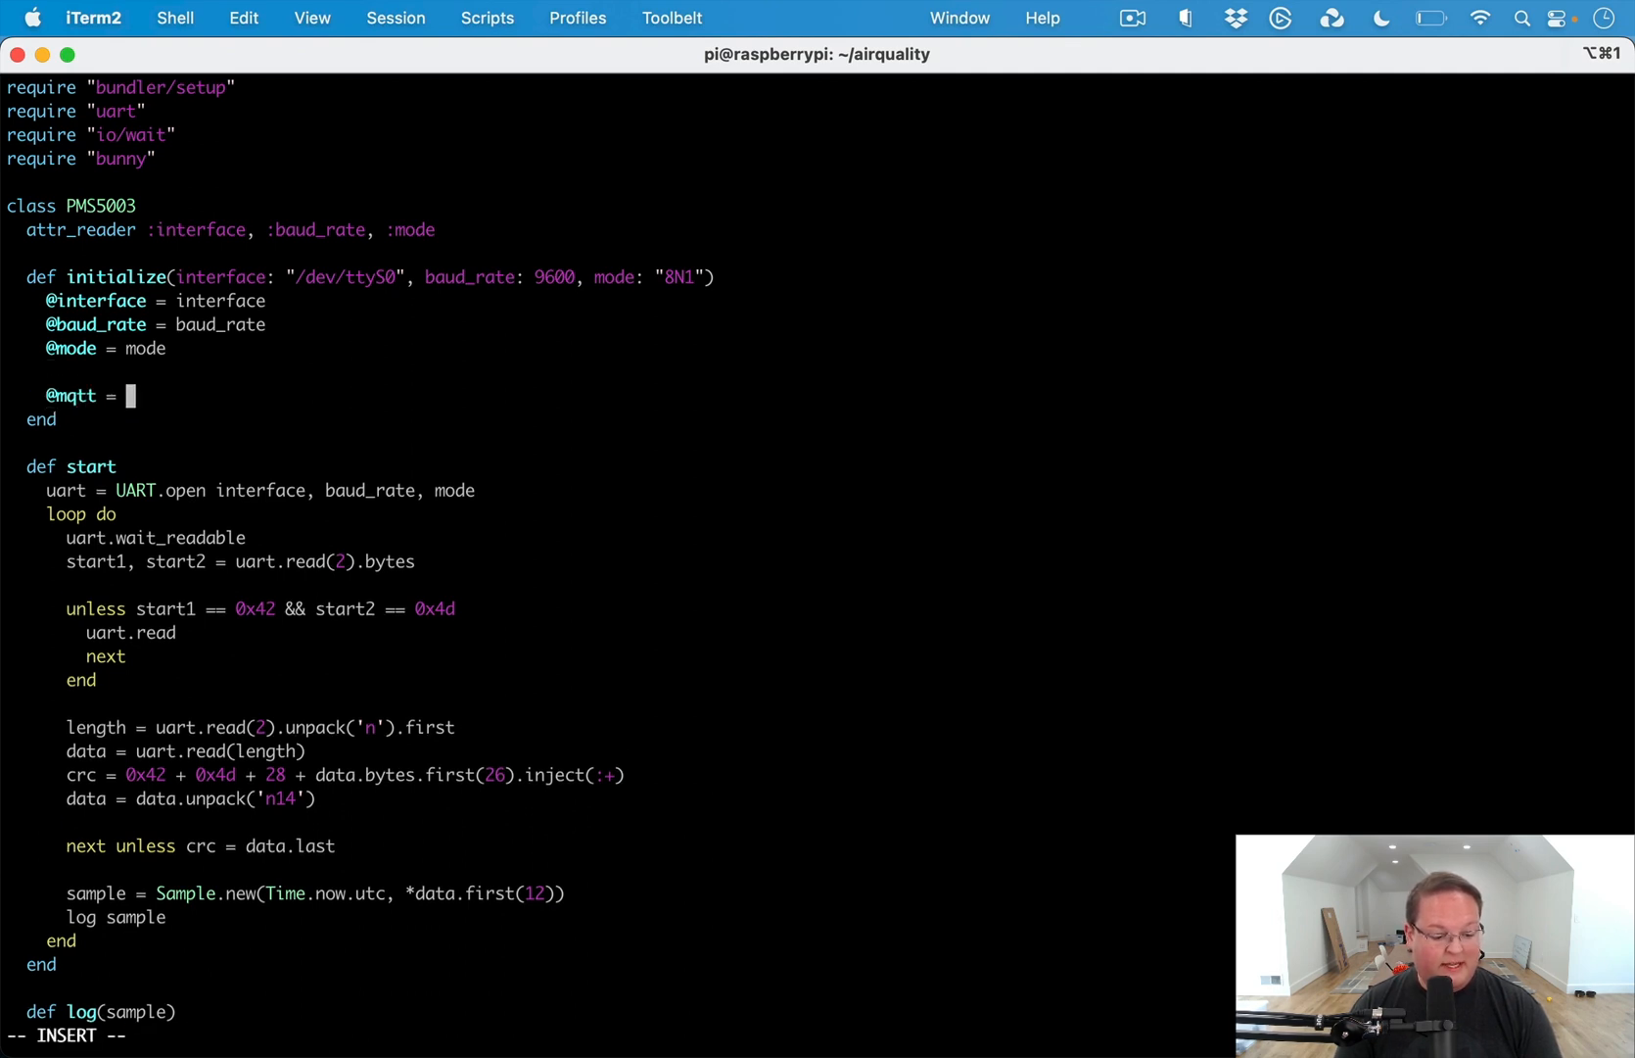
pyautogui.write('MQT')
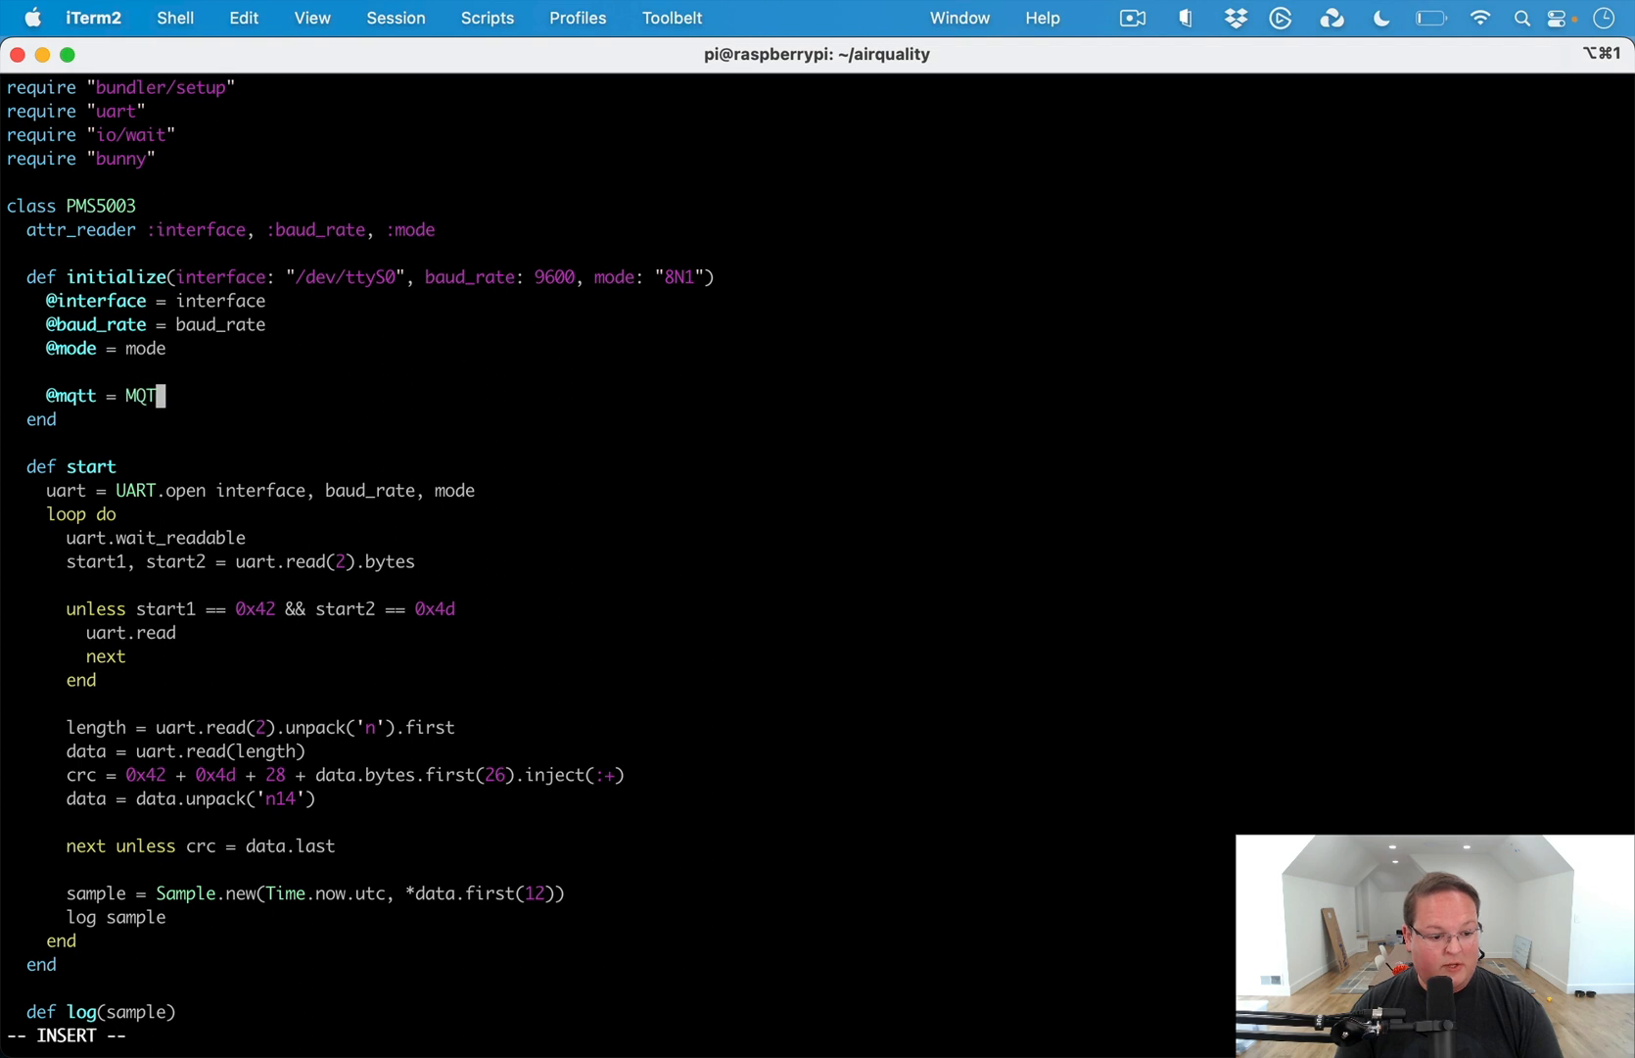
pyautogui.write('::C')
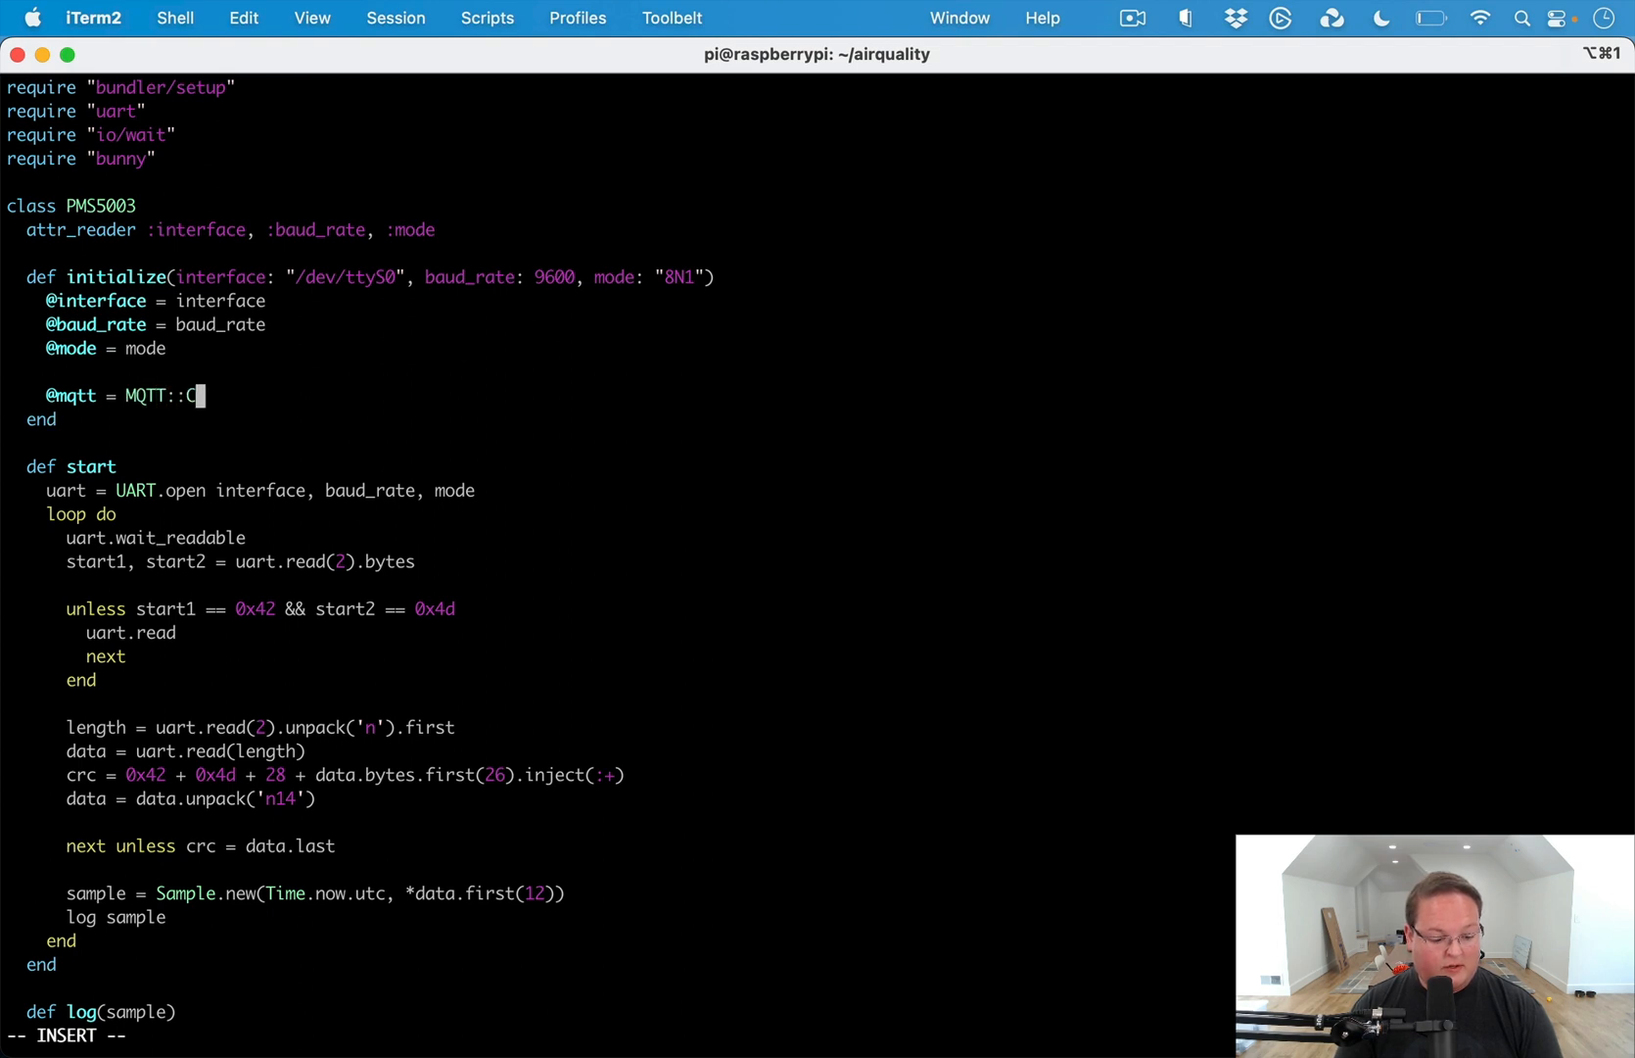
pyautogui.write('lient.connect')
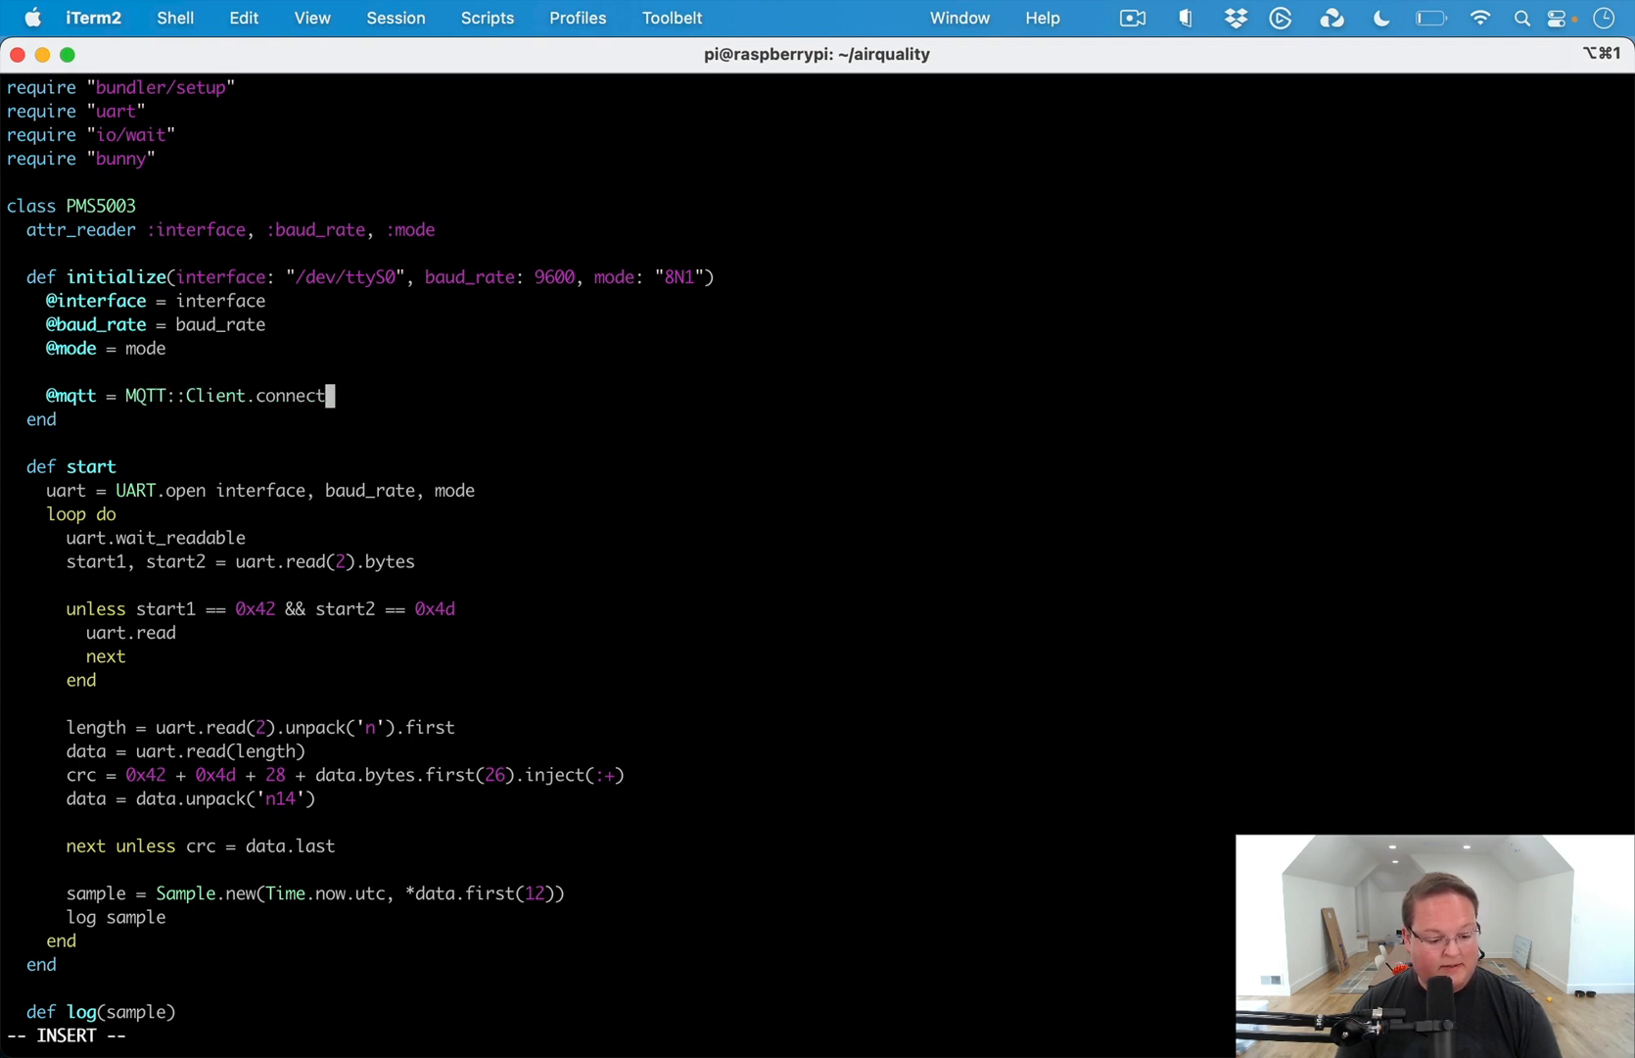
pyautogui.write('(')
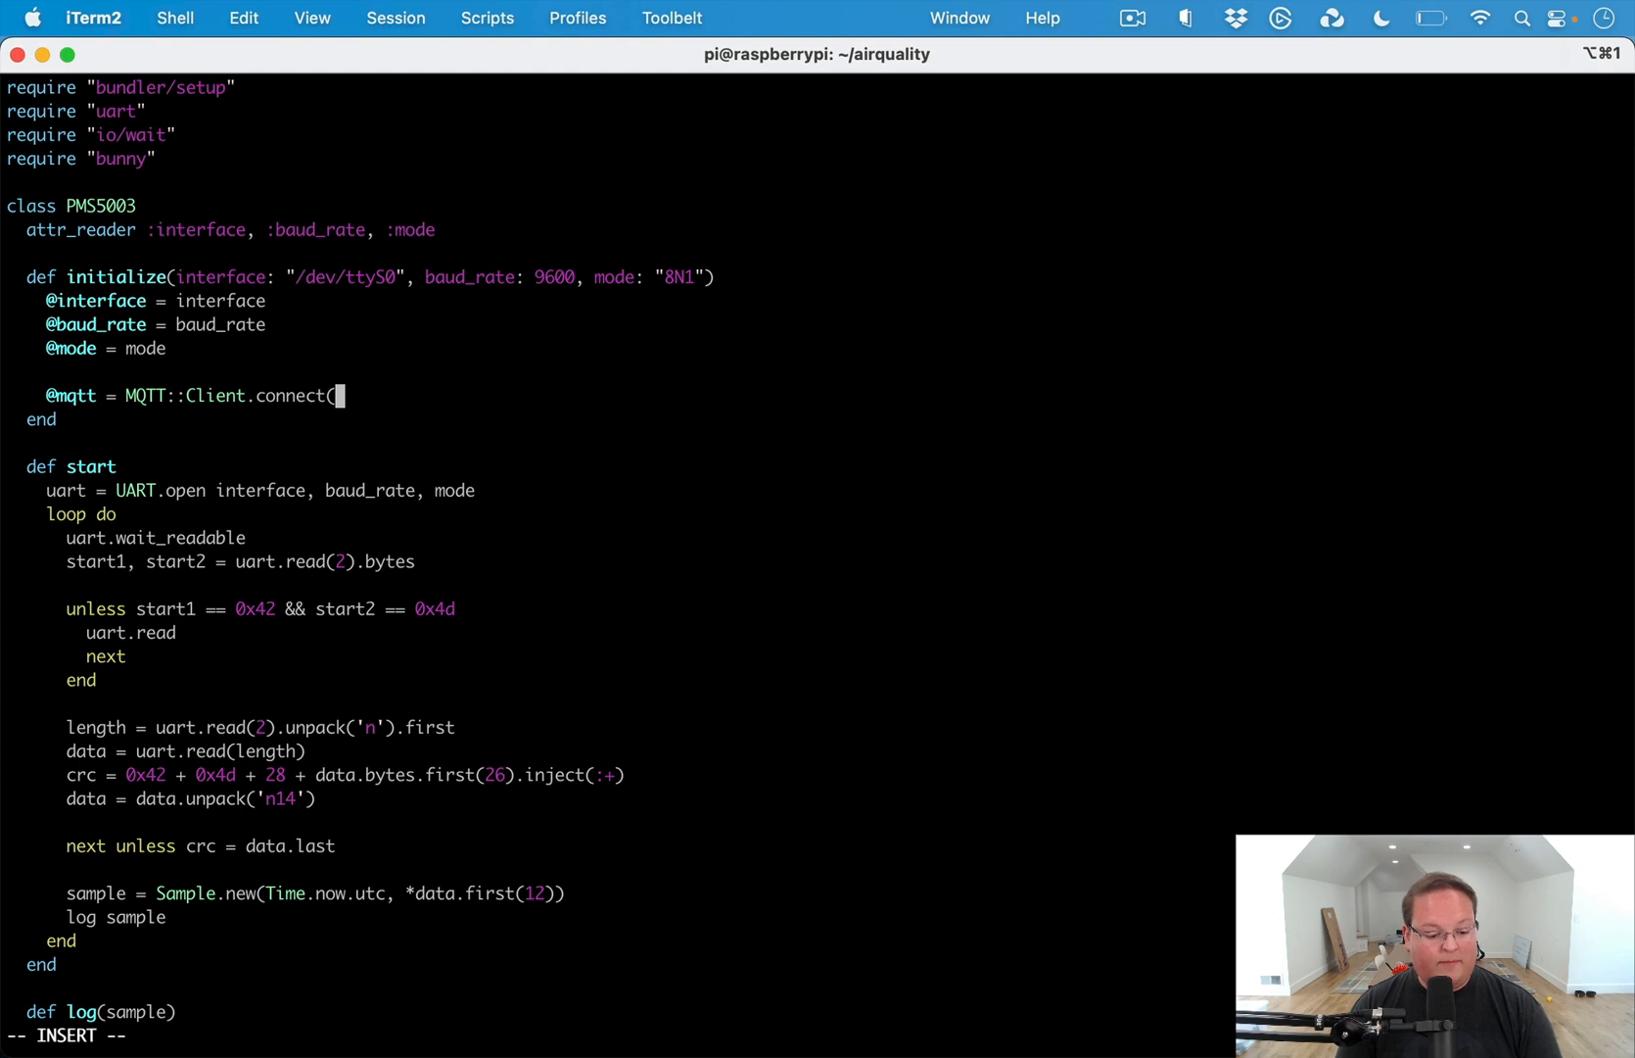
pyautogui.write('host')
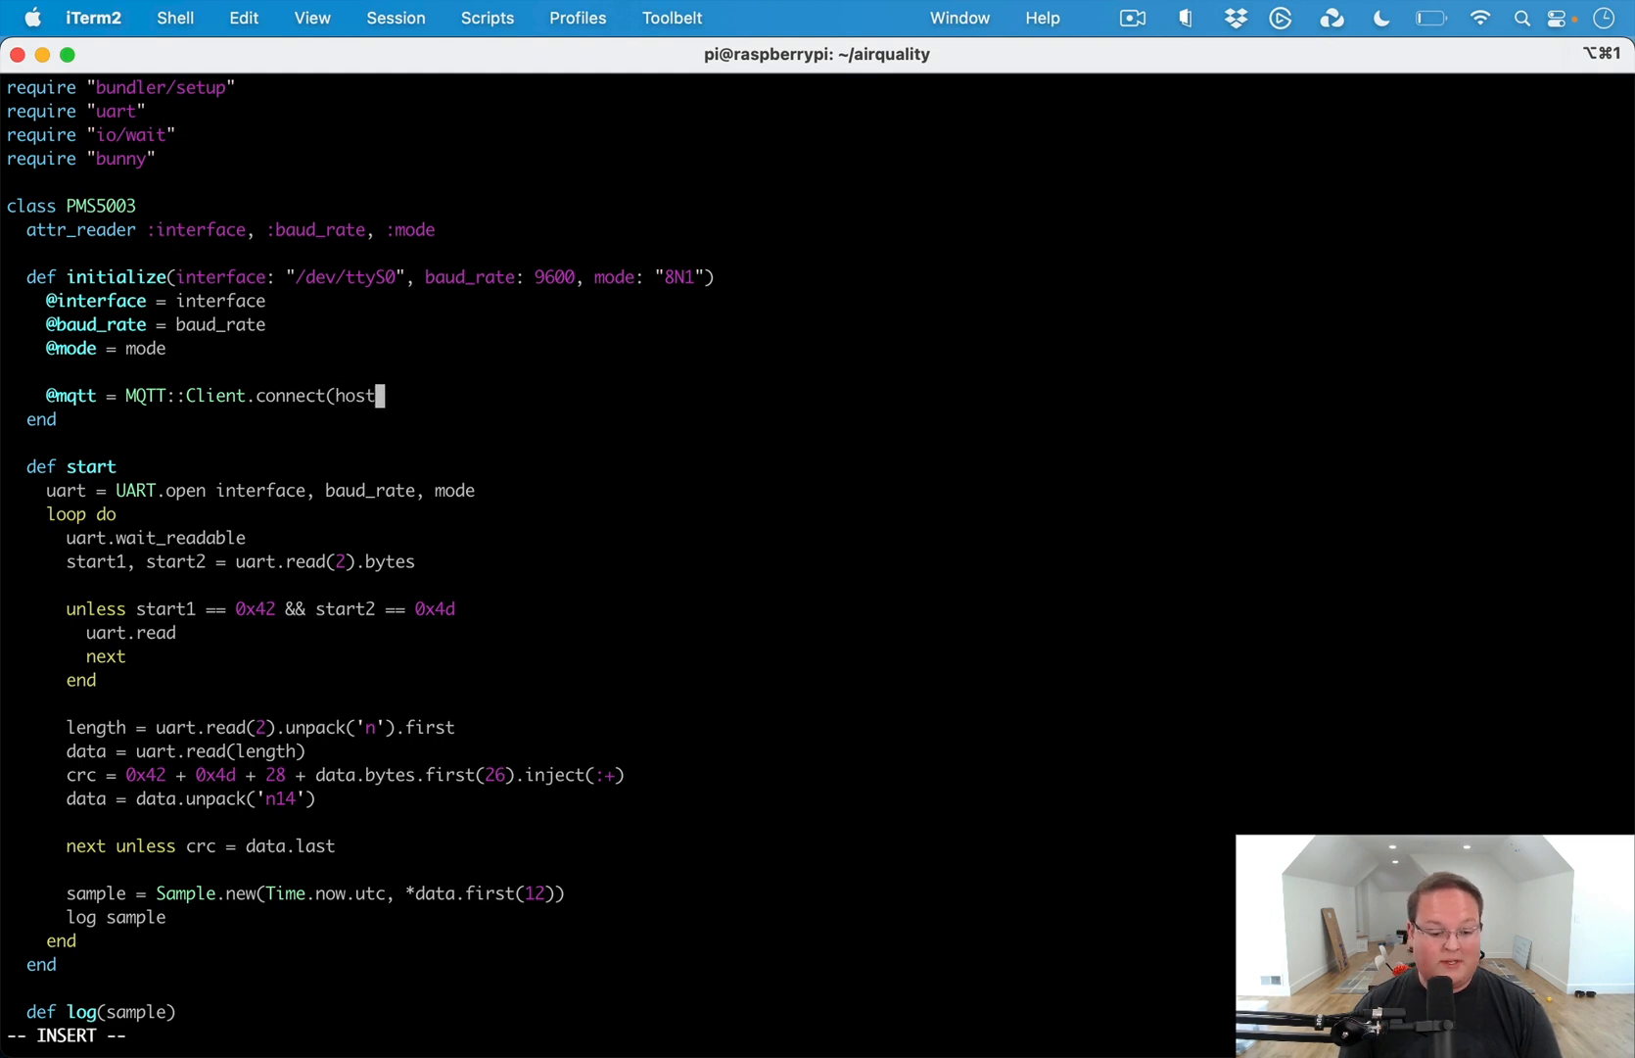
pyautogui.write(':')
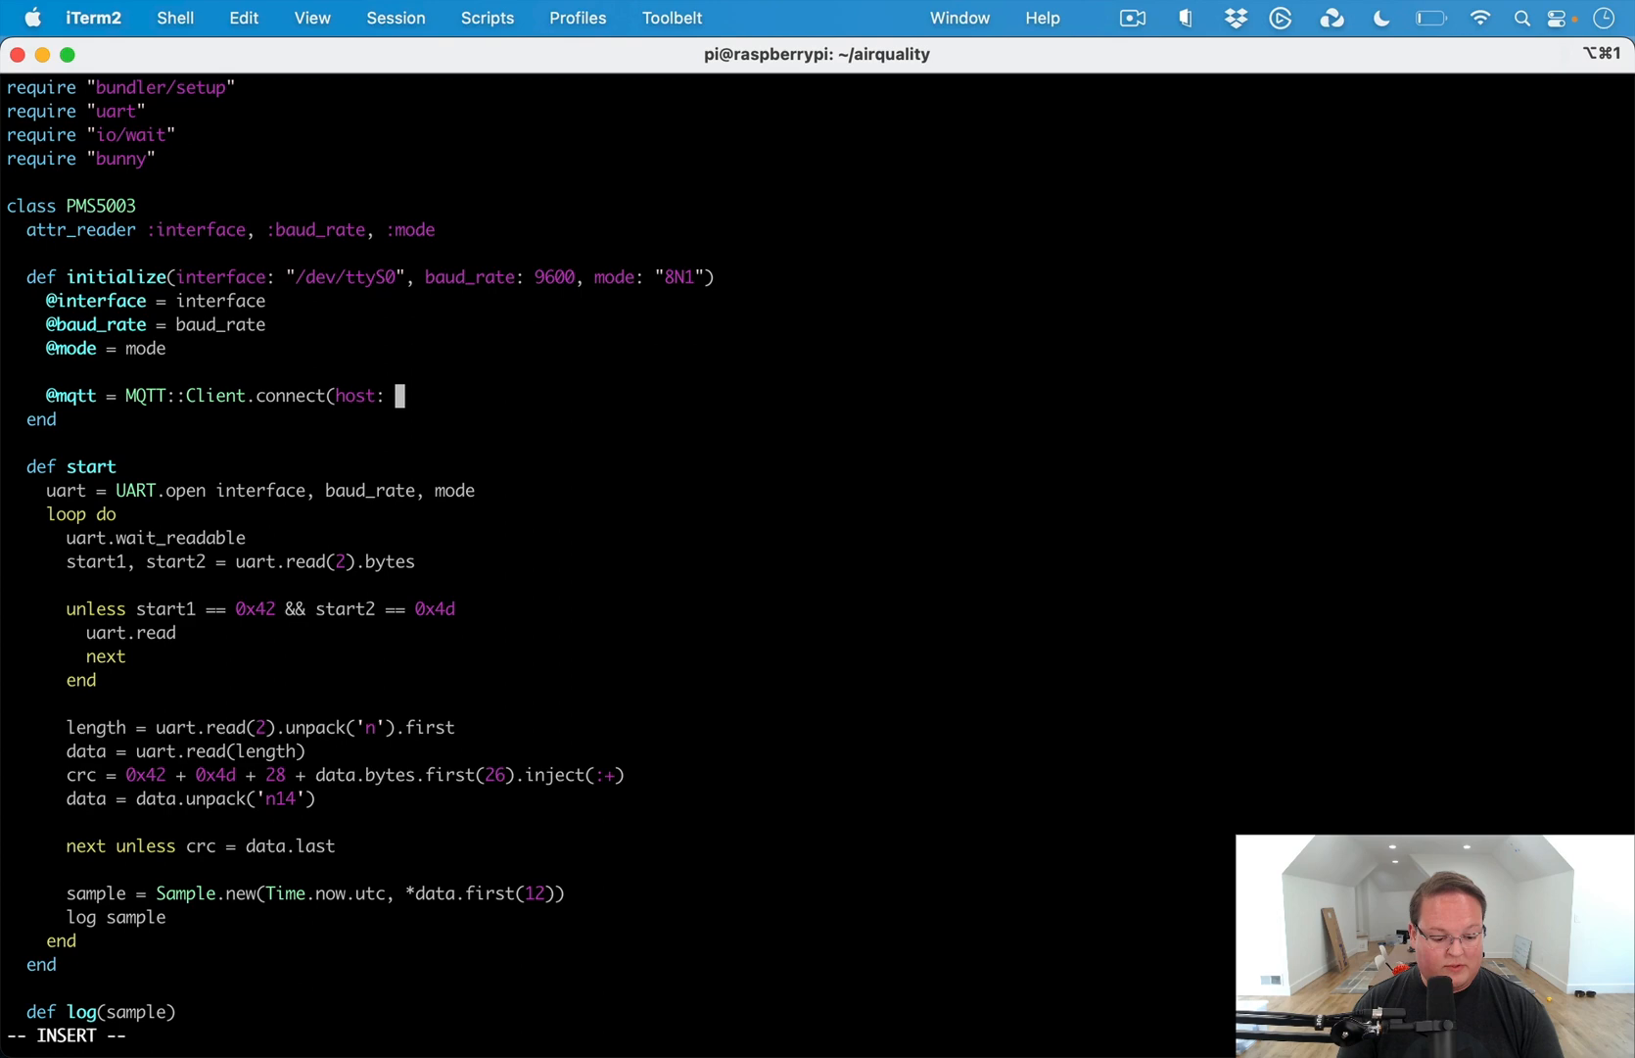
pyautogui.write('"homeassist')
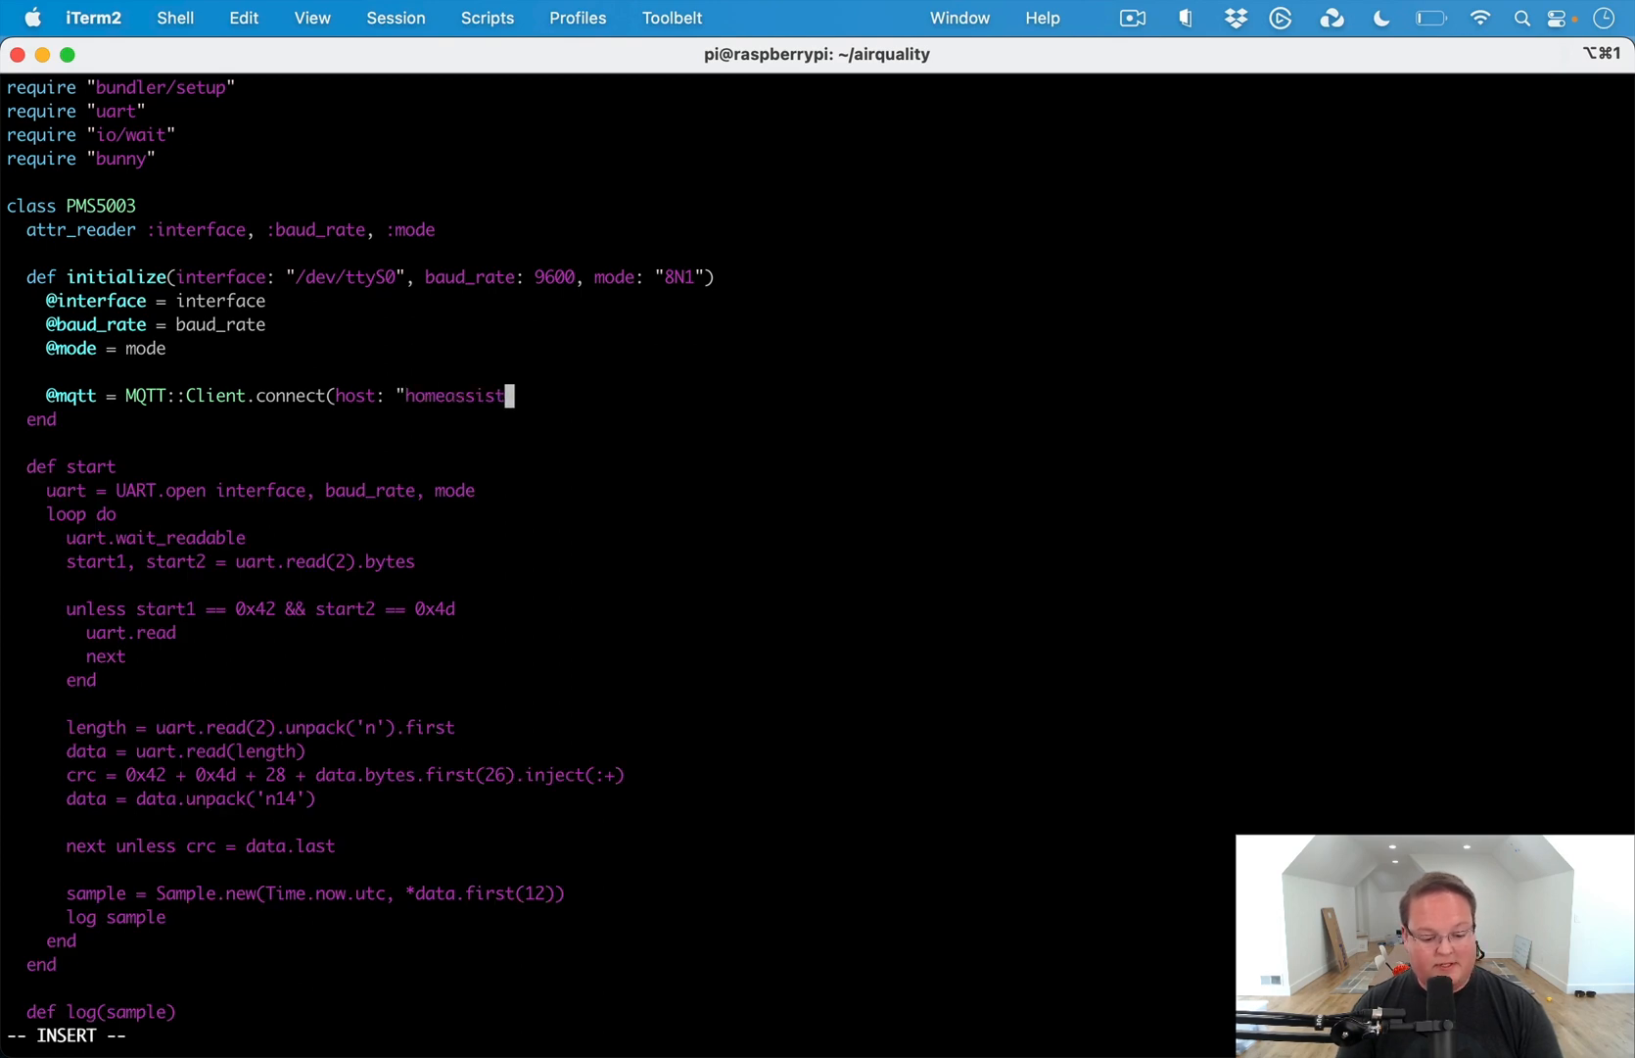
pyautogui.write('ant.local", po')
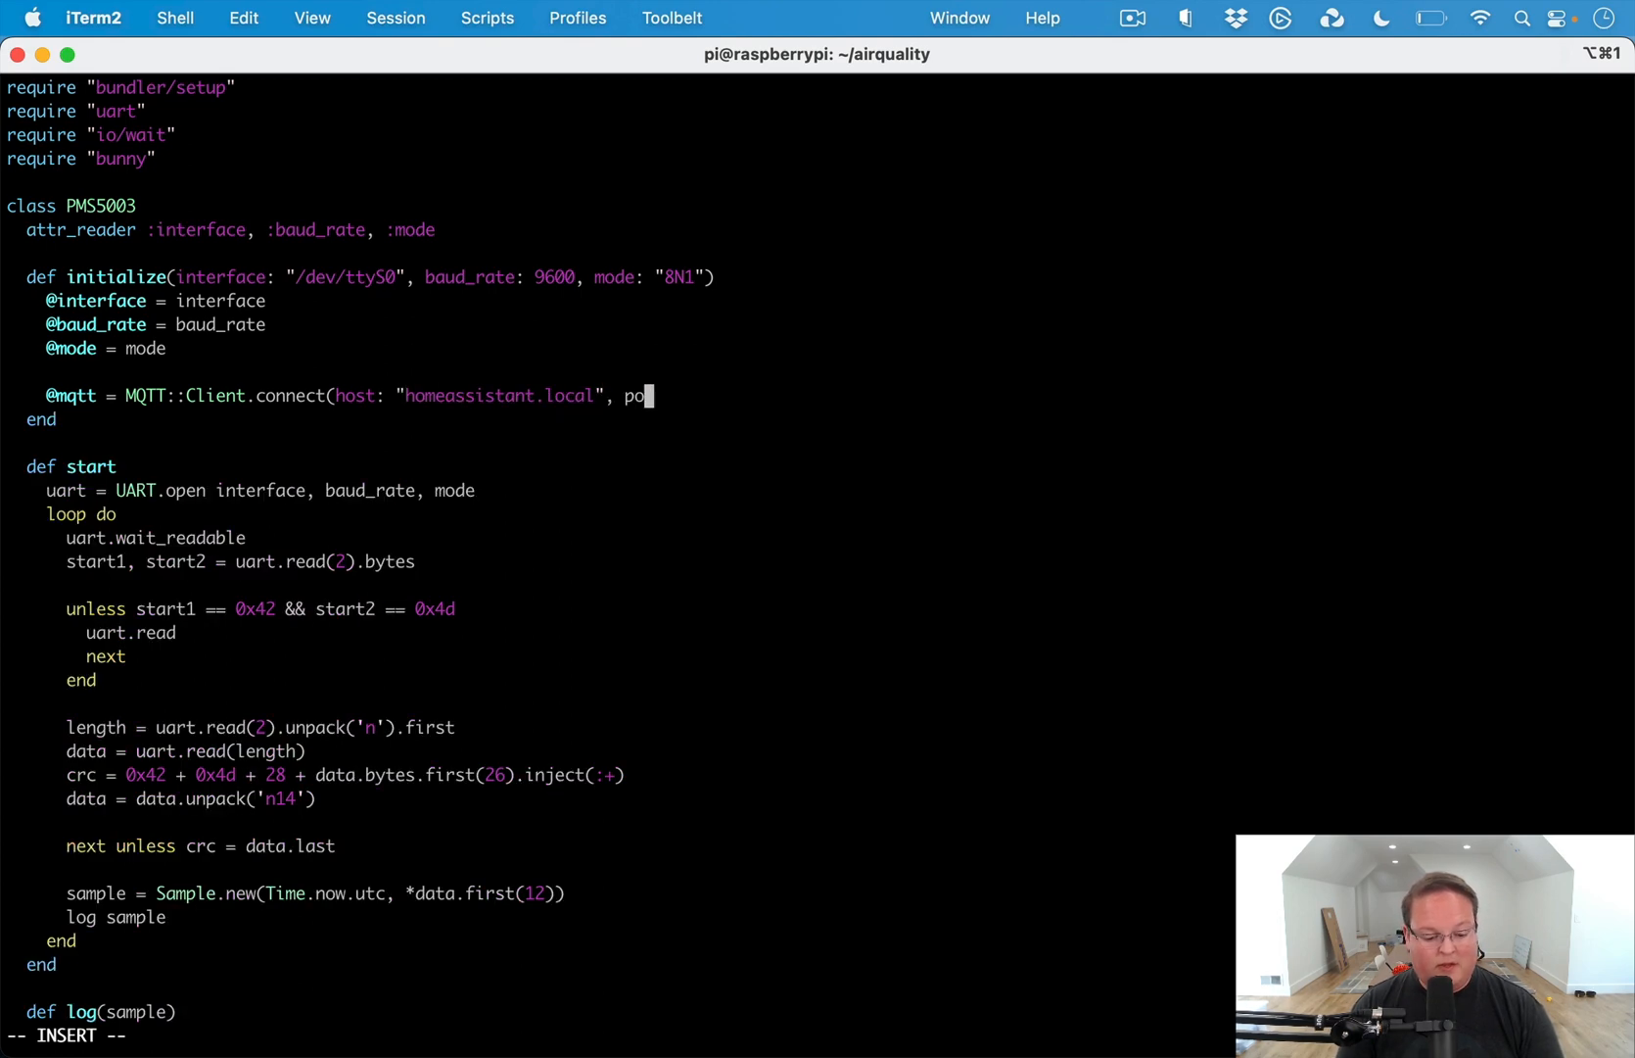
pyautogui.write('rt: 18833')
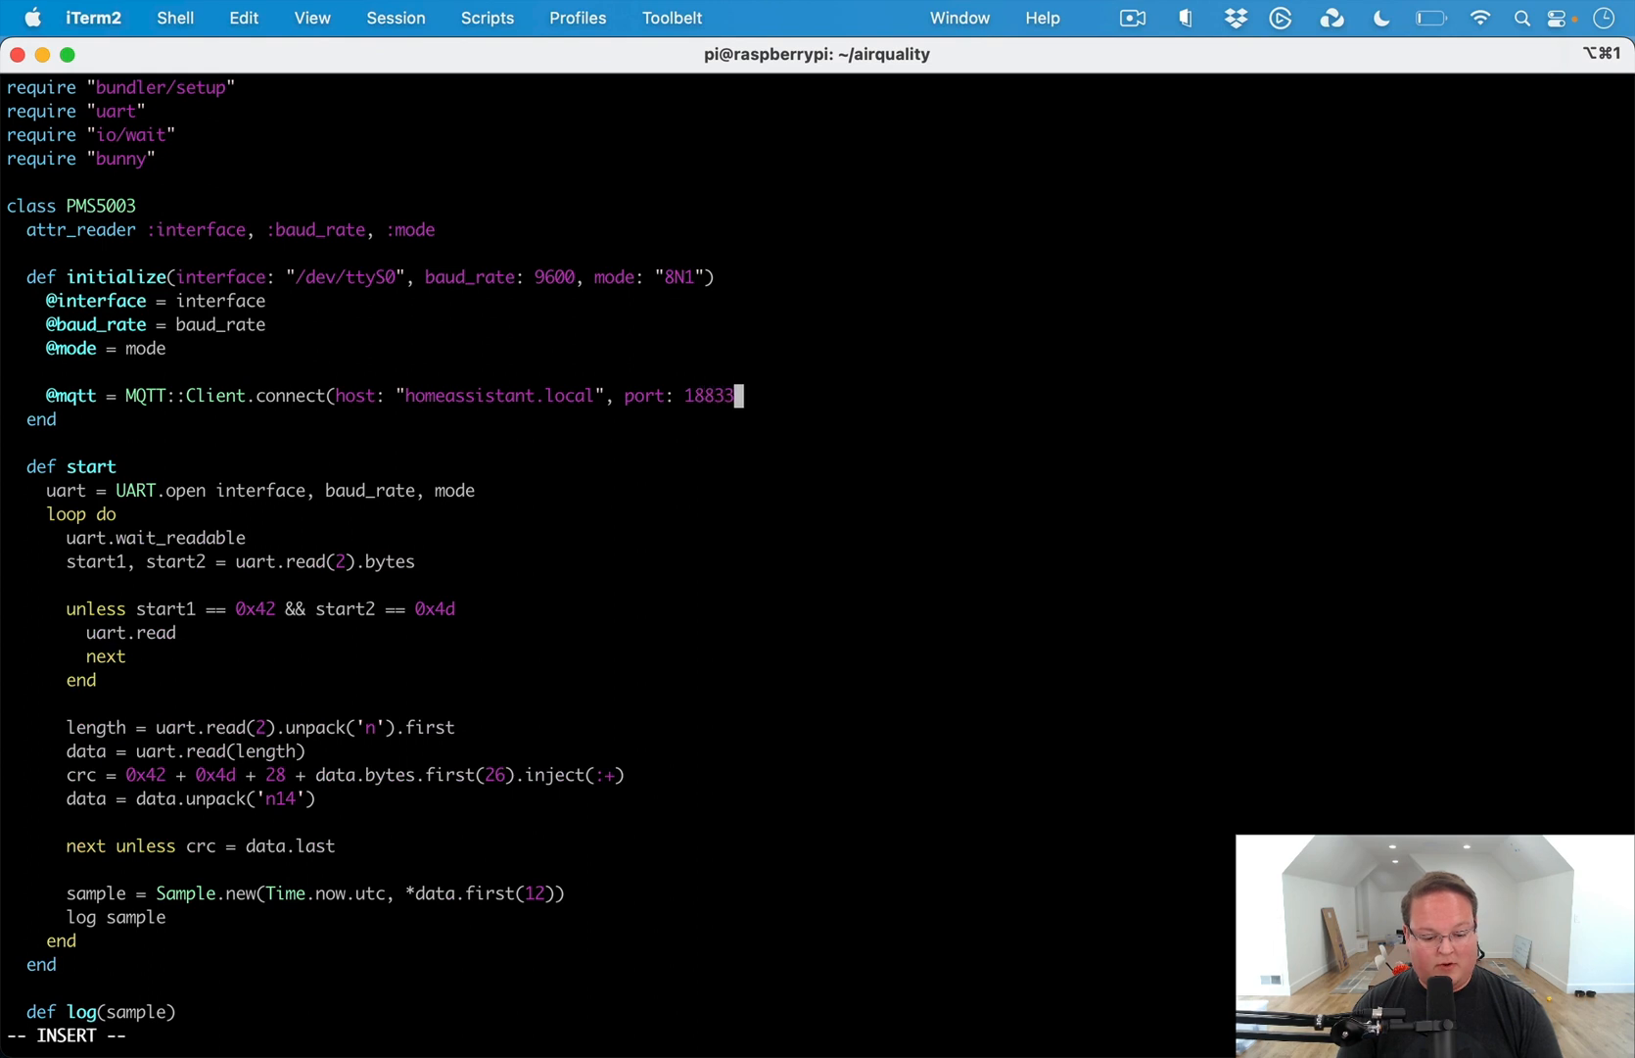
pyautogui.press('BackSpace')
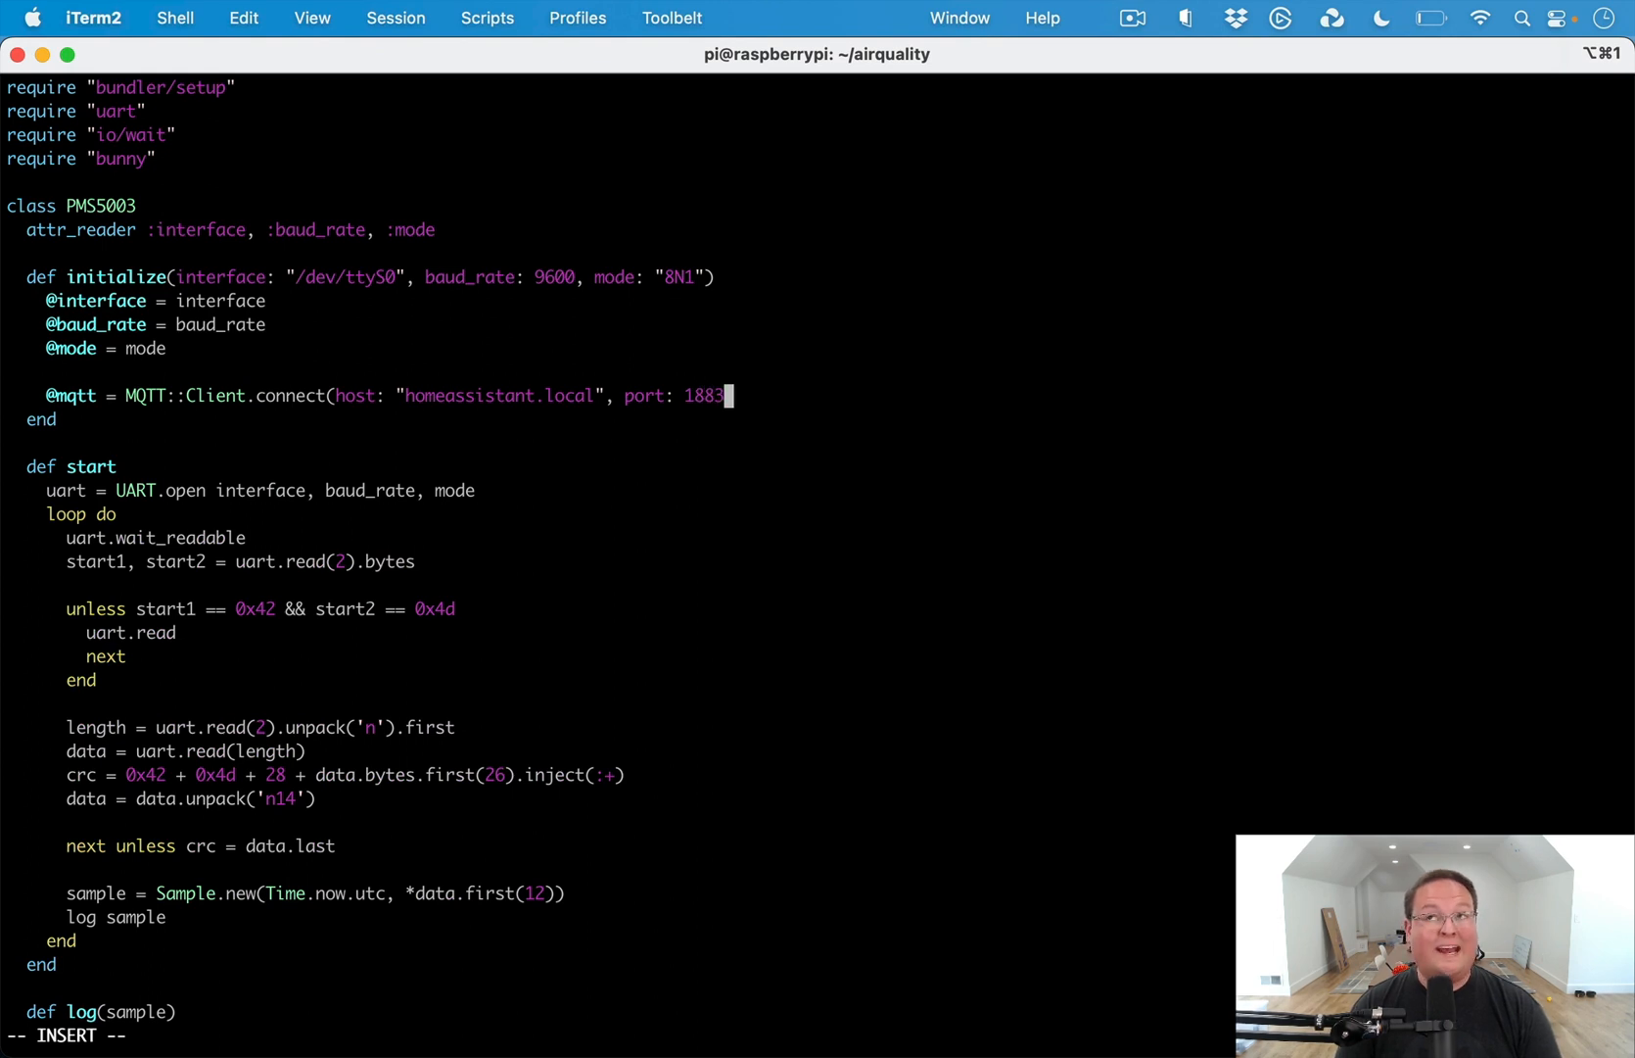
pyautogui.write('", "')
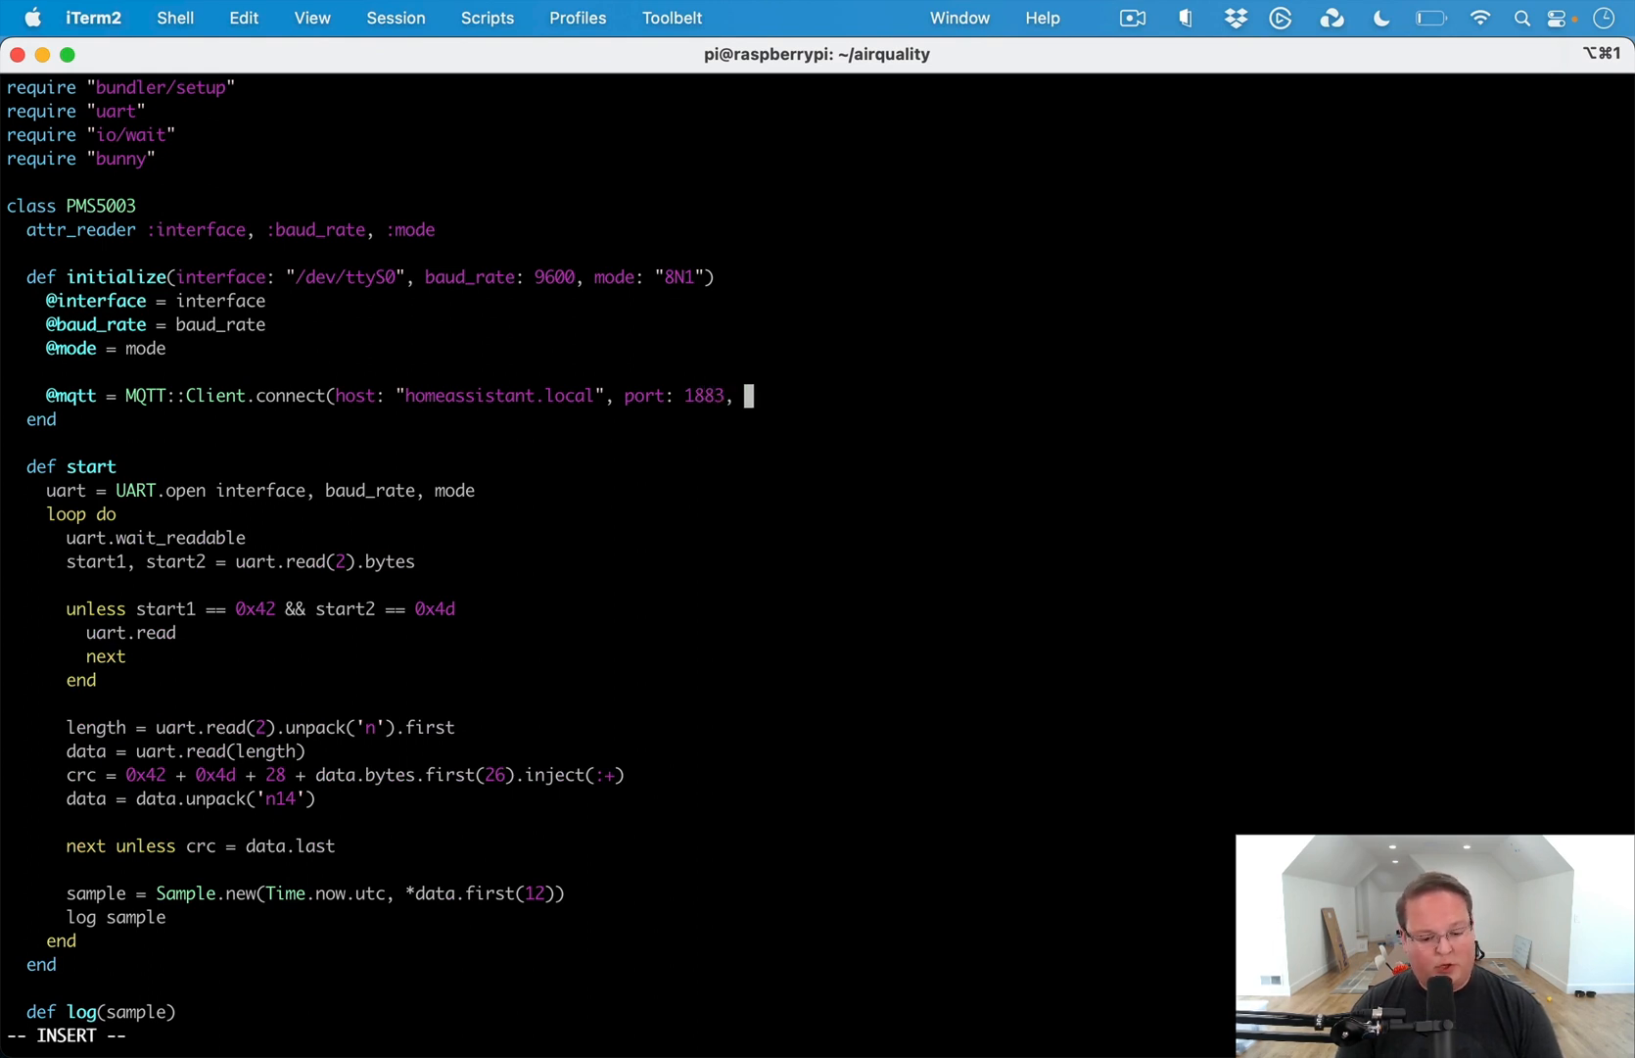
# Pass username and password from MQTT ENV variables, add :mqtt to attr_reader, and save
pyautogui.write('username:')
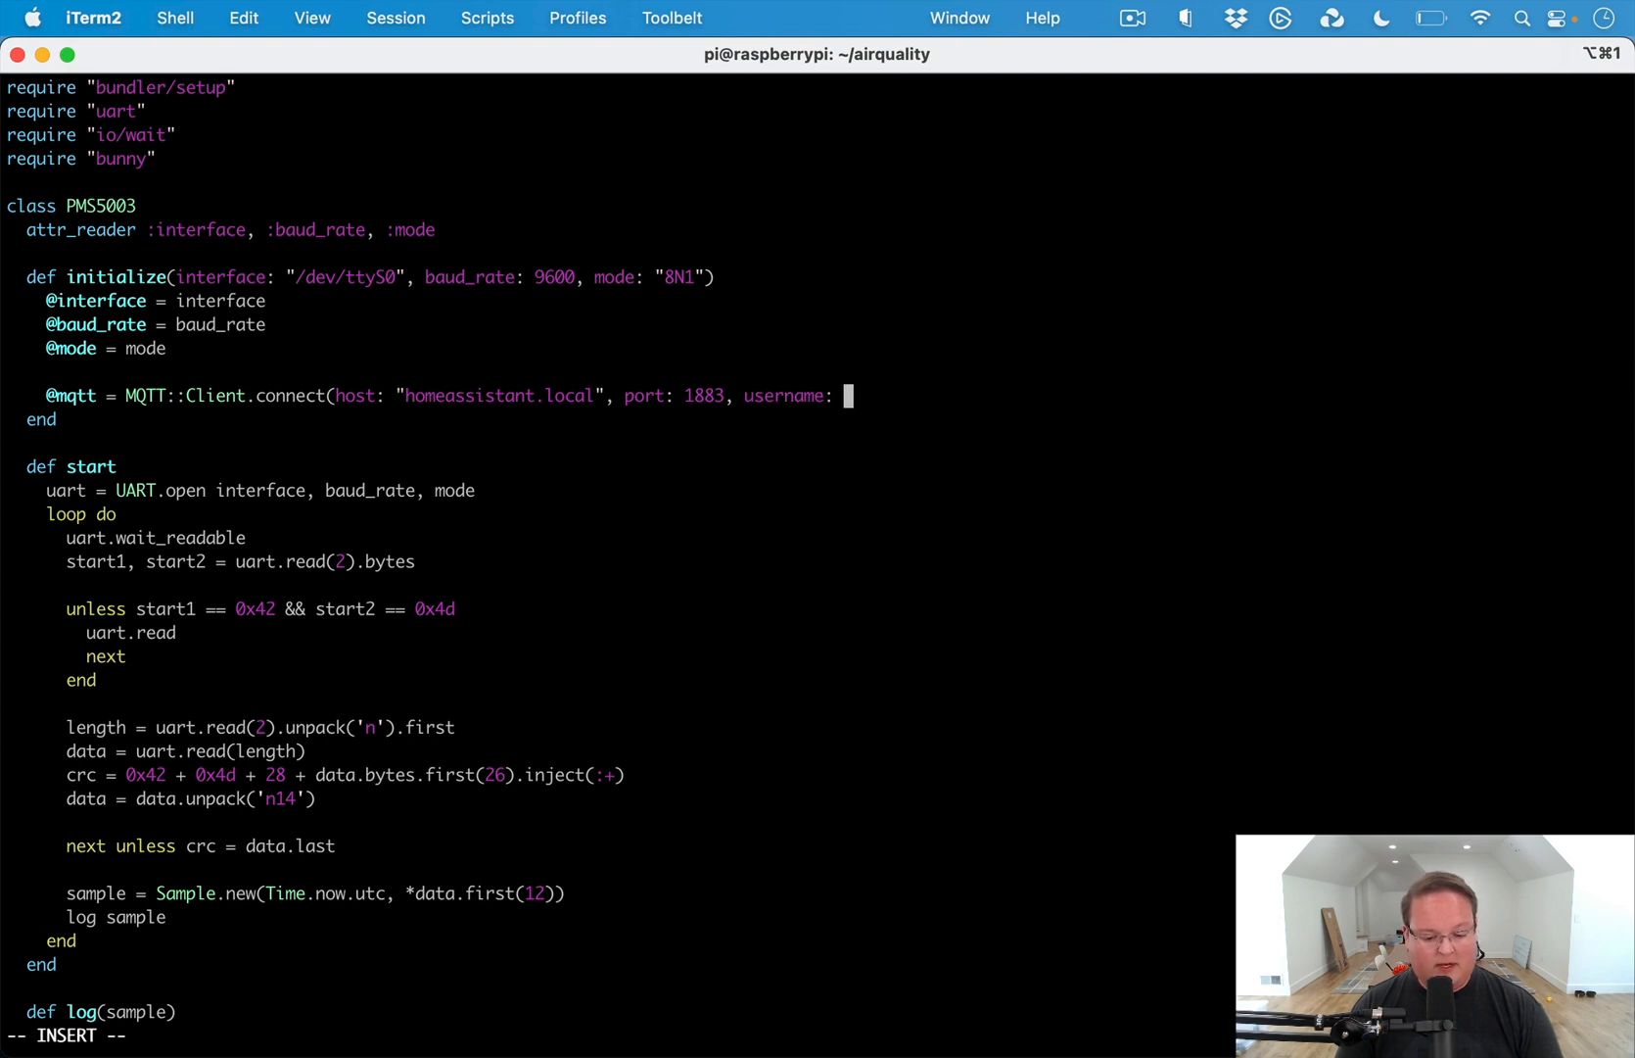
pyautogui.write('ENV["MQTT')
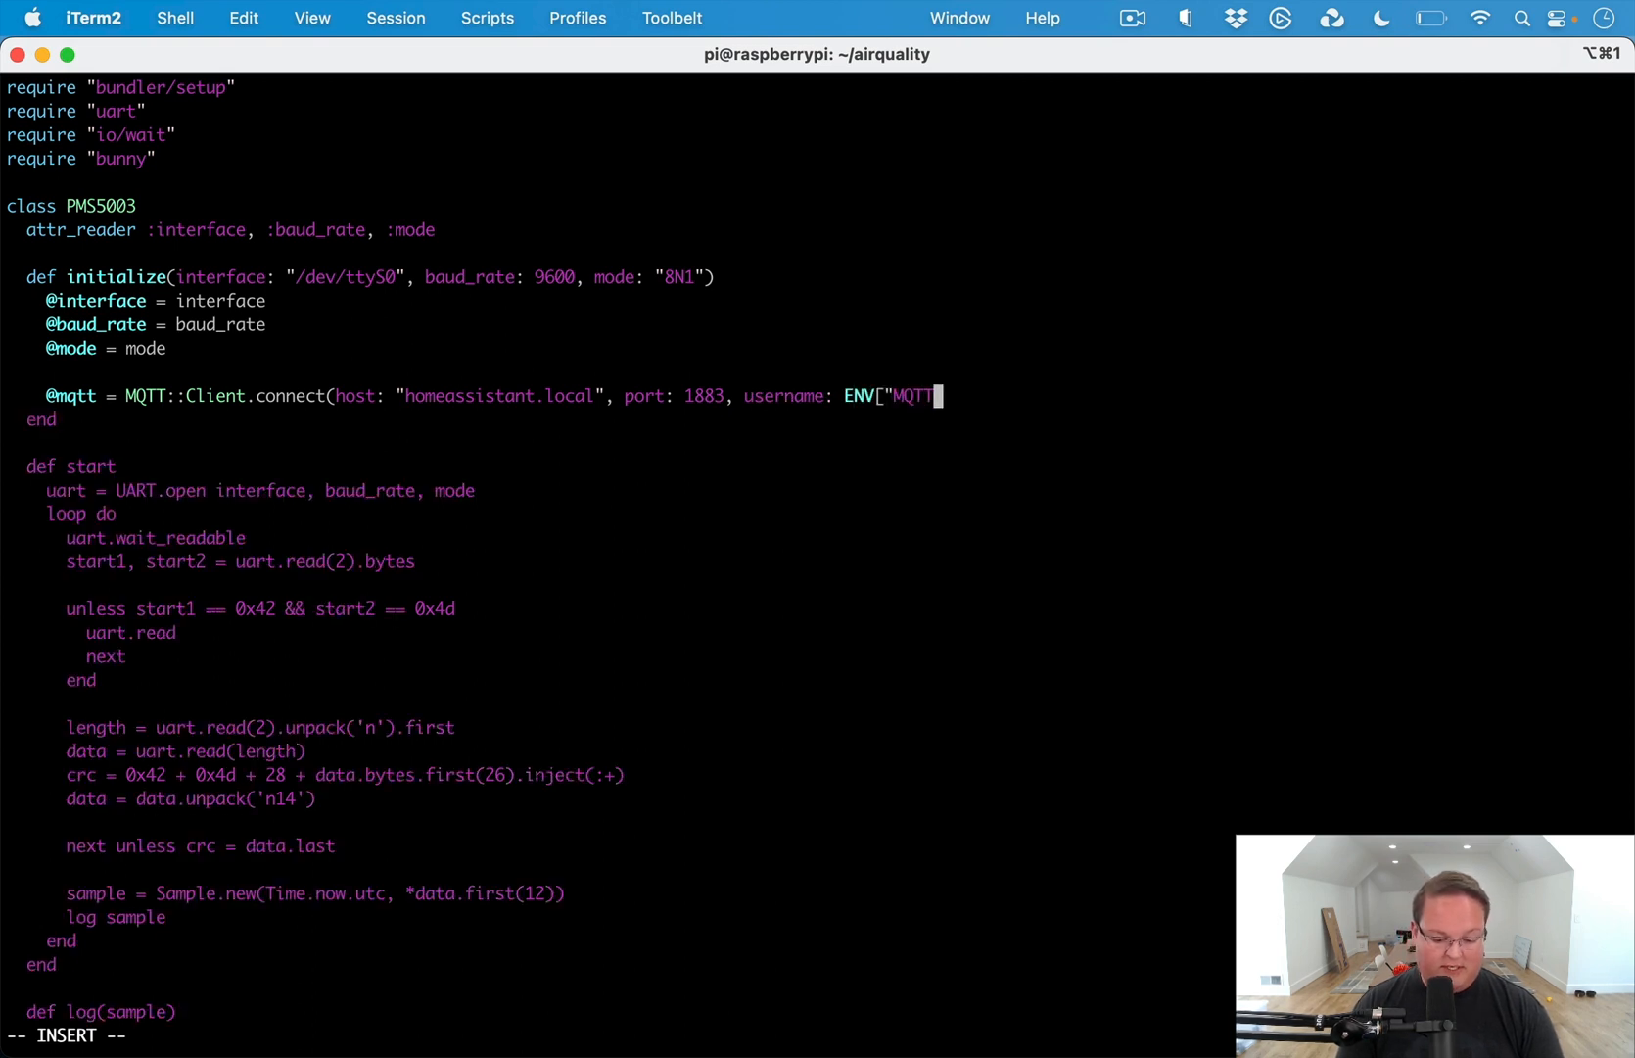
pyautogui.write('USERNMAE')
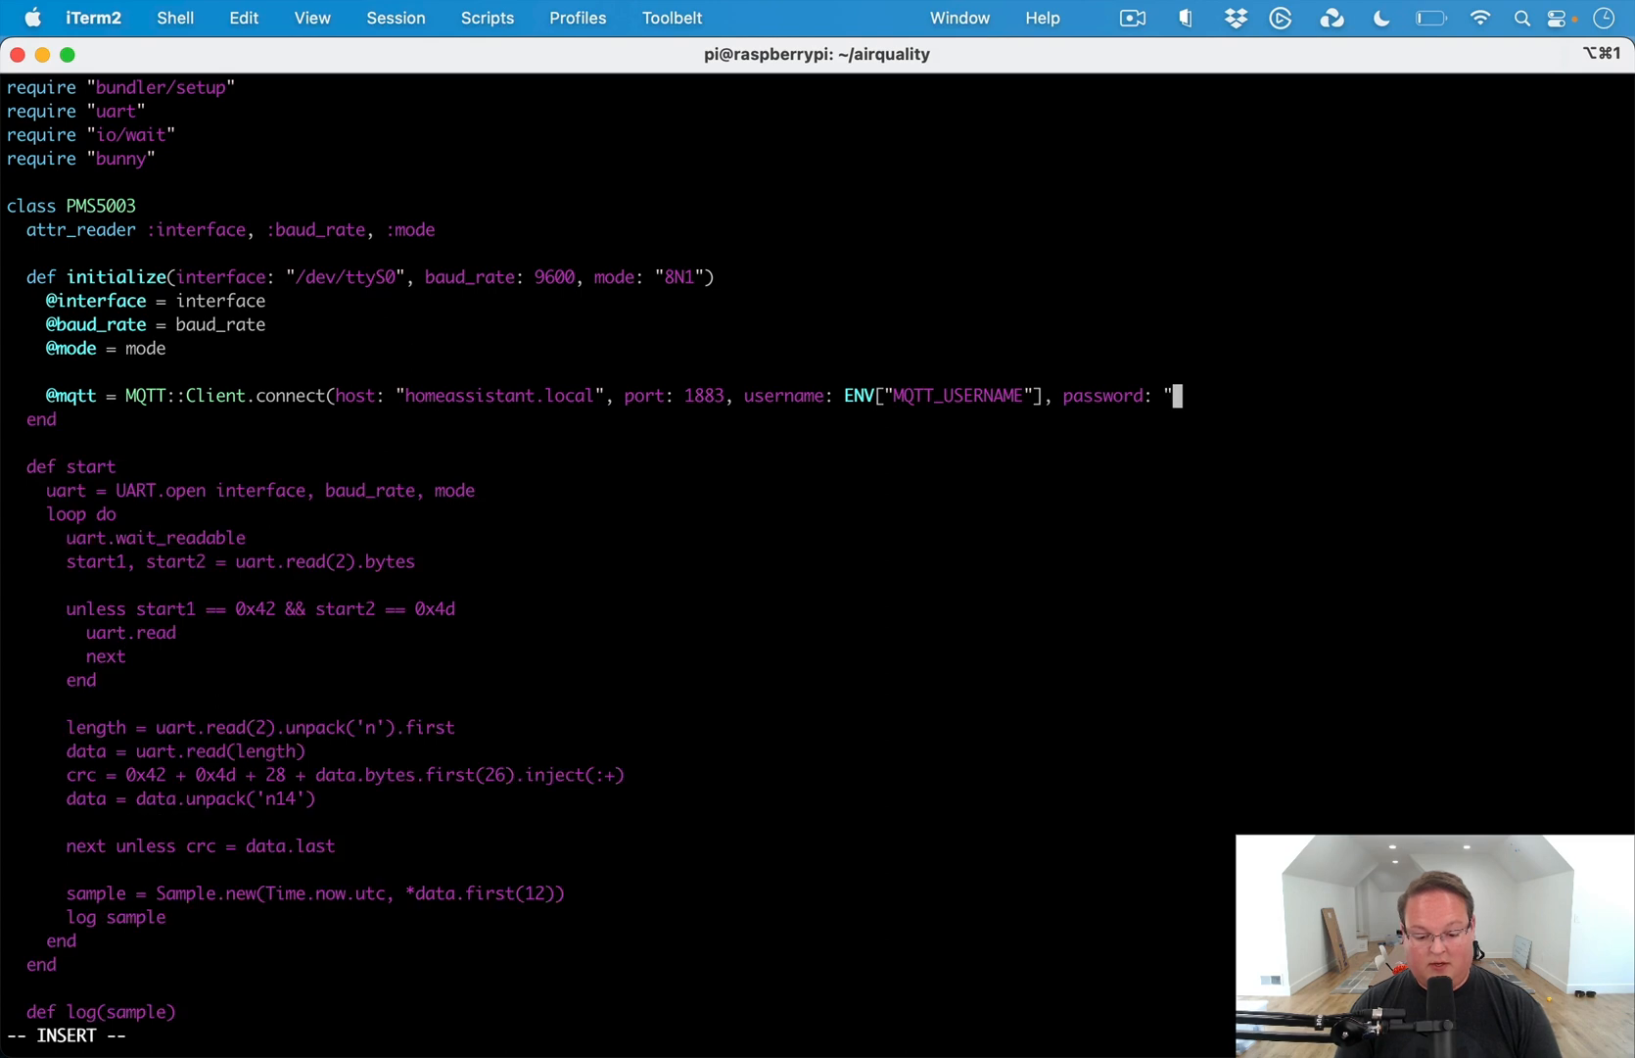
pyautogui.write('ENV["MQTT_PASSWORD"')
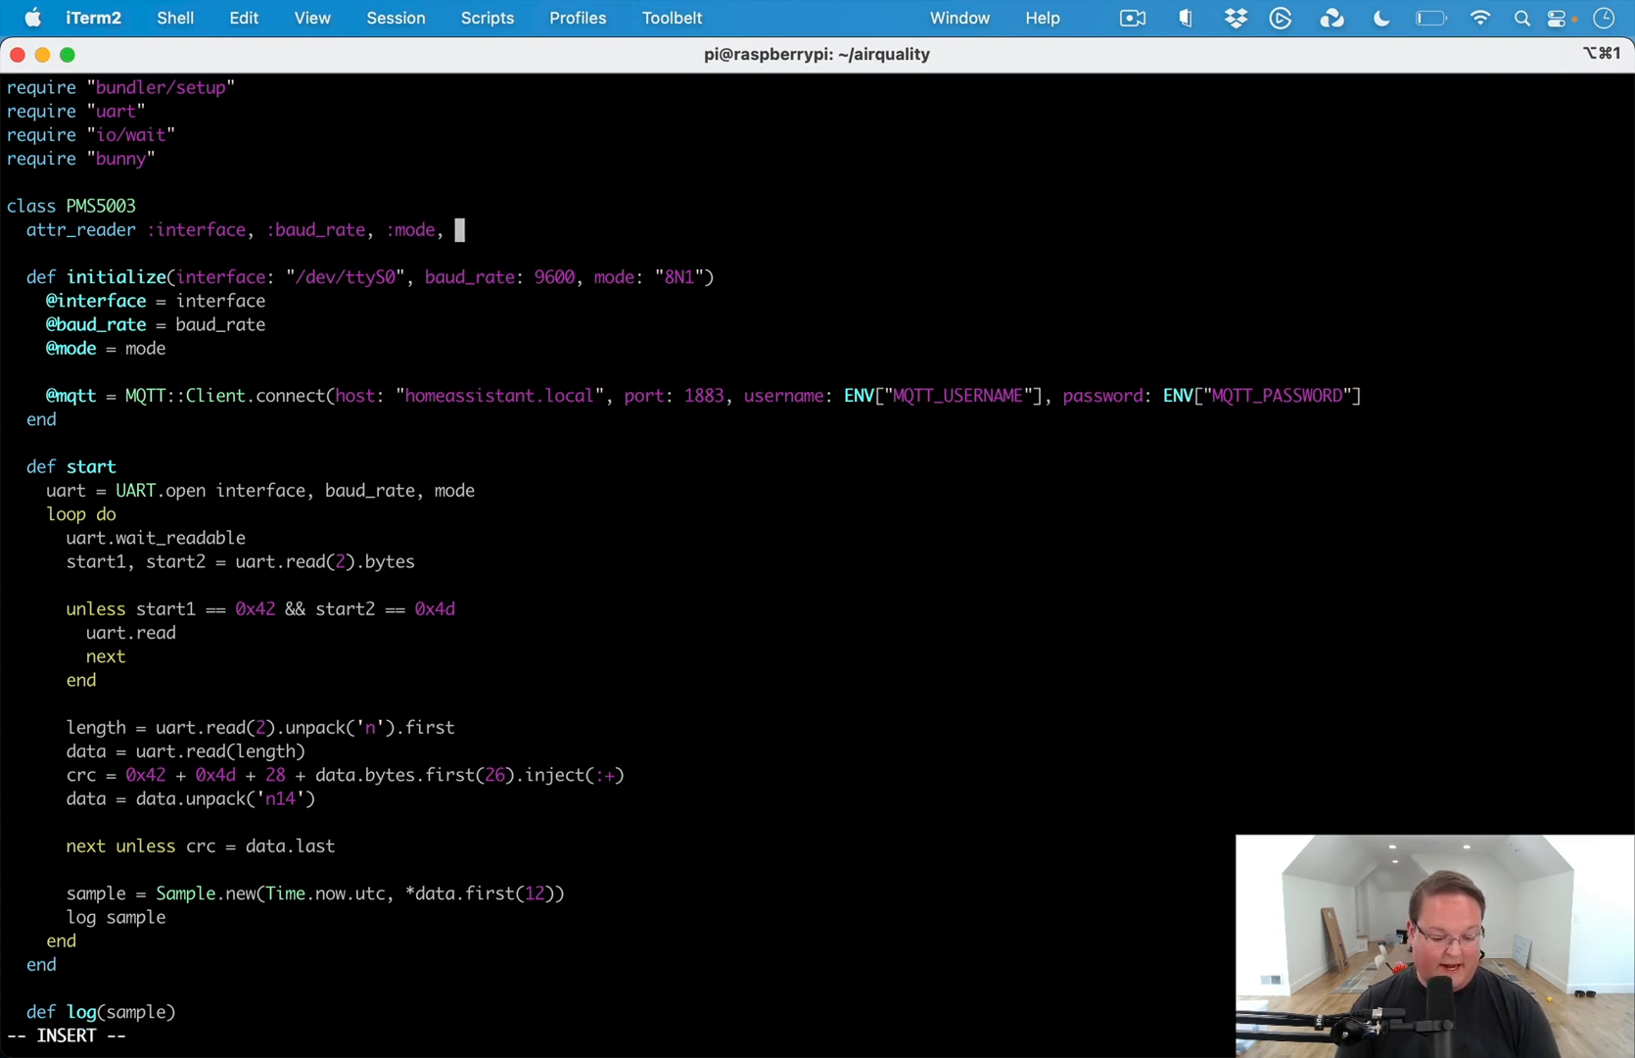
pyautogui.write(':mqtt')
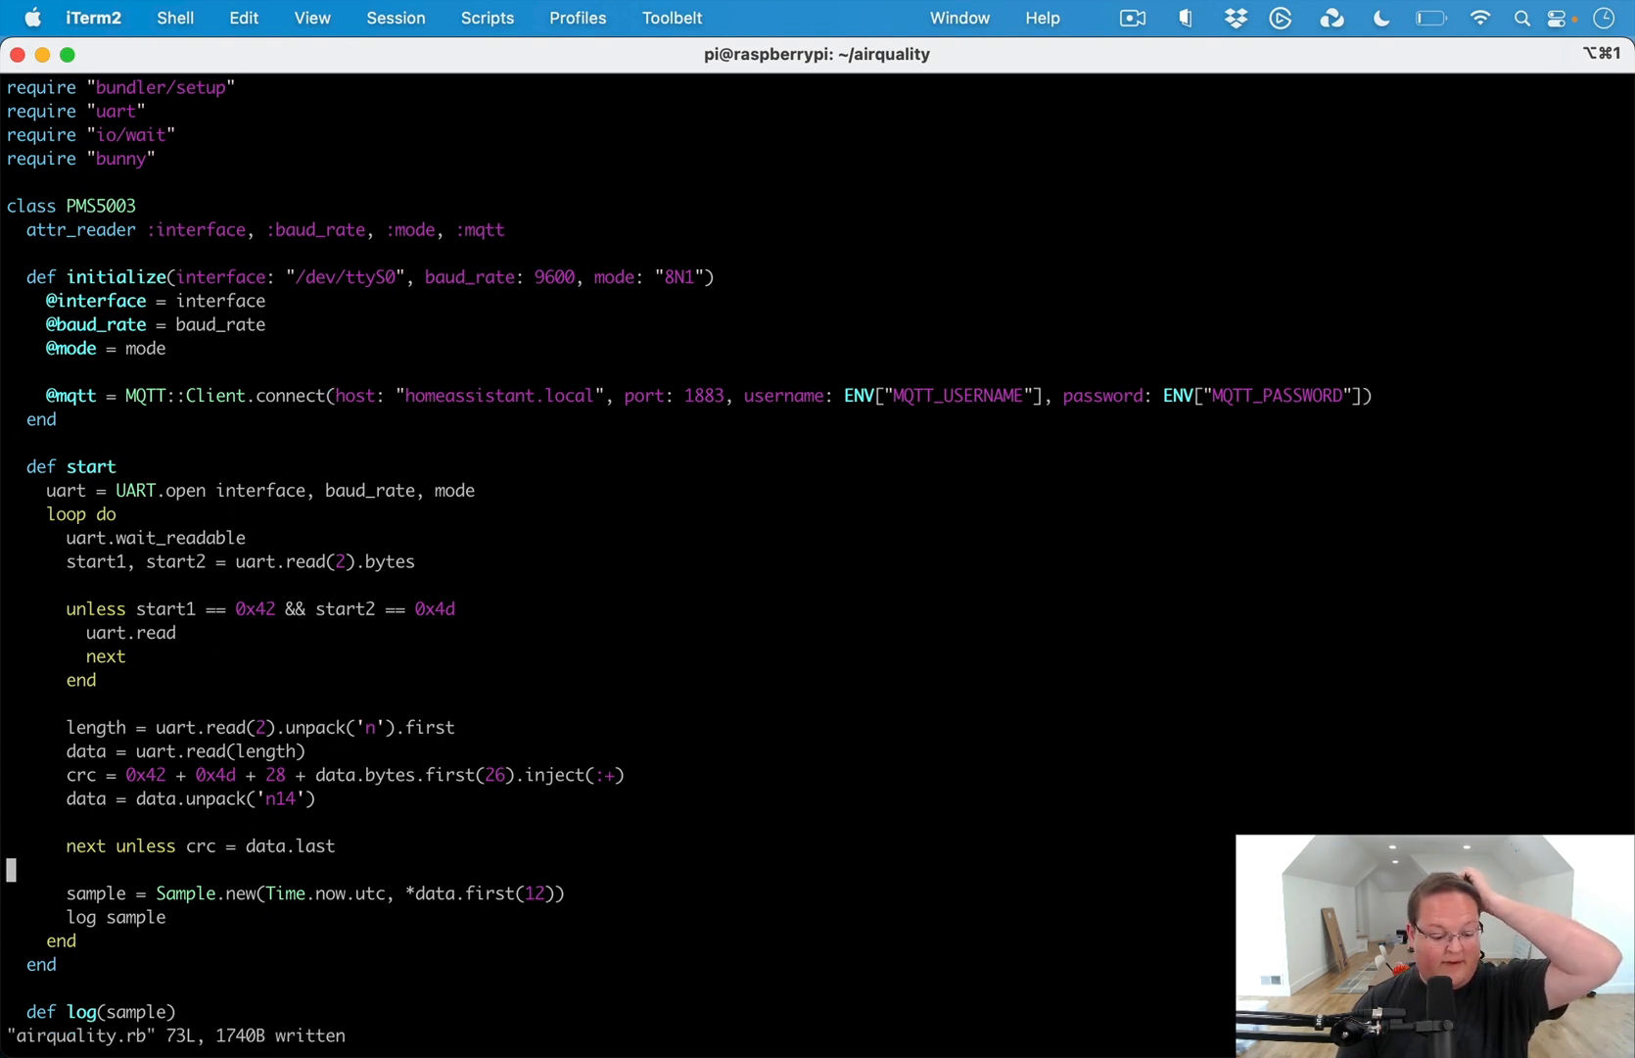
pyautogui.scroll(-3)
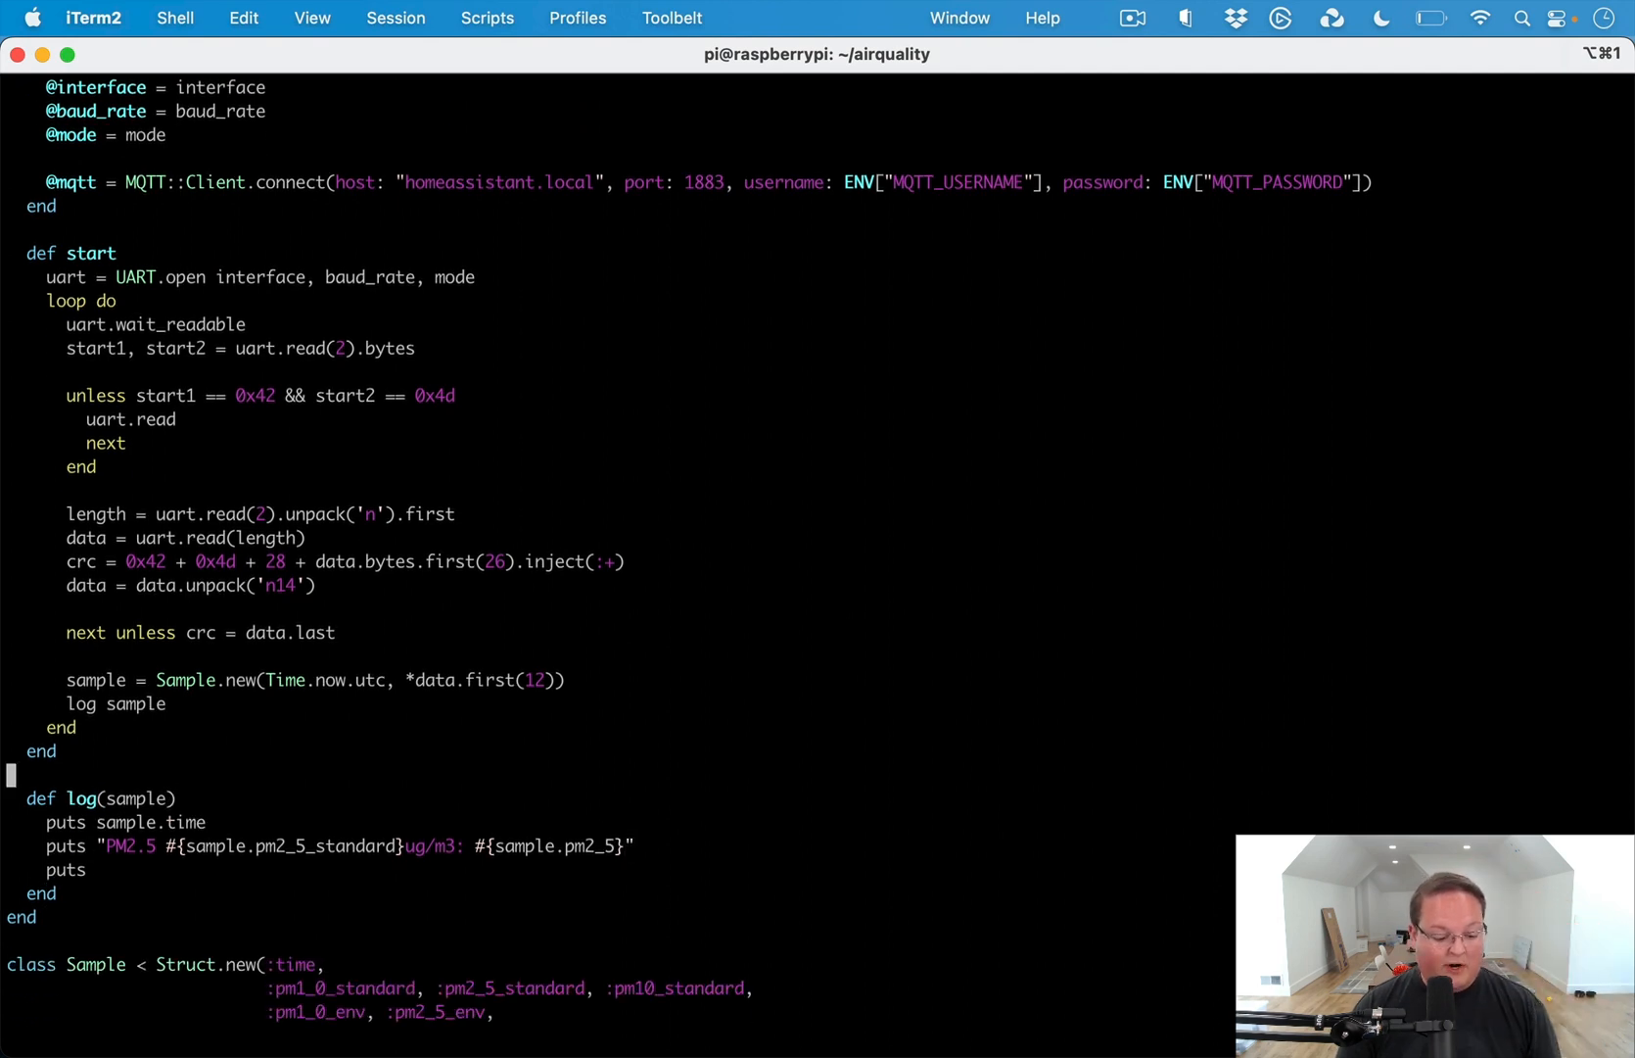
# Define mqtt_publish(sample) and call mqtt_publish sample in the start loop before logging
pyautogui.write('def m')
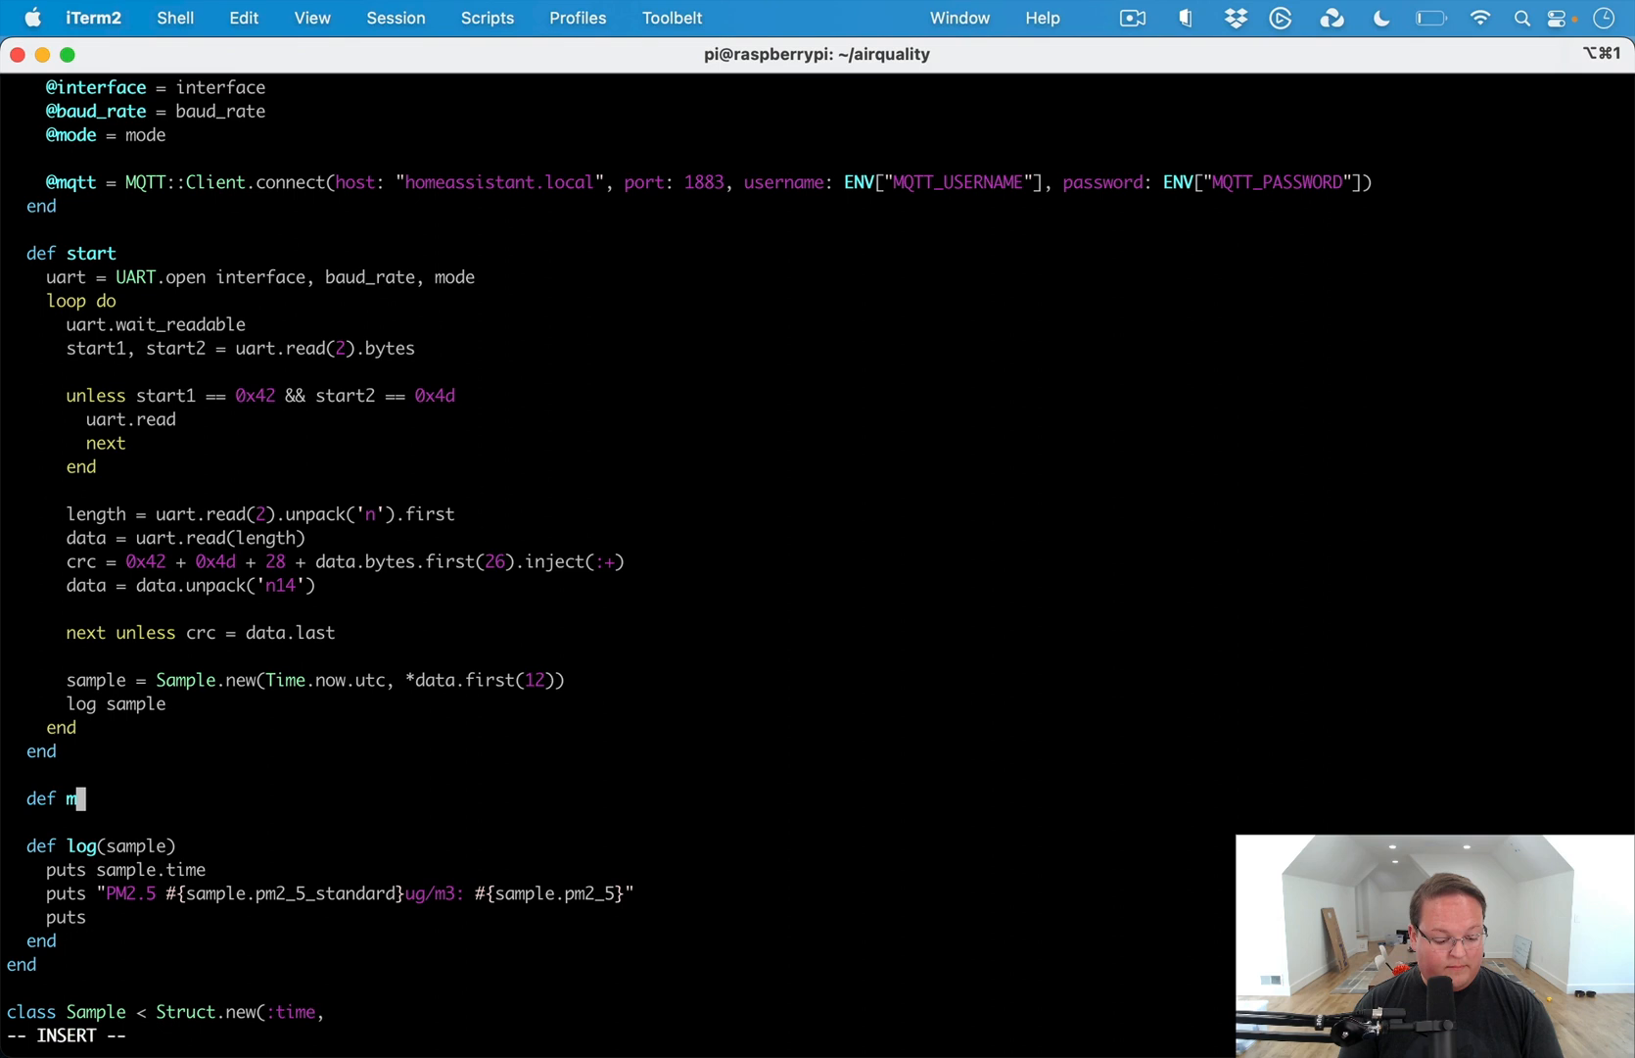
pyautogui.write('ublish(')
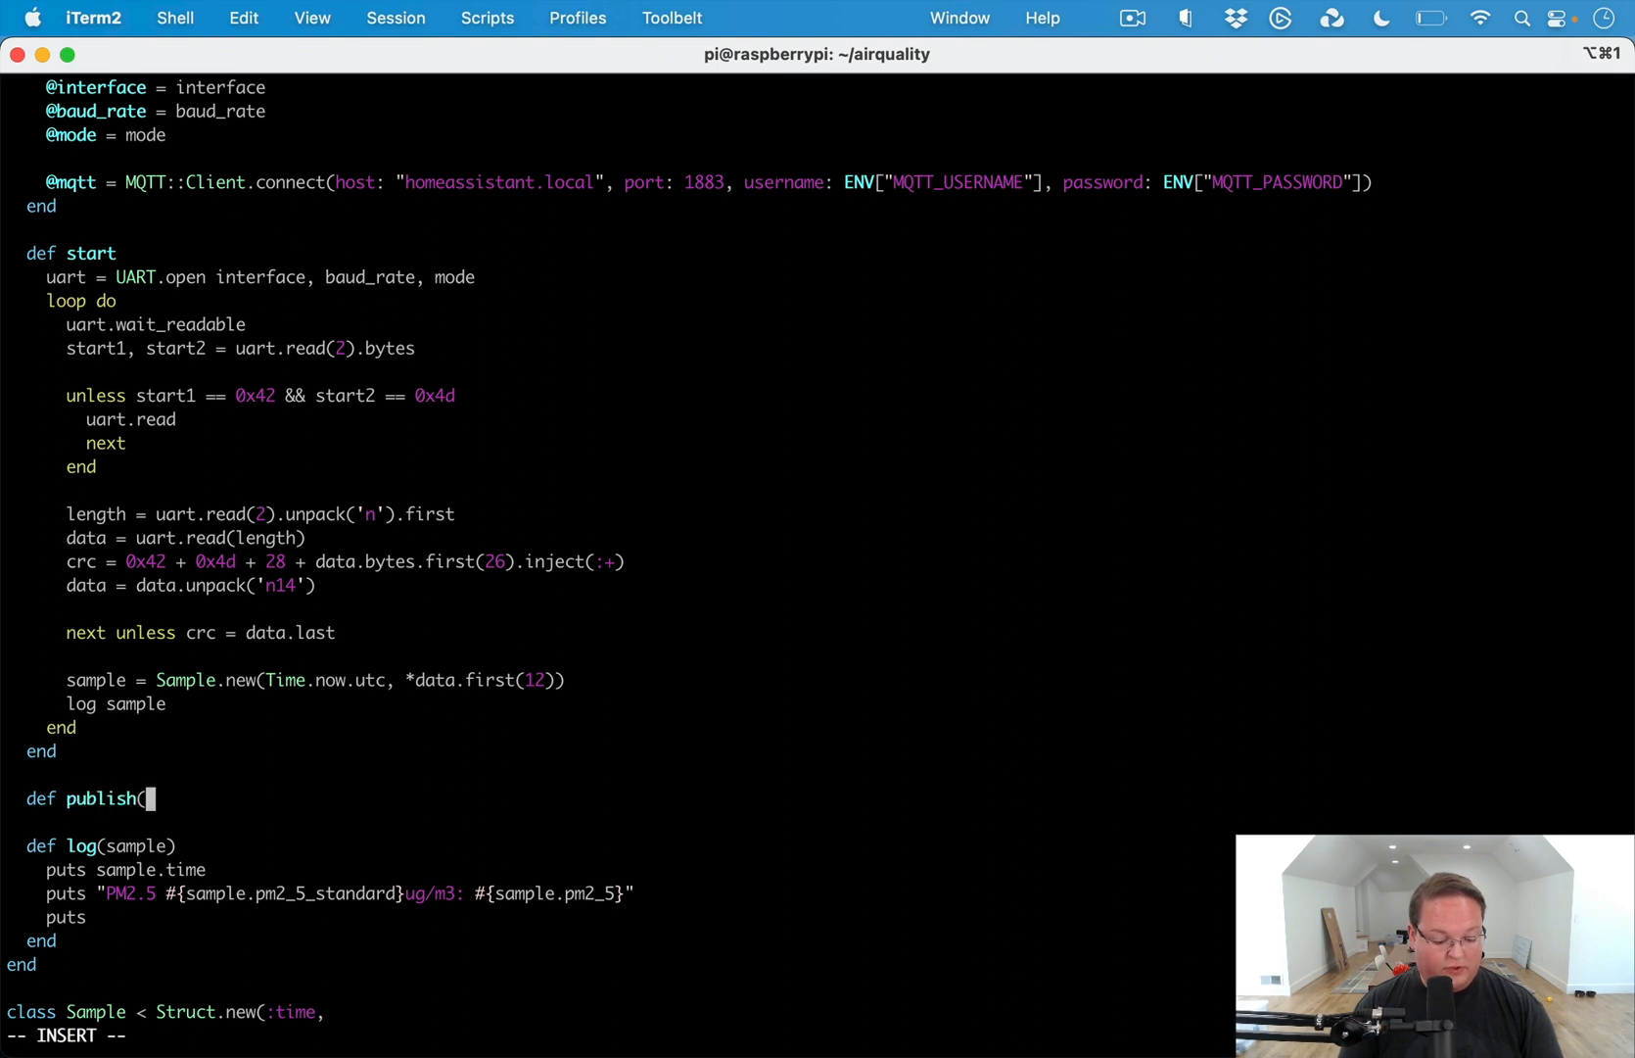
pyautogui.write('sample)')
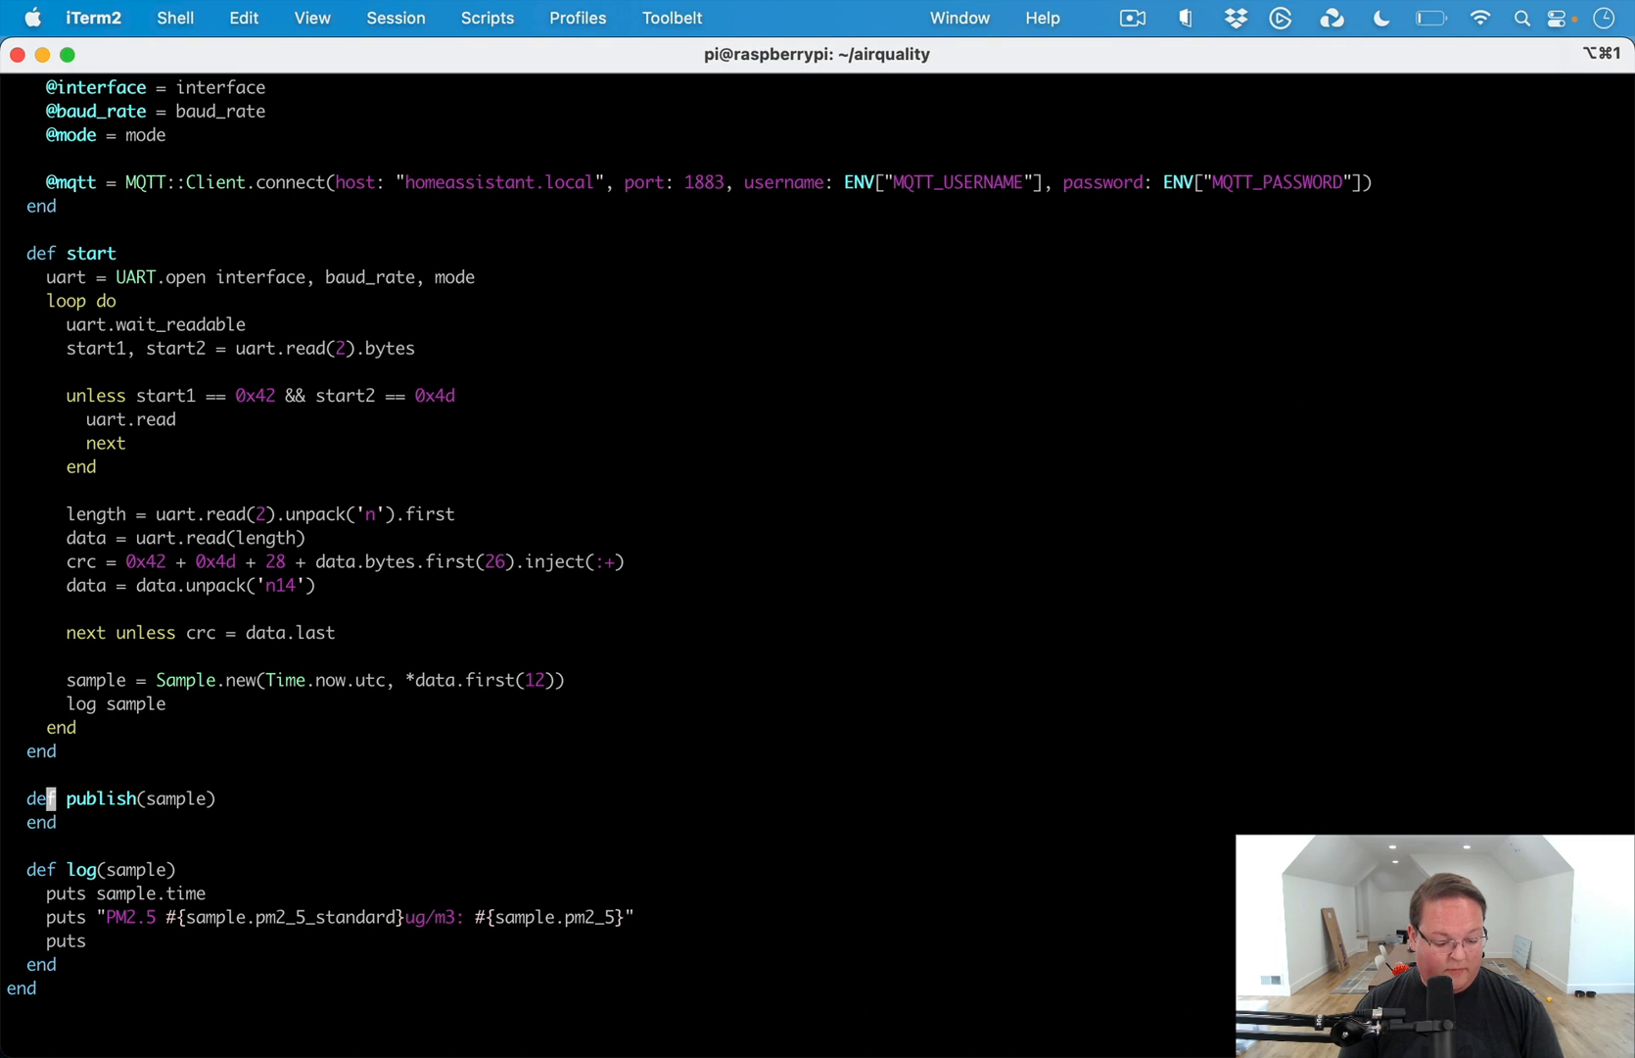
pyautogui.write('mqtt_')
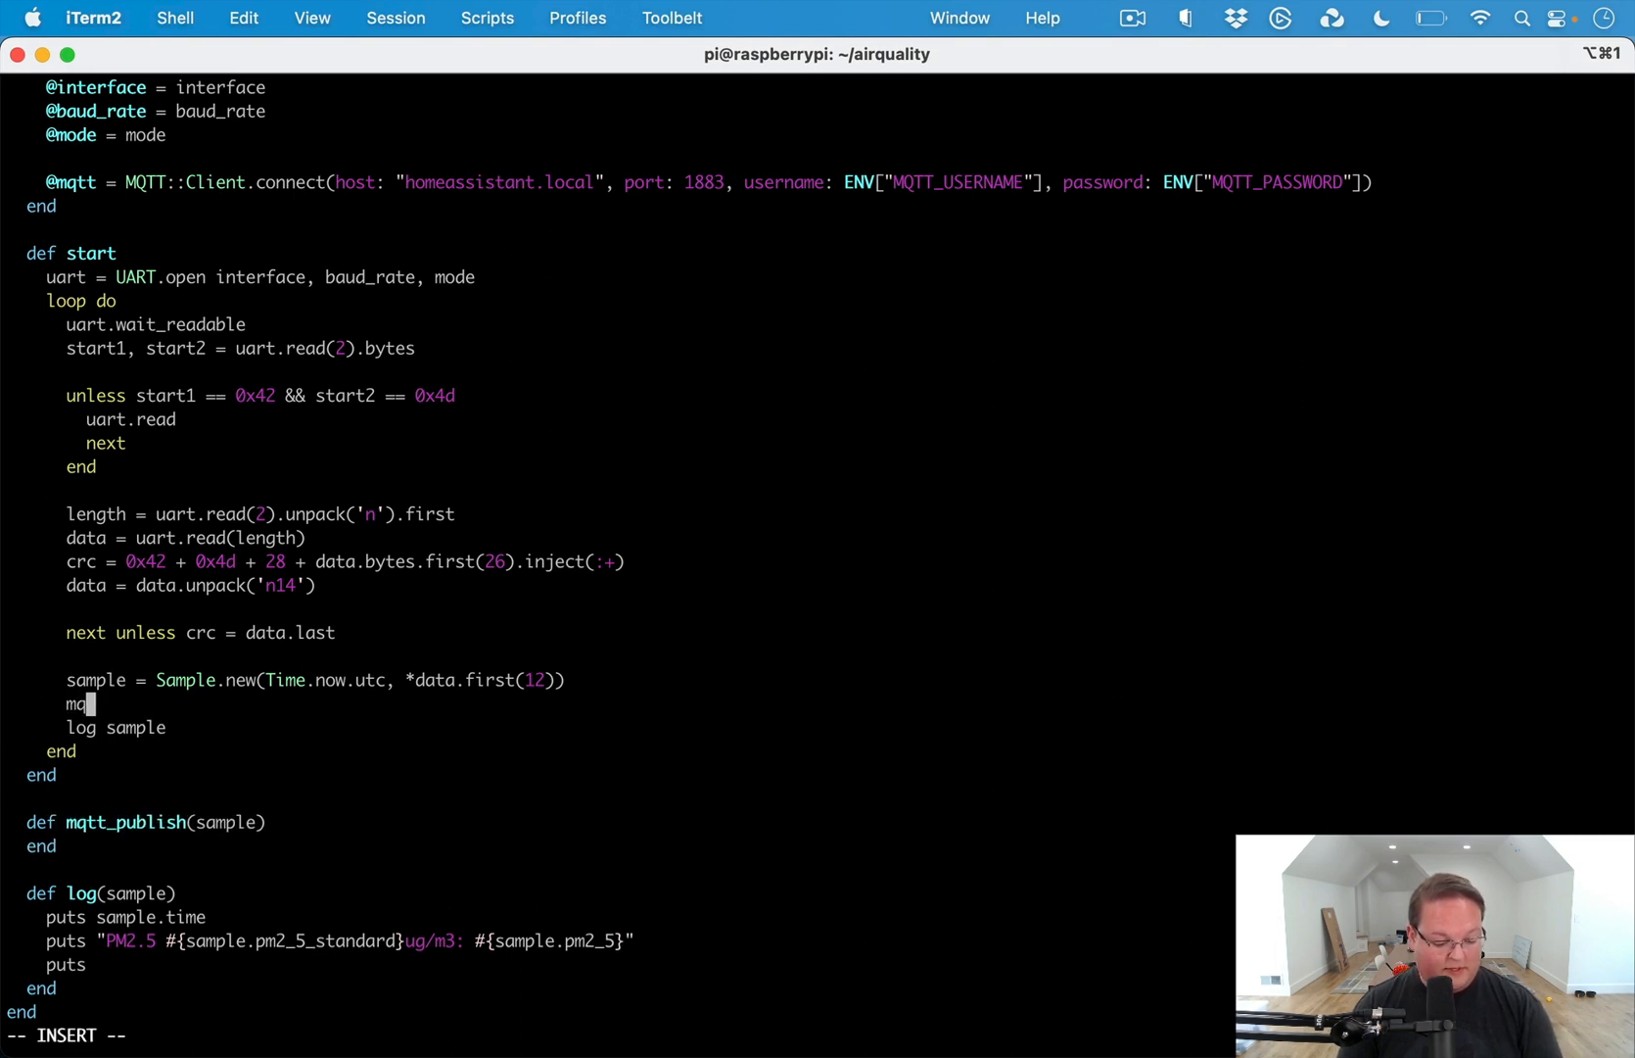
pyautogui.write('tt_publish sample')
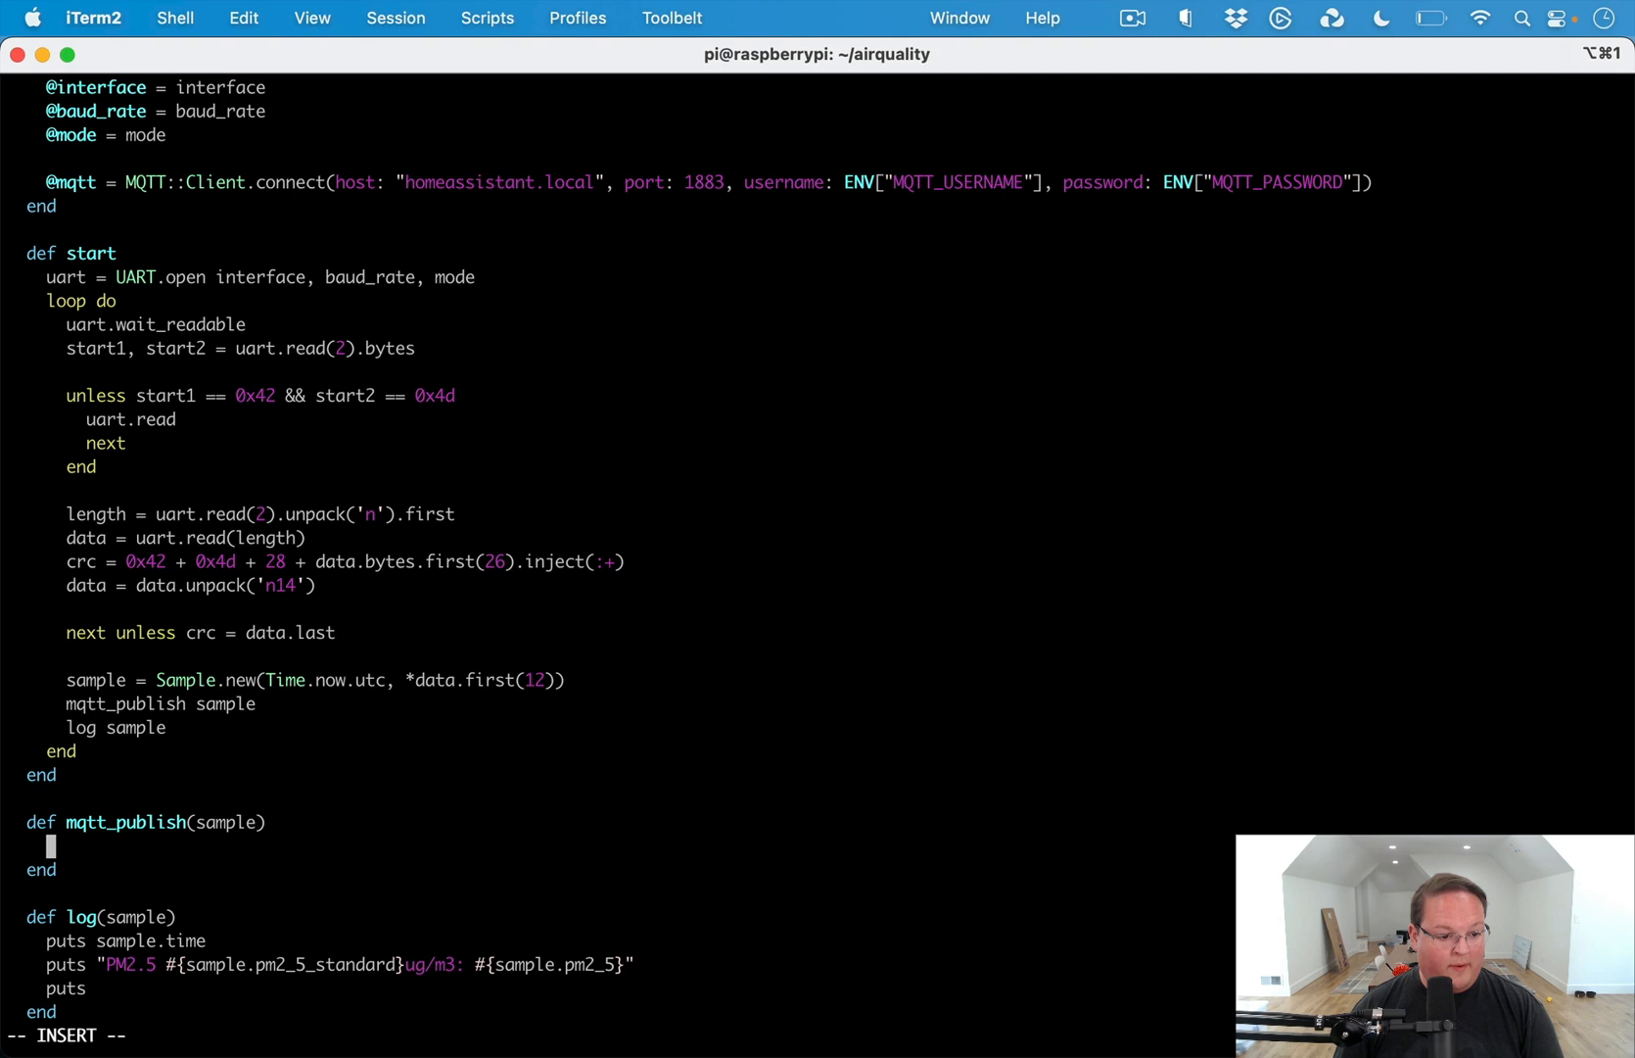
# Have mqtt_publish send sample.pm2_5_standard to the office/air_quality topic via mqtt.publish
pyautogui.write('mq')
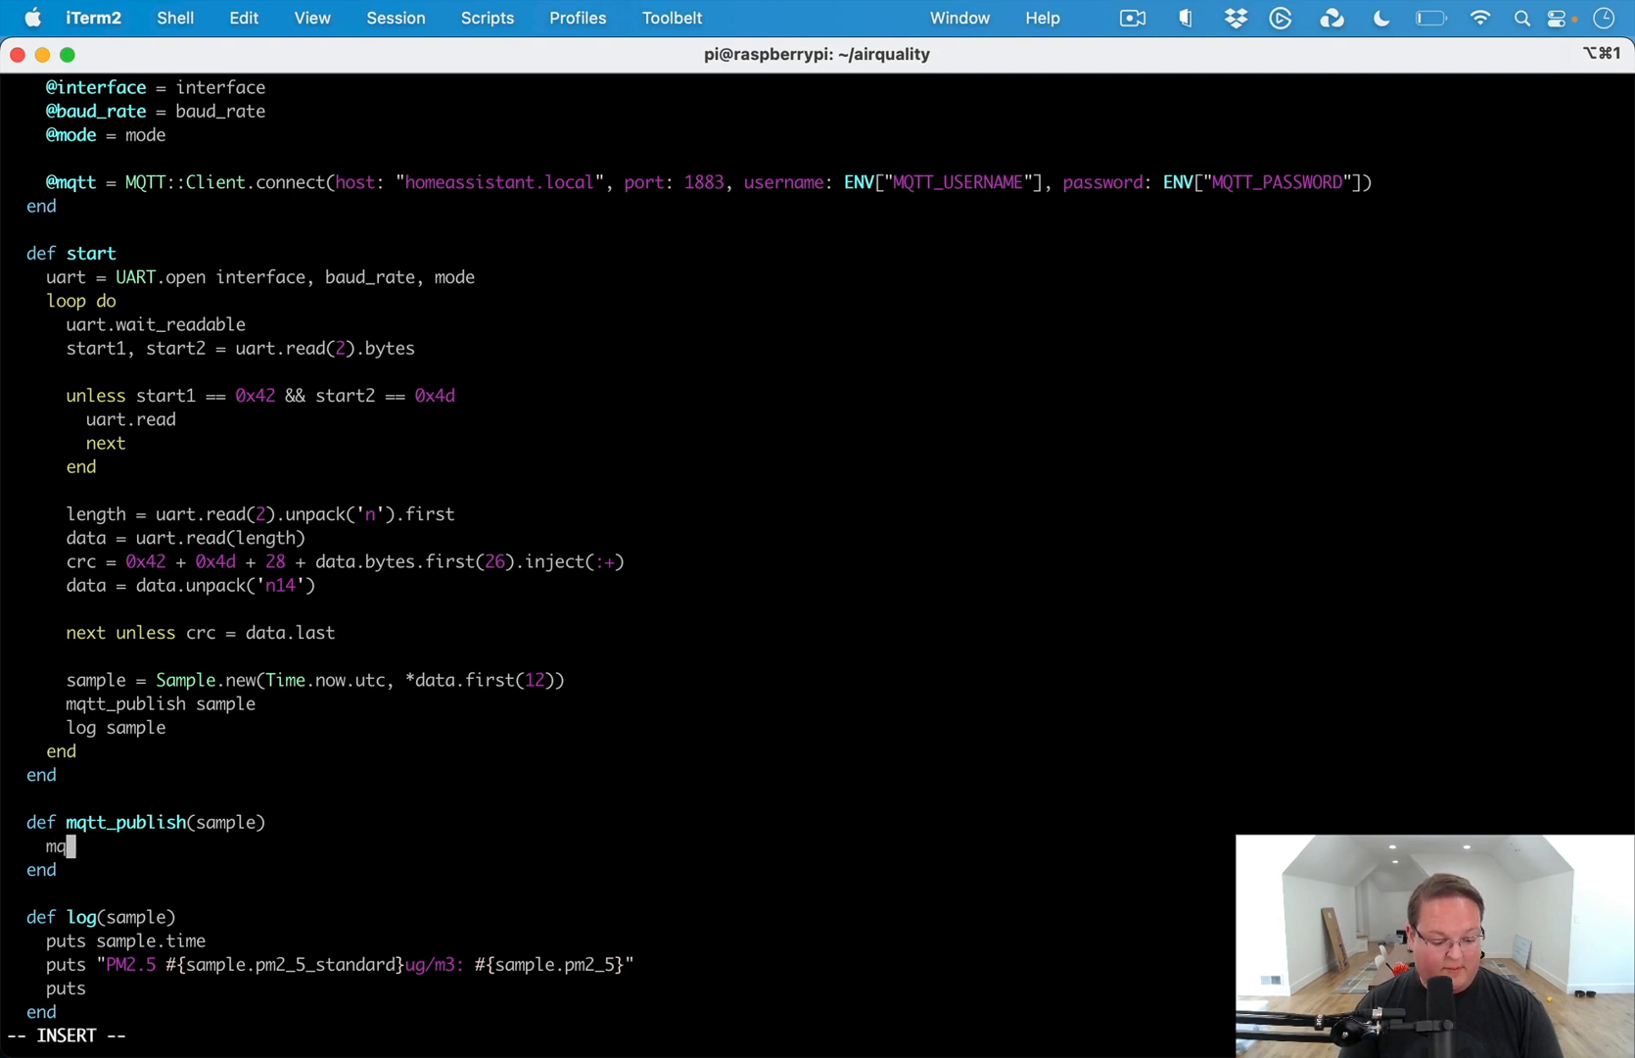
pyautogui.write('tt.publish')
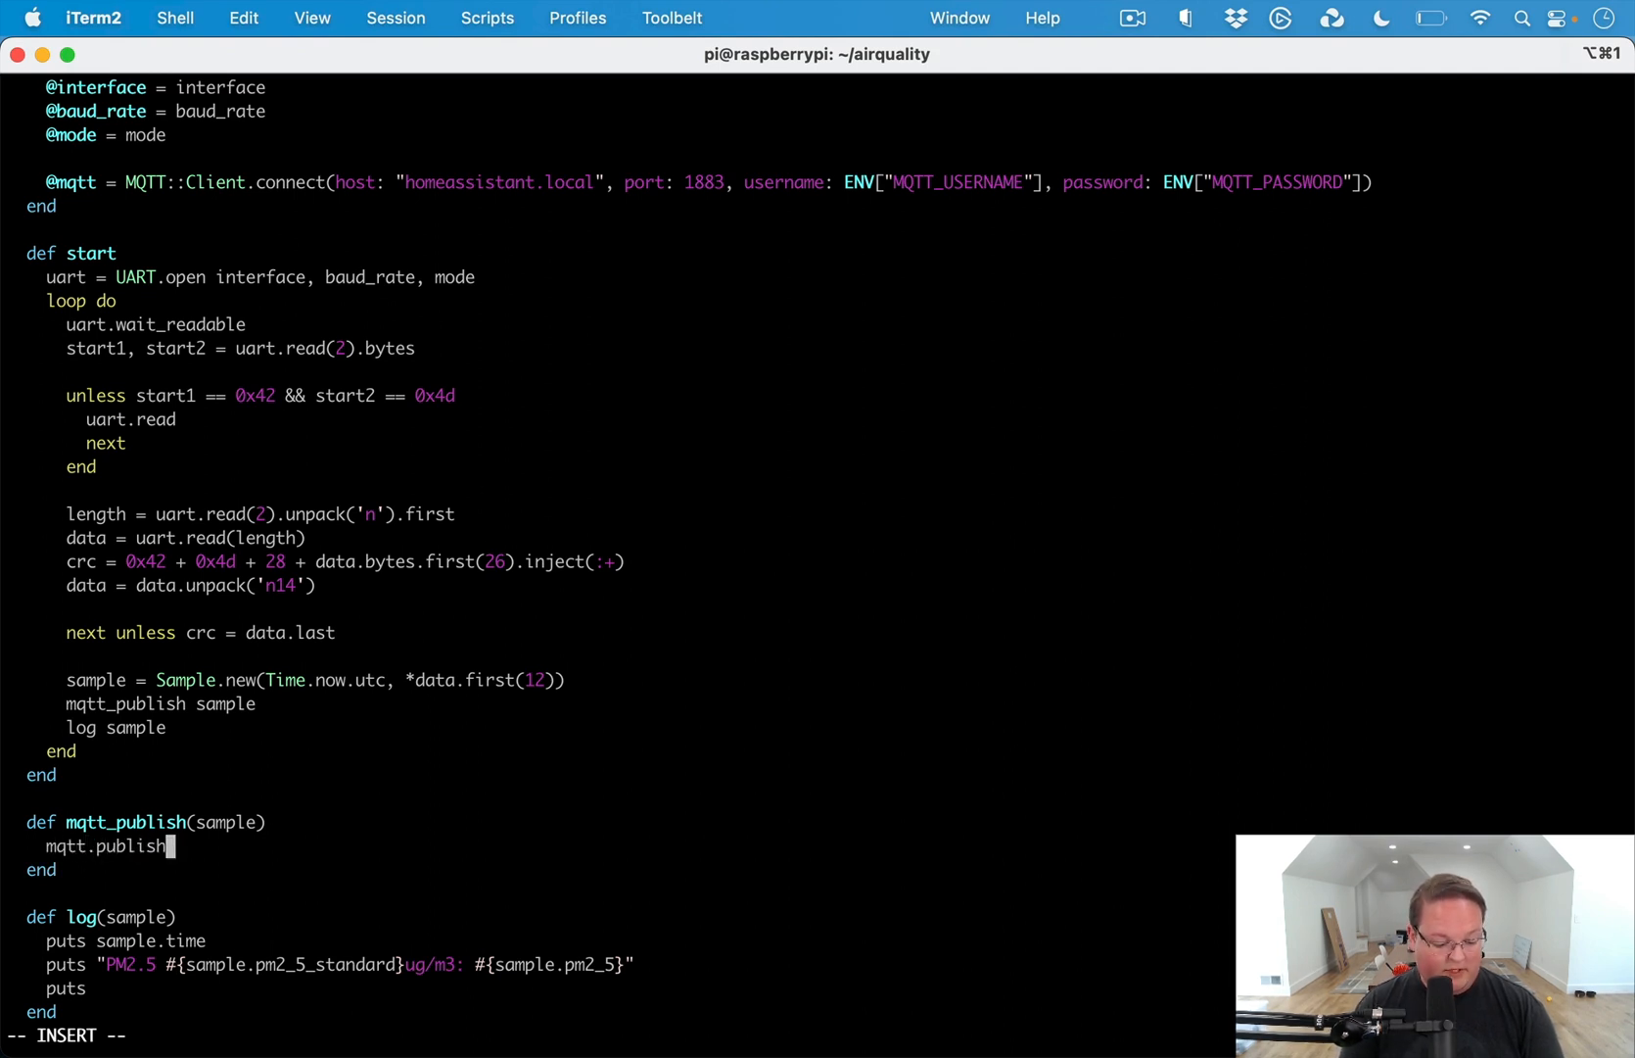
pyautogui.write('("off')
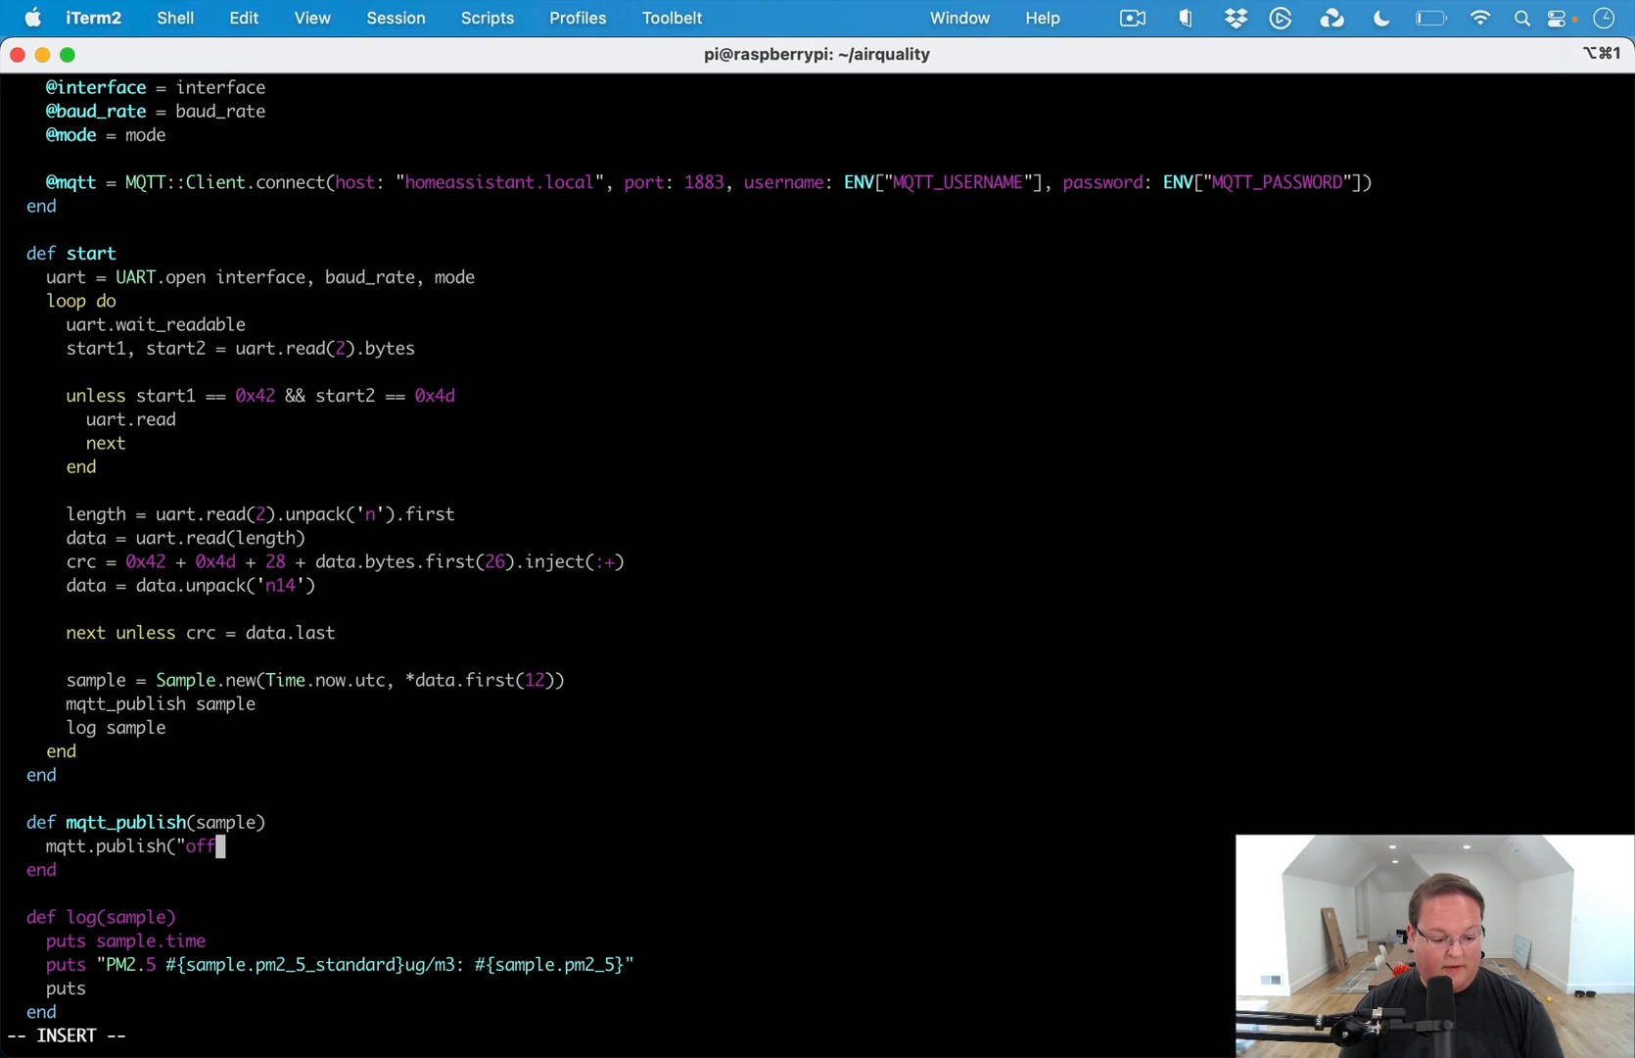
pyautogui.write('ce/')
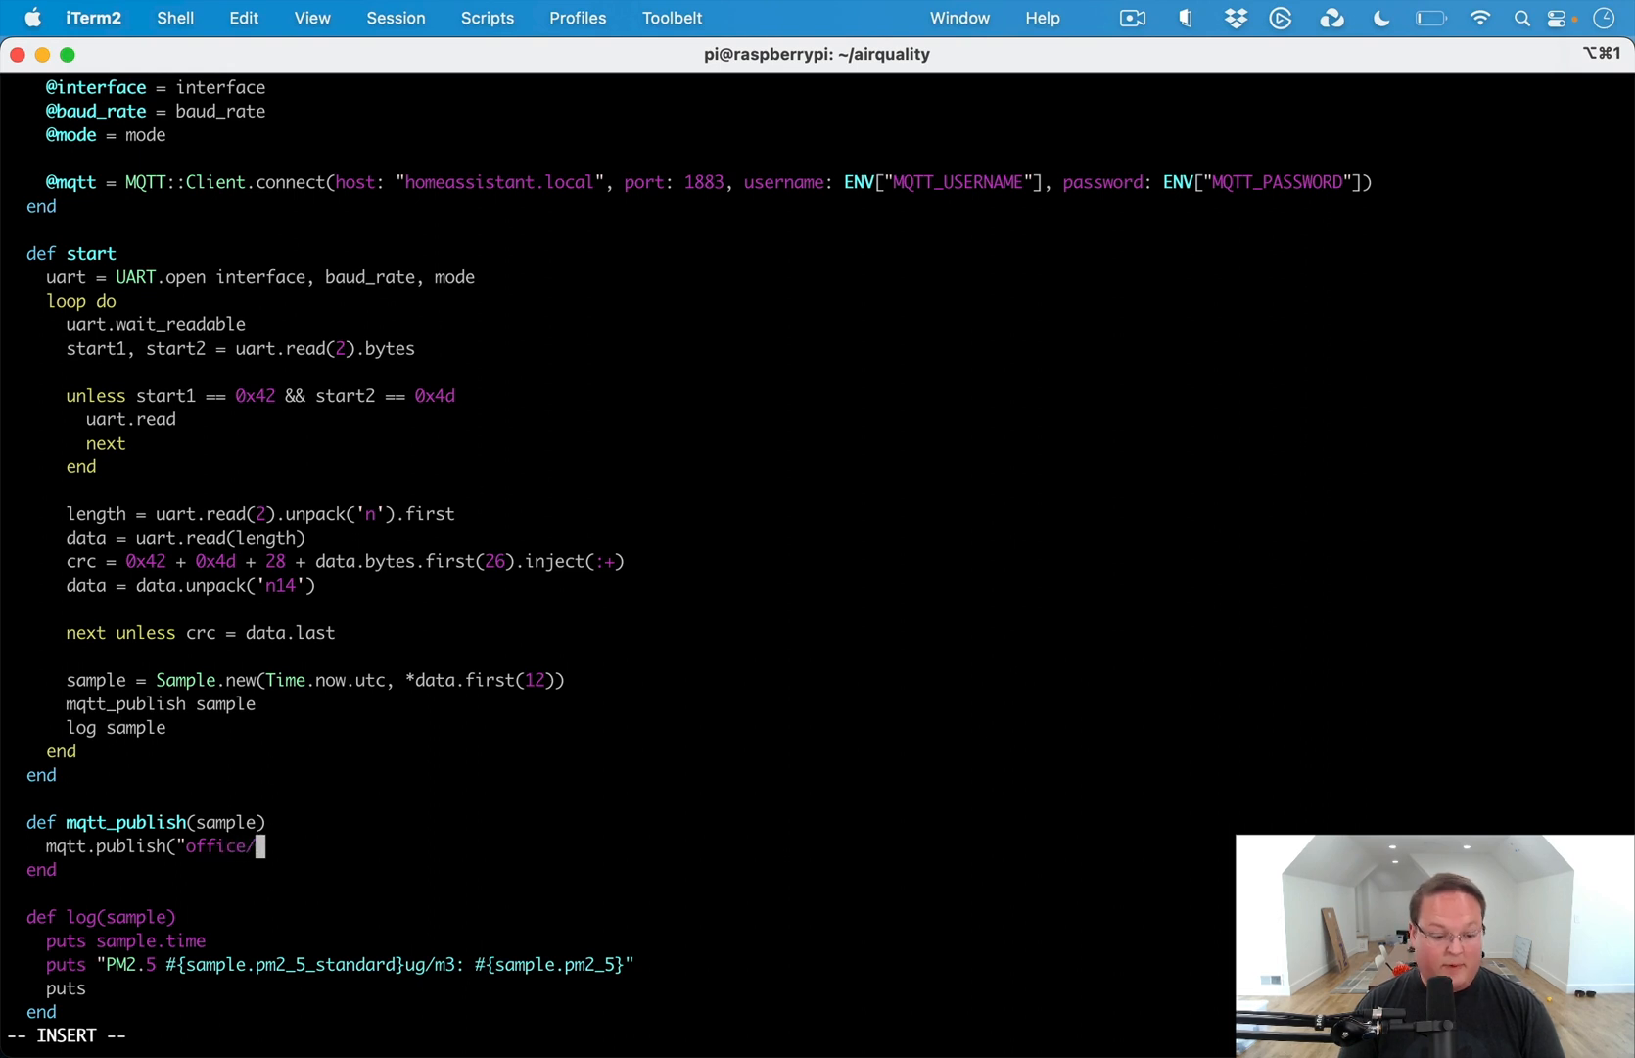
pyautogui.write('air_quality",')
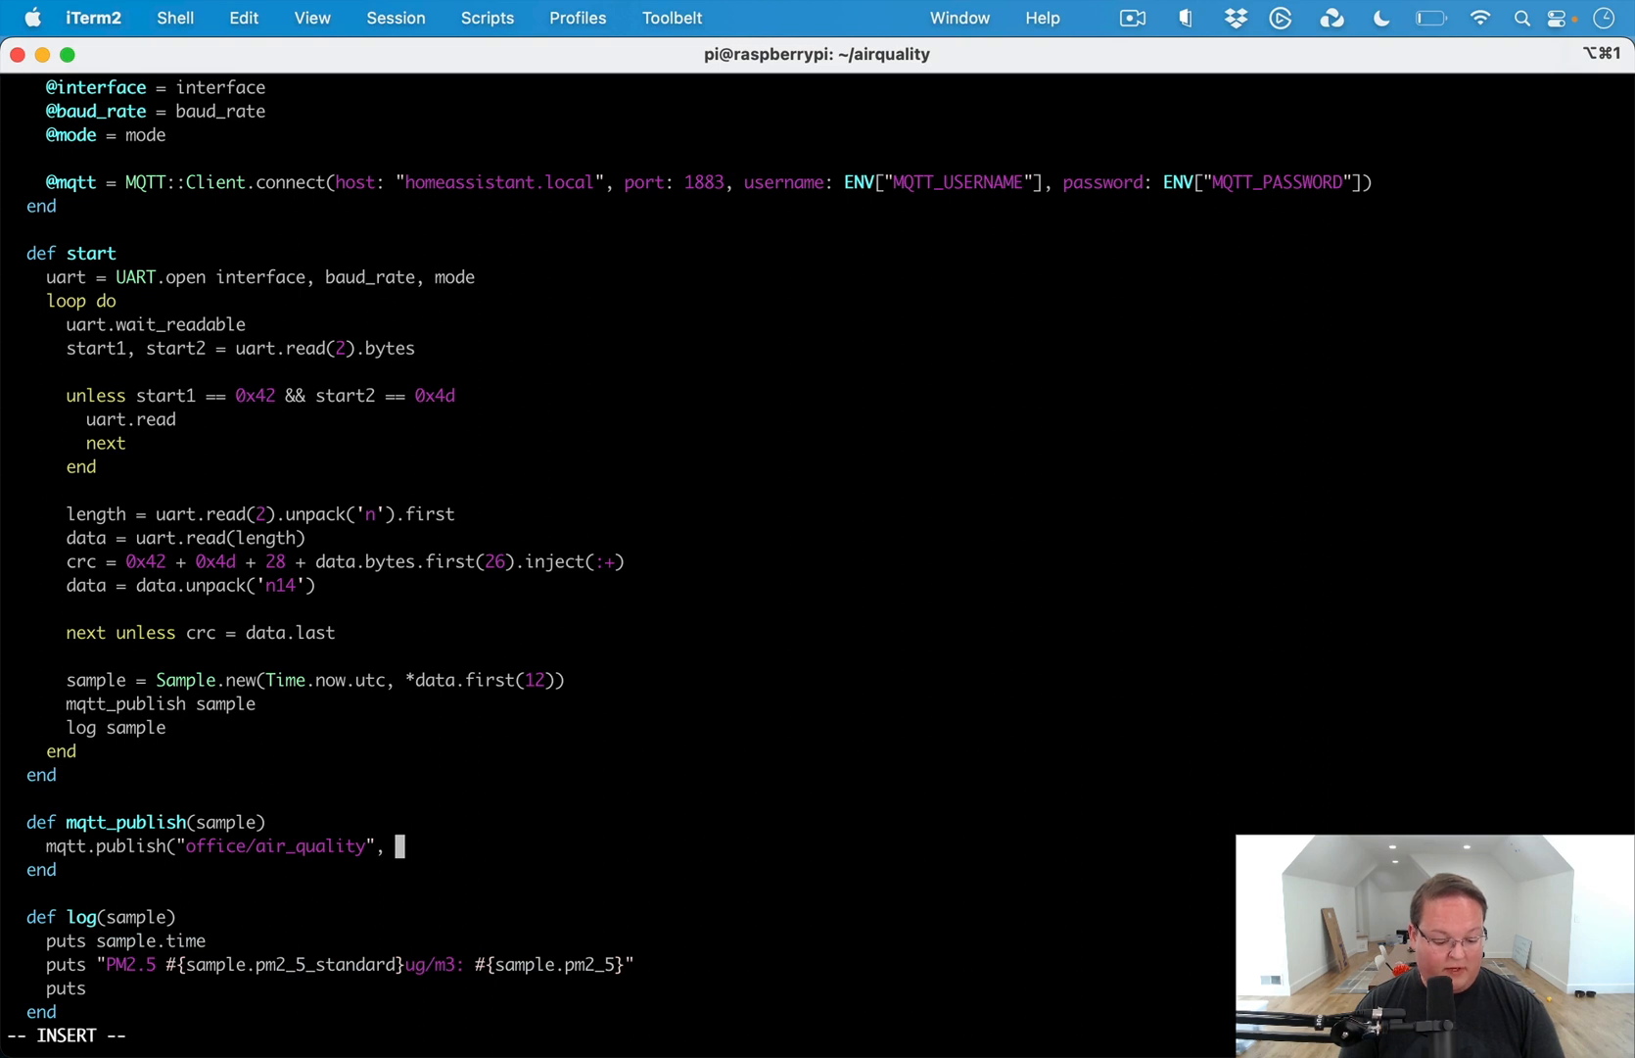
pyautogui.write('sample.')
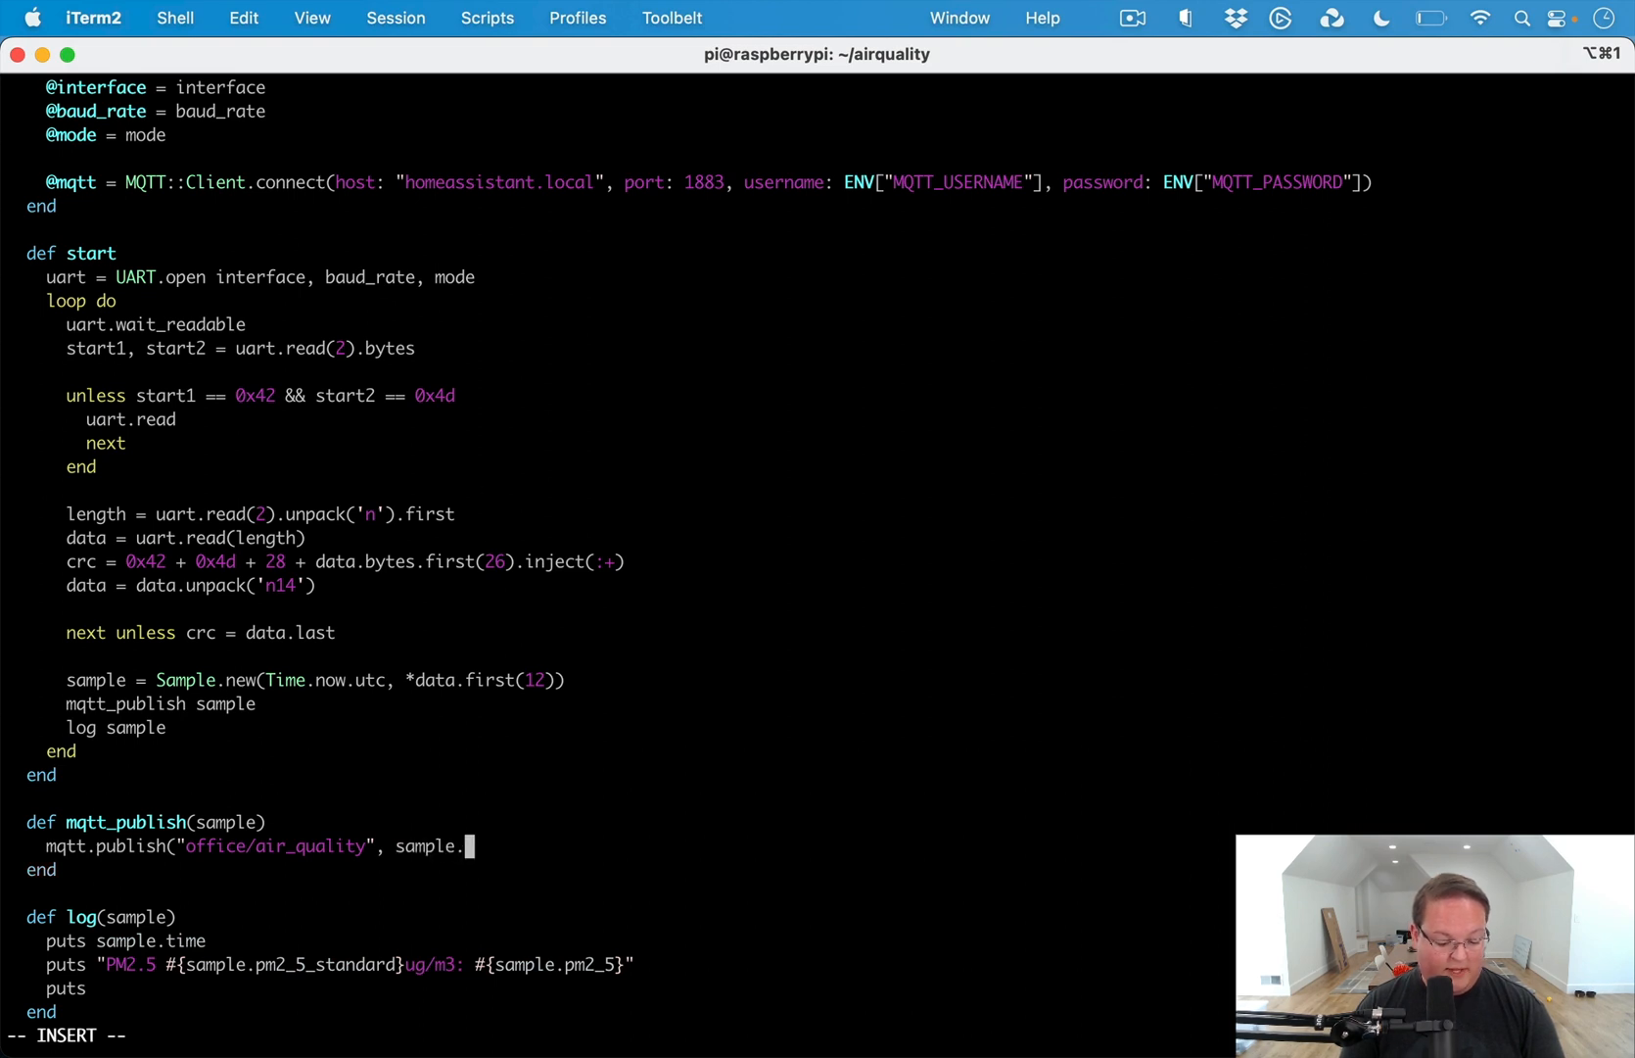
pyautogui.write('pm2_')
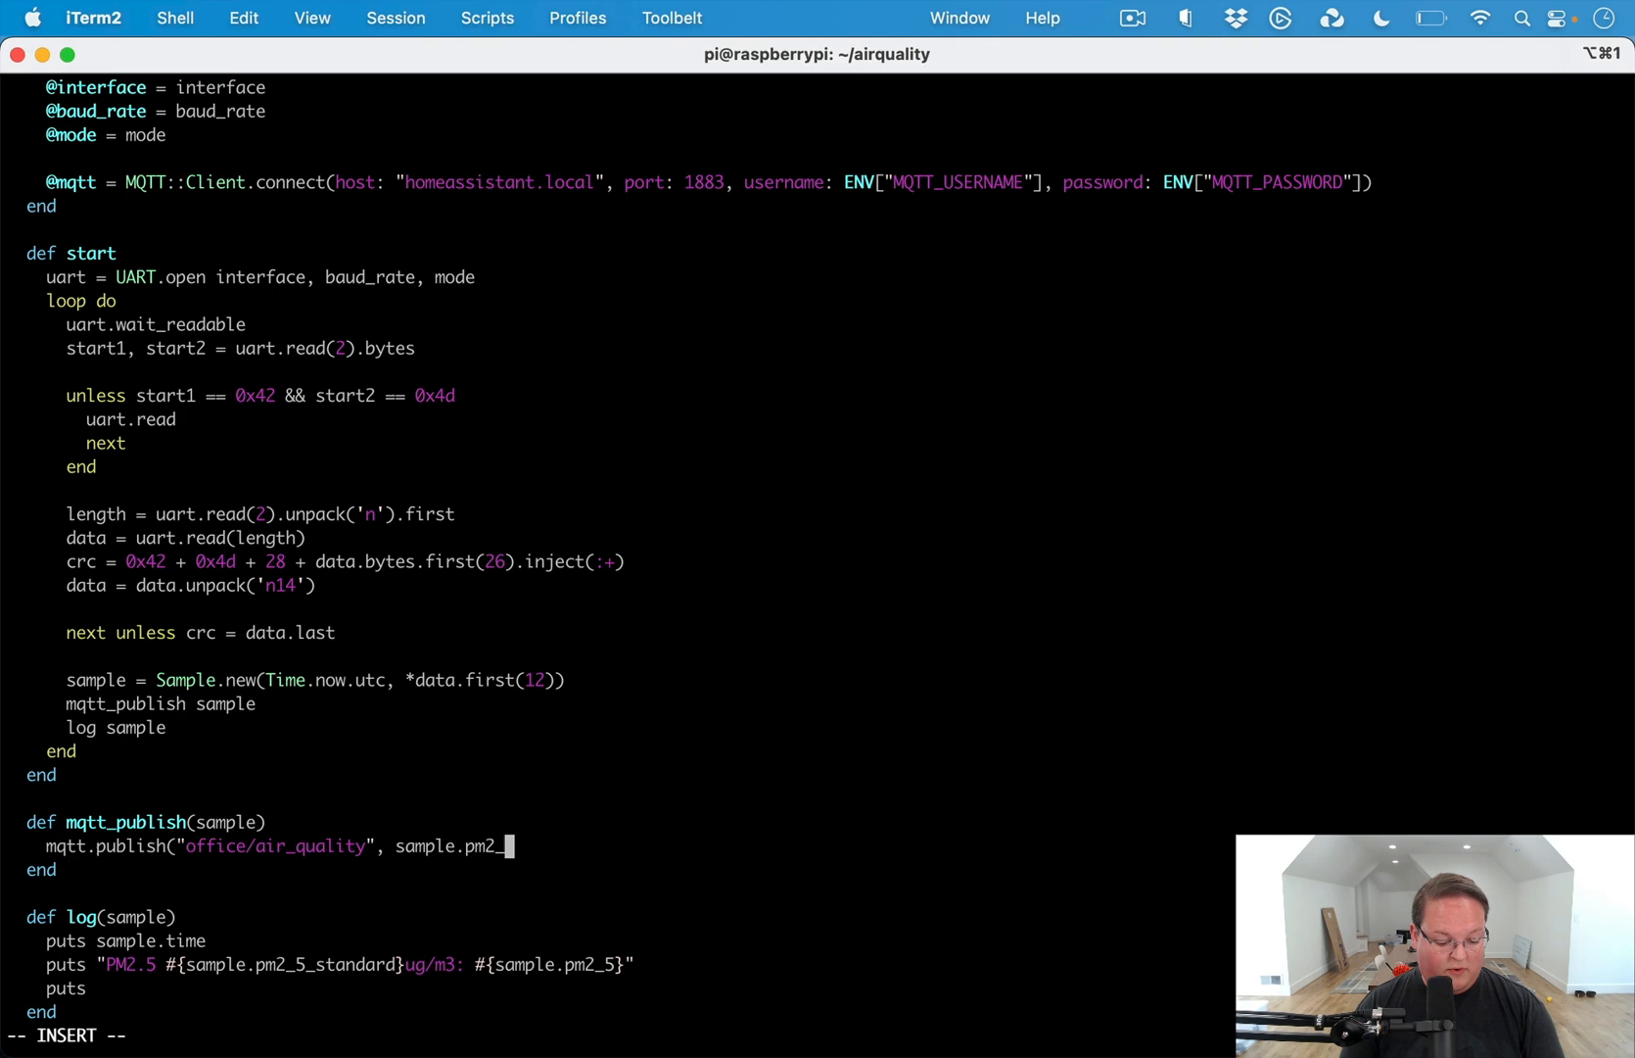
pyautogui.write('5_standard"')
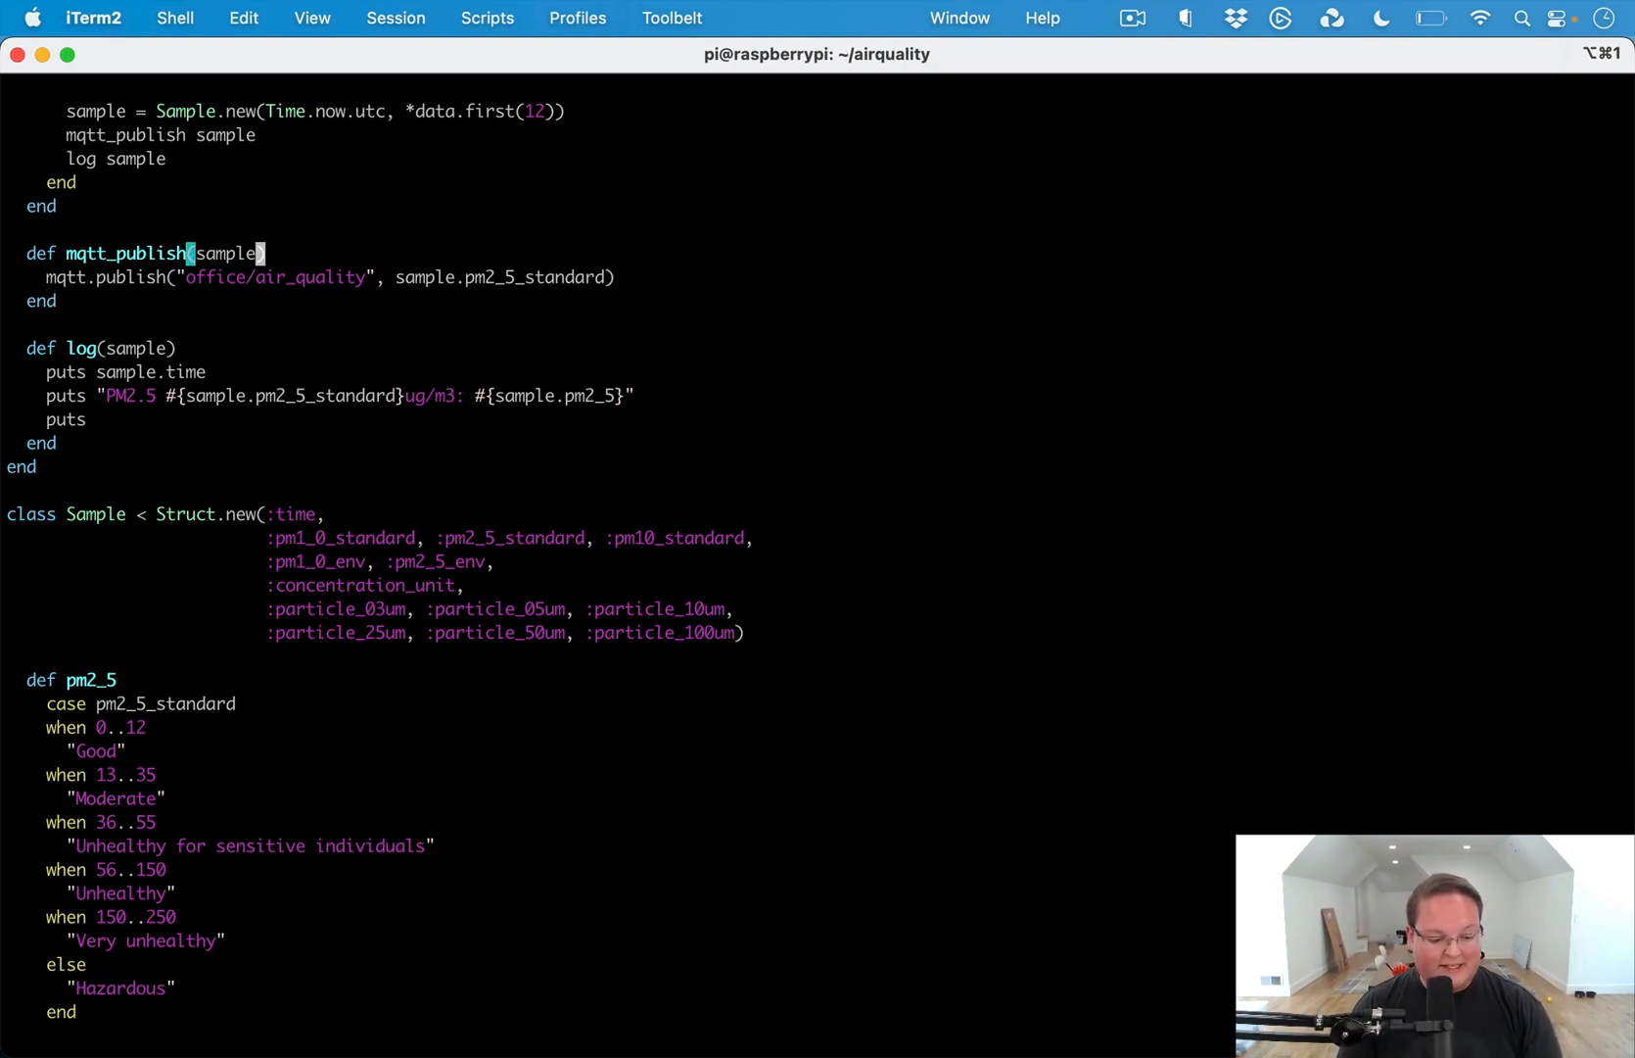
# Replace require "bunny" with require "mqtt" and save and quit vim with :wq
pyautogui.write(':wq')
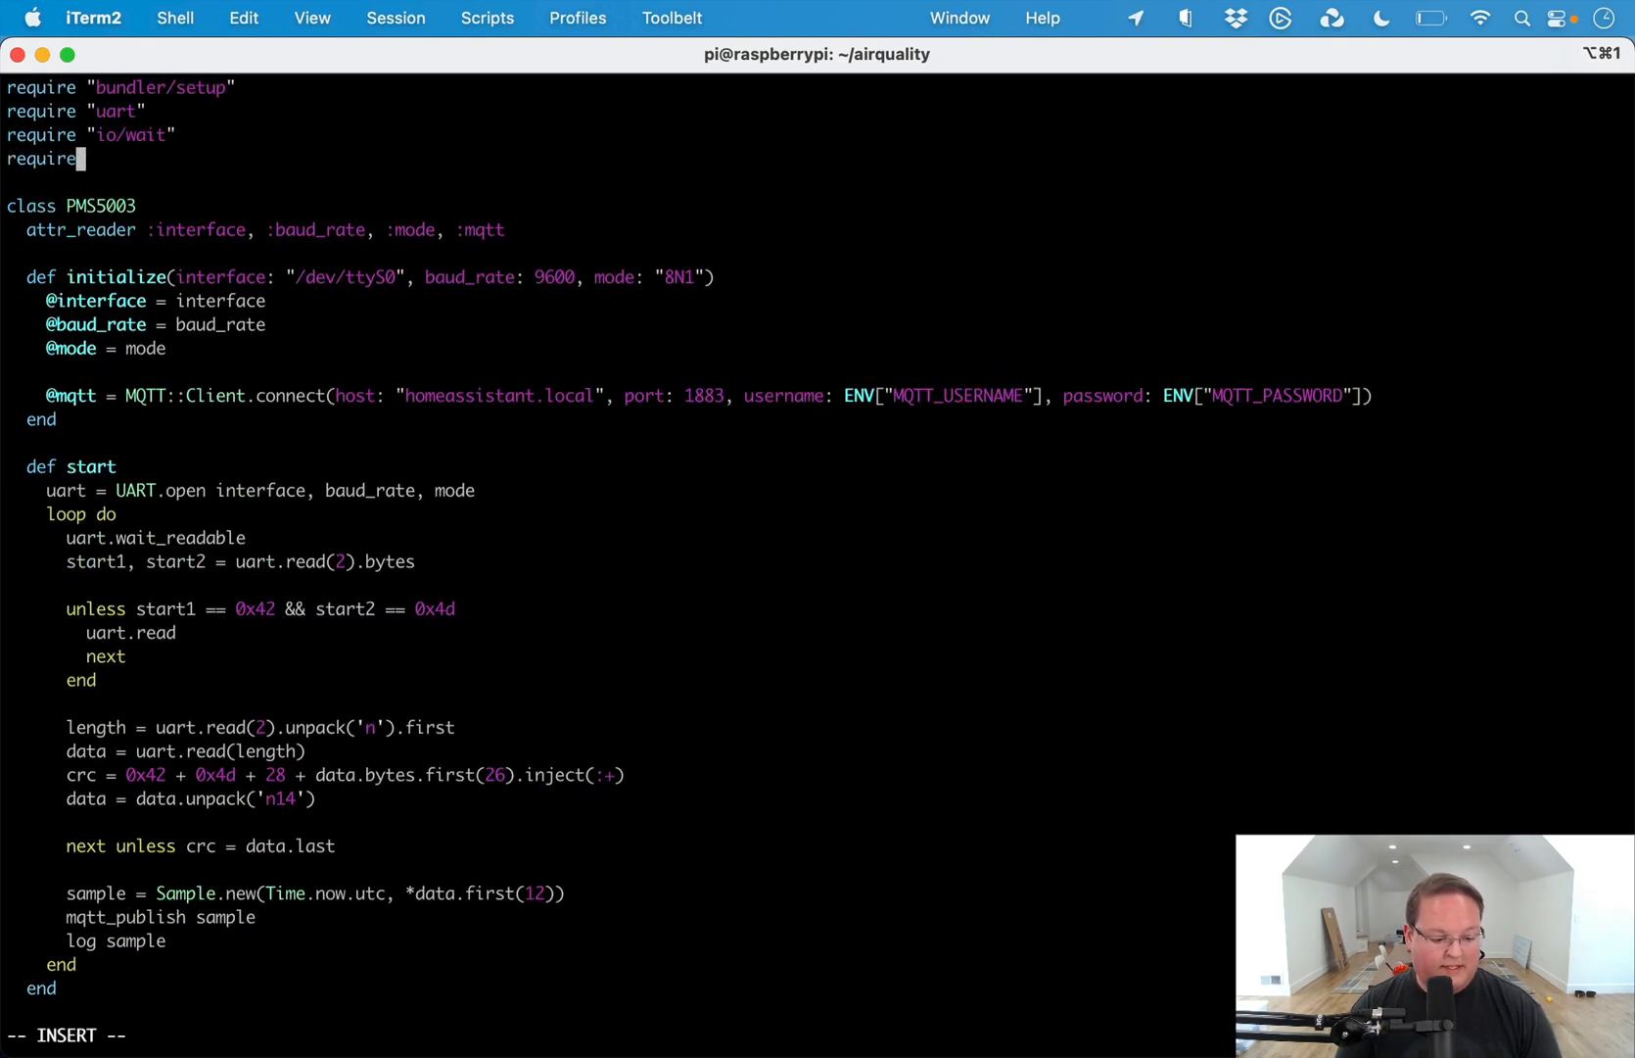
pyautogui.write('"mqtt')
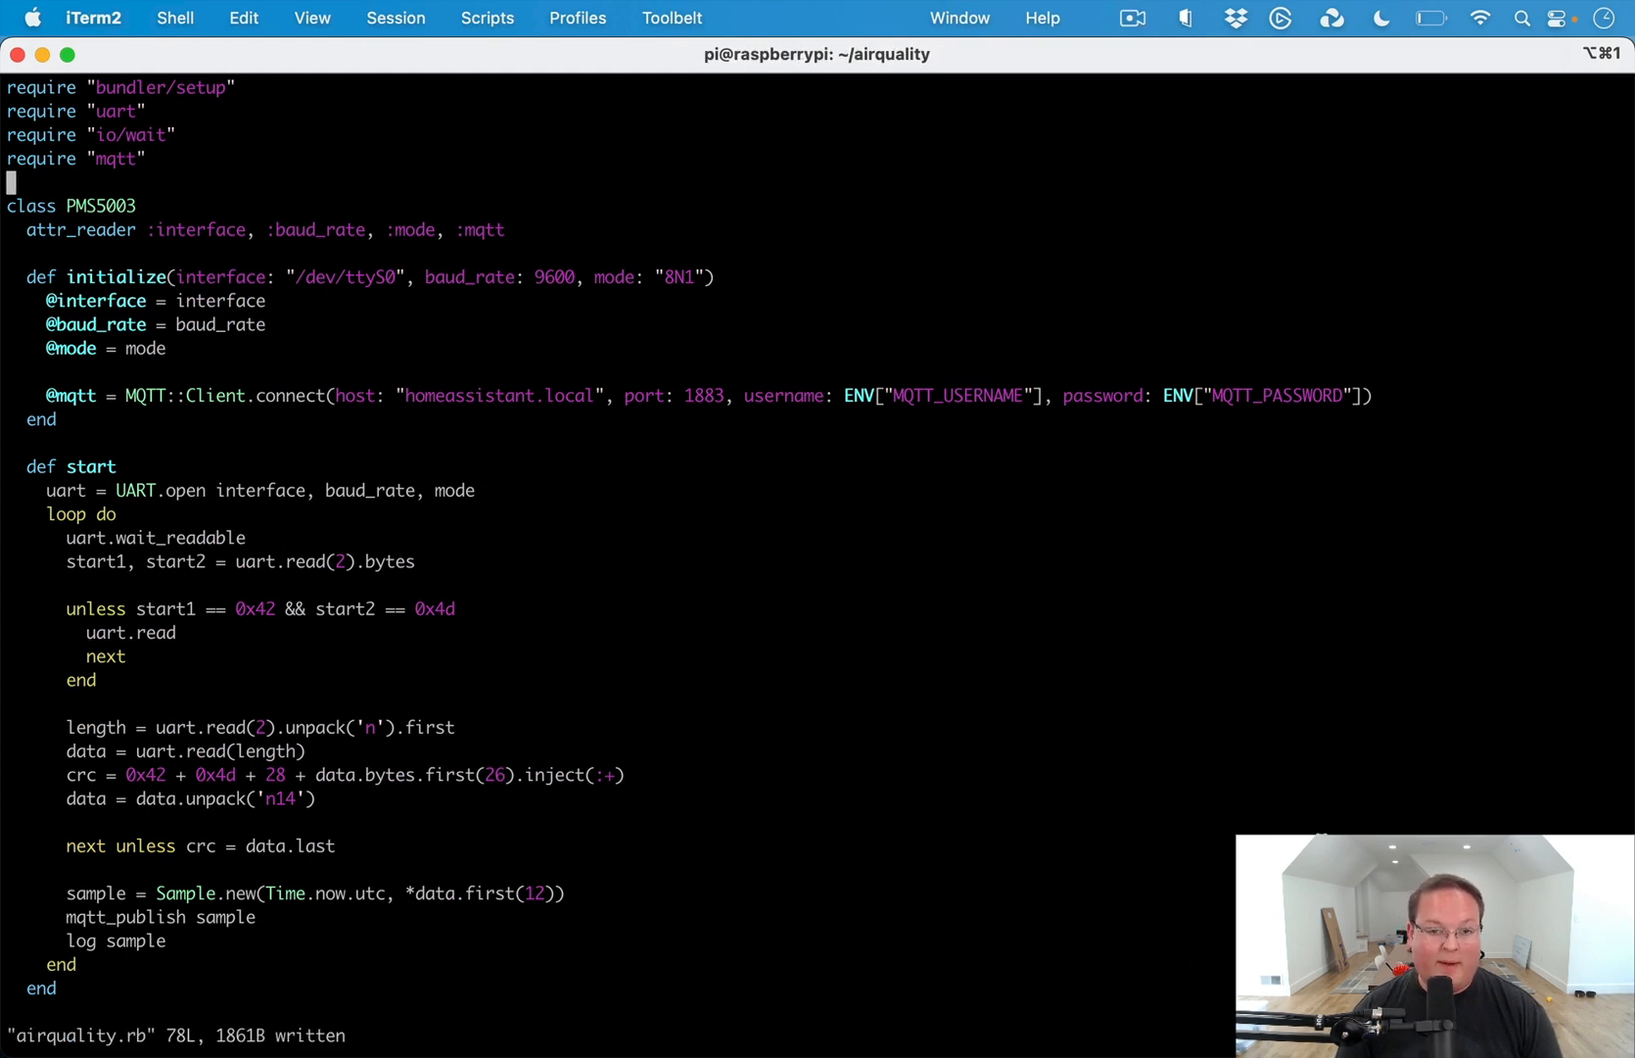
pyautogui.moveTo(988, 619)
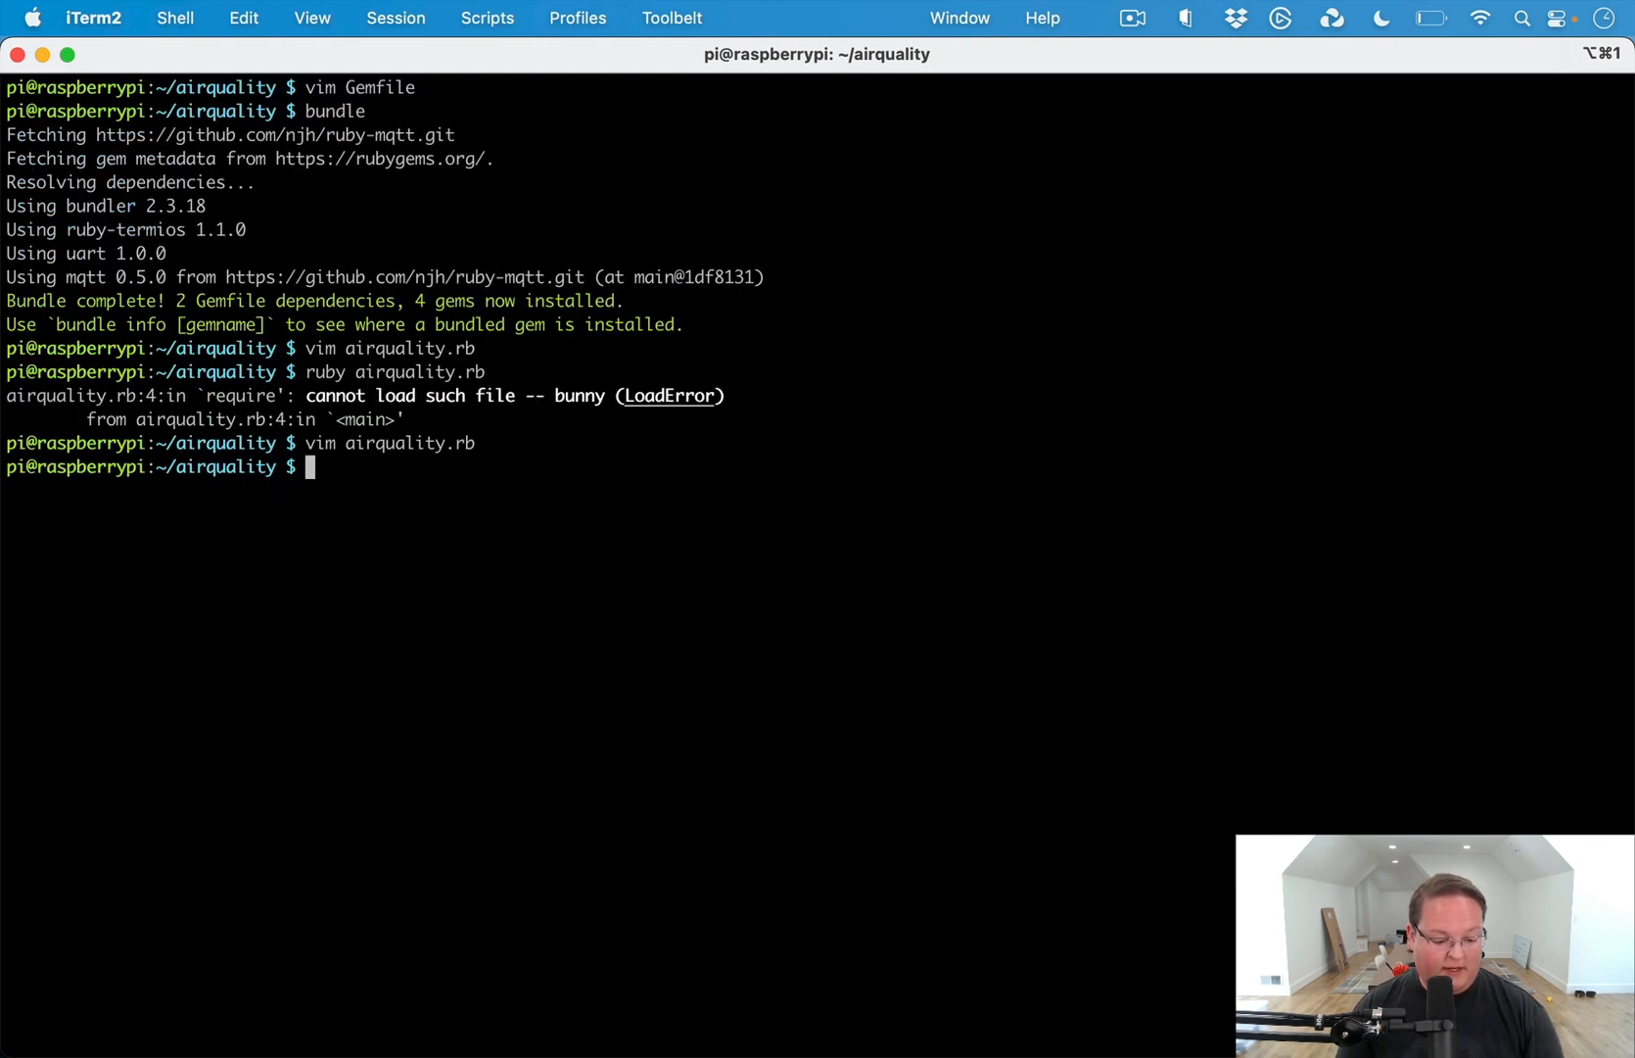
# Run ruby airquality.rb from the ~/airquality directory on the Raspberry Pi
pyautogui.write('ruby')
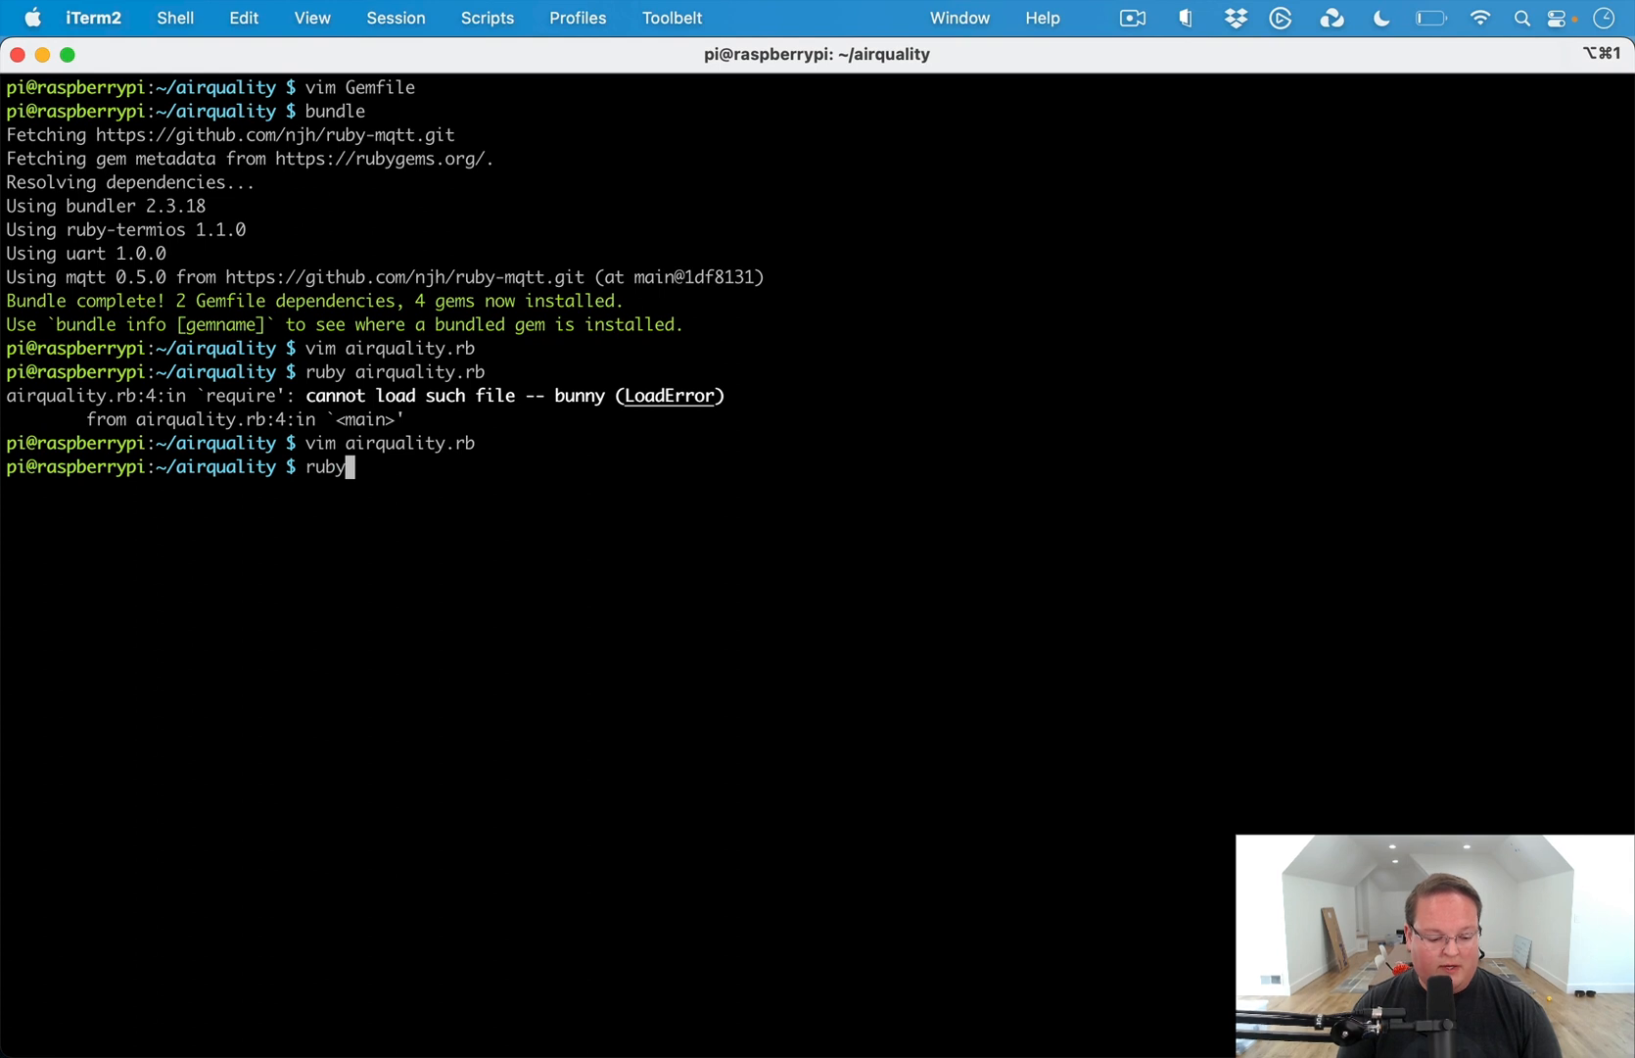
pyautogui.write('airquality.rb')
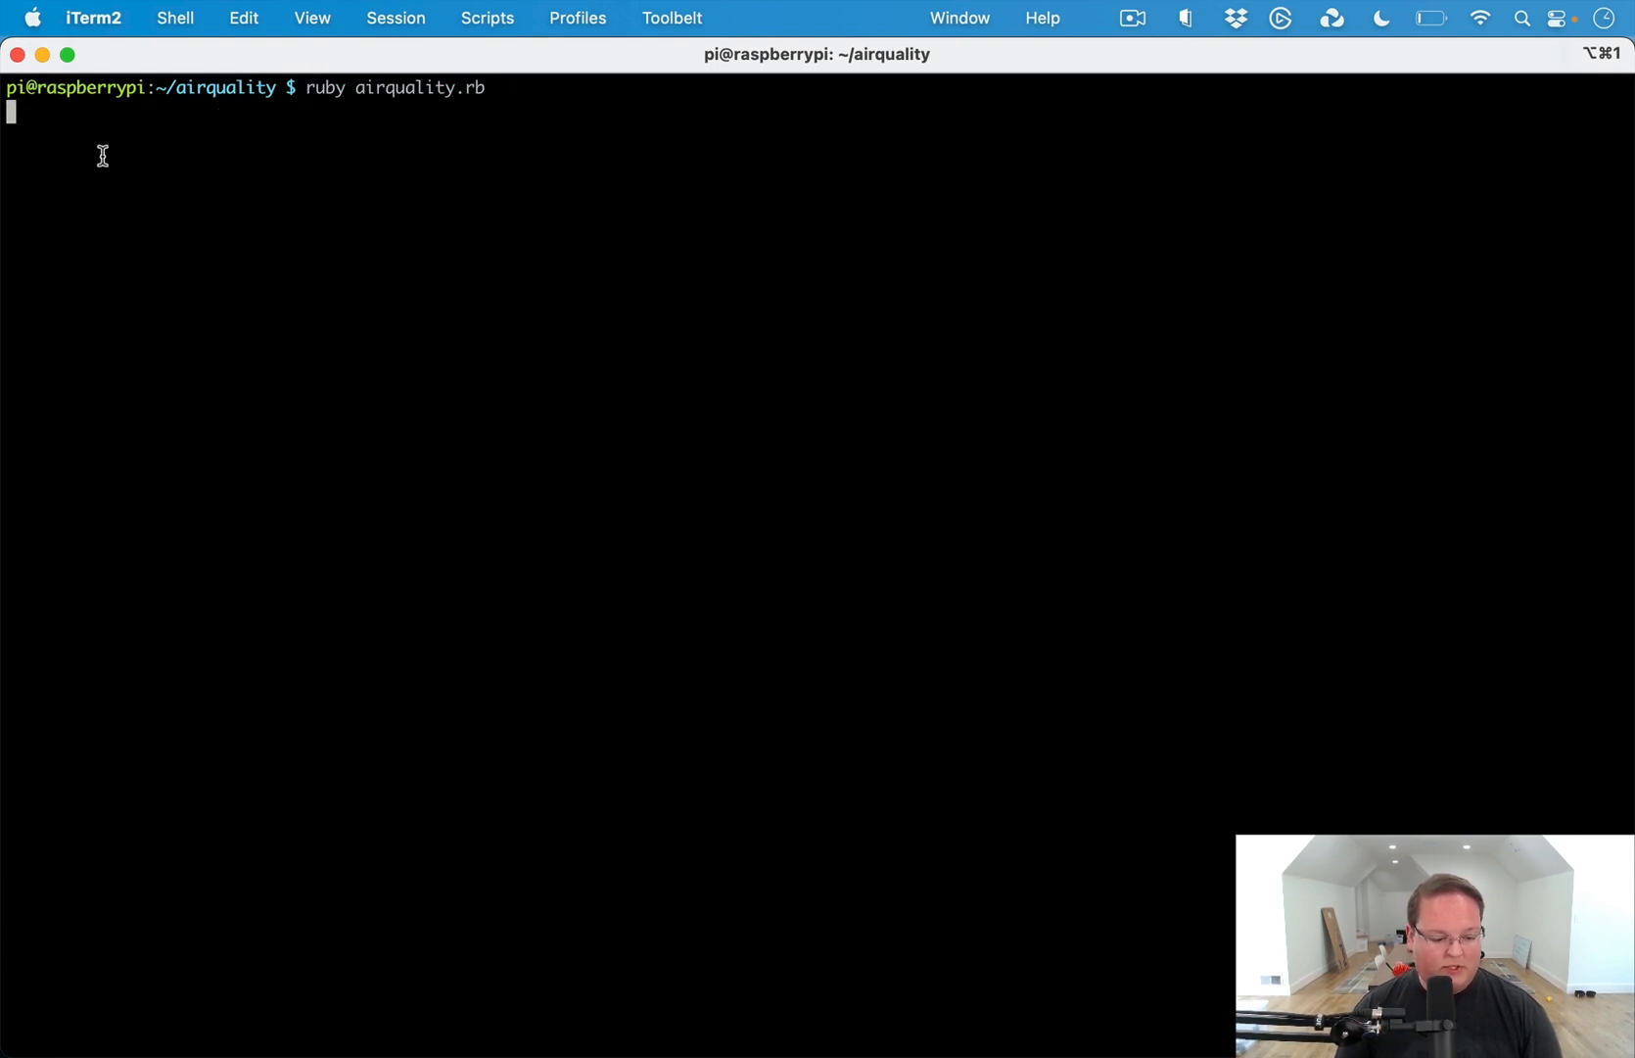
pyautogui.press('Return')
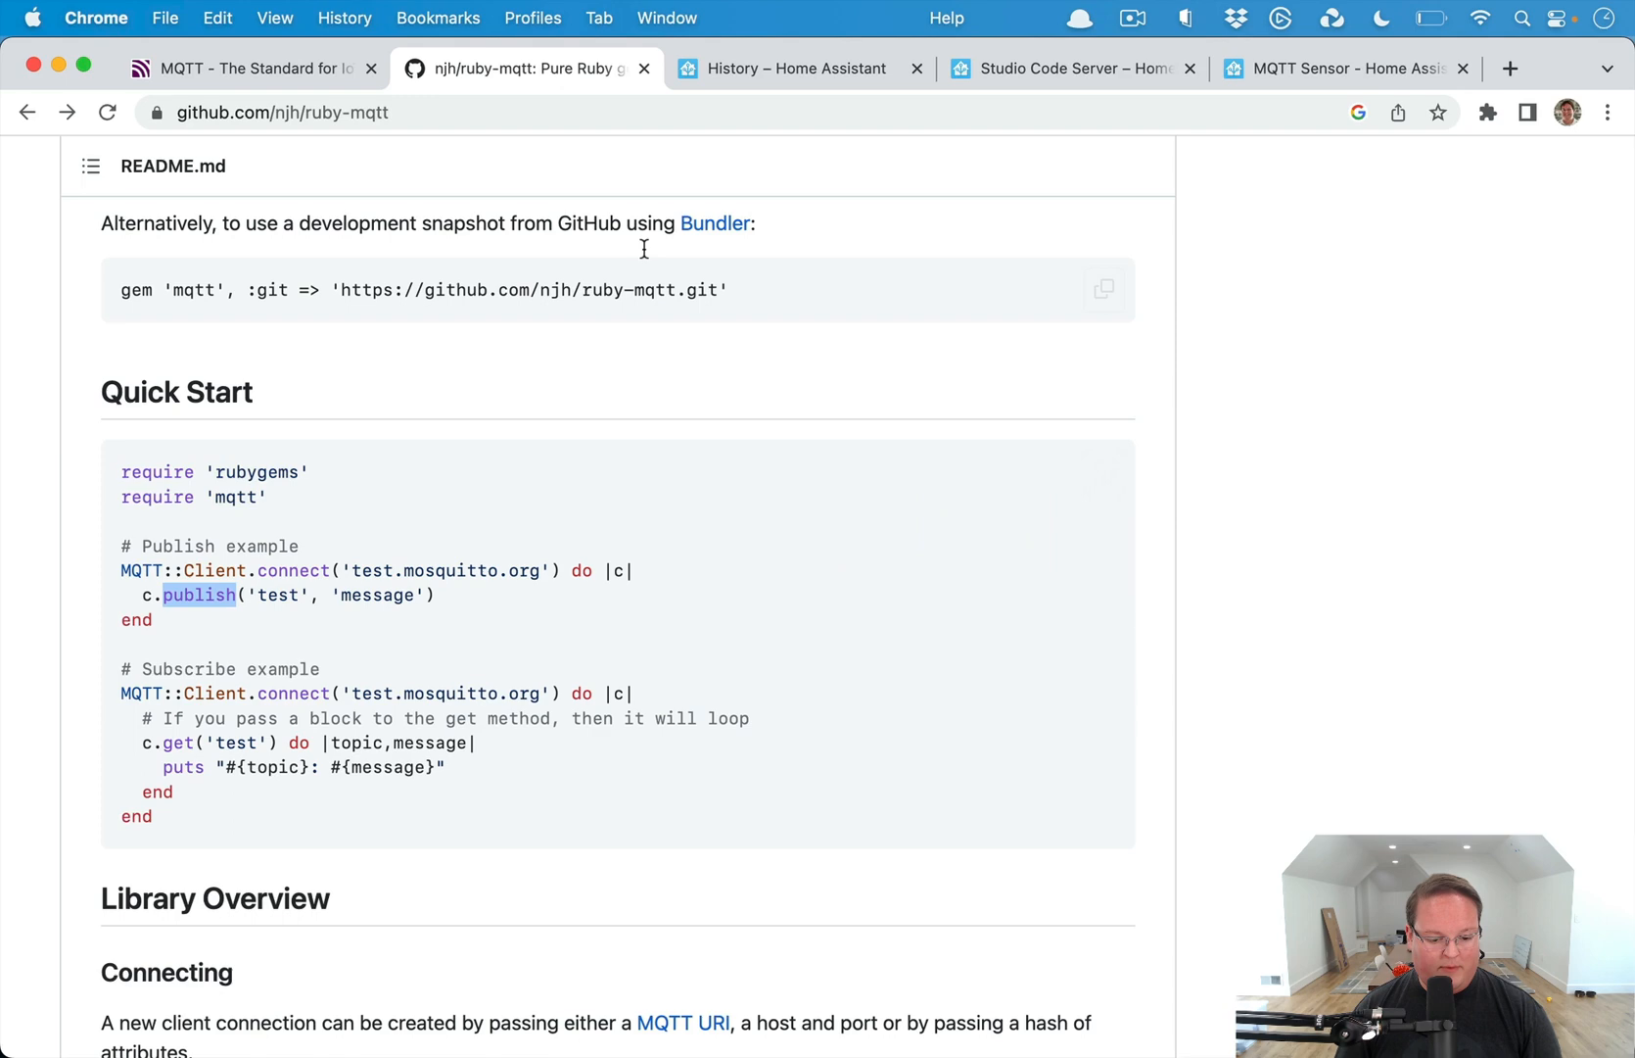
# Switch to the Home Assistant History tab to see the new office air quality reading
pyautogui.click(792, 67)
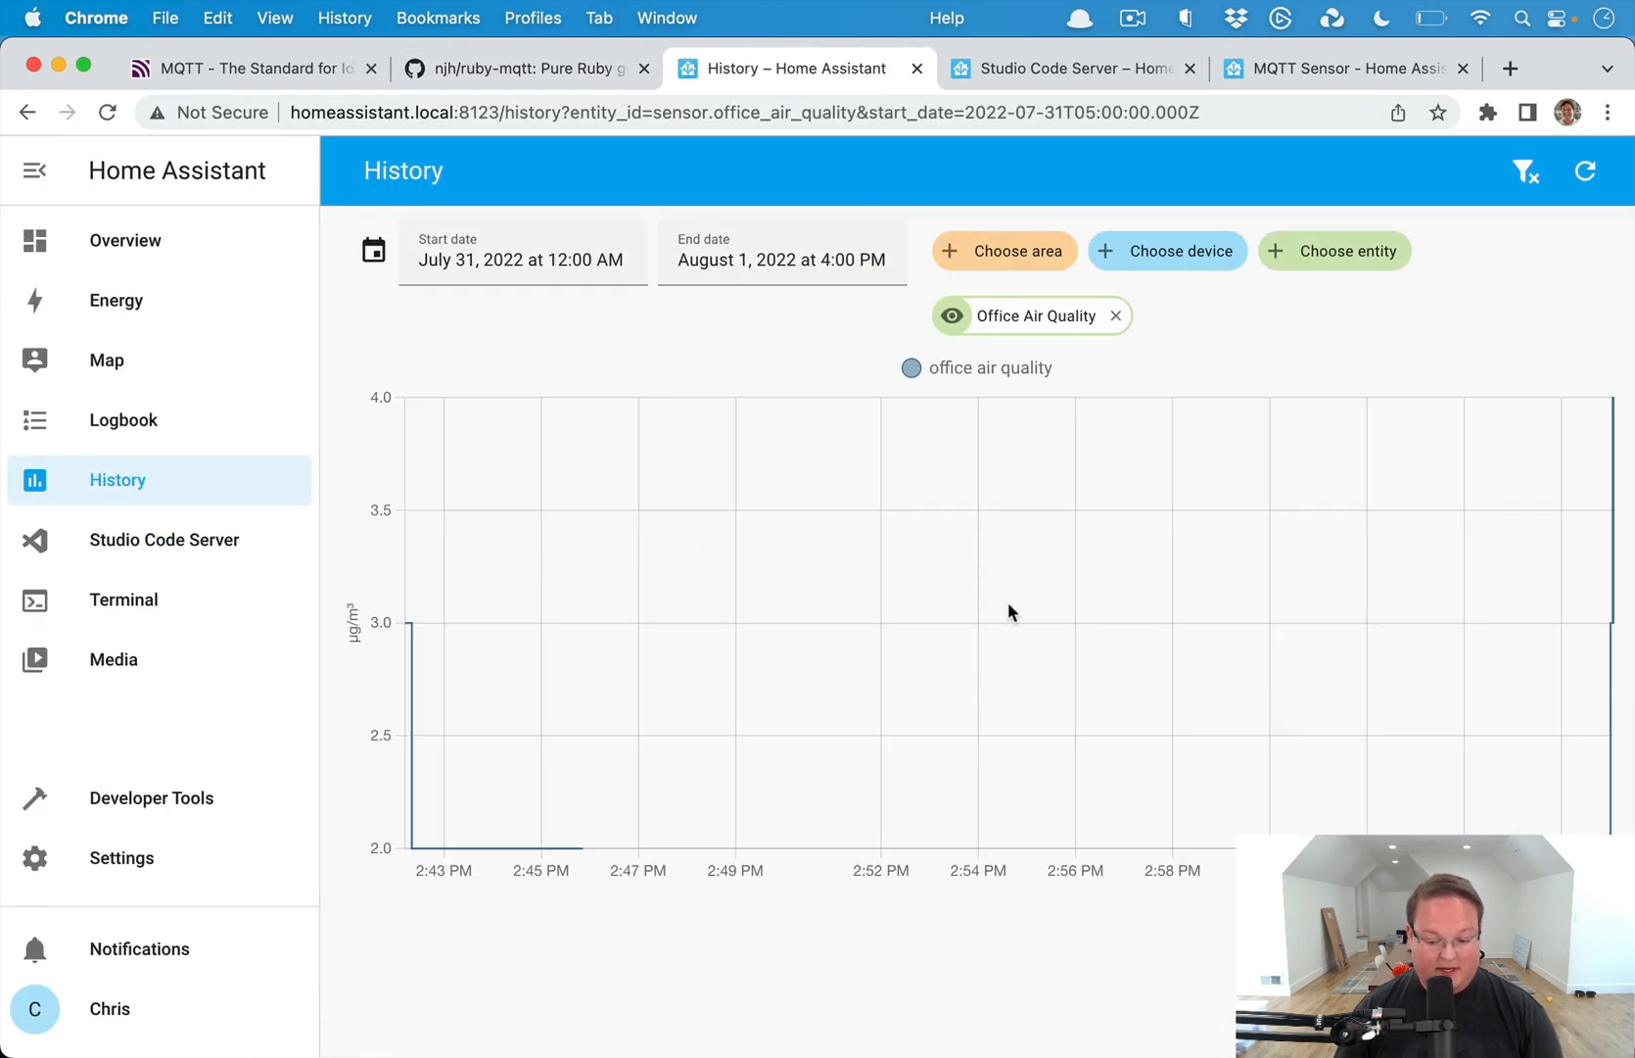
pyautogui.moveTo(1616, 616)
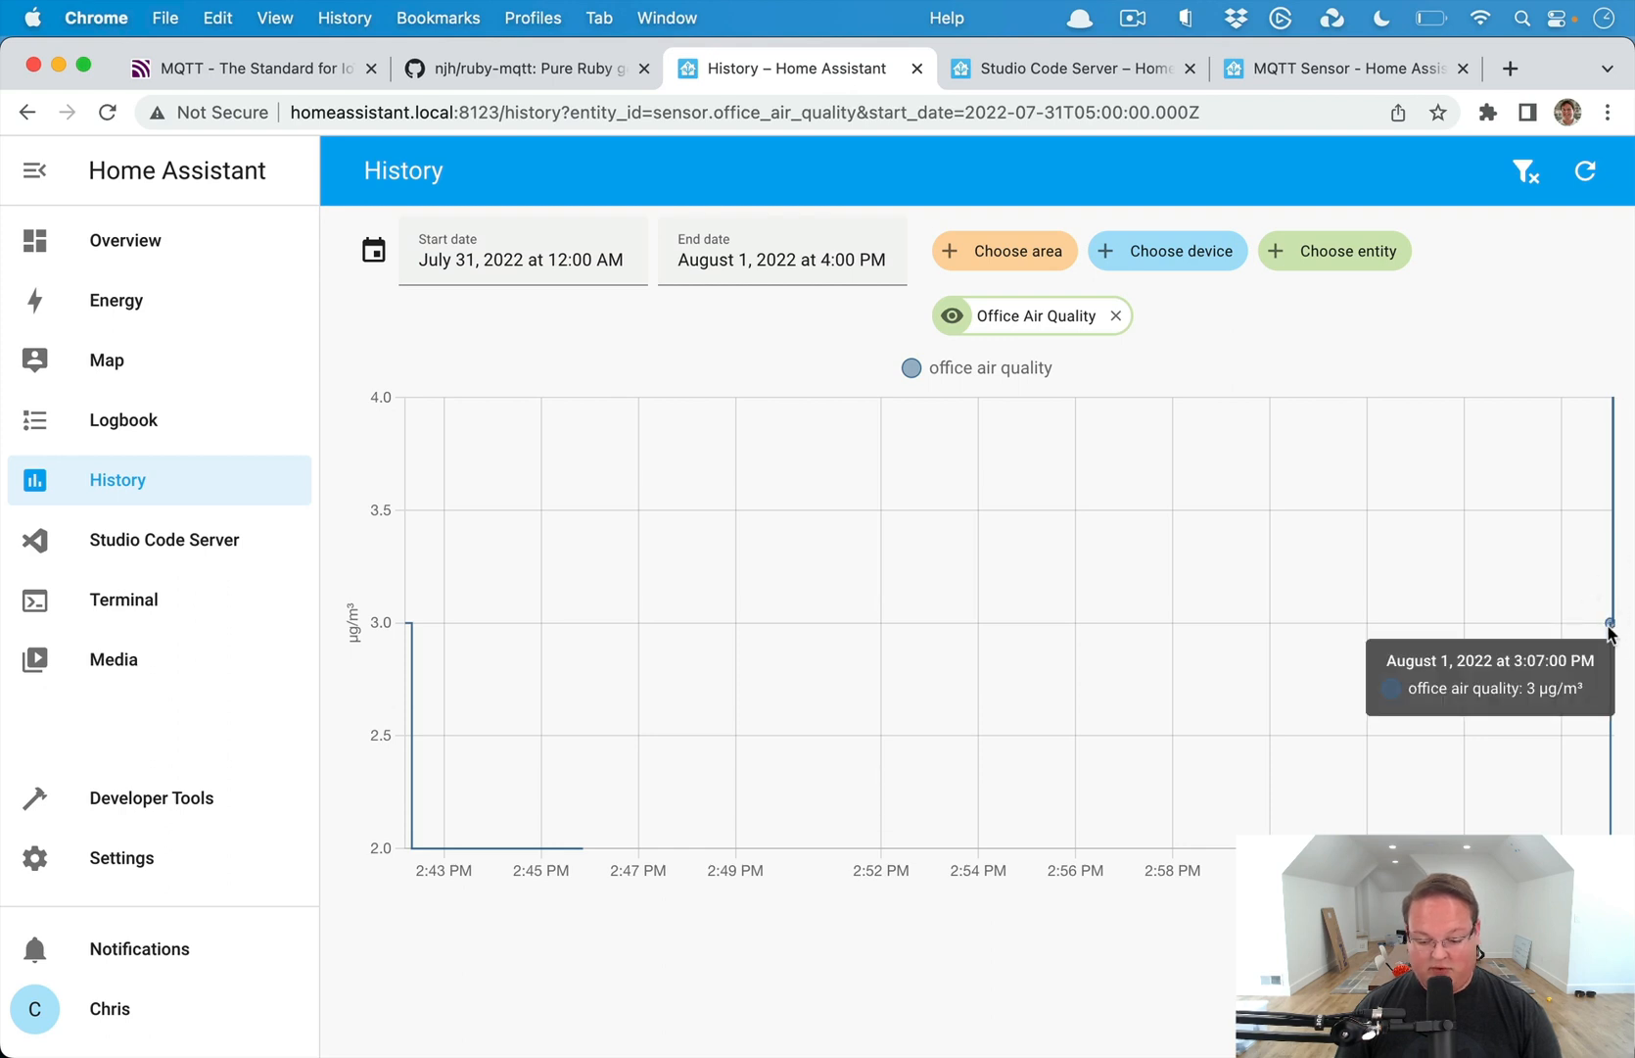
pyautogui.moveTo(1612, 404)
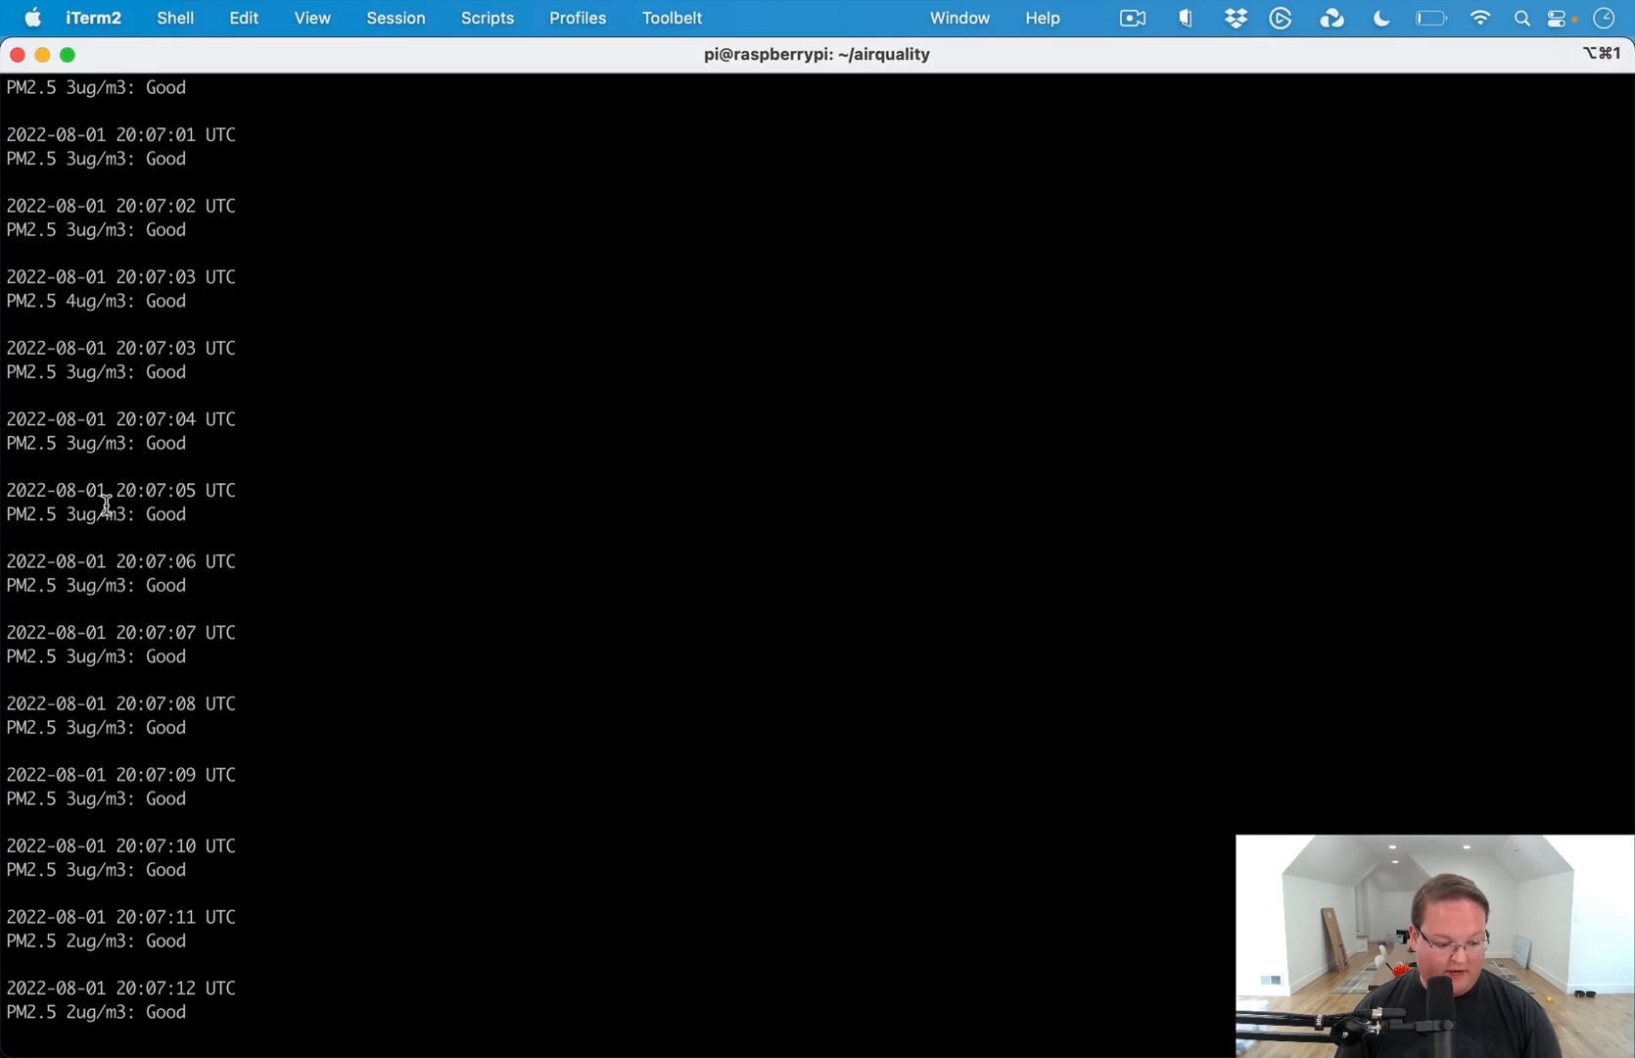
# Highlight the 4ug/m3 reading and scroll the per-second PM2.5 'Good' log lines
pyautogui.doubleClick(95, 442)
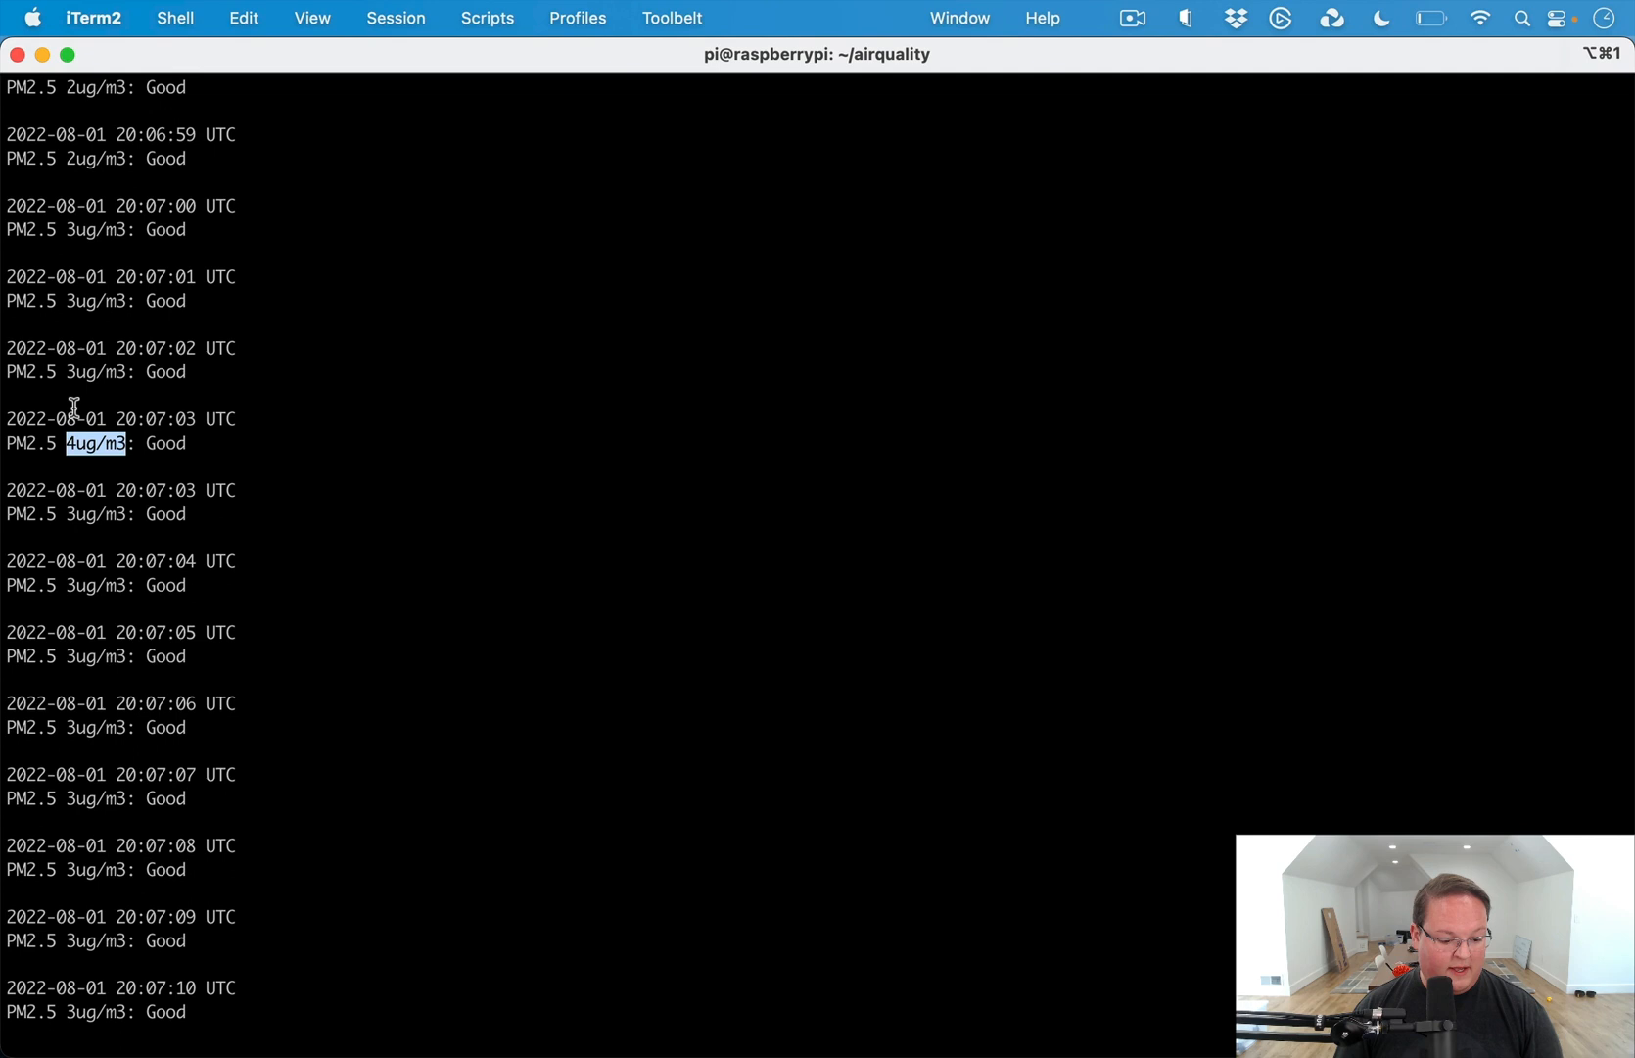
pyautogui.scroll(-3)
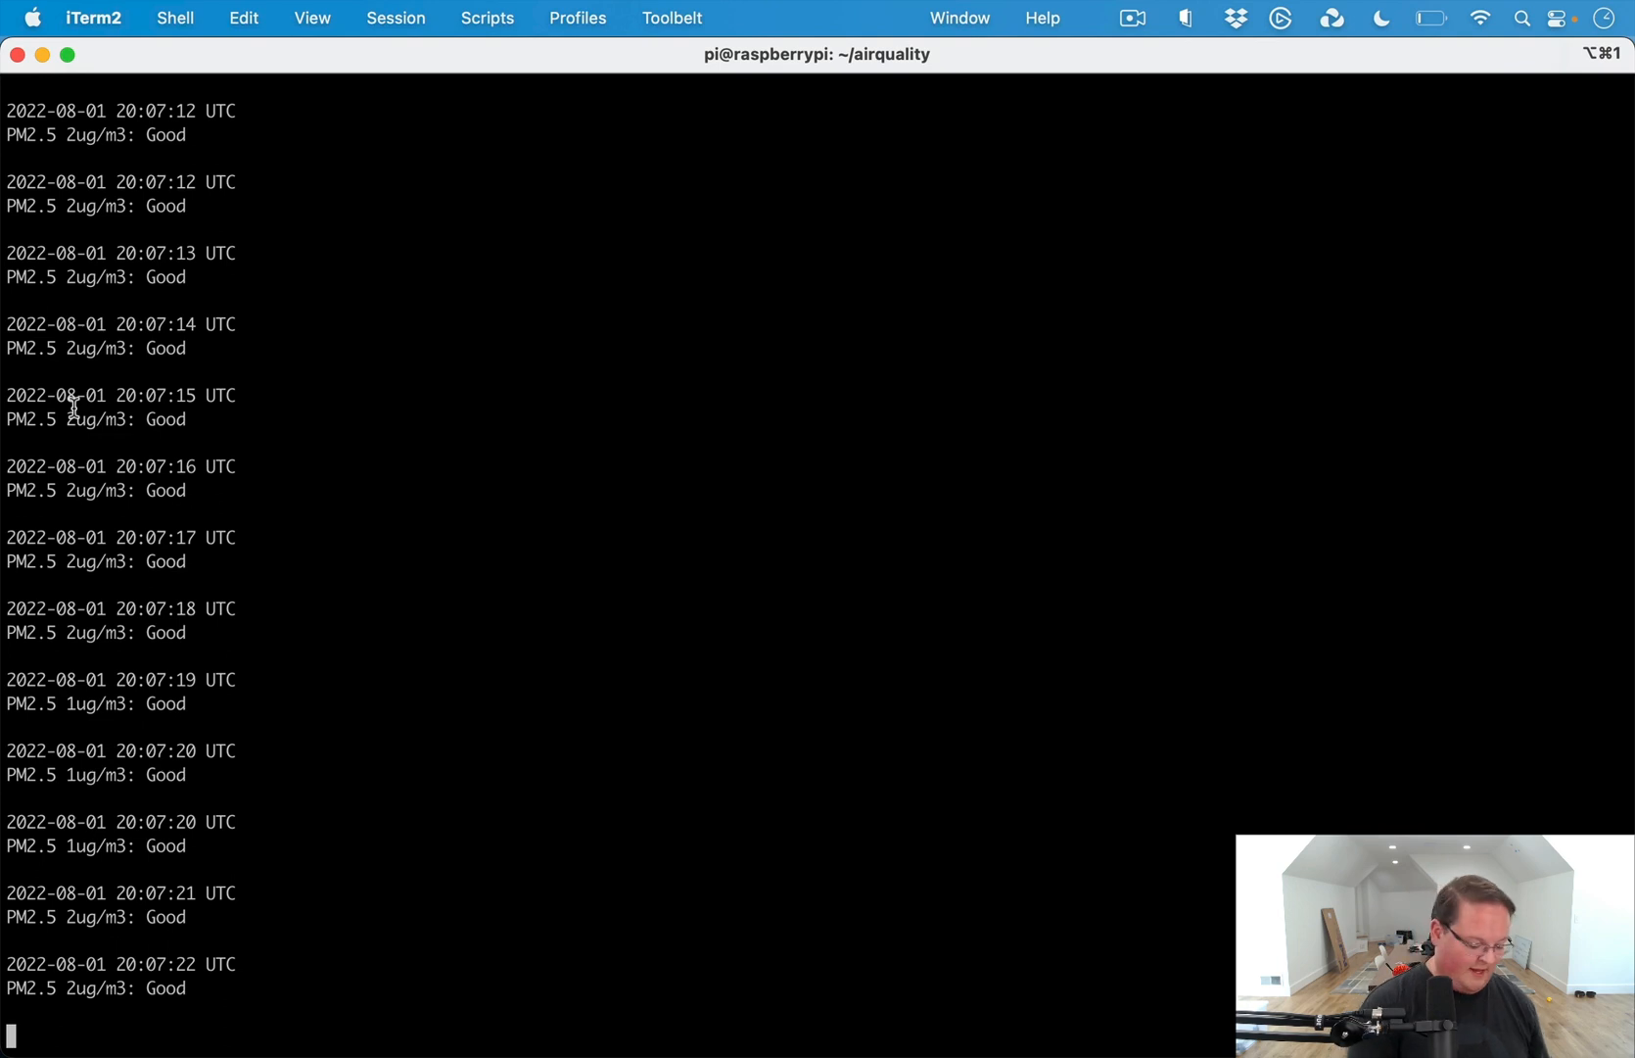
pyautogui.scroll(-3)
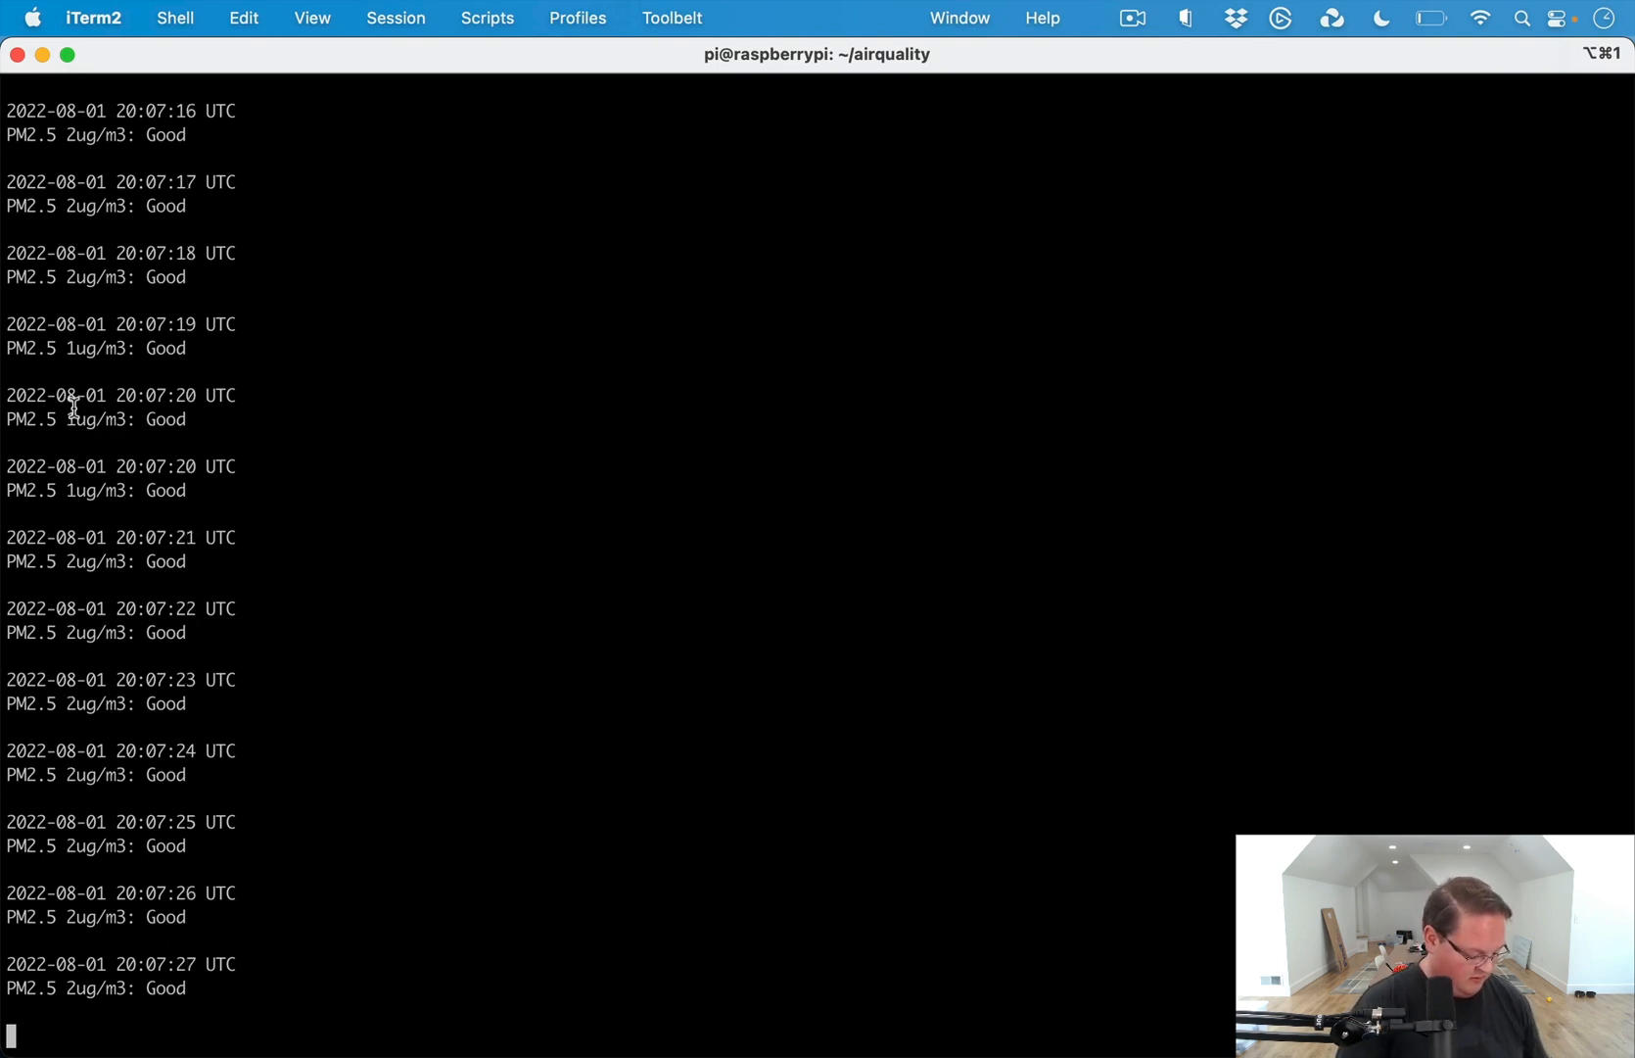
pyautogui.scroll(-3)
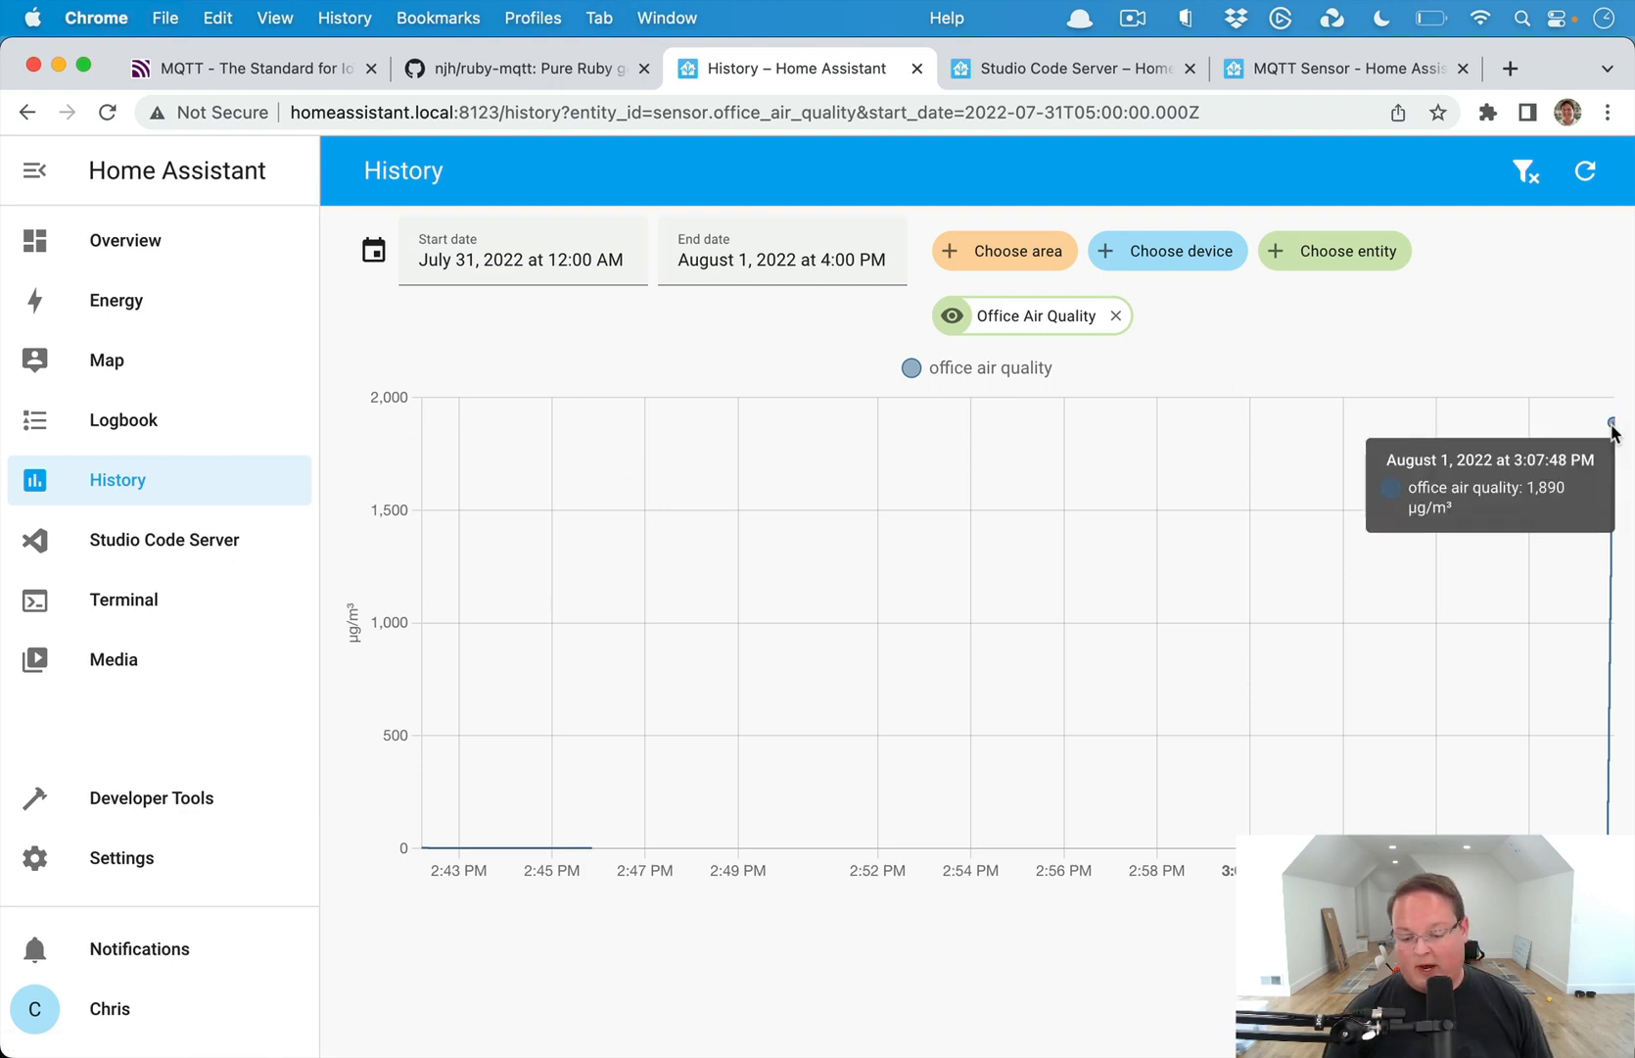
# Reload the History page so the ~1,900 µg/m³ spike and its drop appear, then start re-picking the start date
pyautogui.click(107, 112)
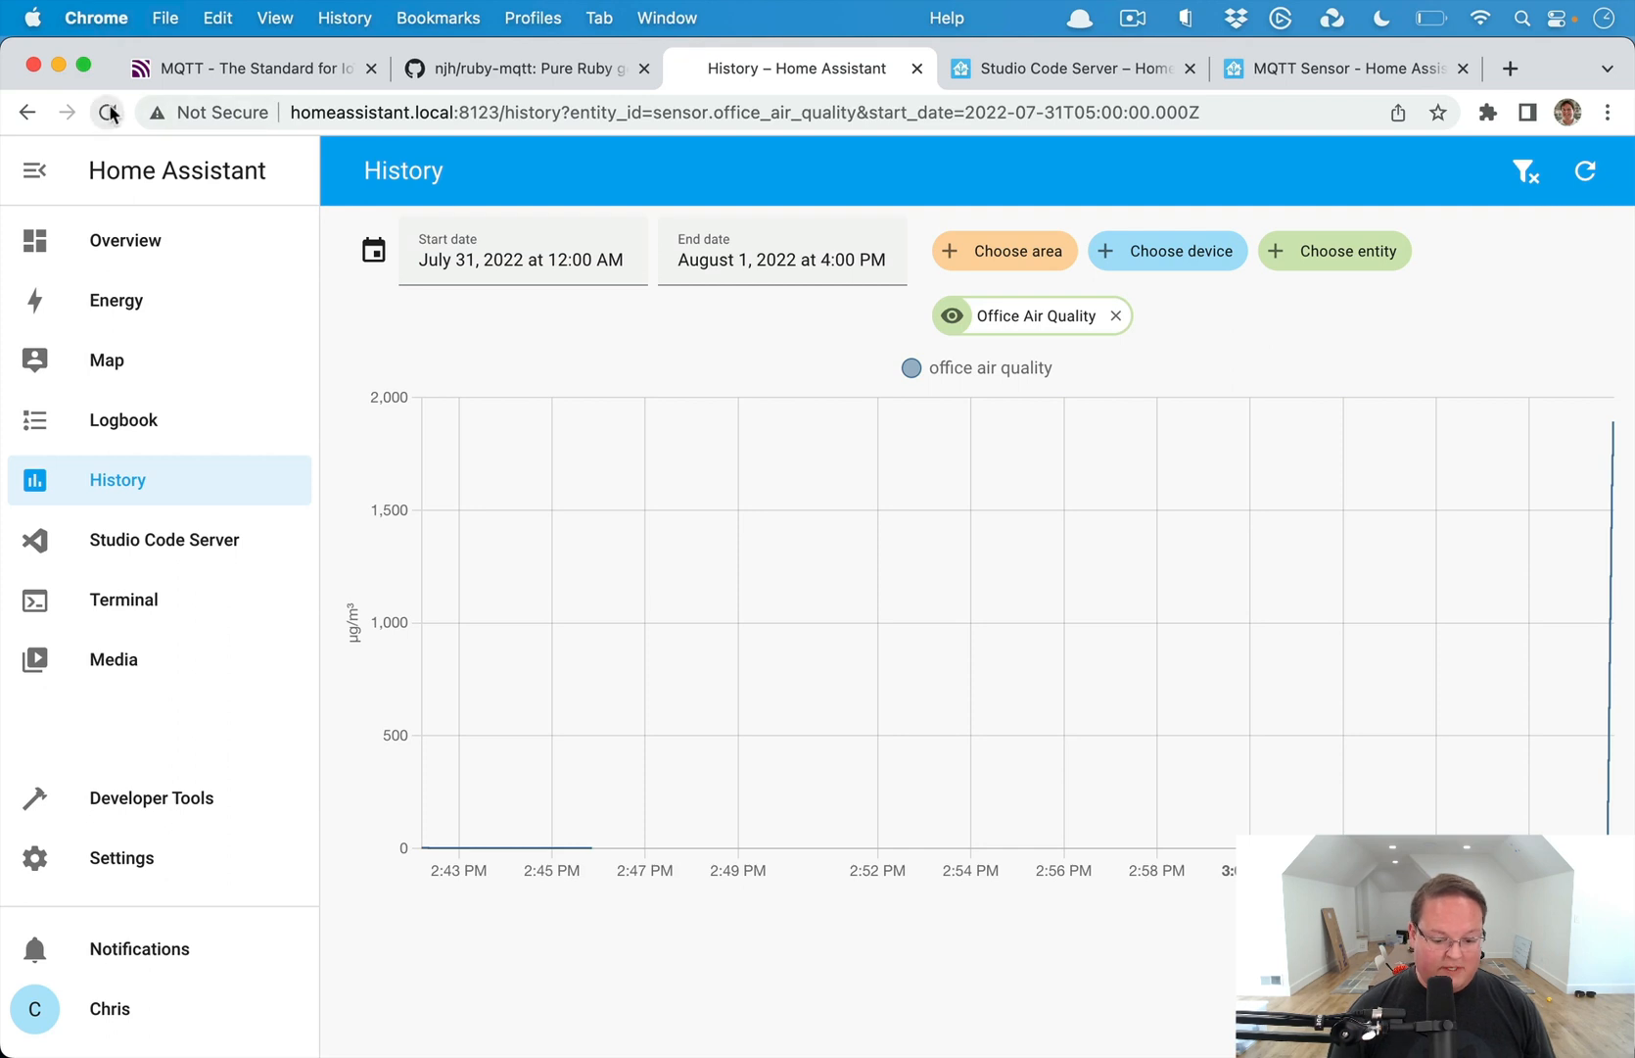
pyautogui.click(109, 112)
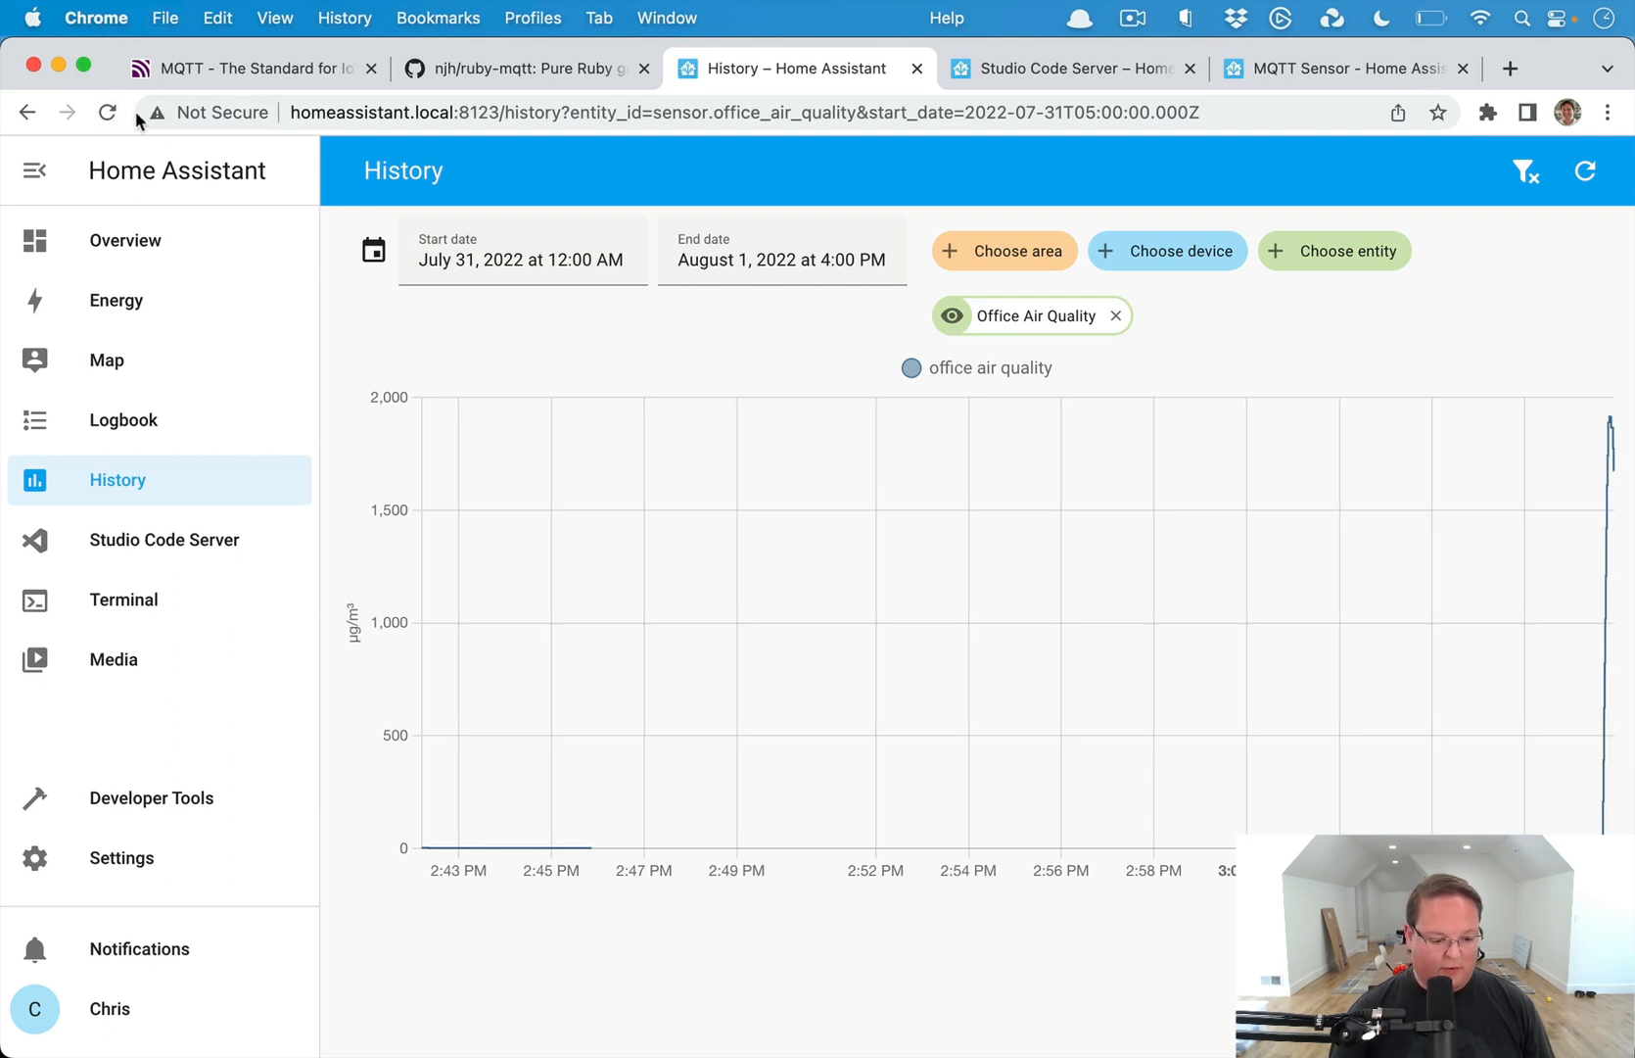
pyautogui.moveTo(744, 510)
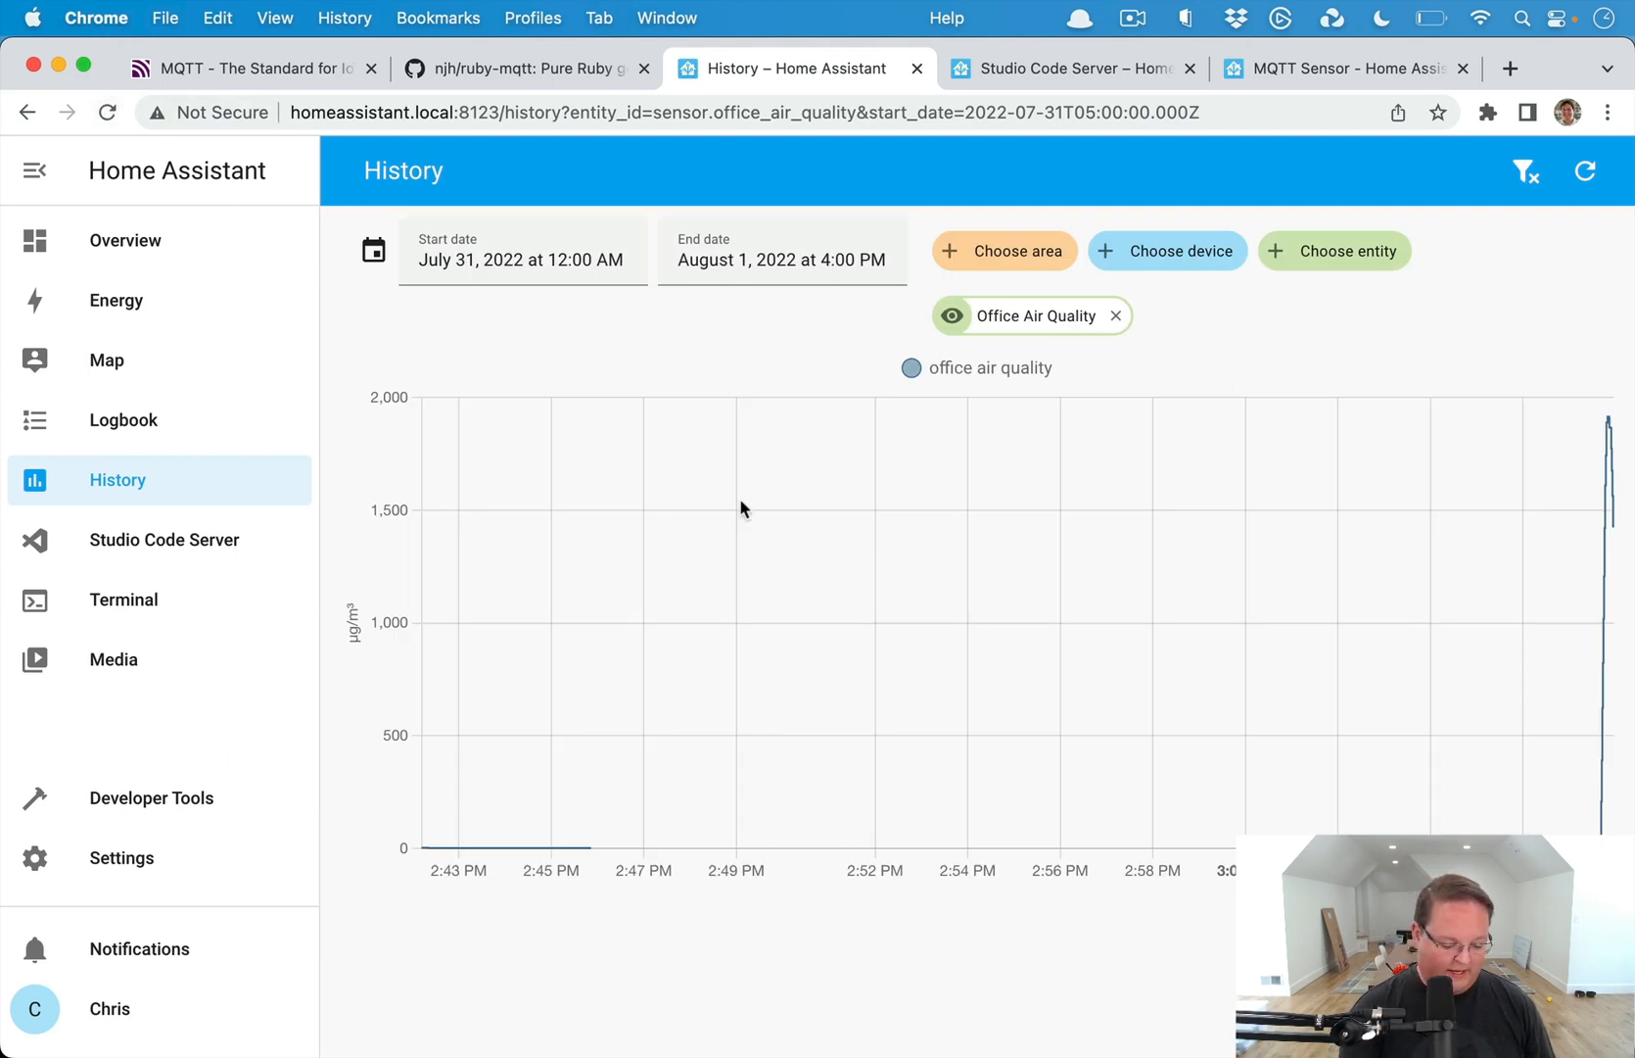
pyautogui.moveTo(1204, 827)
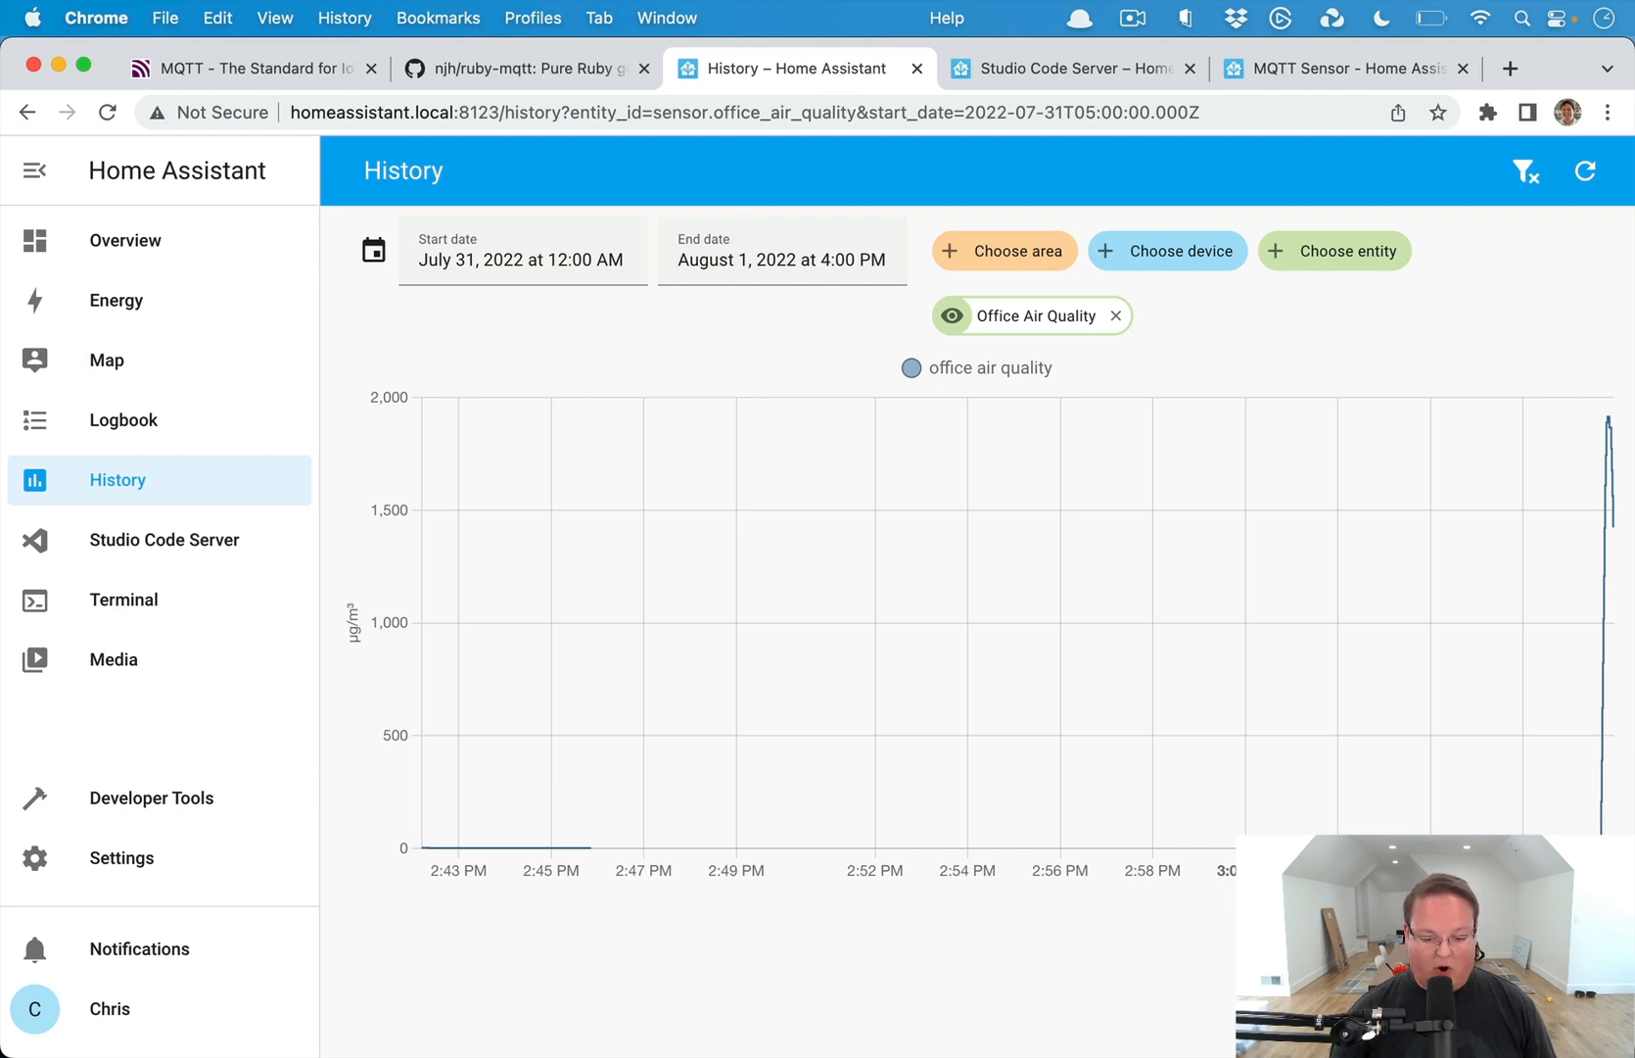
pyautogui.click(522, 258)
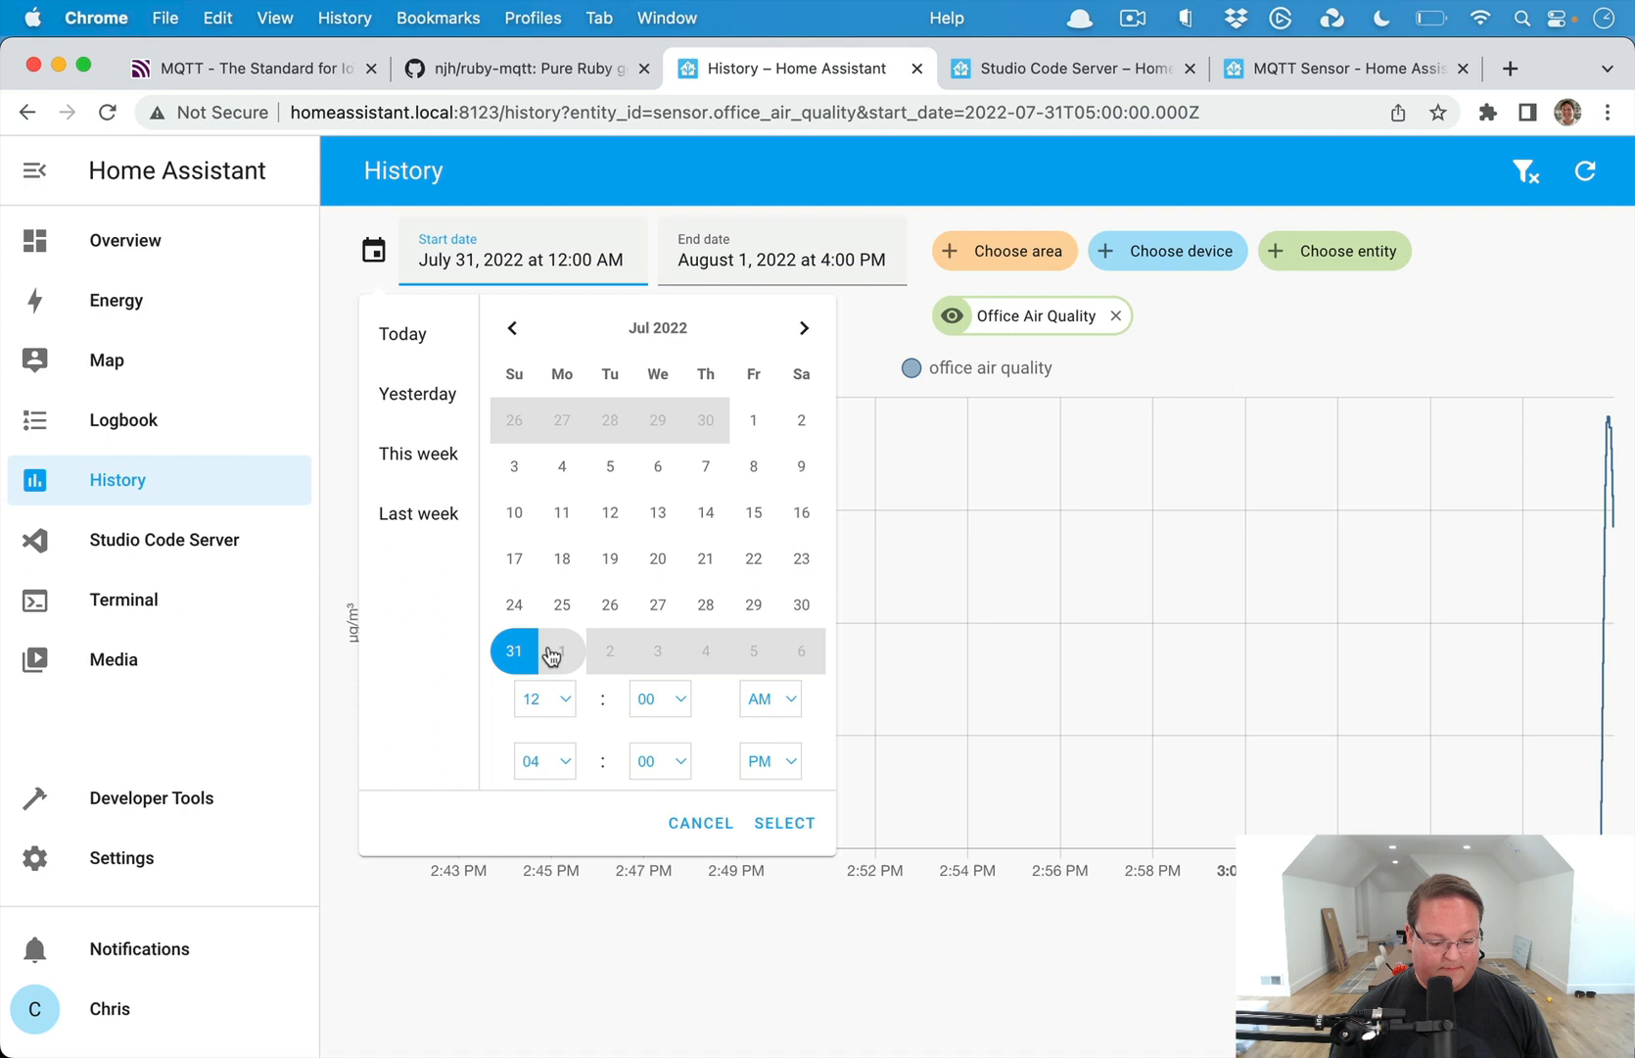
pyautogui.moveTo(620, 653)
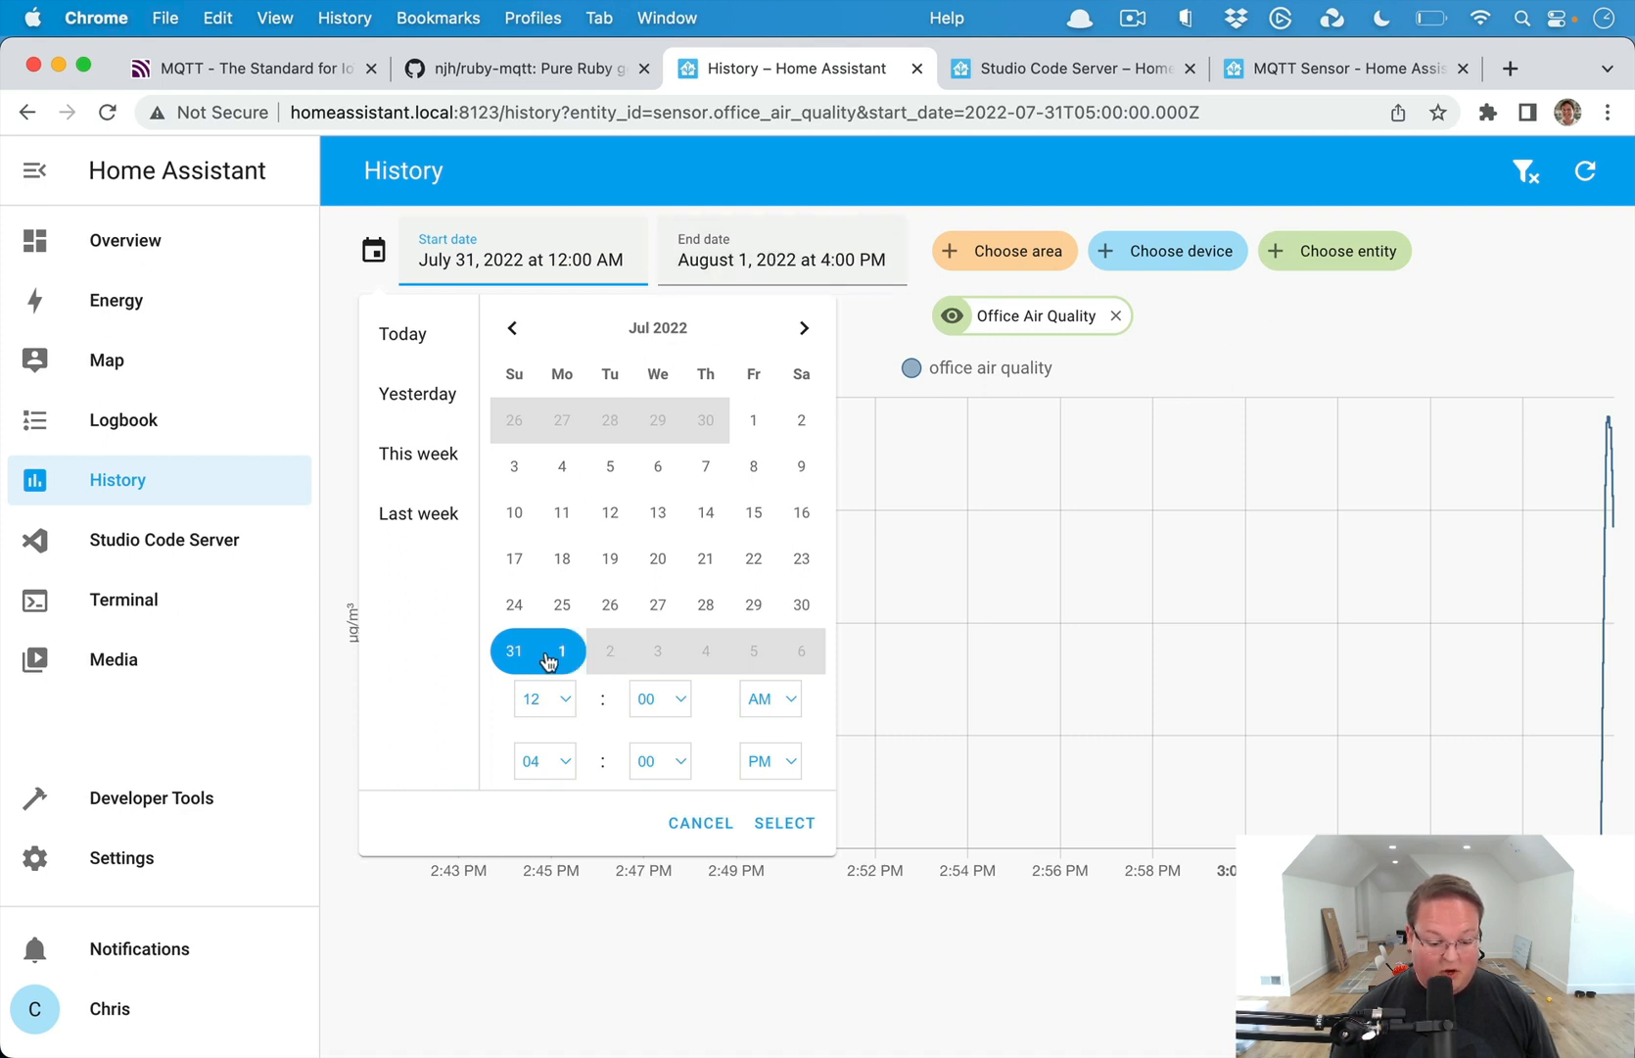
# Set the history start to August 1 at 01 o'clock and apply the range
pyautogui.click(532, 698)
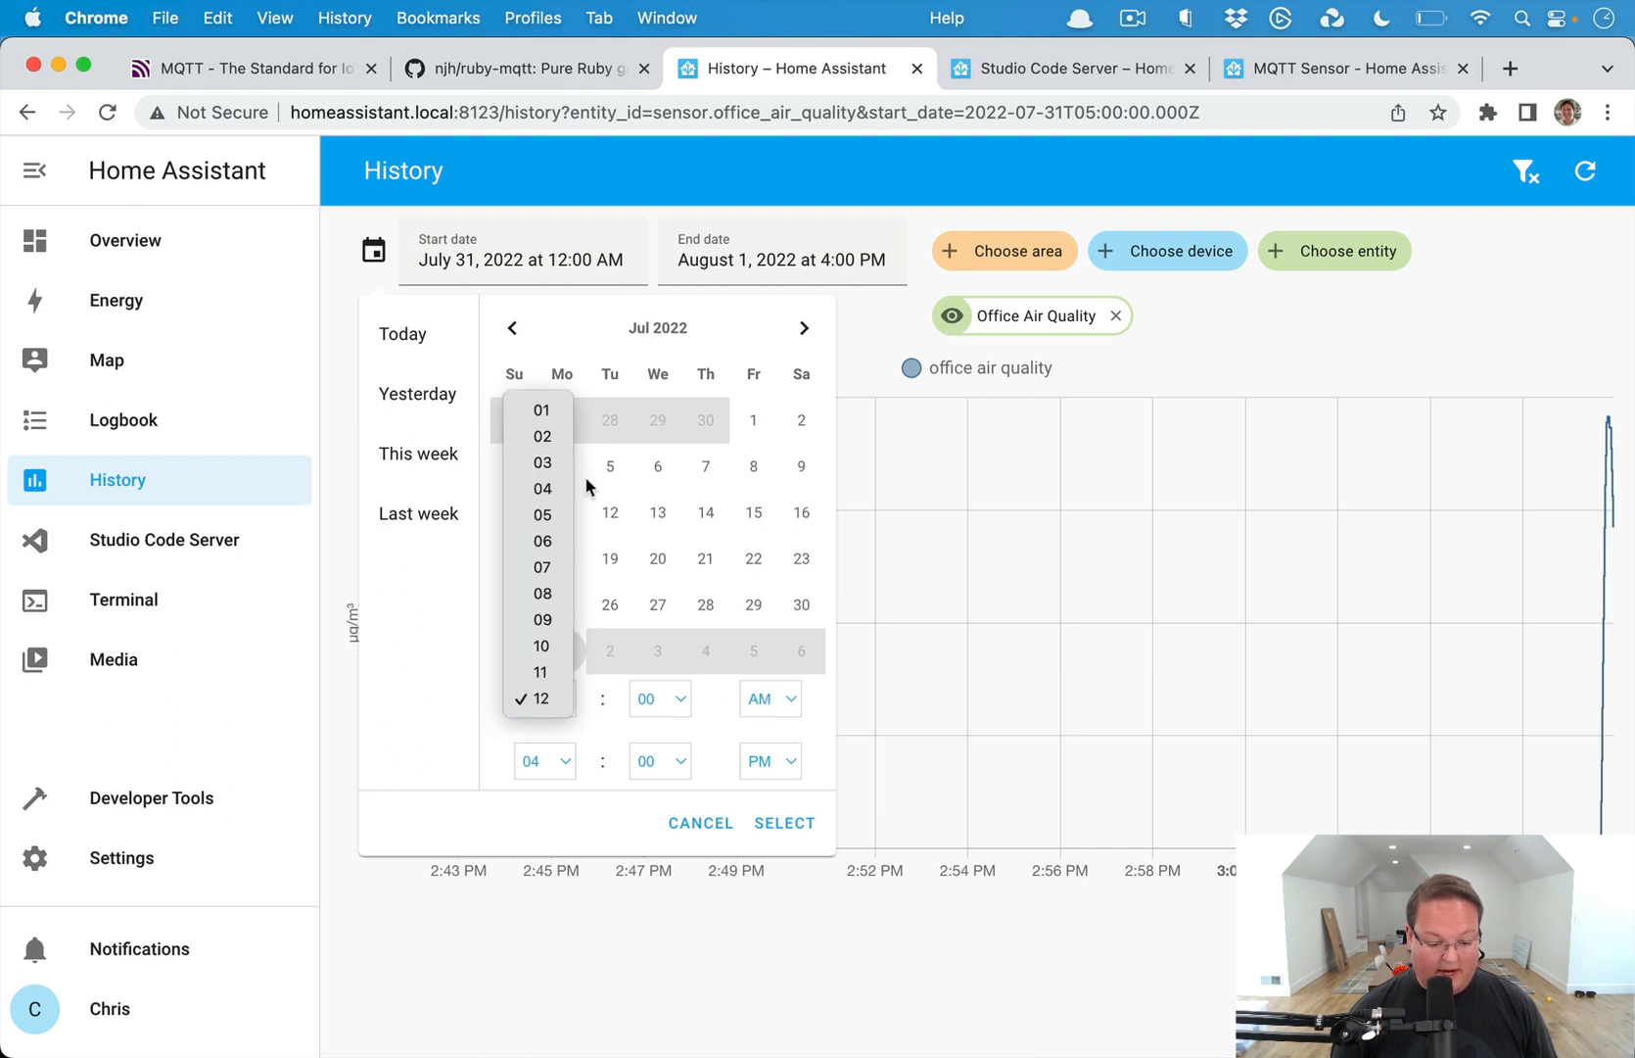
pyautogui.click(540, 410)
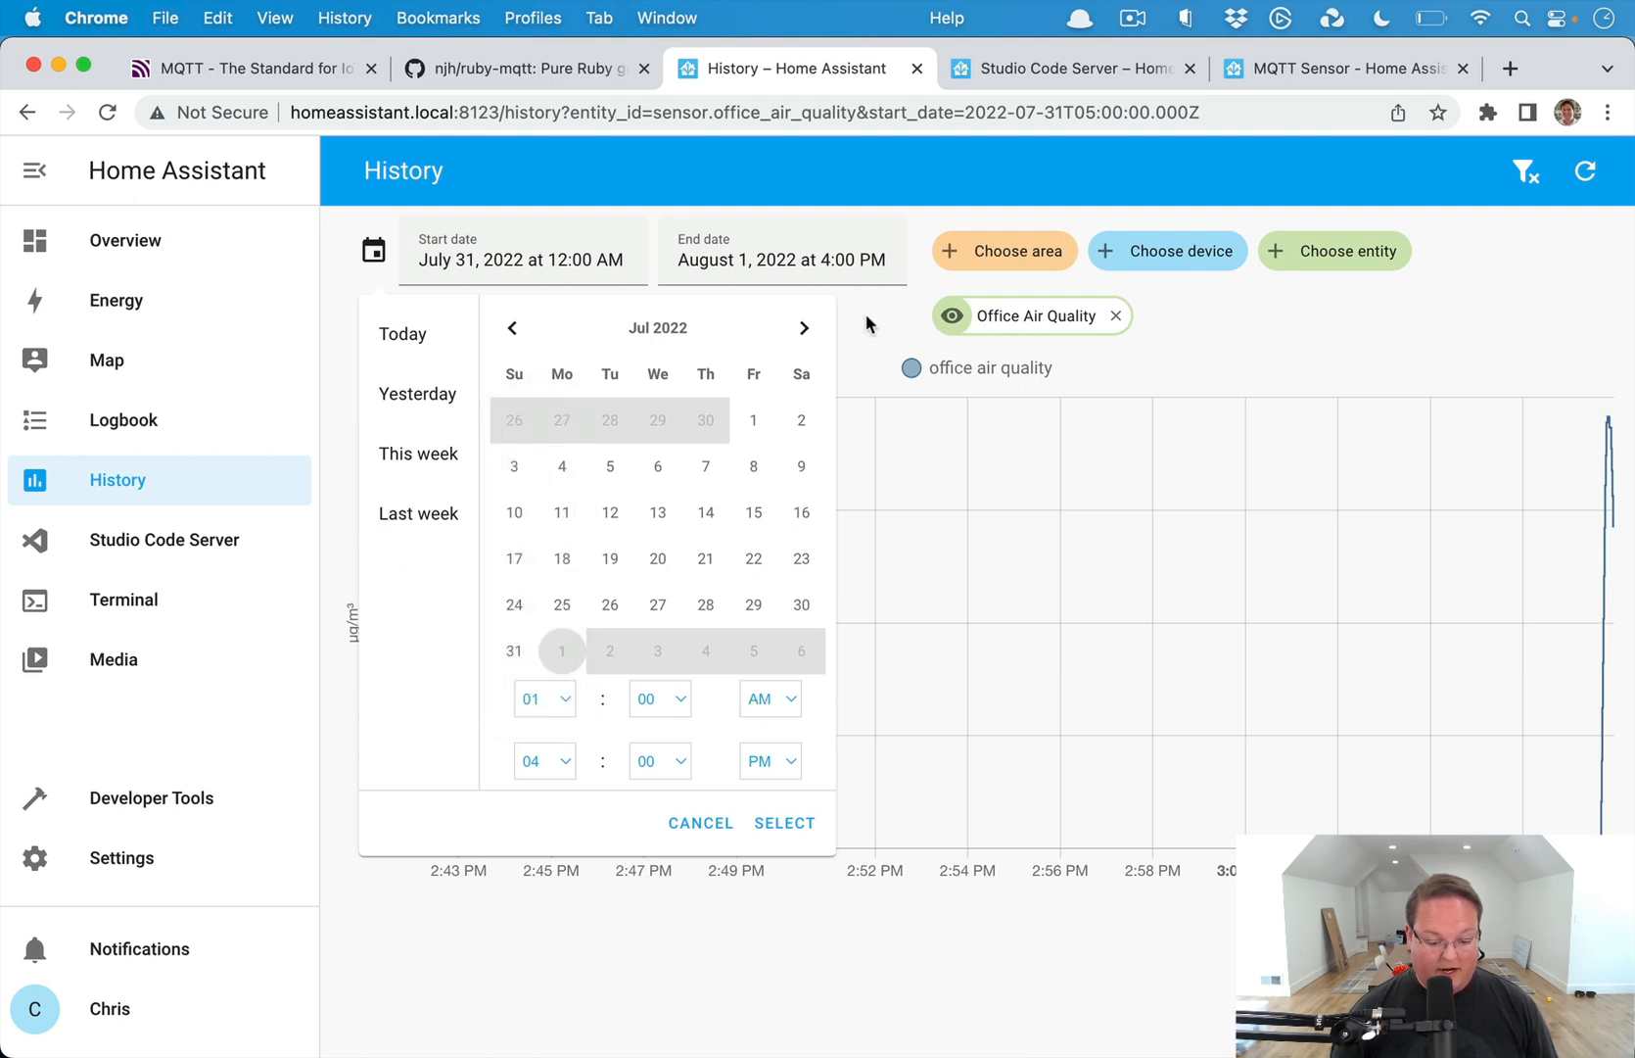
pyautogui.click(784, 821)
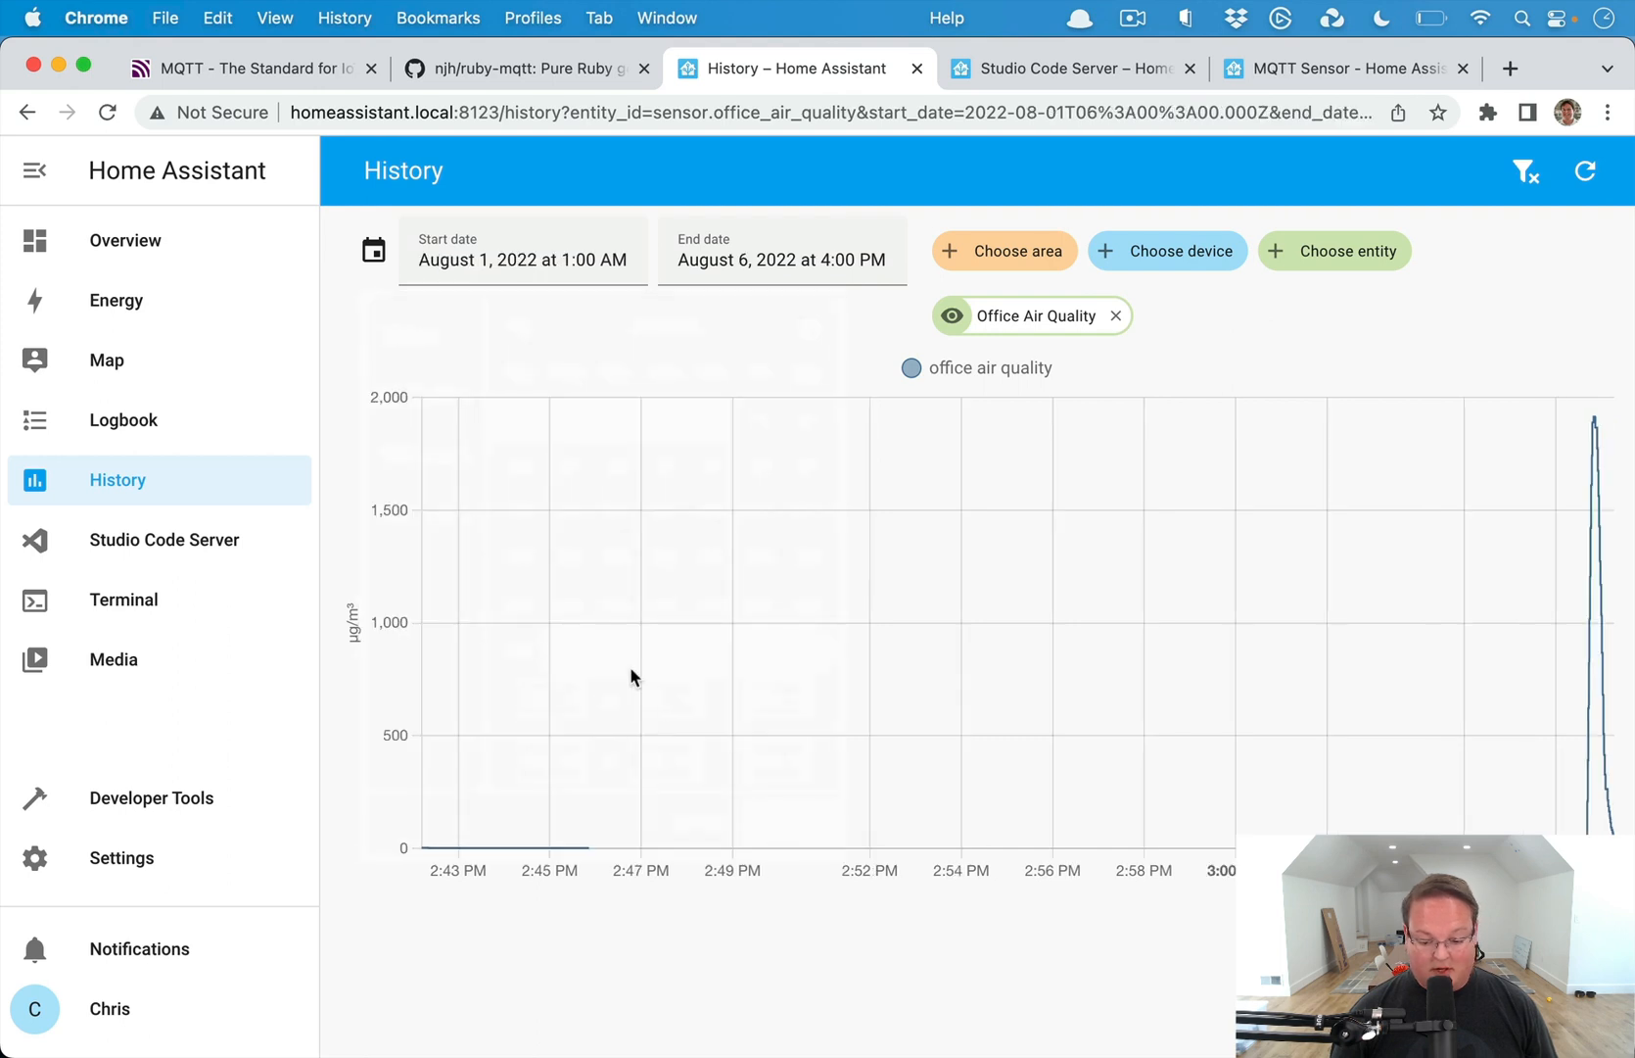
# Correct the start time to 03:00 PM and confirm so the spike's rise and fall fill the graph
pyautogui.click(523, 259)
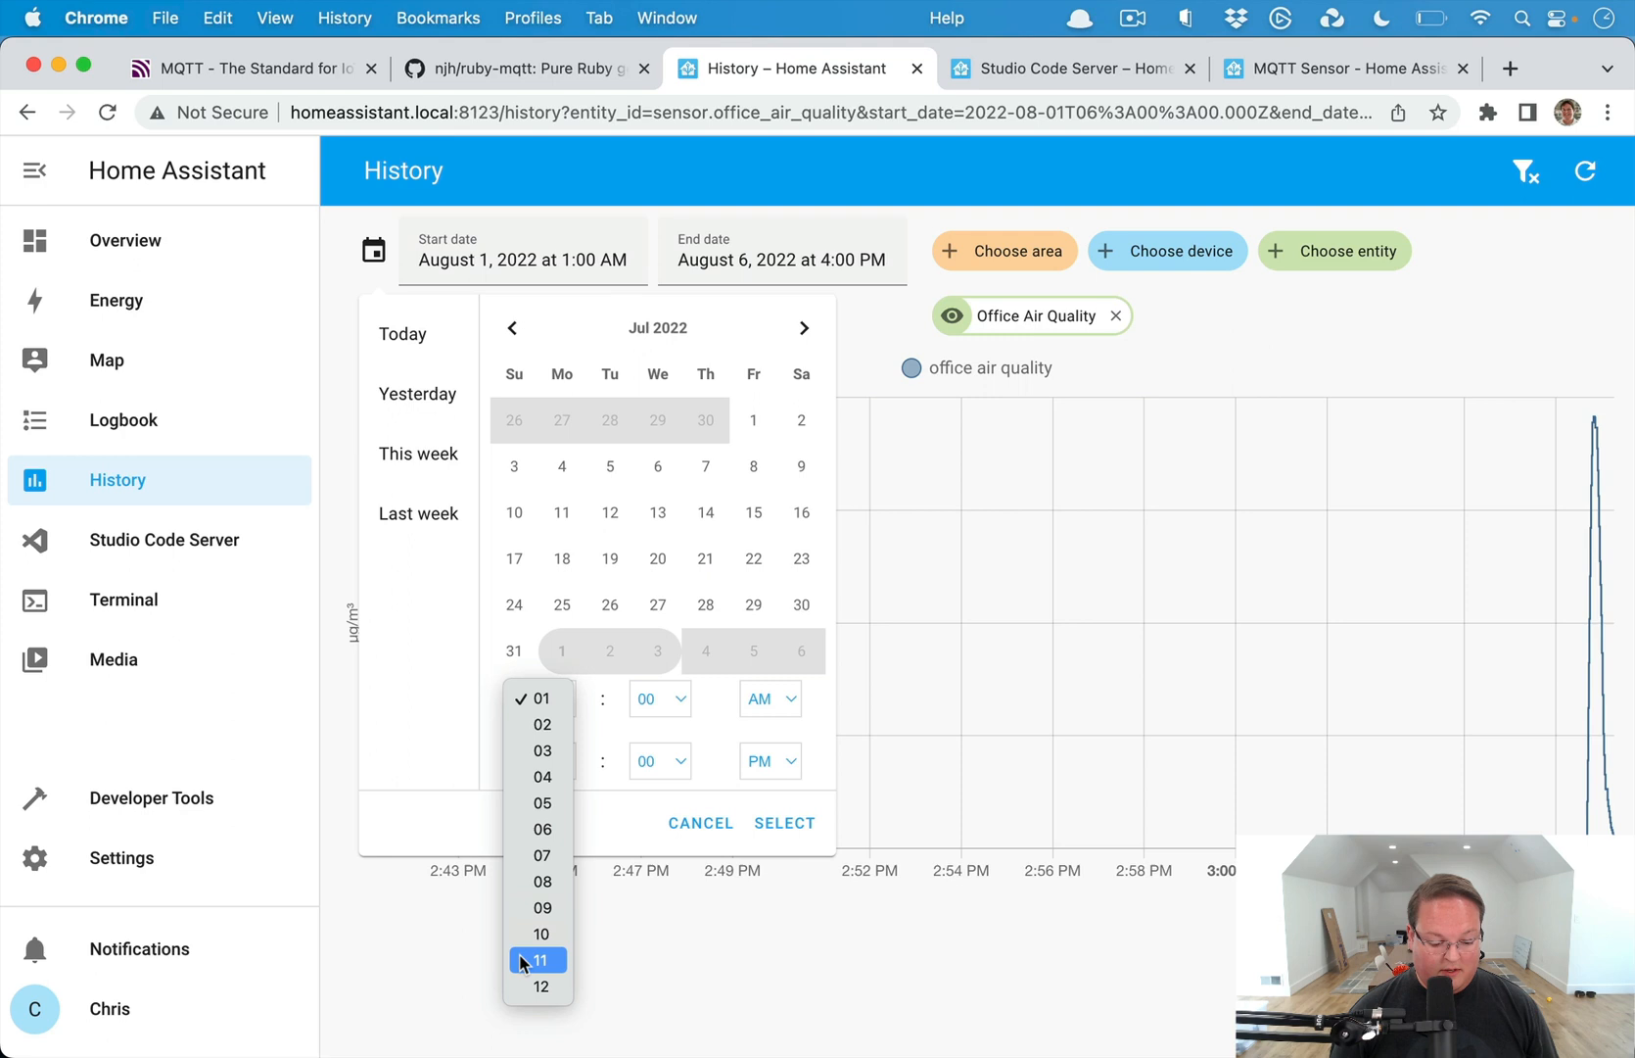
pyautogui.click(541, 749)
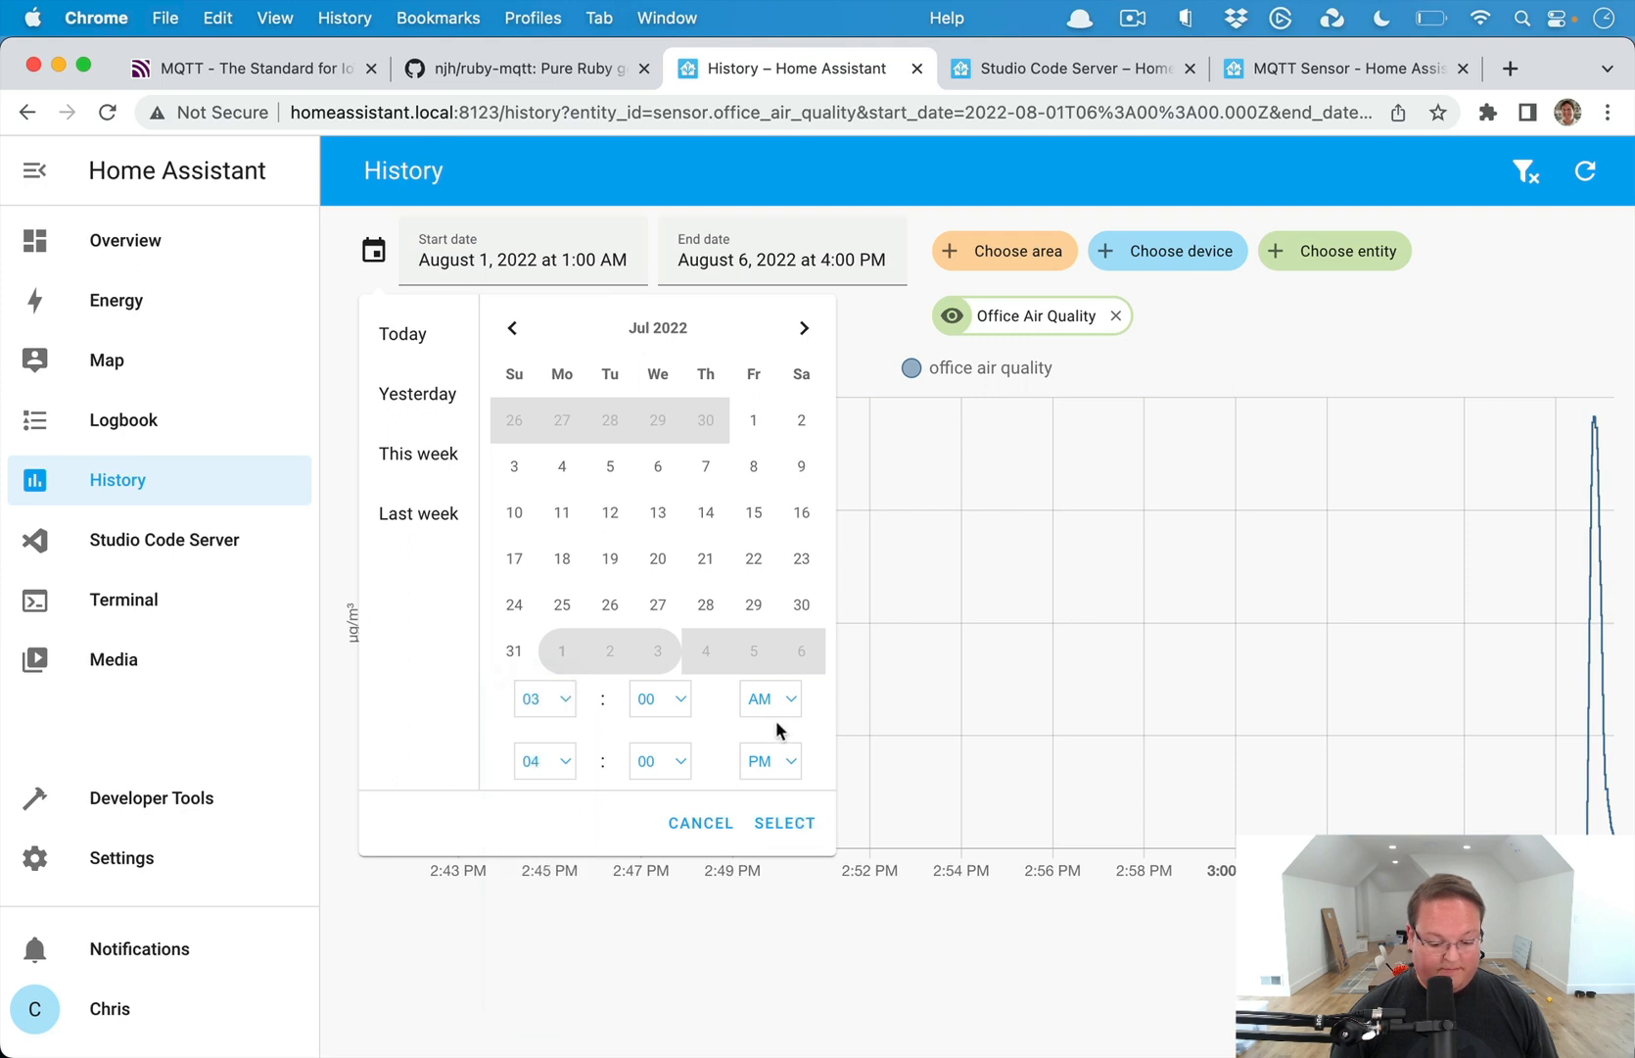
pyautogui.click(768, 698)
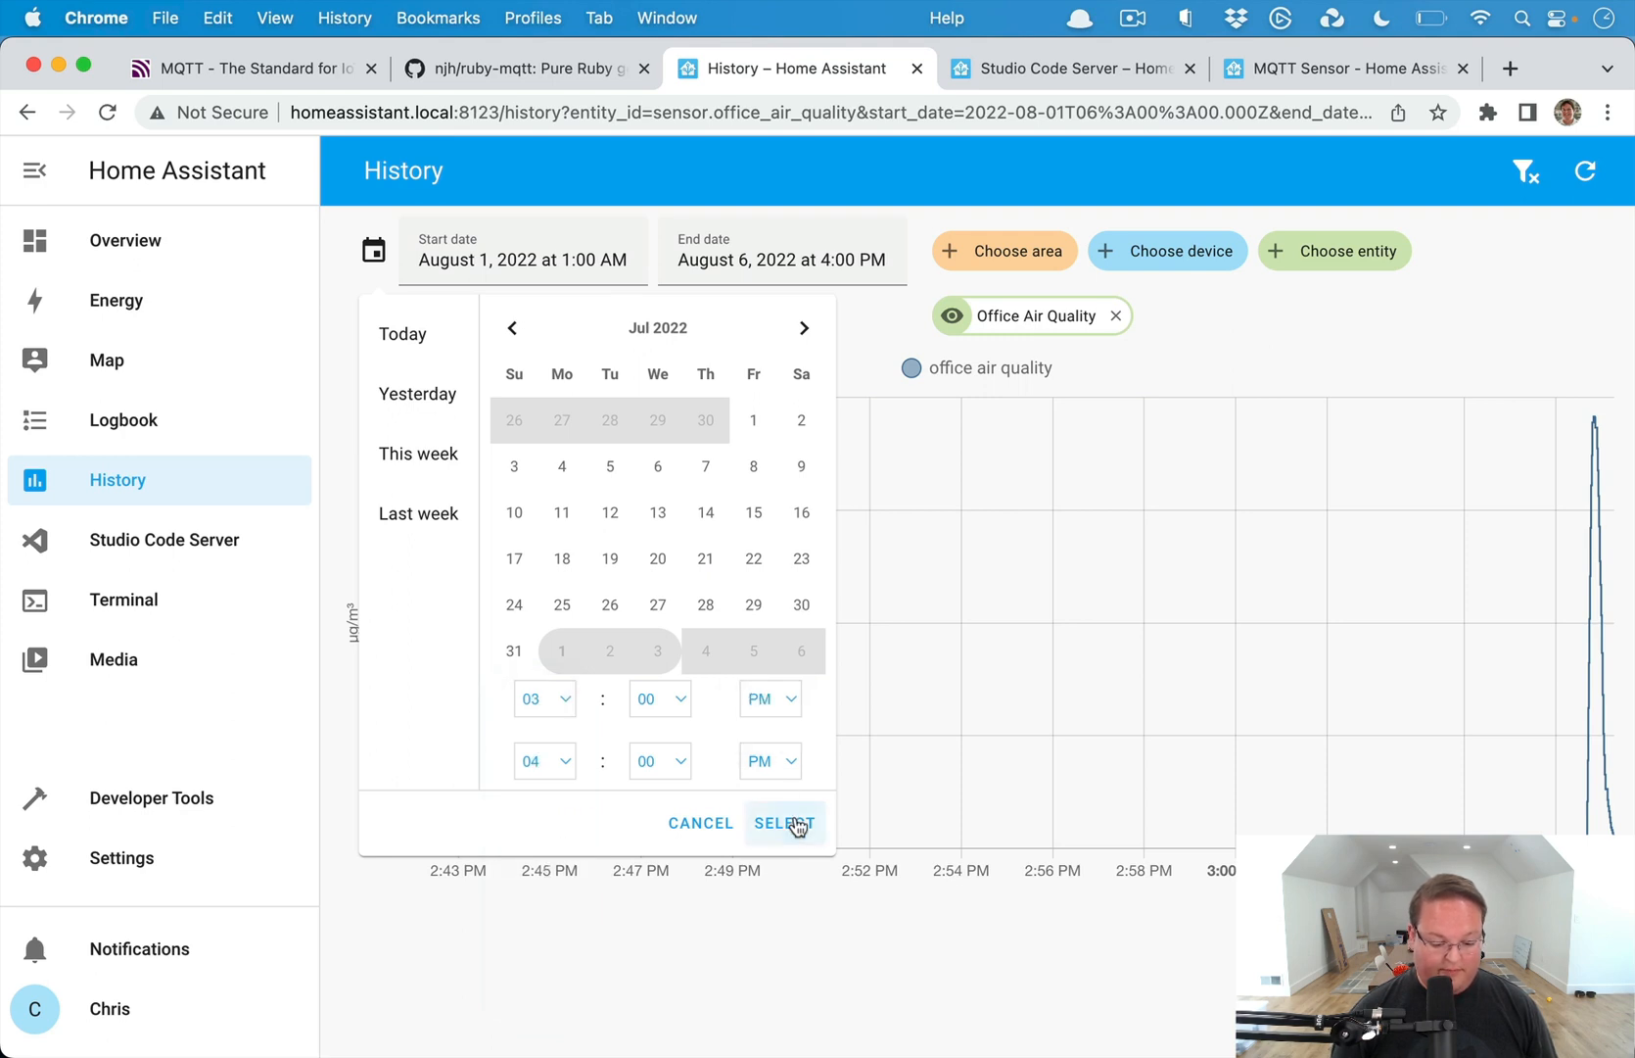
pyautogui.click(782, 823)
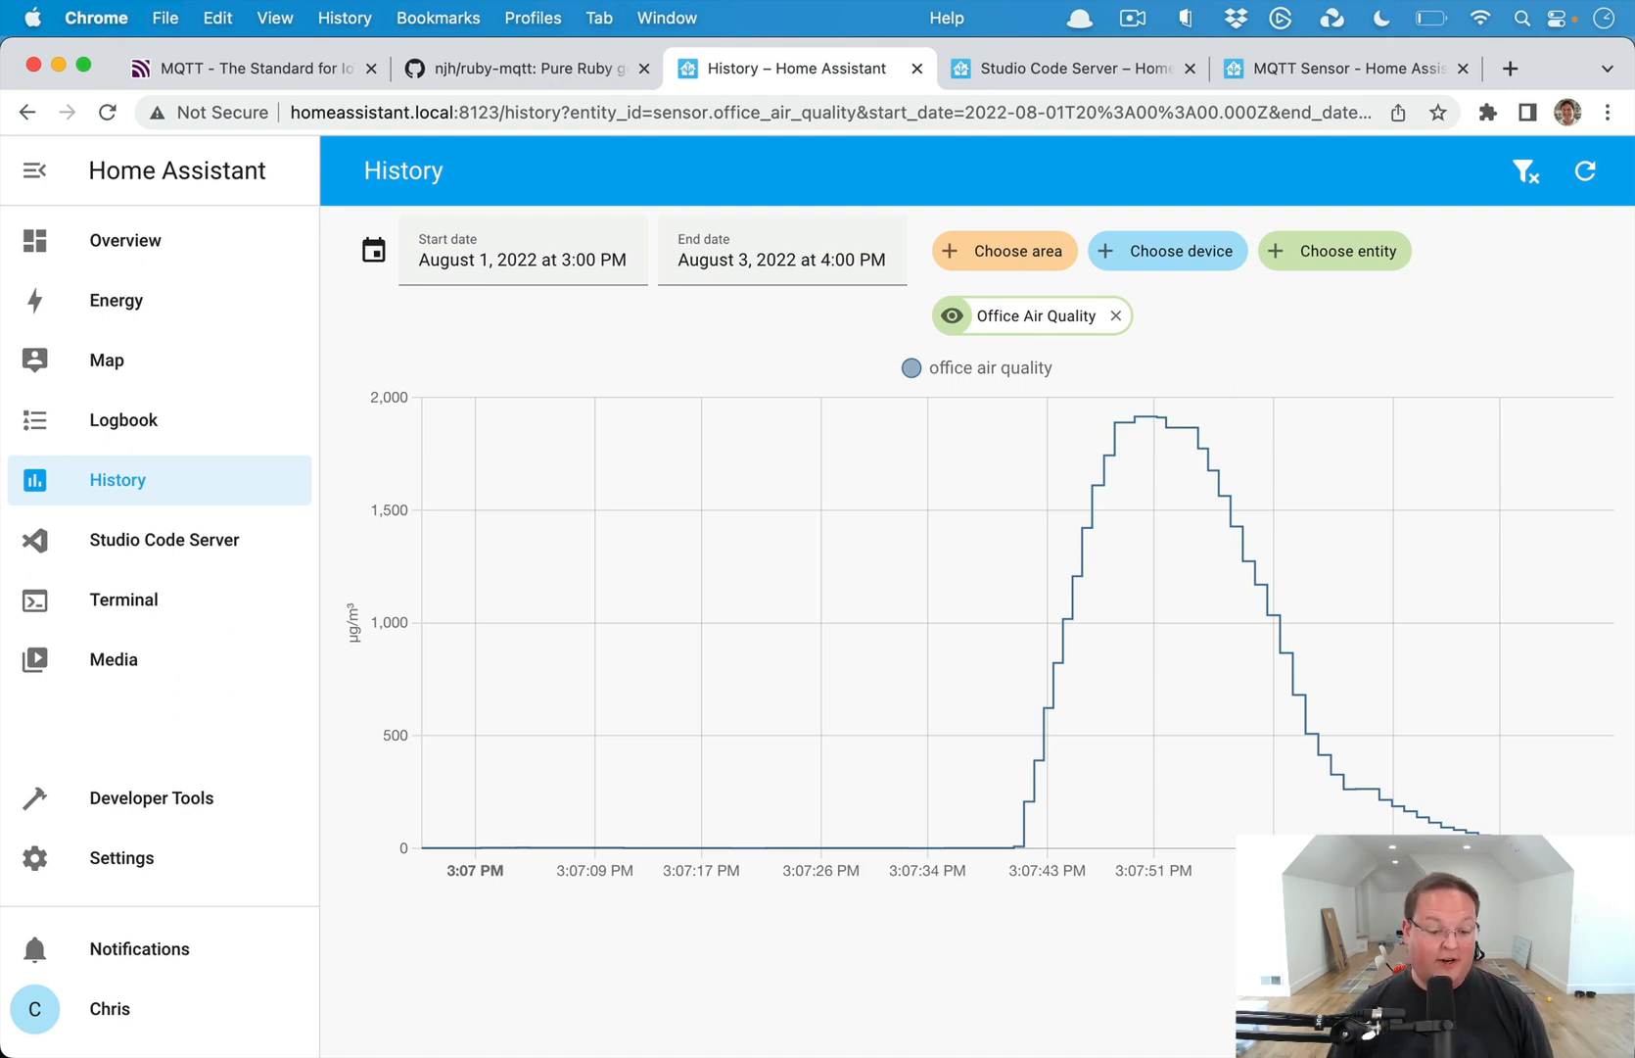
pyautogui.click(251, 68)
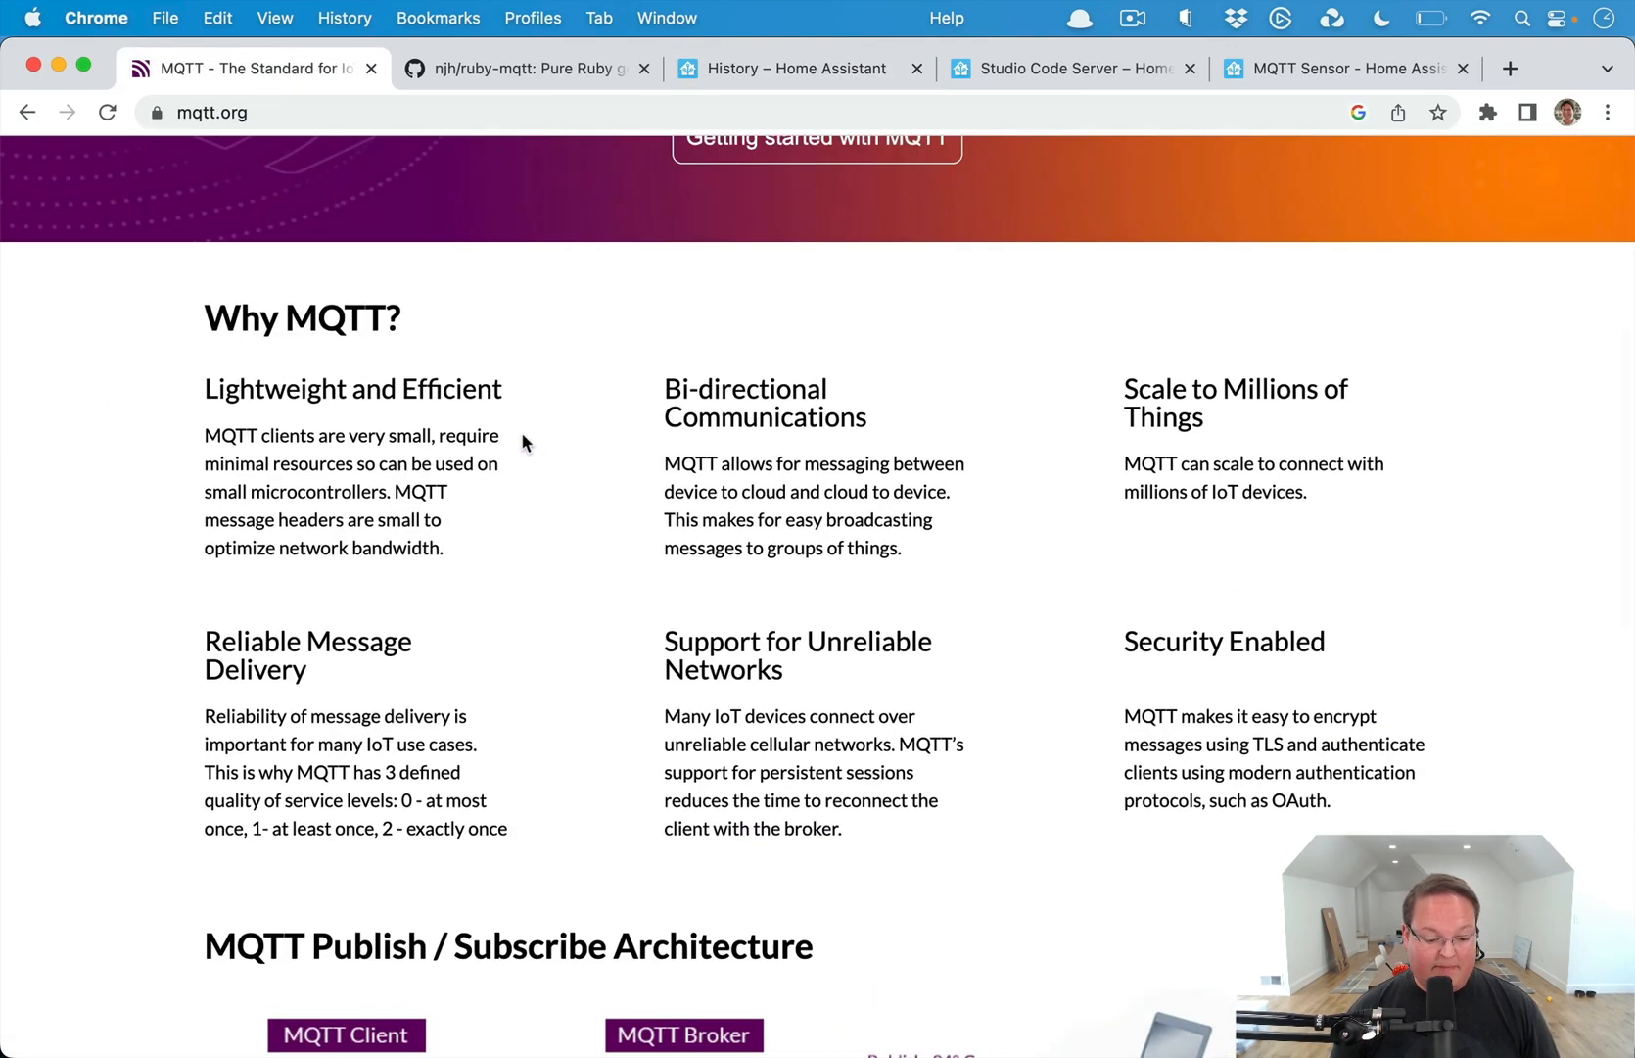
# Scroll mqtt.org's publish/subscribe section and highlight the '0 - at most once' service level
pyautogui.scroll(-3)
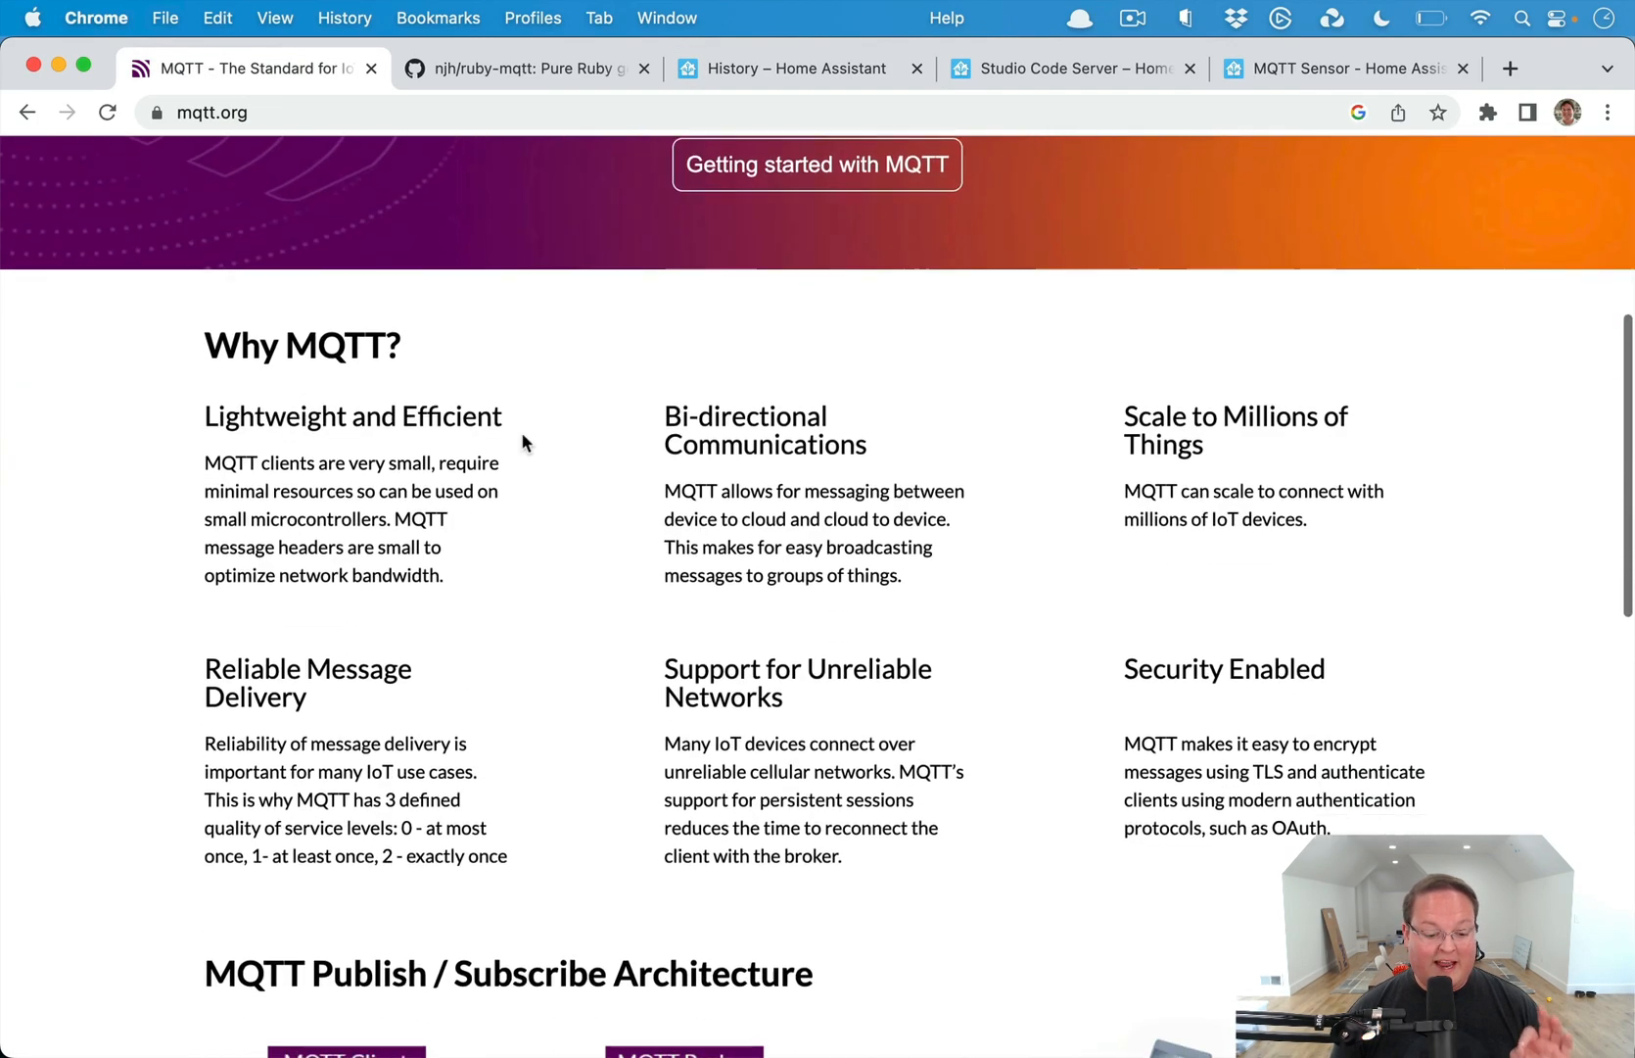
pyautogui.scroll(-3)
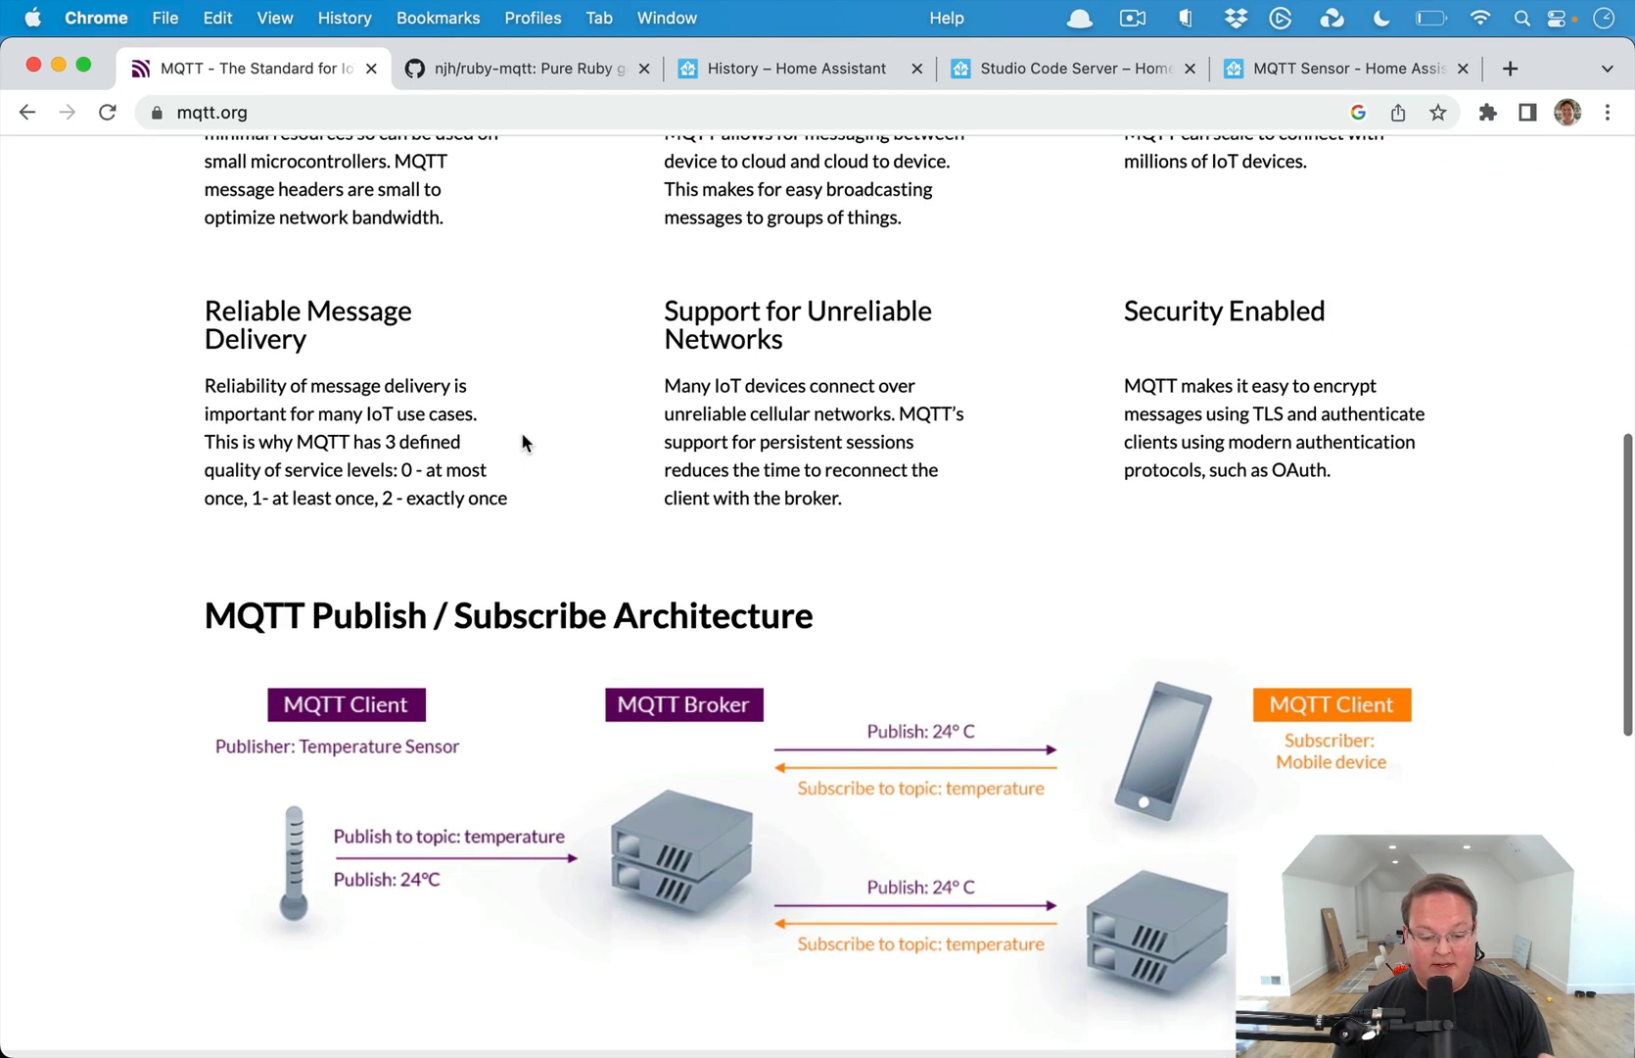
pyautogui.scroll(-3)
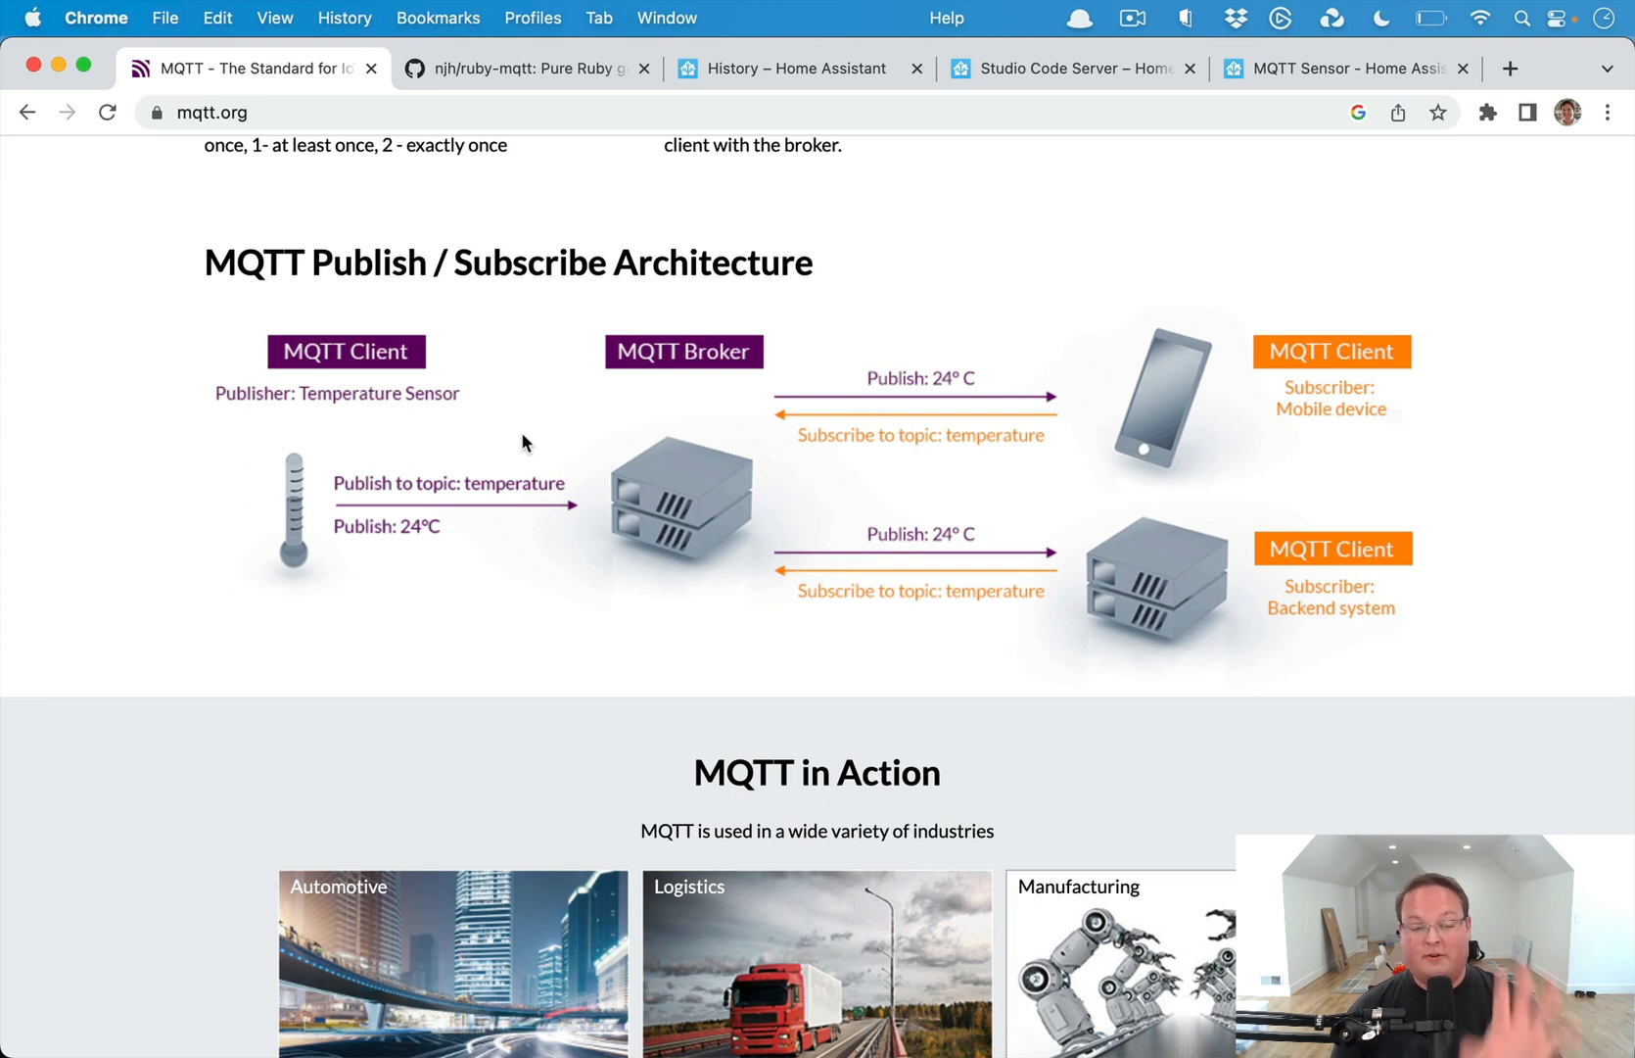
pyautogui.moveTo(615, 254)
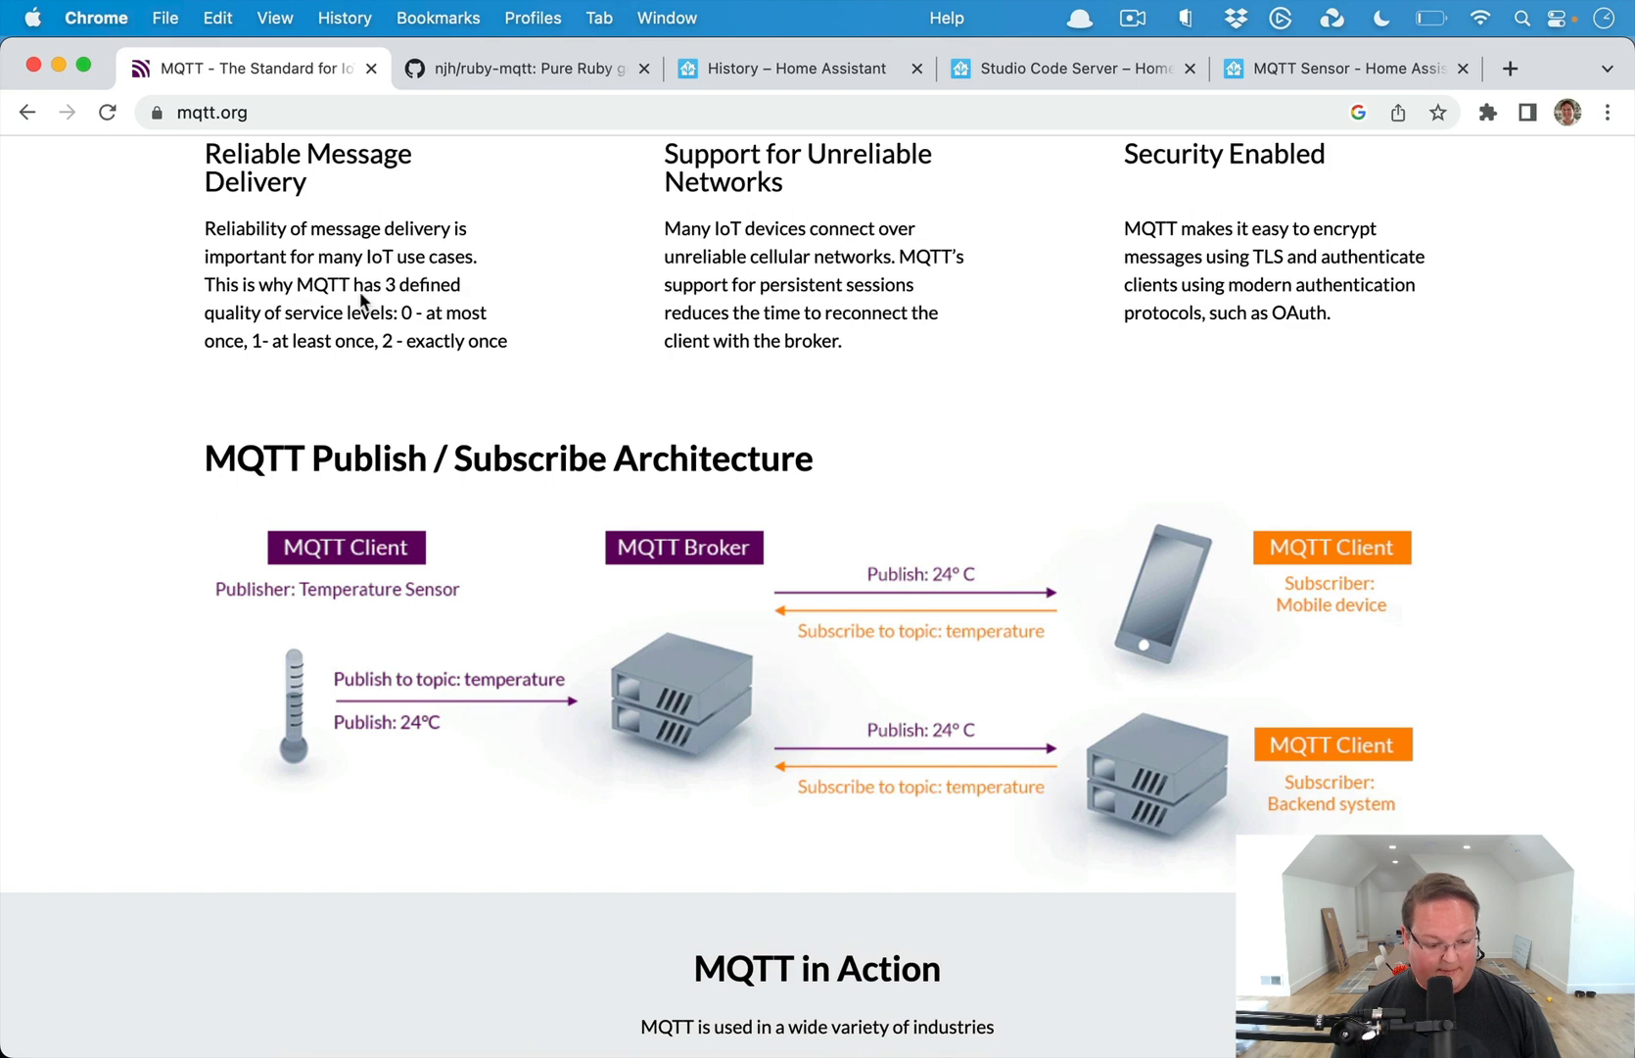
pyautogui.moveTo(357, 283); pyautogui.dragTo(508, 340)
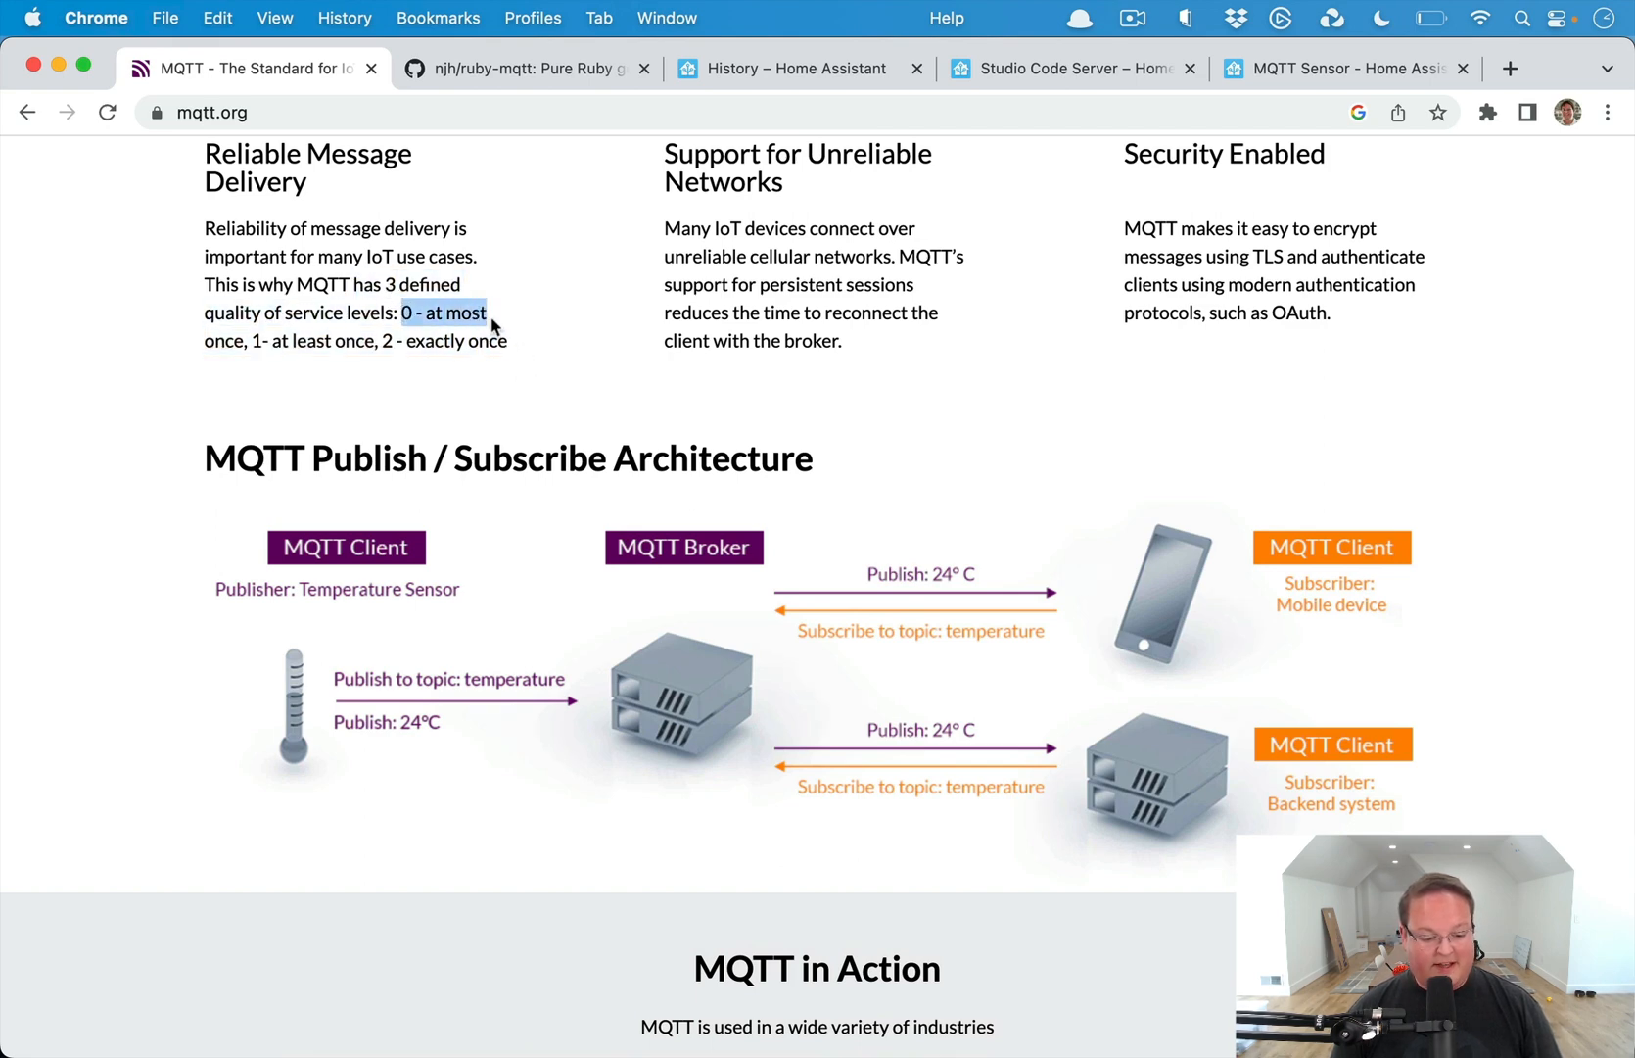
pyautogui.moveTo(486, 311); pyautogui.dragTo(244, 341)
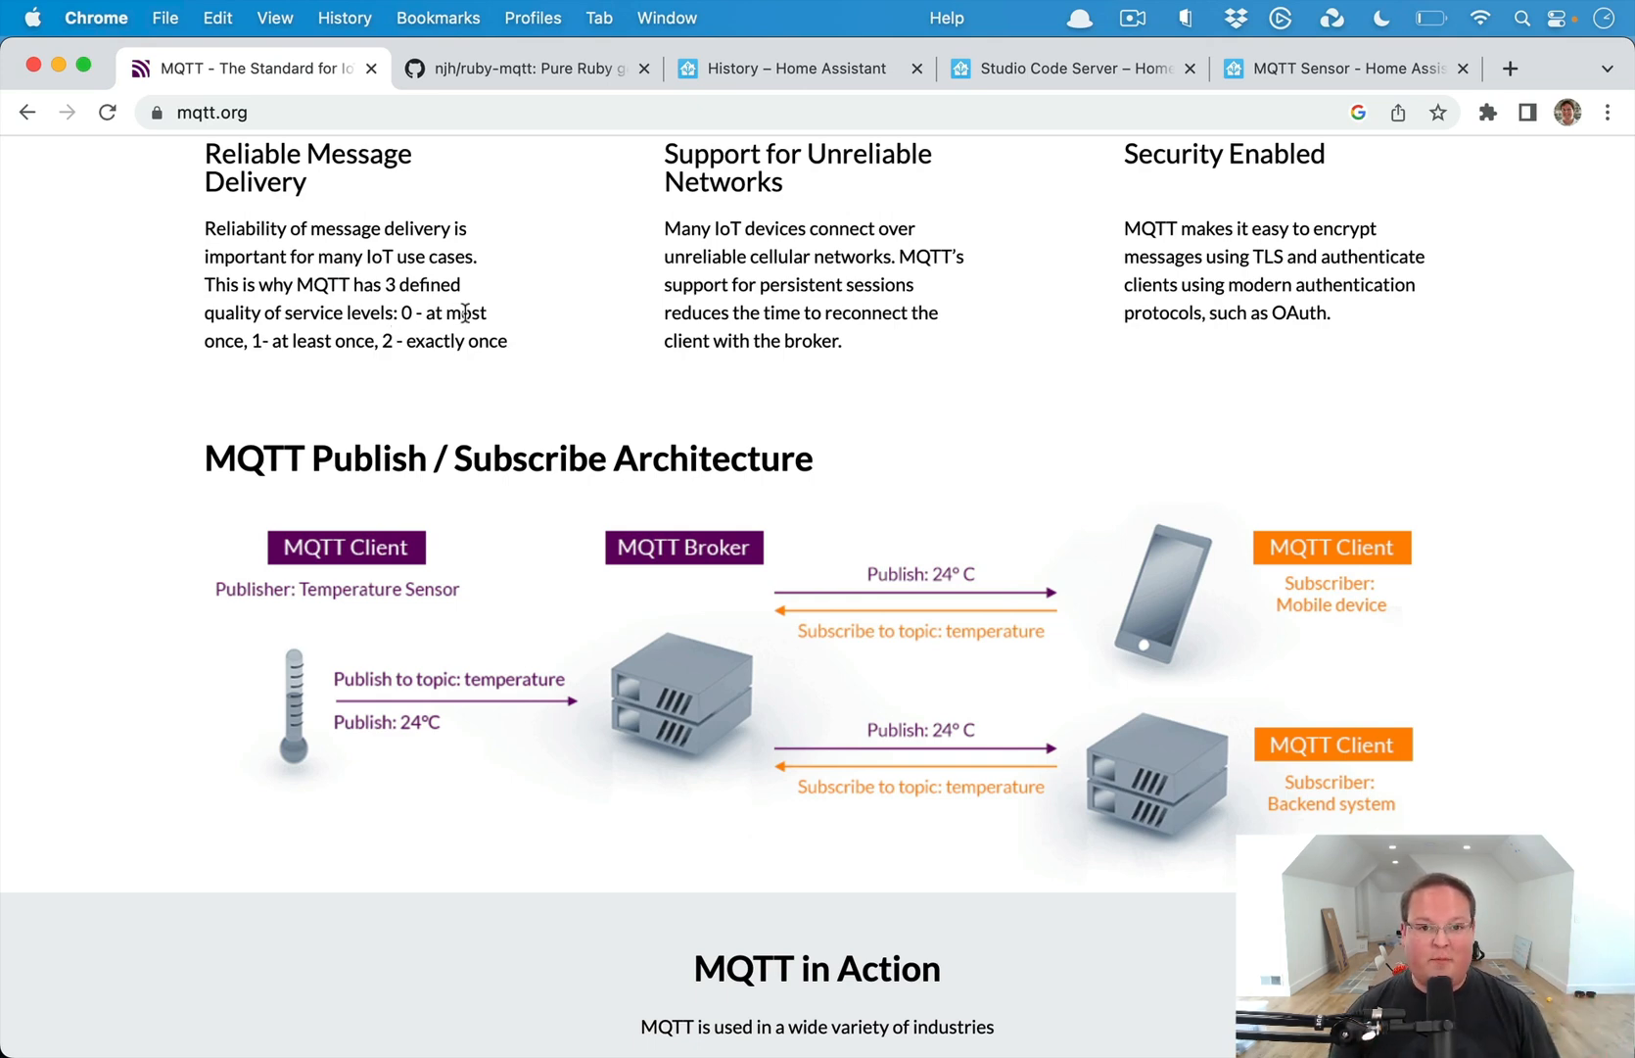
pyautogui.moveTo(417, 396)
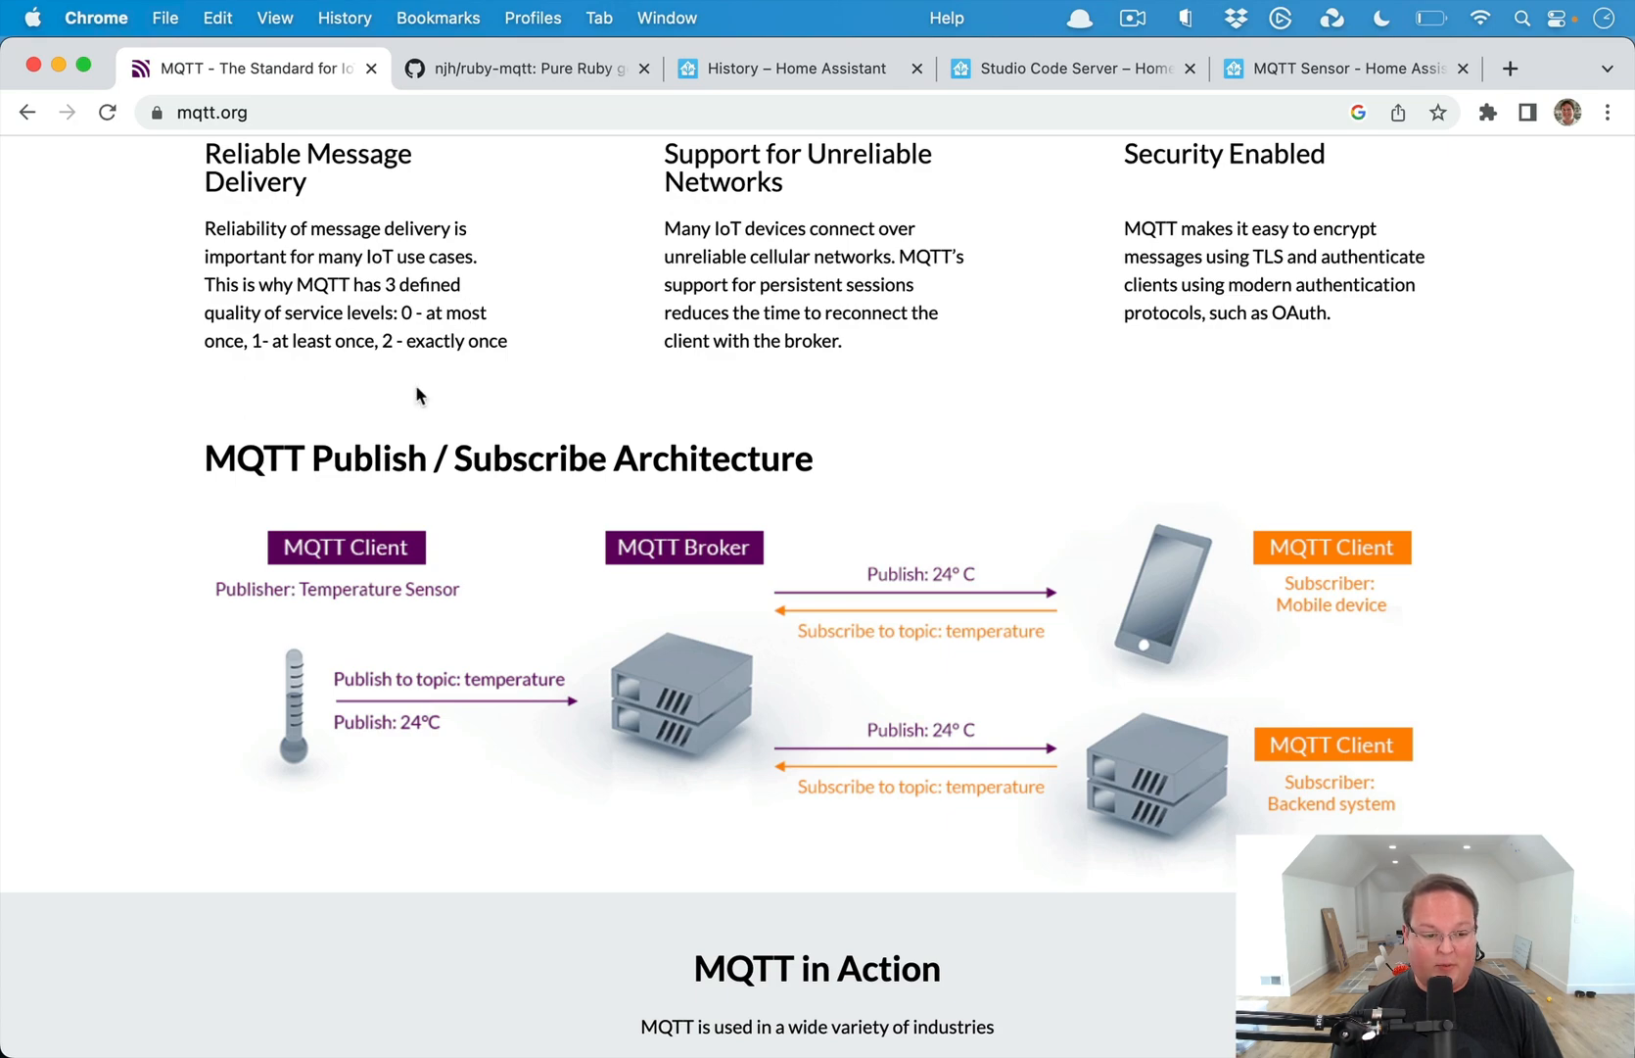
# Scroll back toward the top of the MQTT page and return to the Home Assistant history tab
pyautogui.scroll(-3)
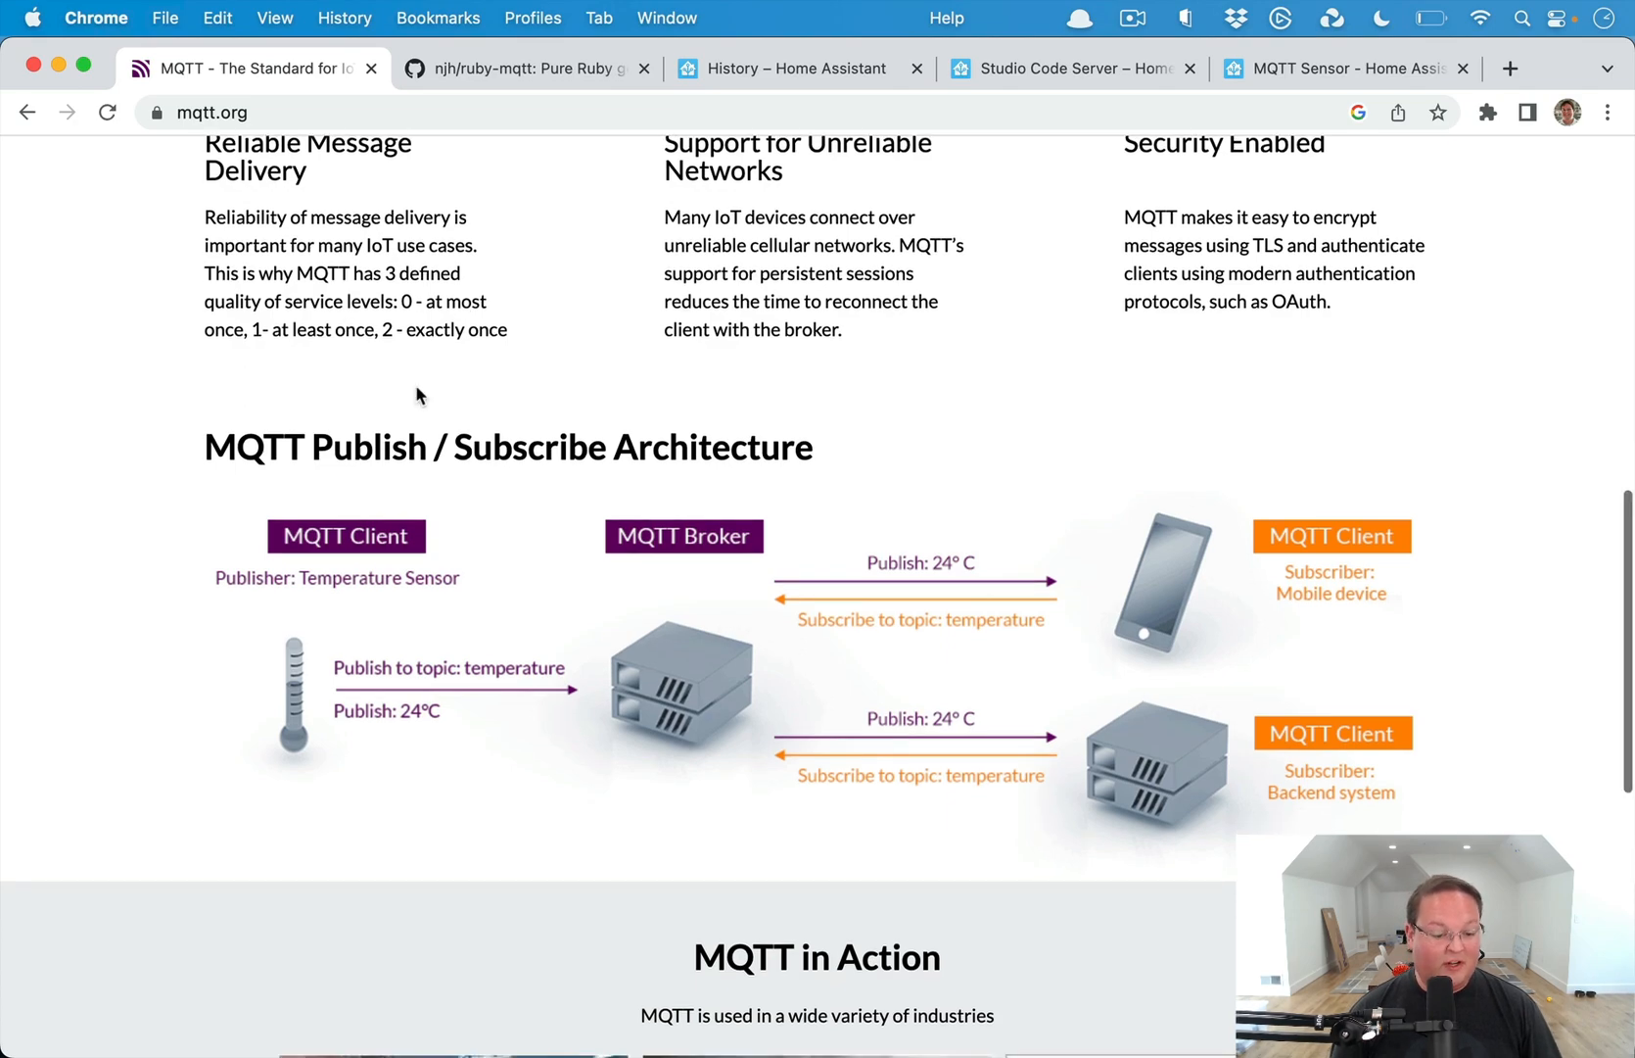
pyautogui.scroll(3)
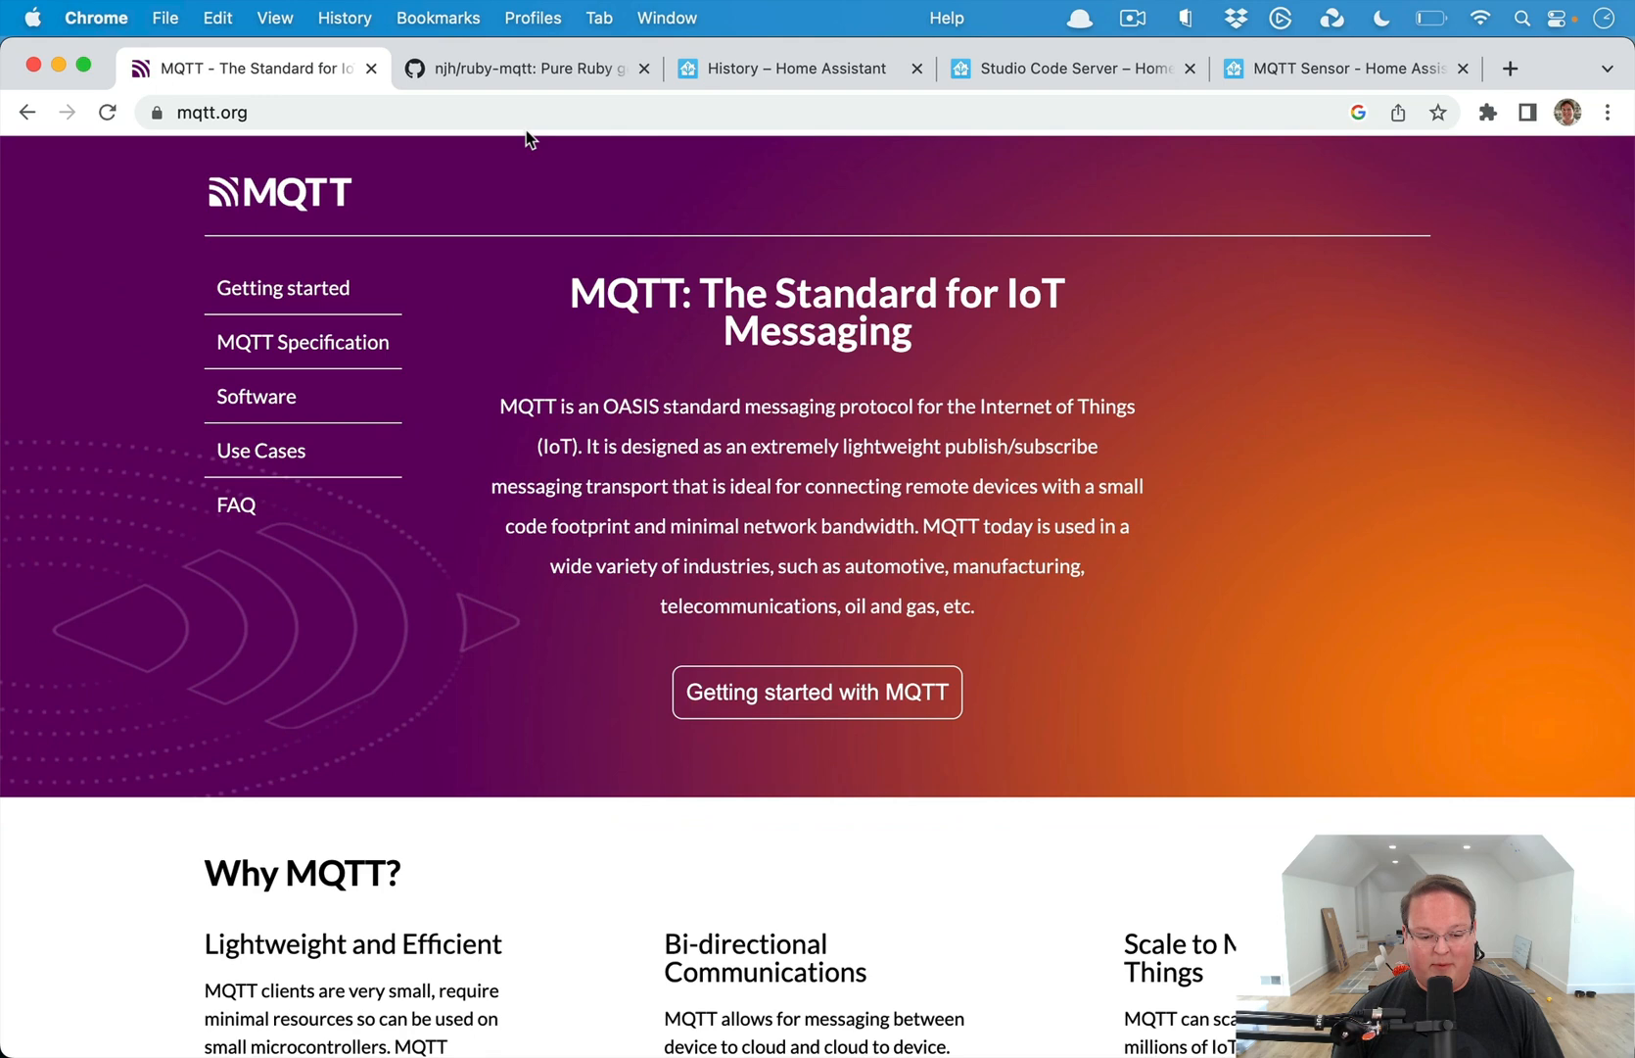
pyautogui.click(792, 68)
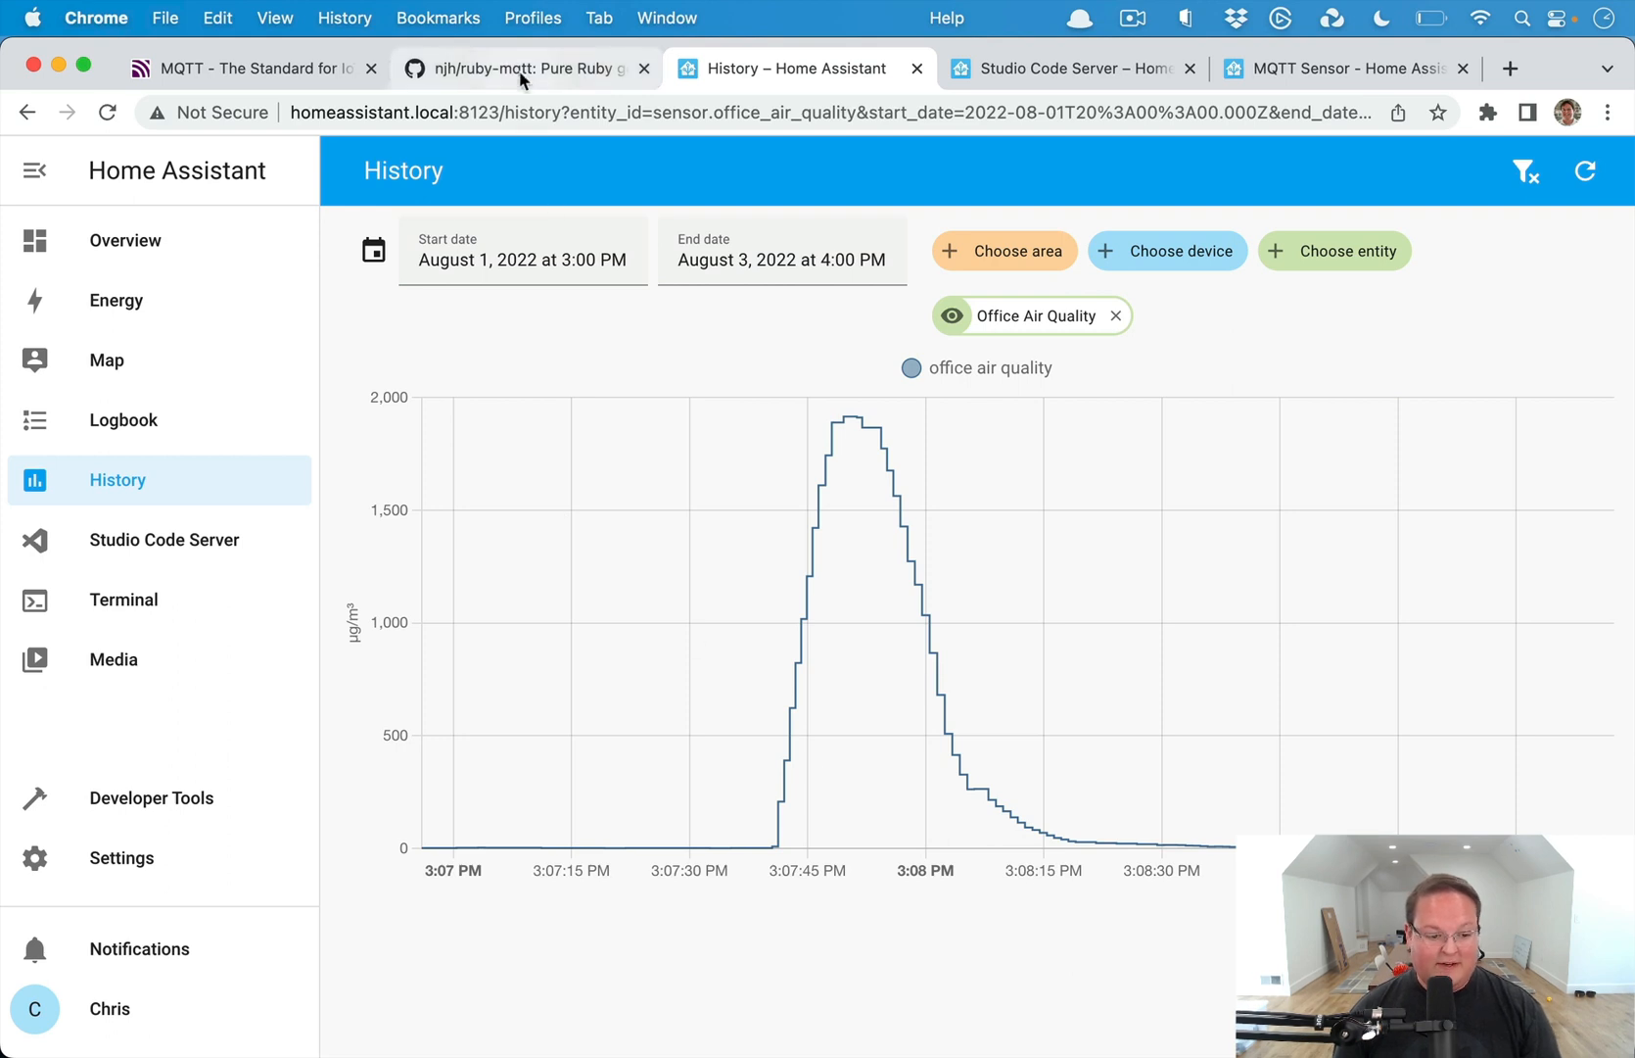
# Switch from the Office Air Quality graph to the njh/ruby-mqtt README tab
pyautogui.click(527, 69)
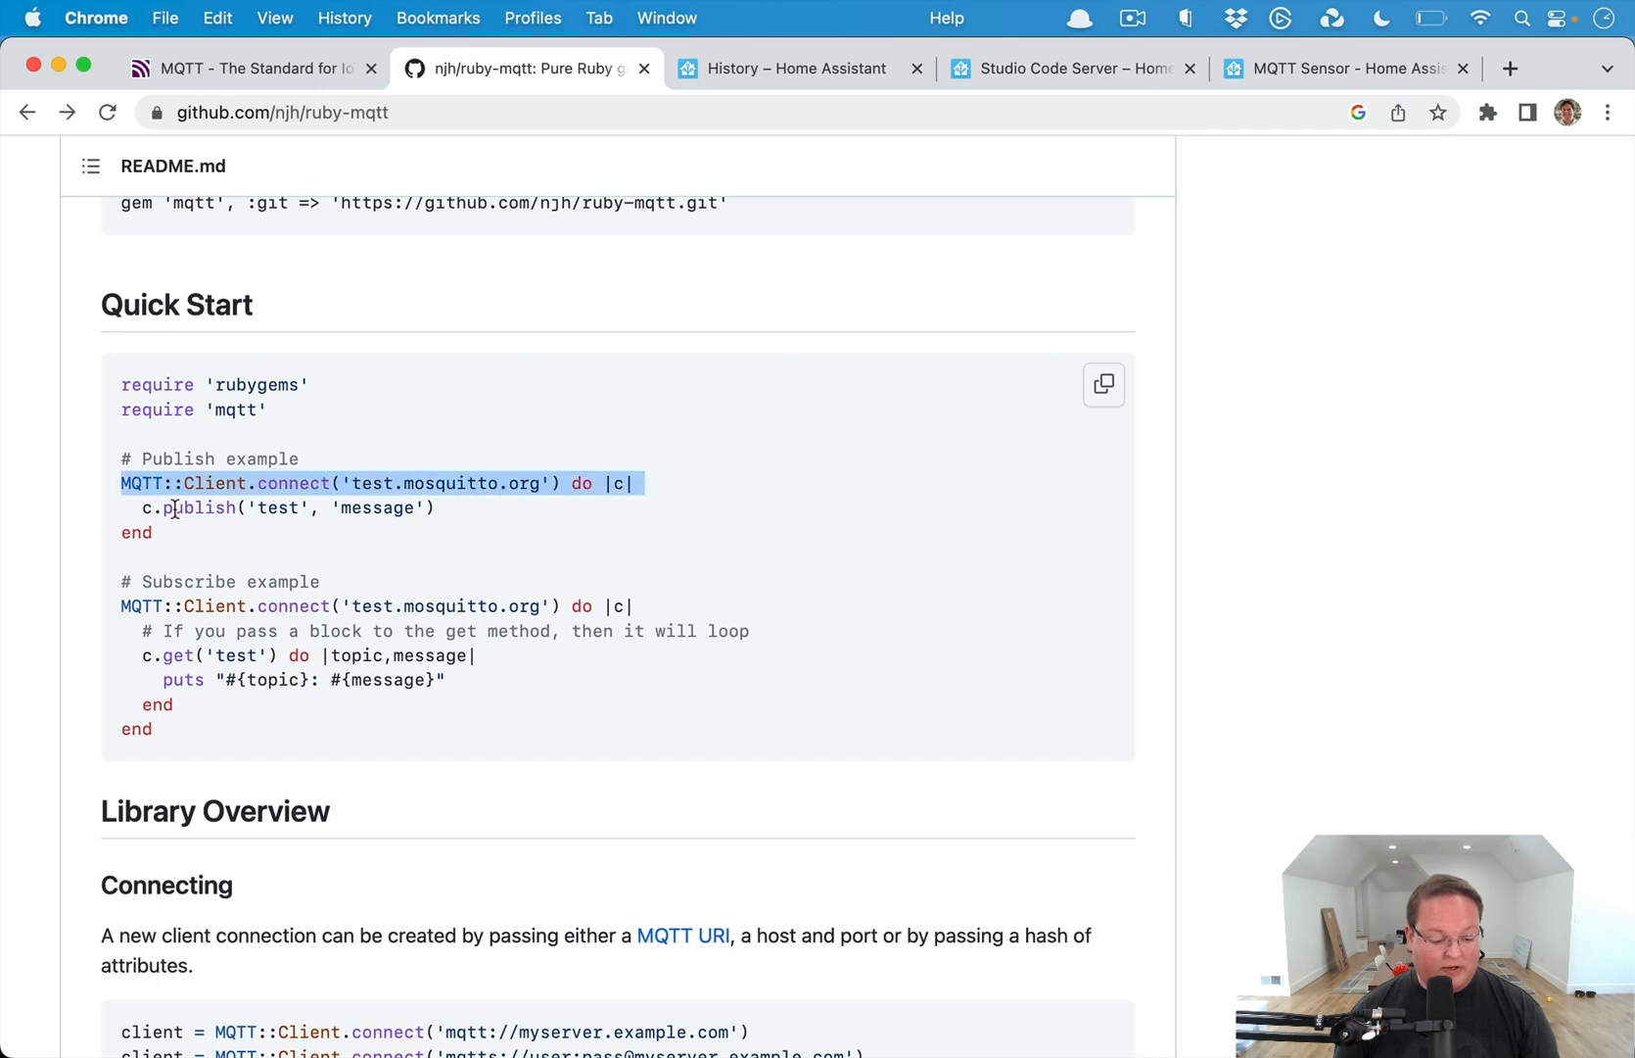
# Scroll the README from Quick Start down to the block-free connection example ending in client.disconnect()
pyautogui.scroll(-3)
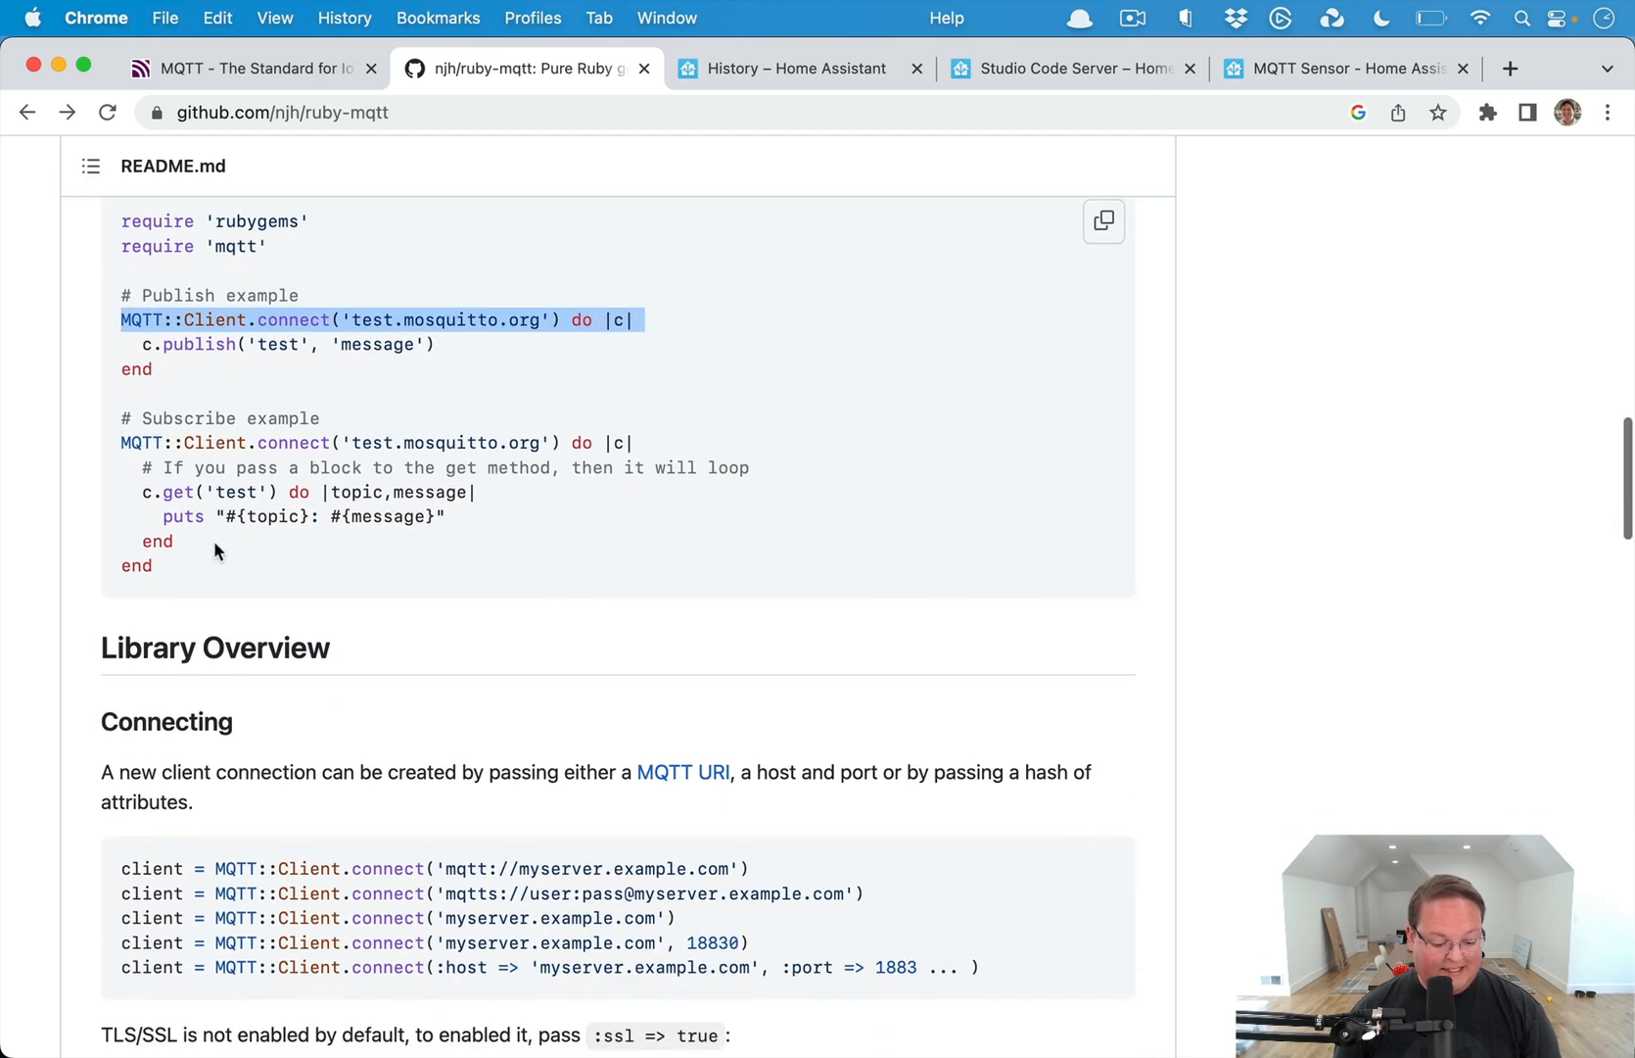
pyautogui.scroll(-3)
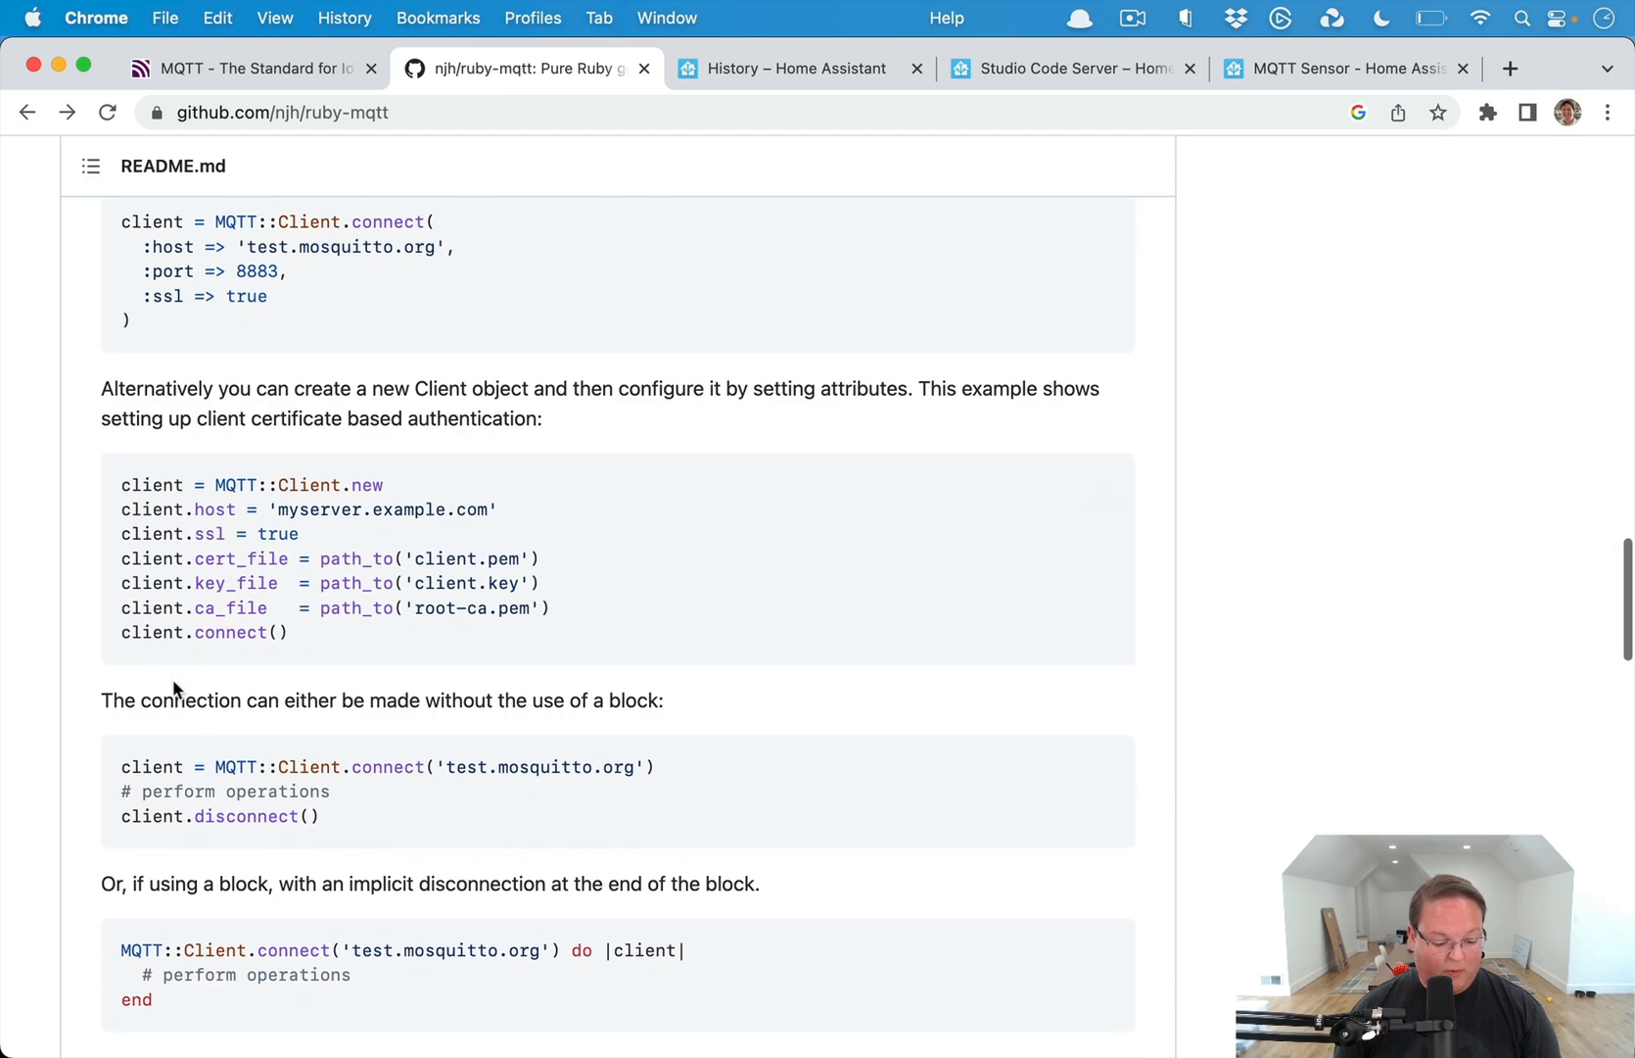
pyautogui.scroll(-3)
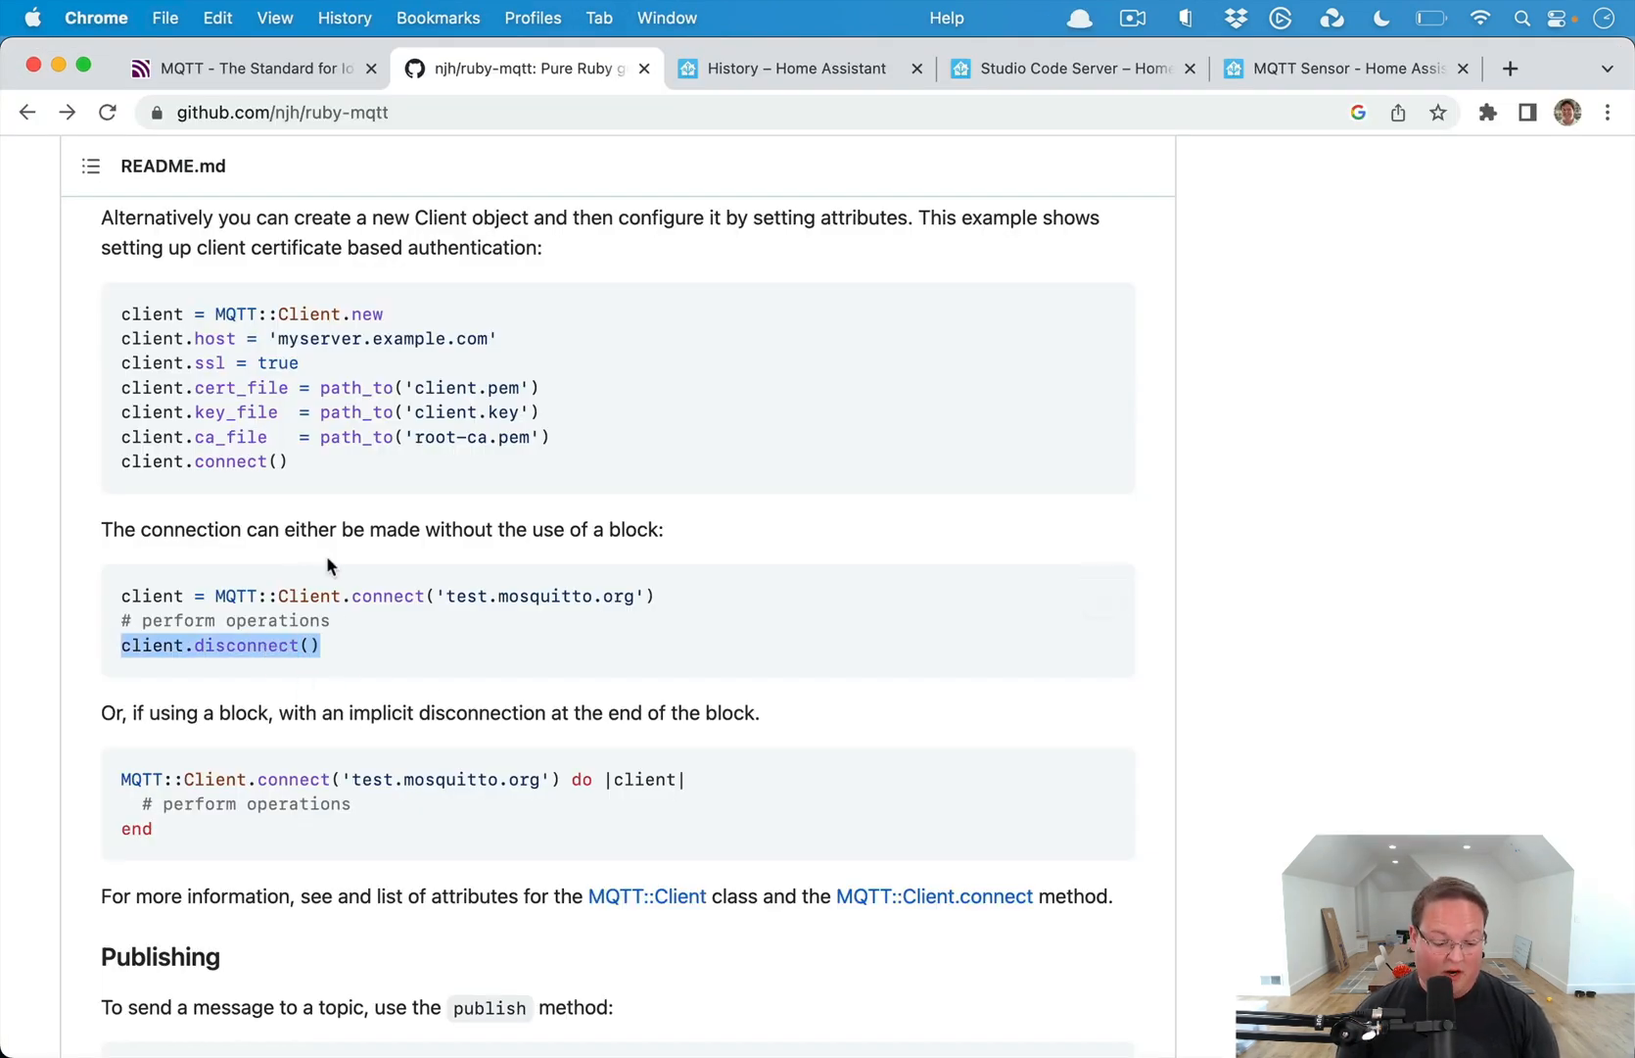
# Switch to iTerm2 and bring up airquality.rb to edit the start method
pyautogui.press('cmd+tab')
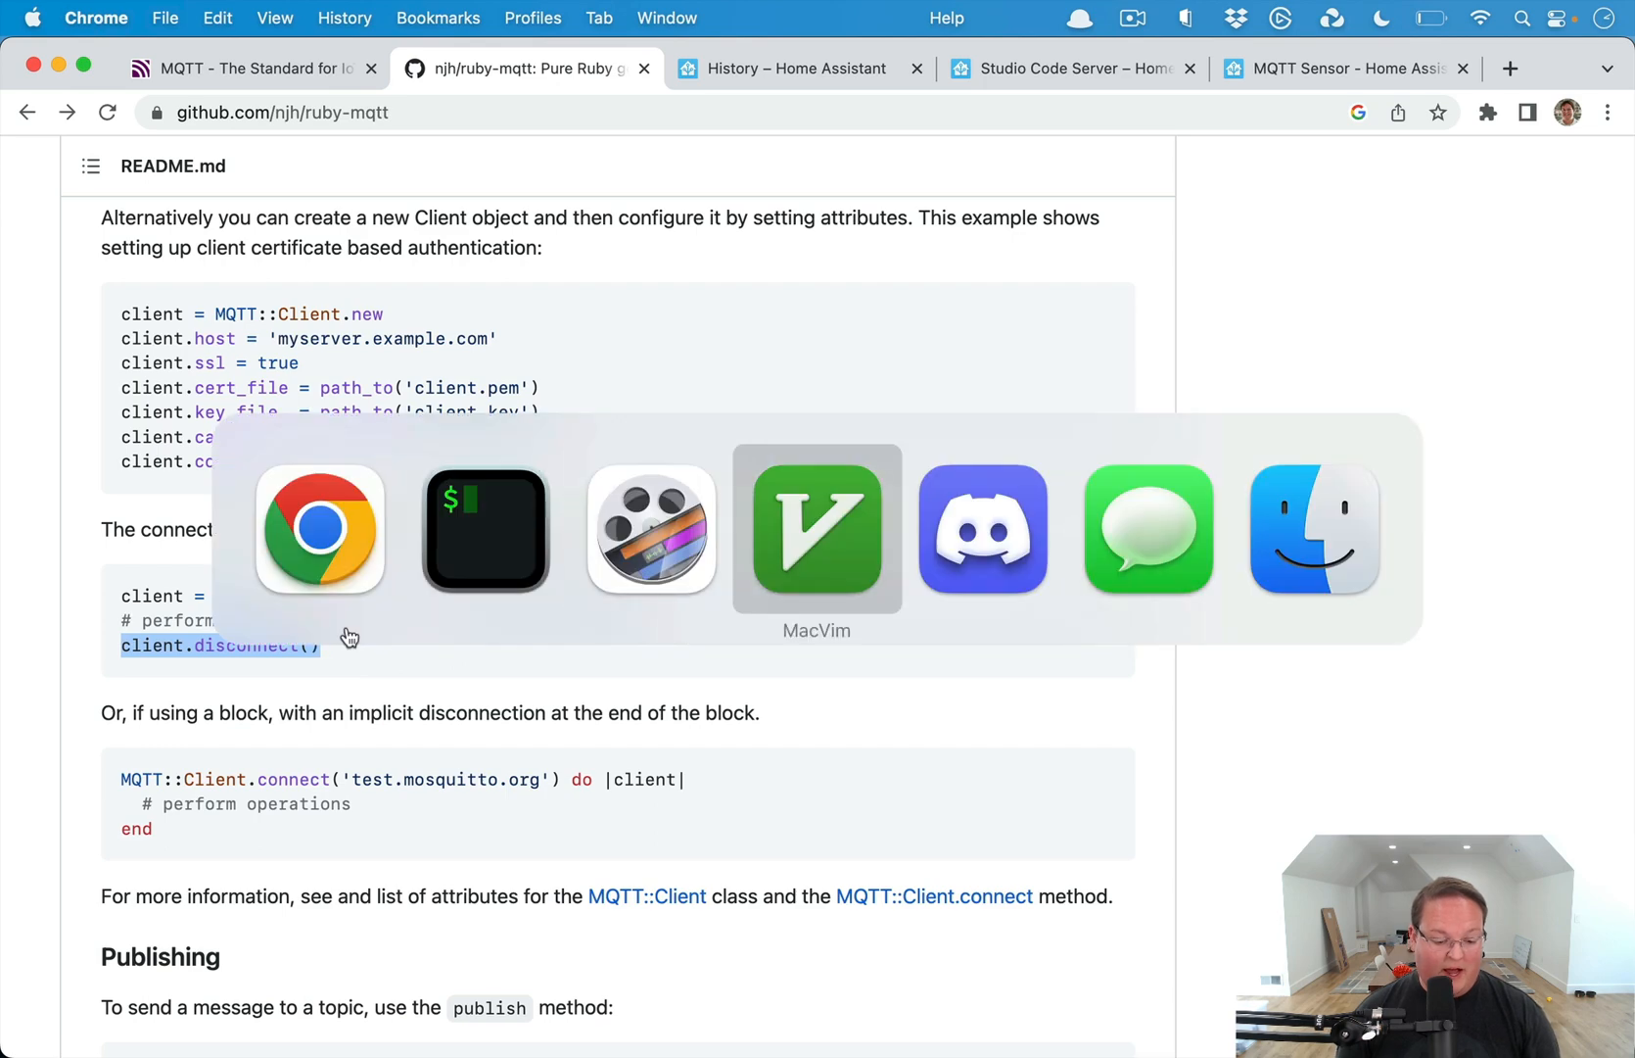
pyautogui.click(485, 529)
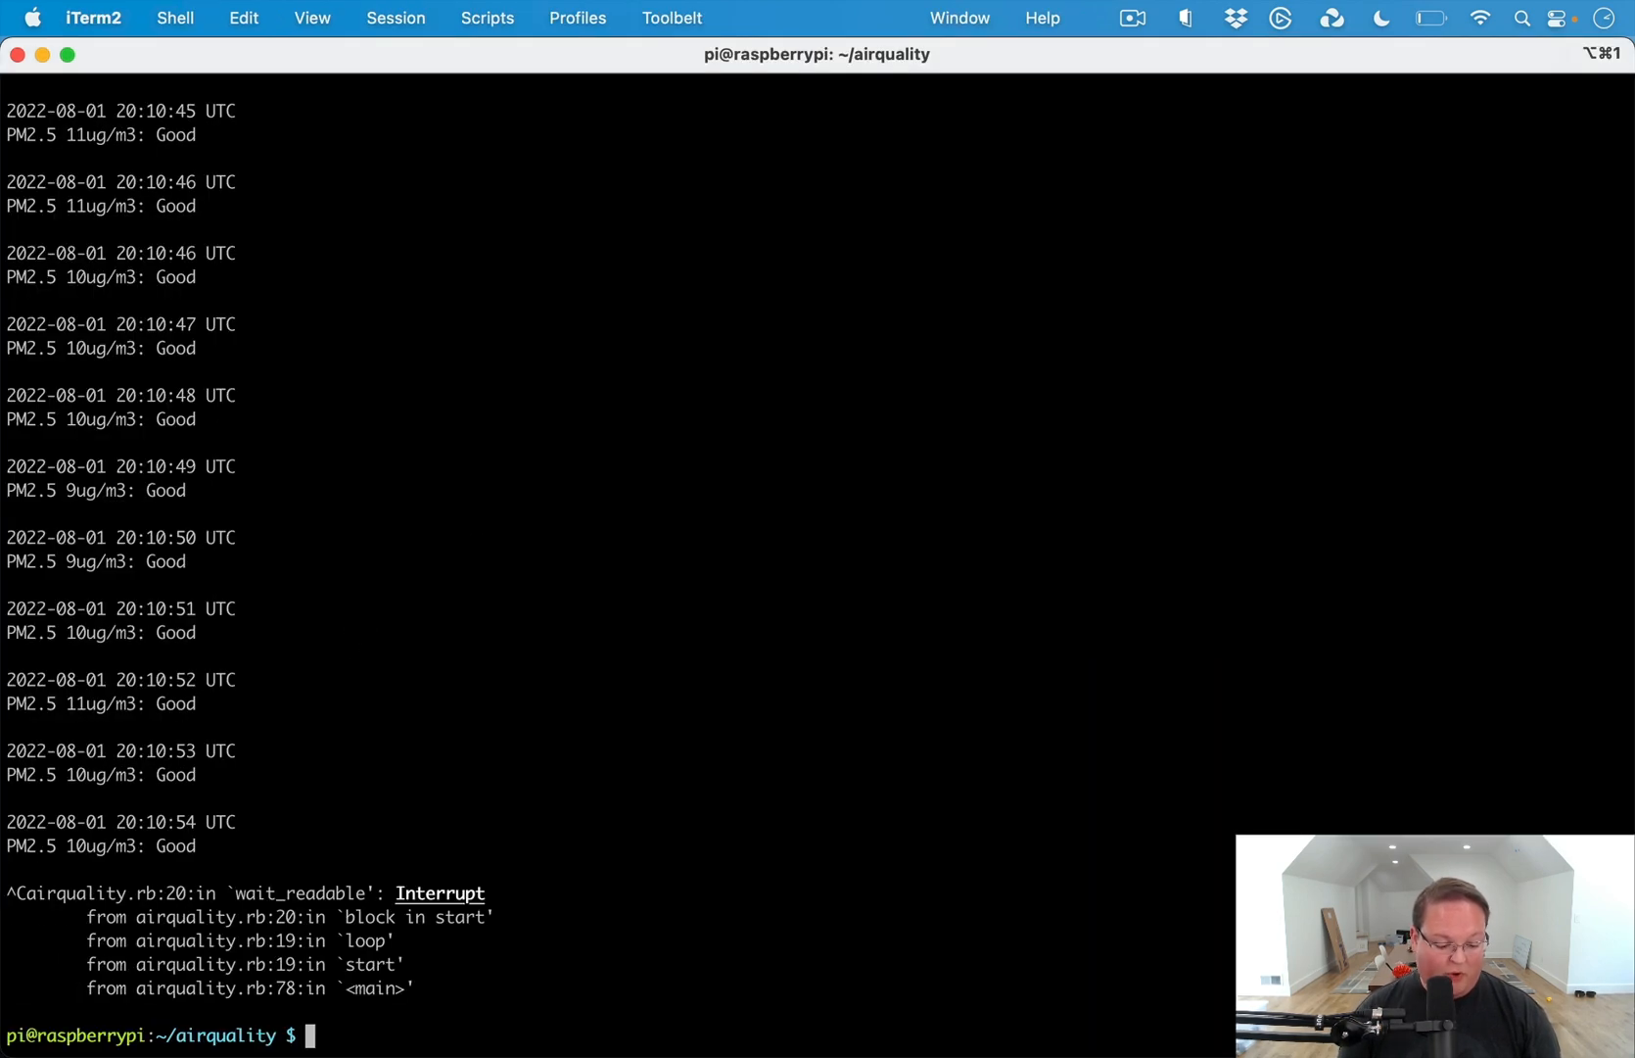
pyautogui.write('ruby airquality.rb')
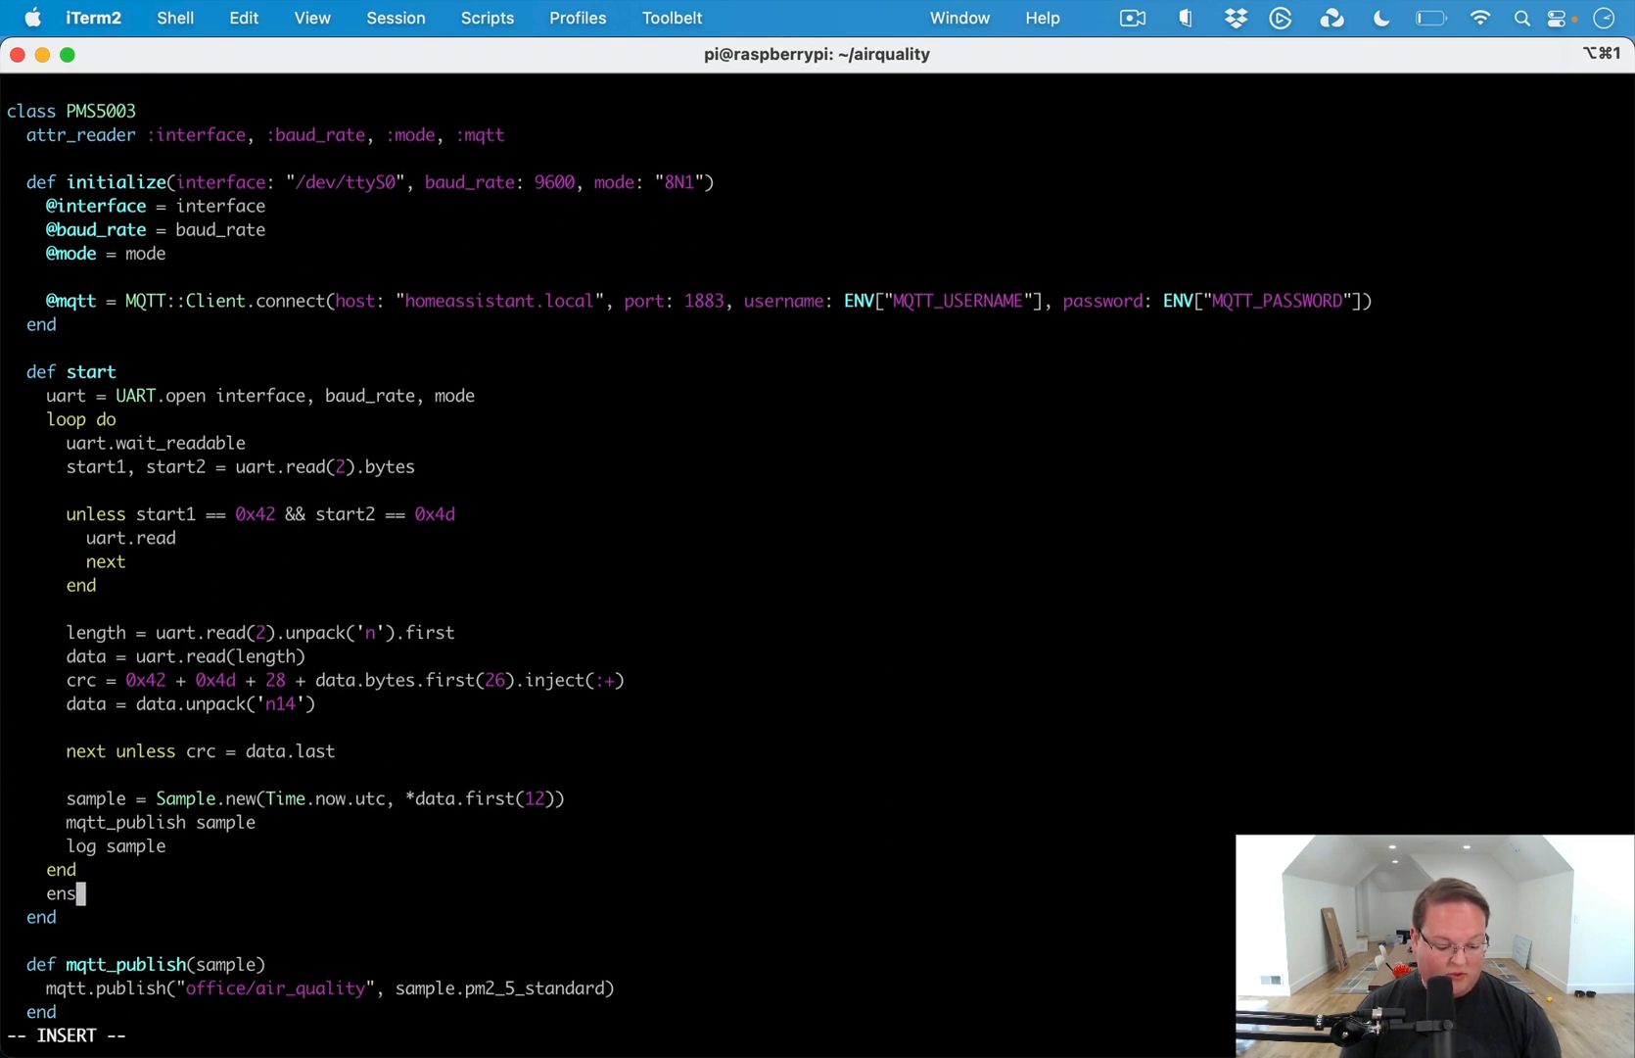
pyautogui.write('ure')
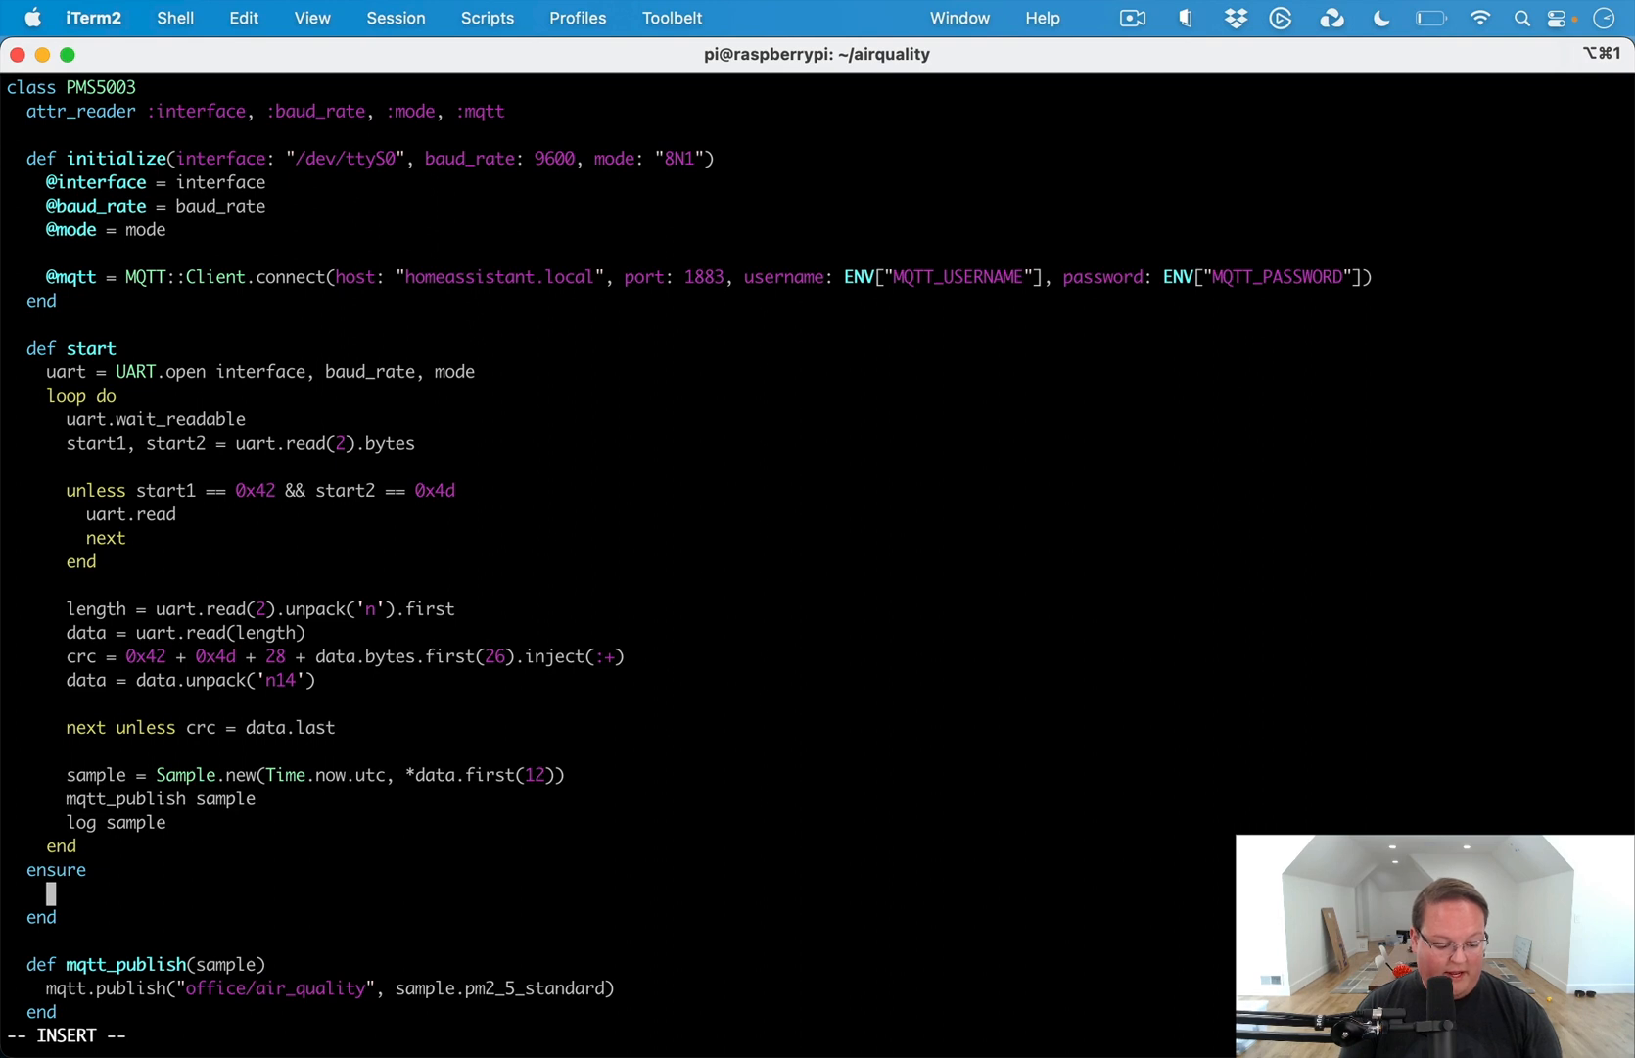
pyautogui.write('@mqtt')
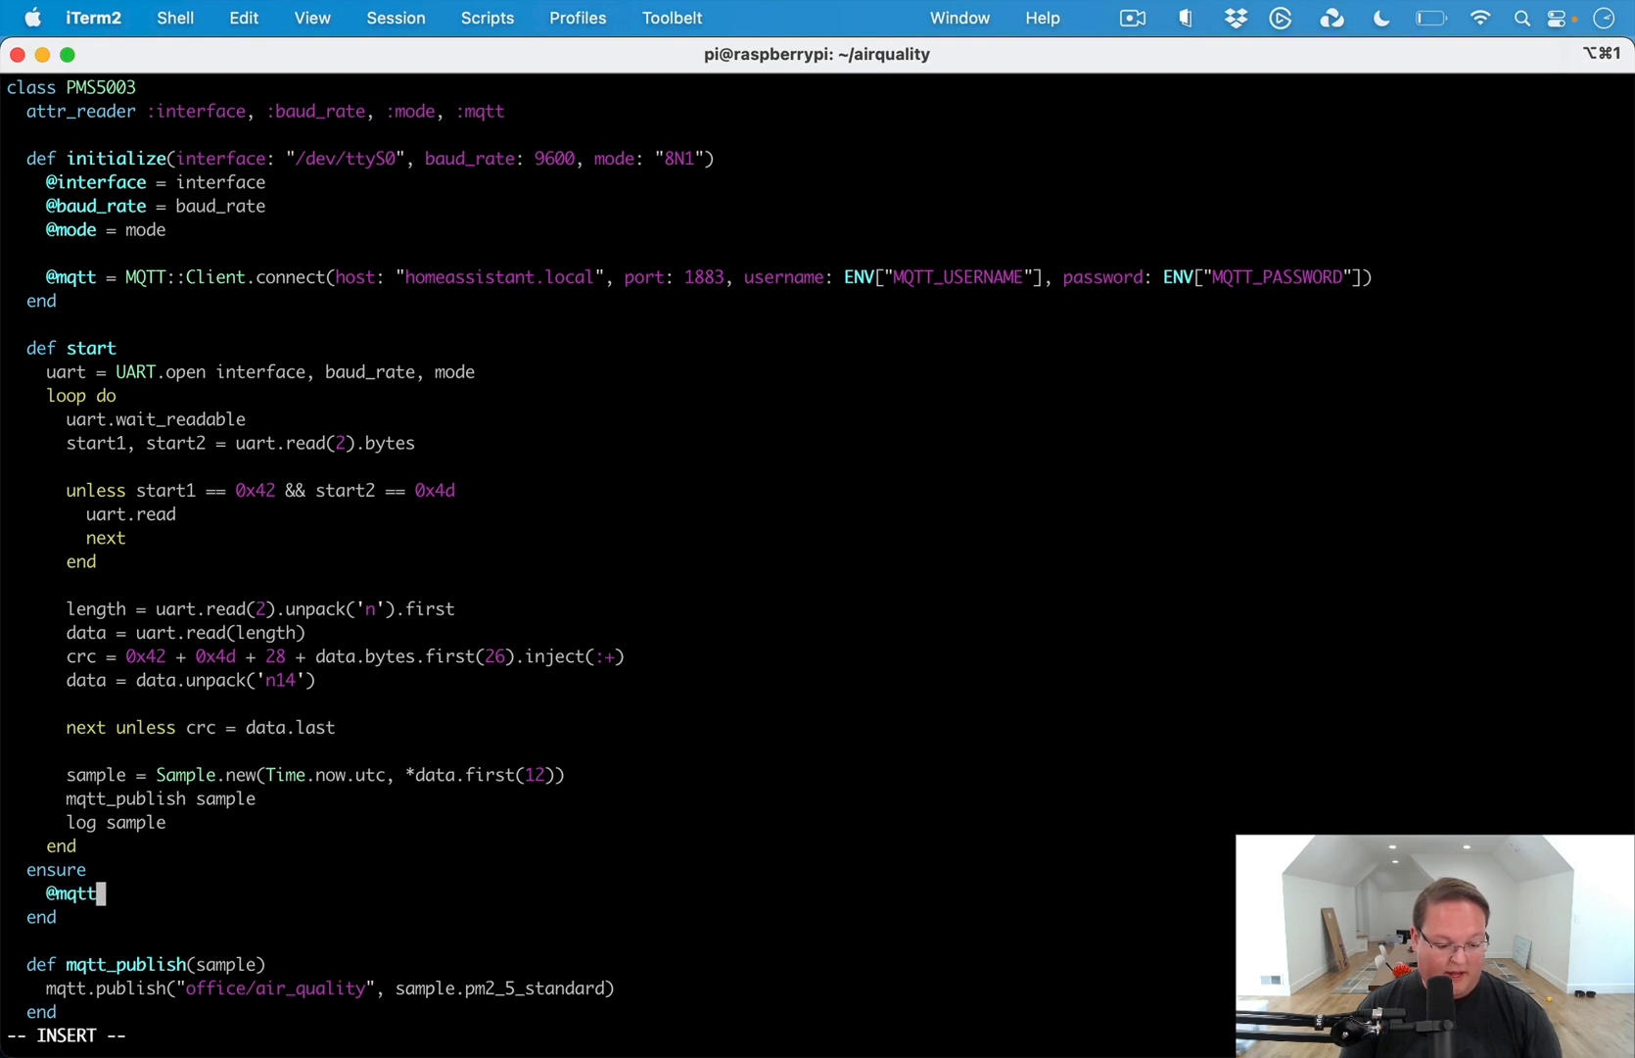
pyautogui.write('.disconnect')
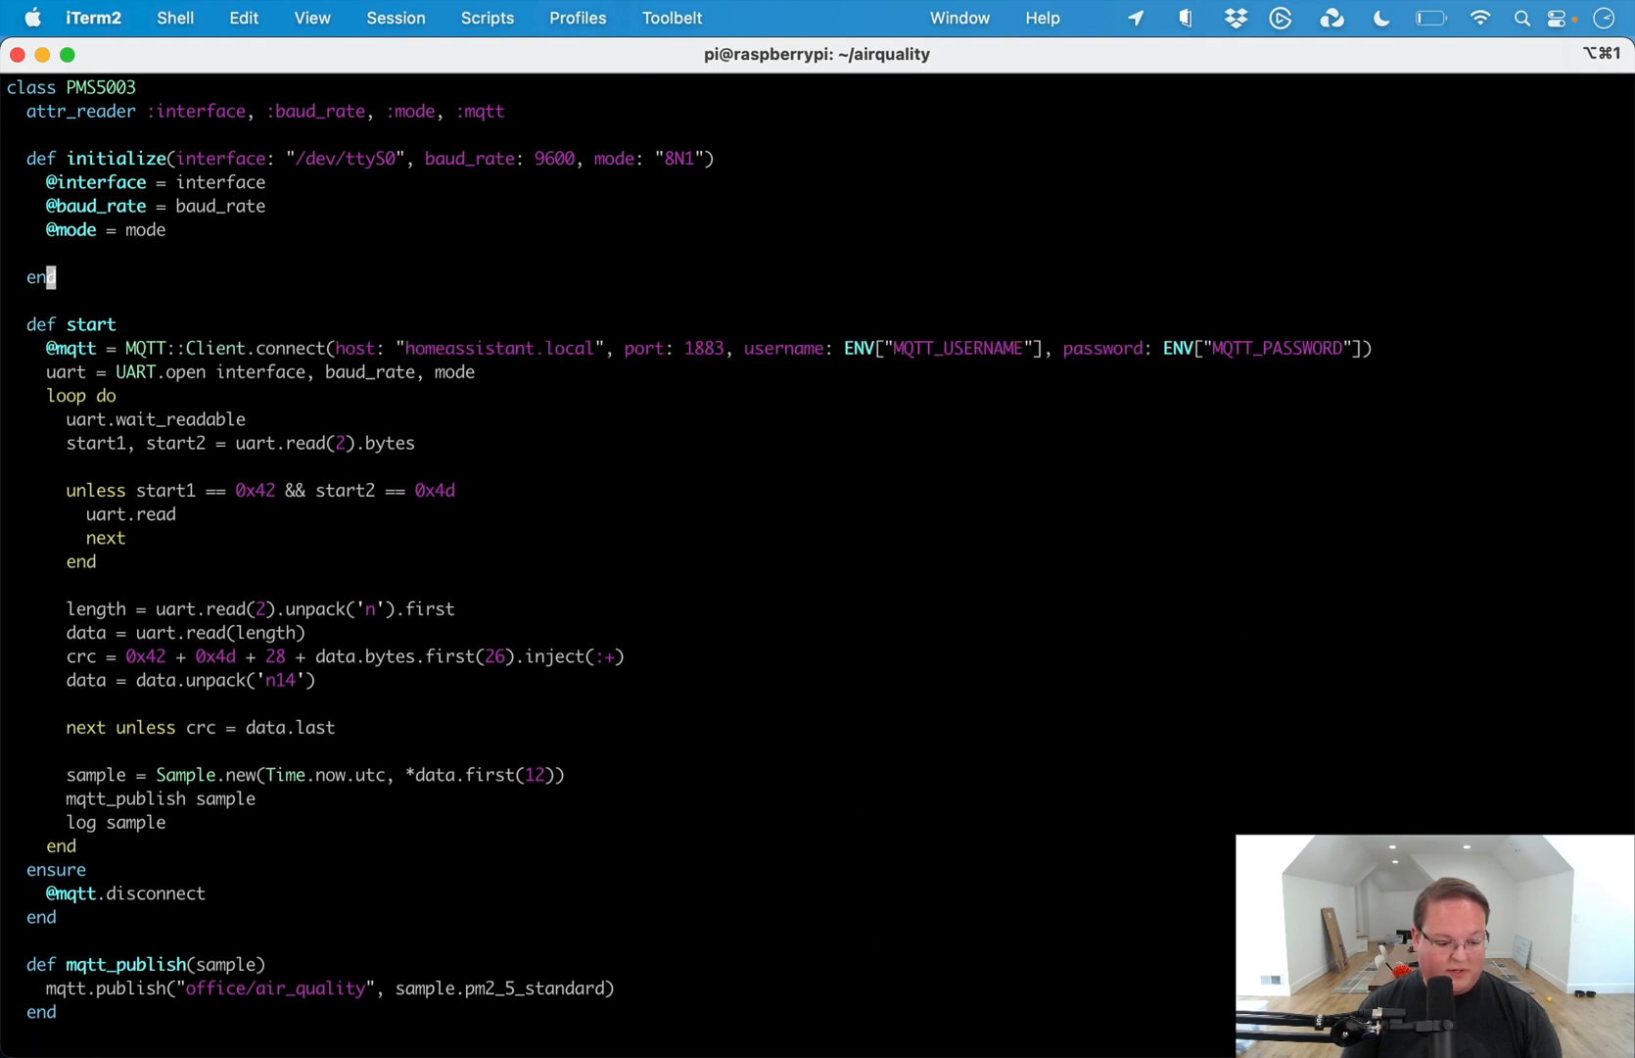
# Save airquality.rb, space the MQTT connect line from the serial setup, and quit vim to the shell
pyautogui.write(':w')
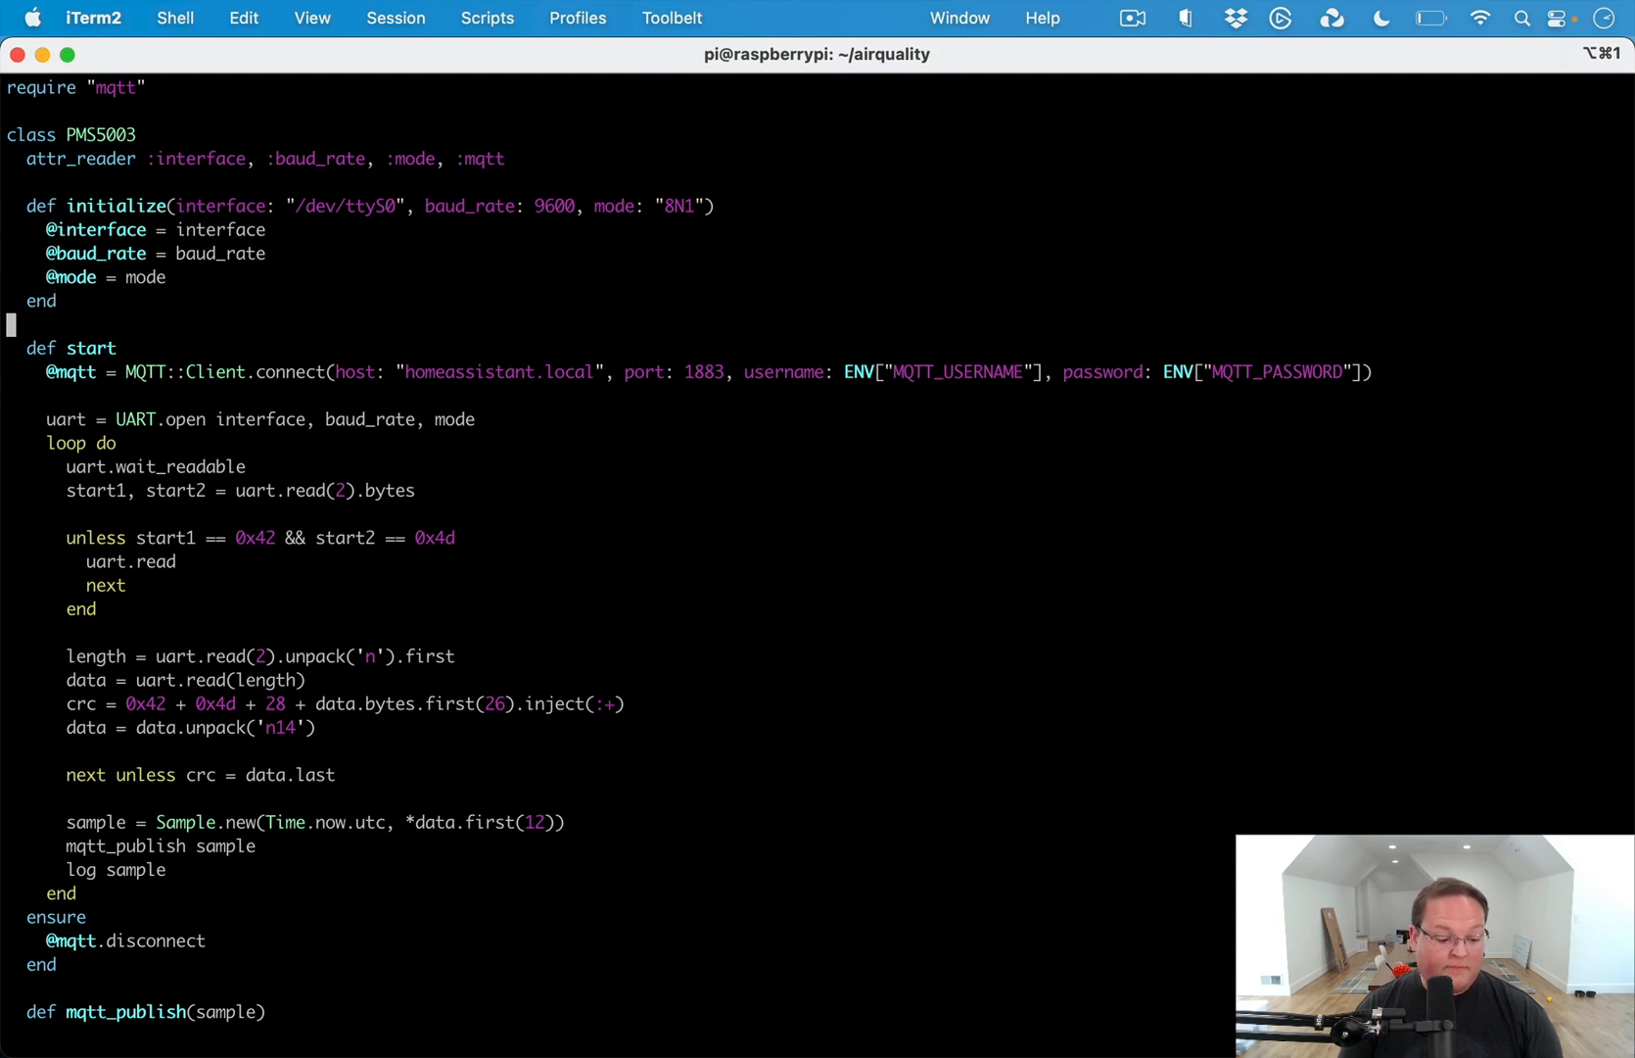
pyautogui.press('V')
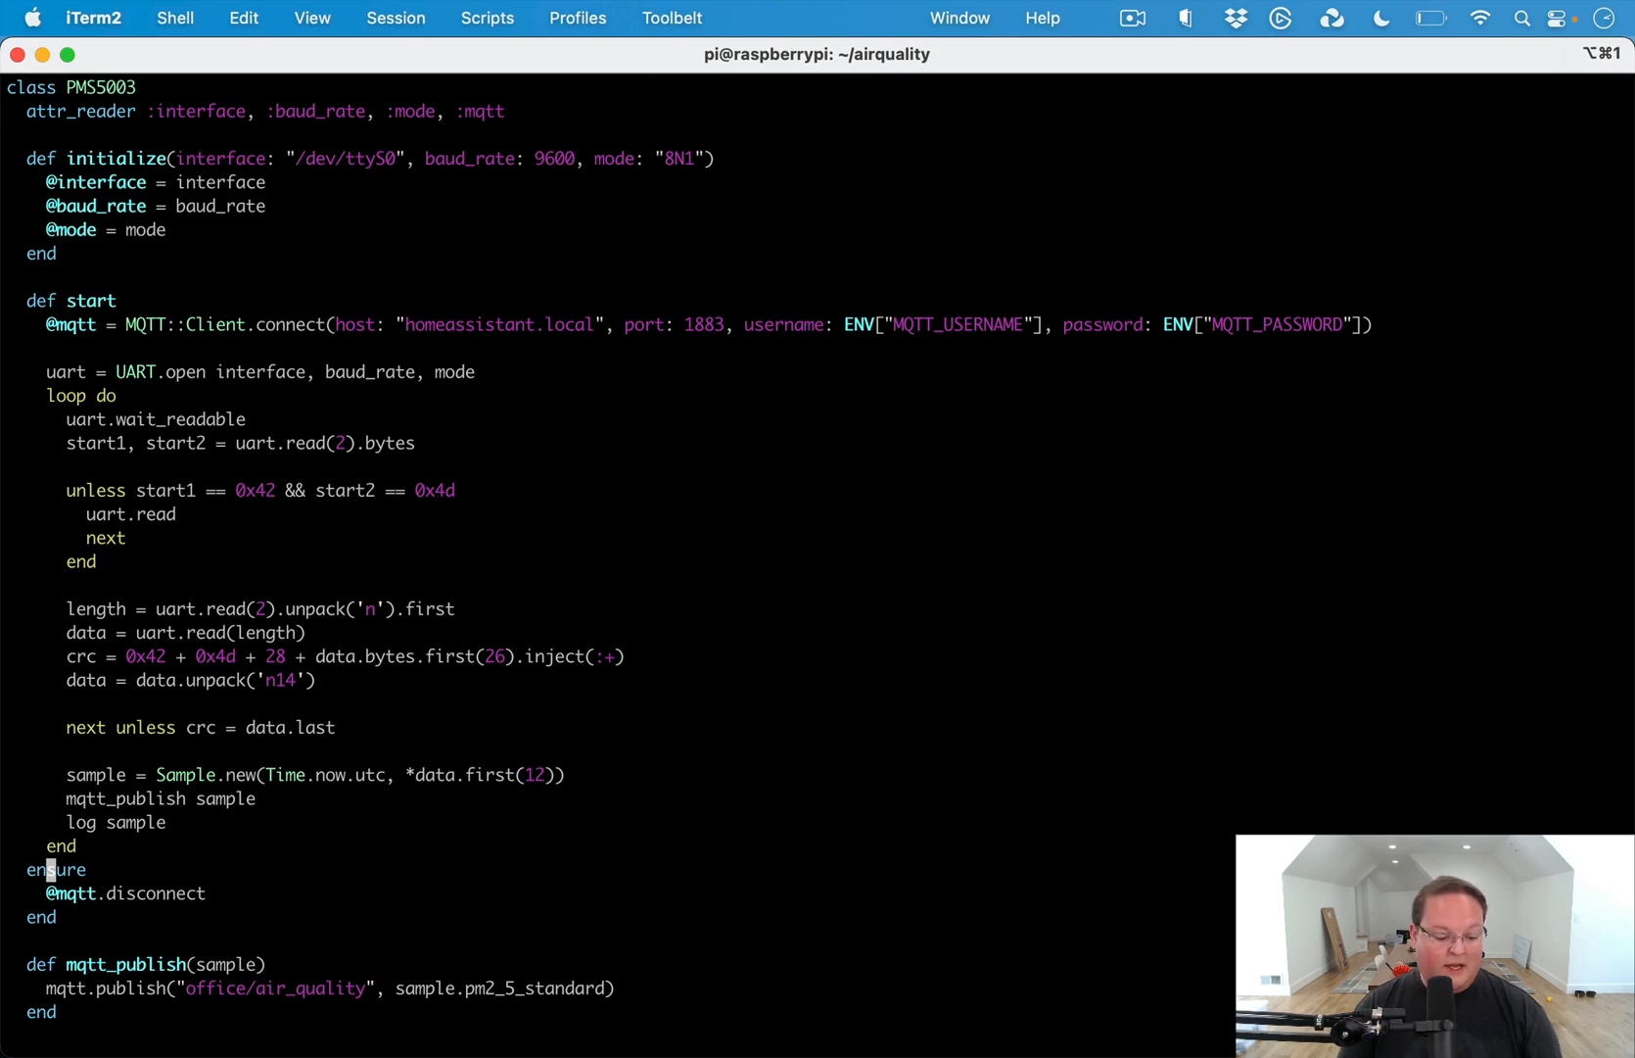
pyautogui.write(':q')
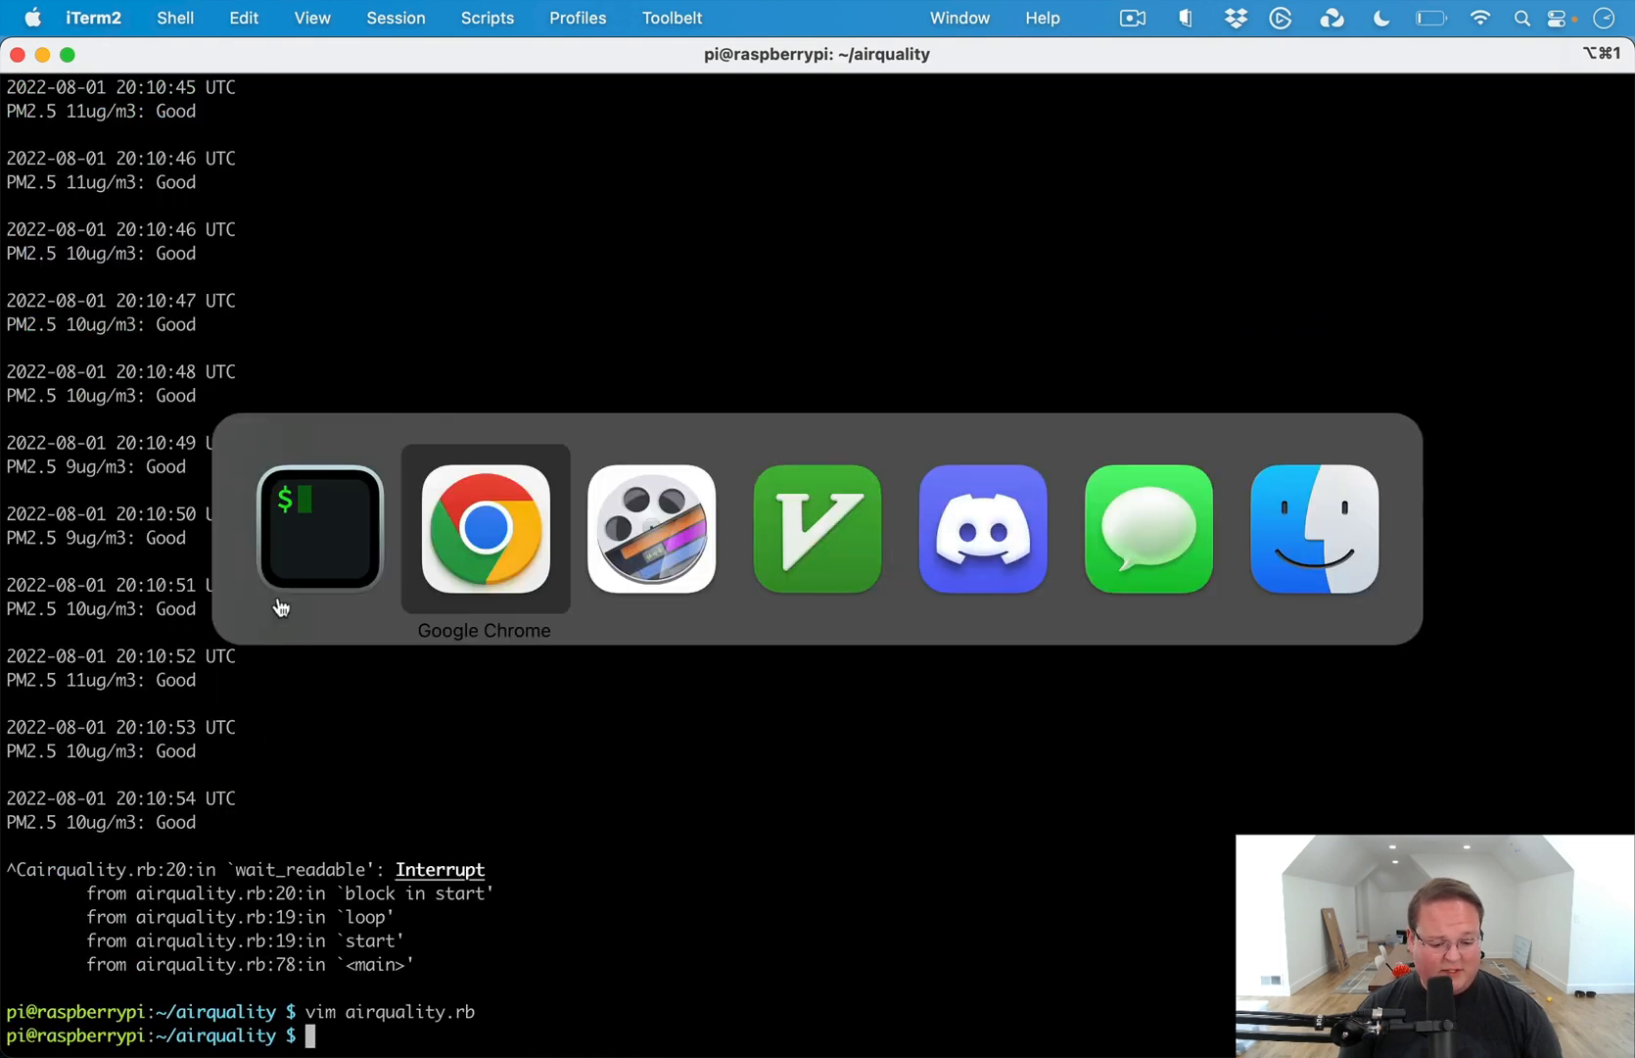
# In Chrome, scroll the README through Publishing, Subscribing, Limitations and Resources, then back up to the repo overview
pyautogui.click(483, 529)
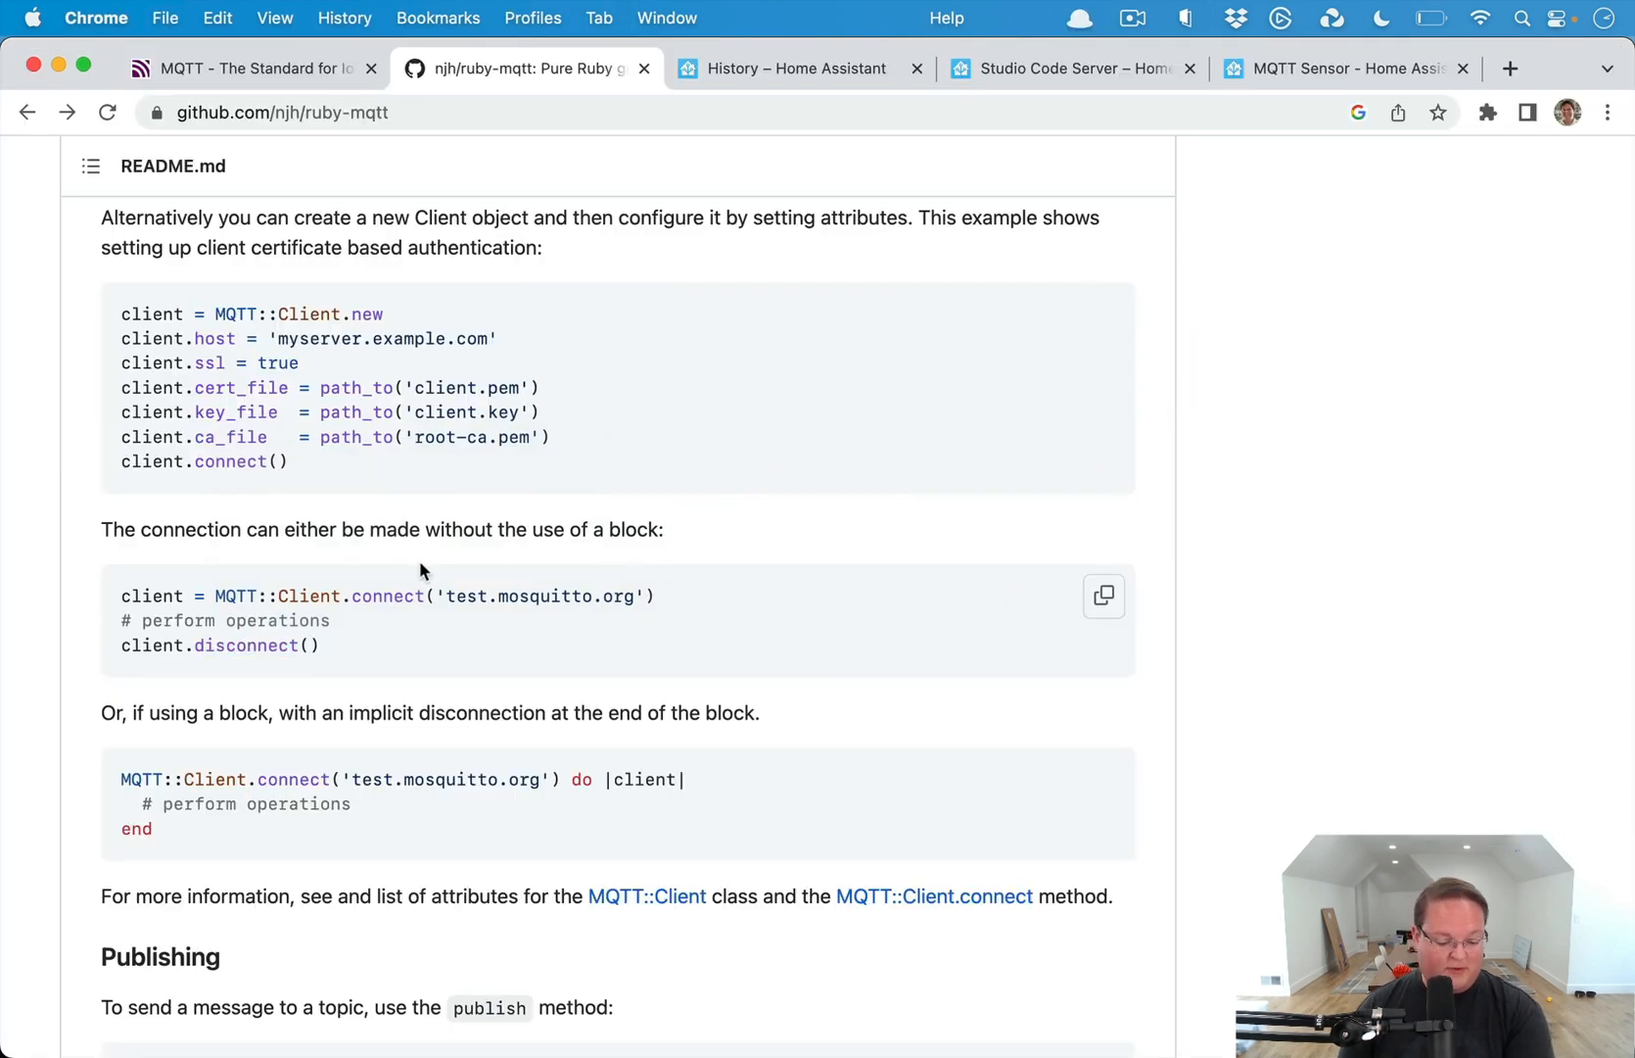
pyautogui.scroll(-3)
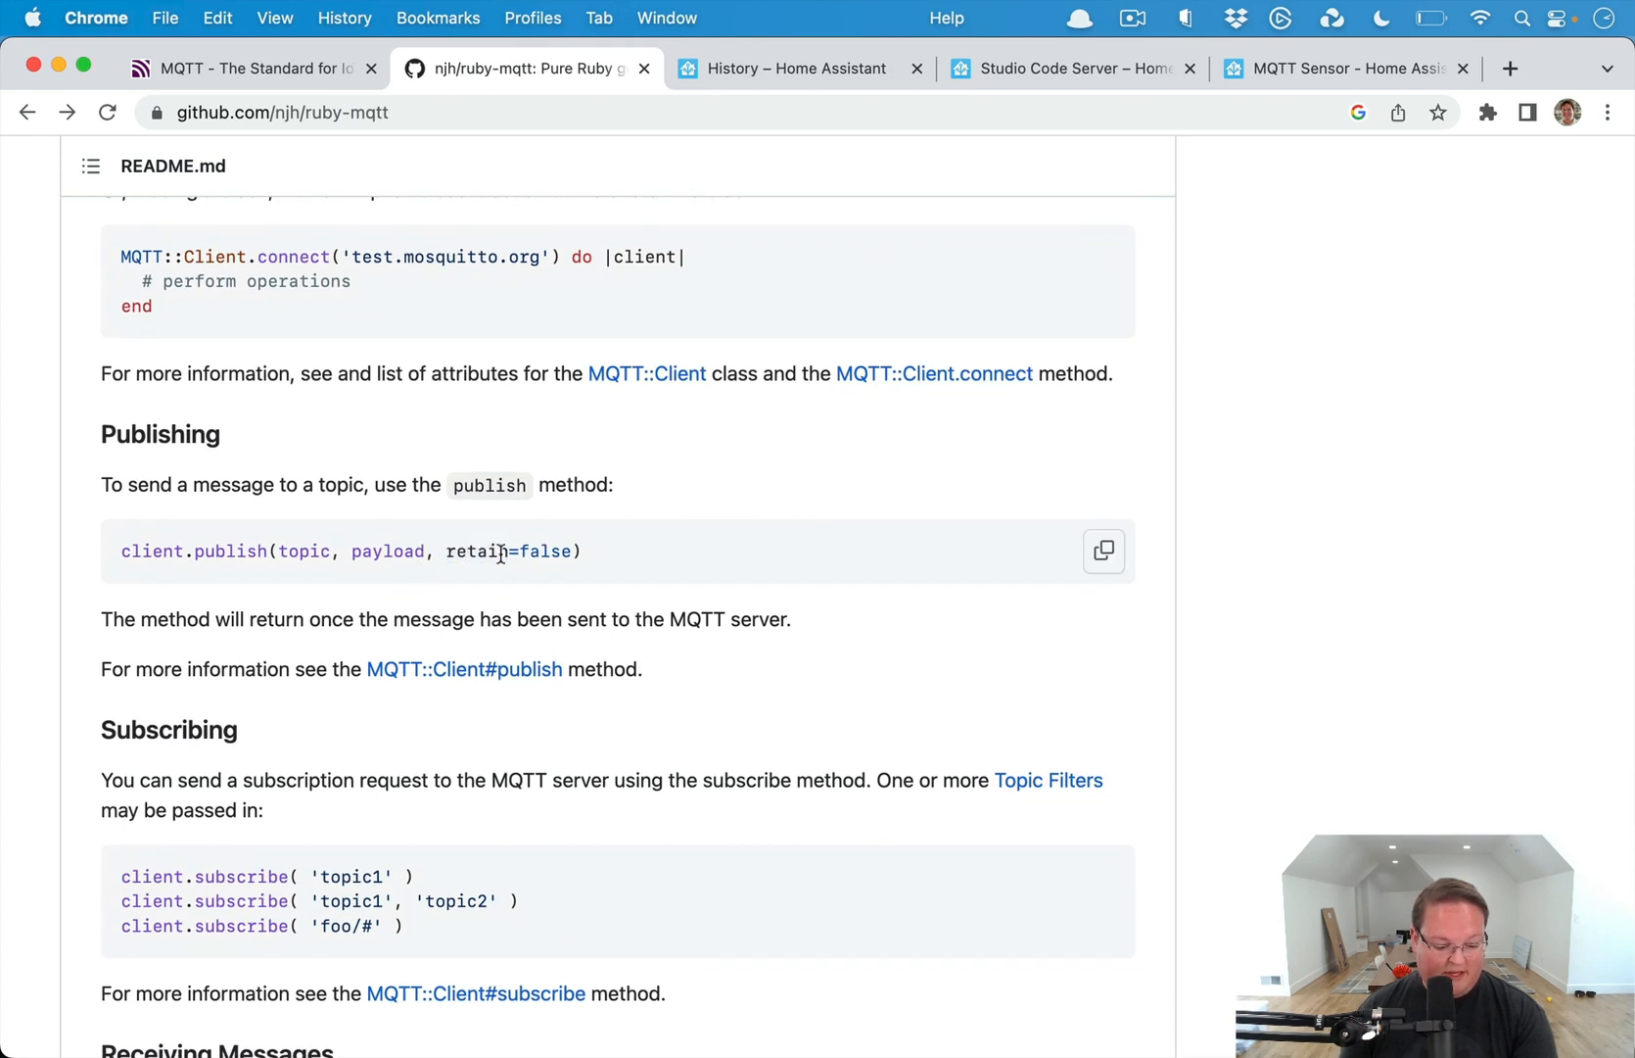
pyautogui.scroll(-3)
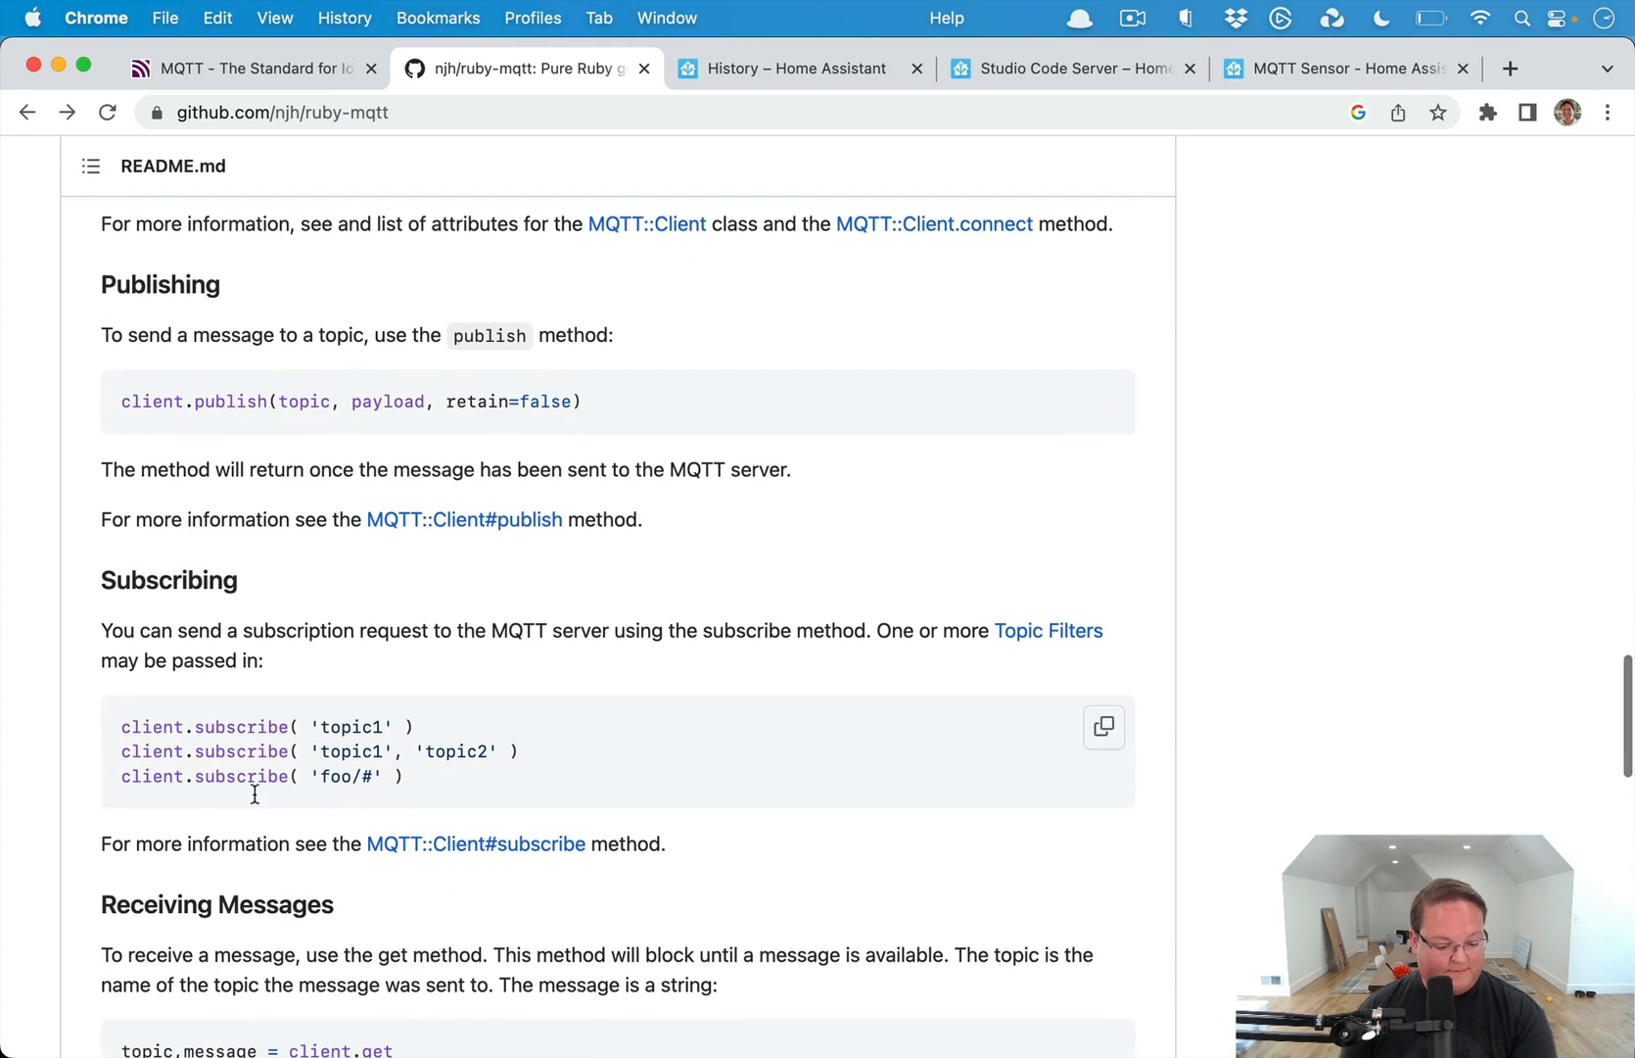
pyautogui.scroll(-3)
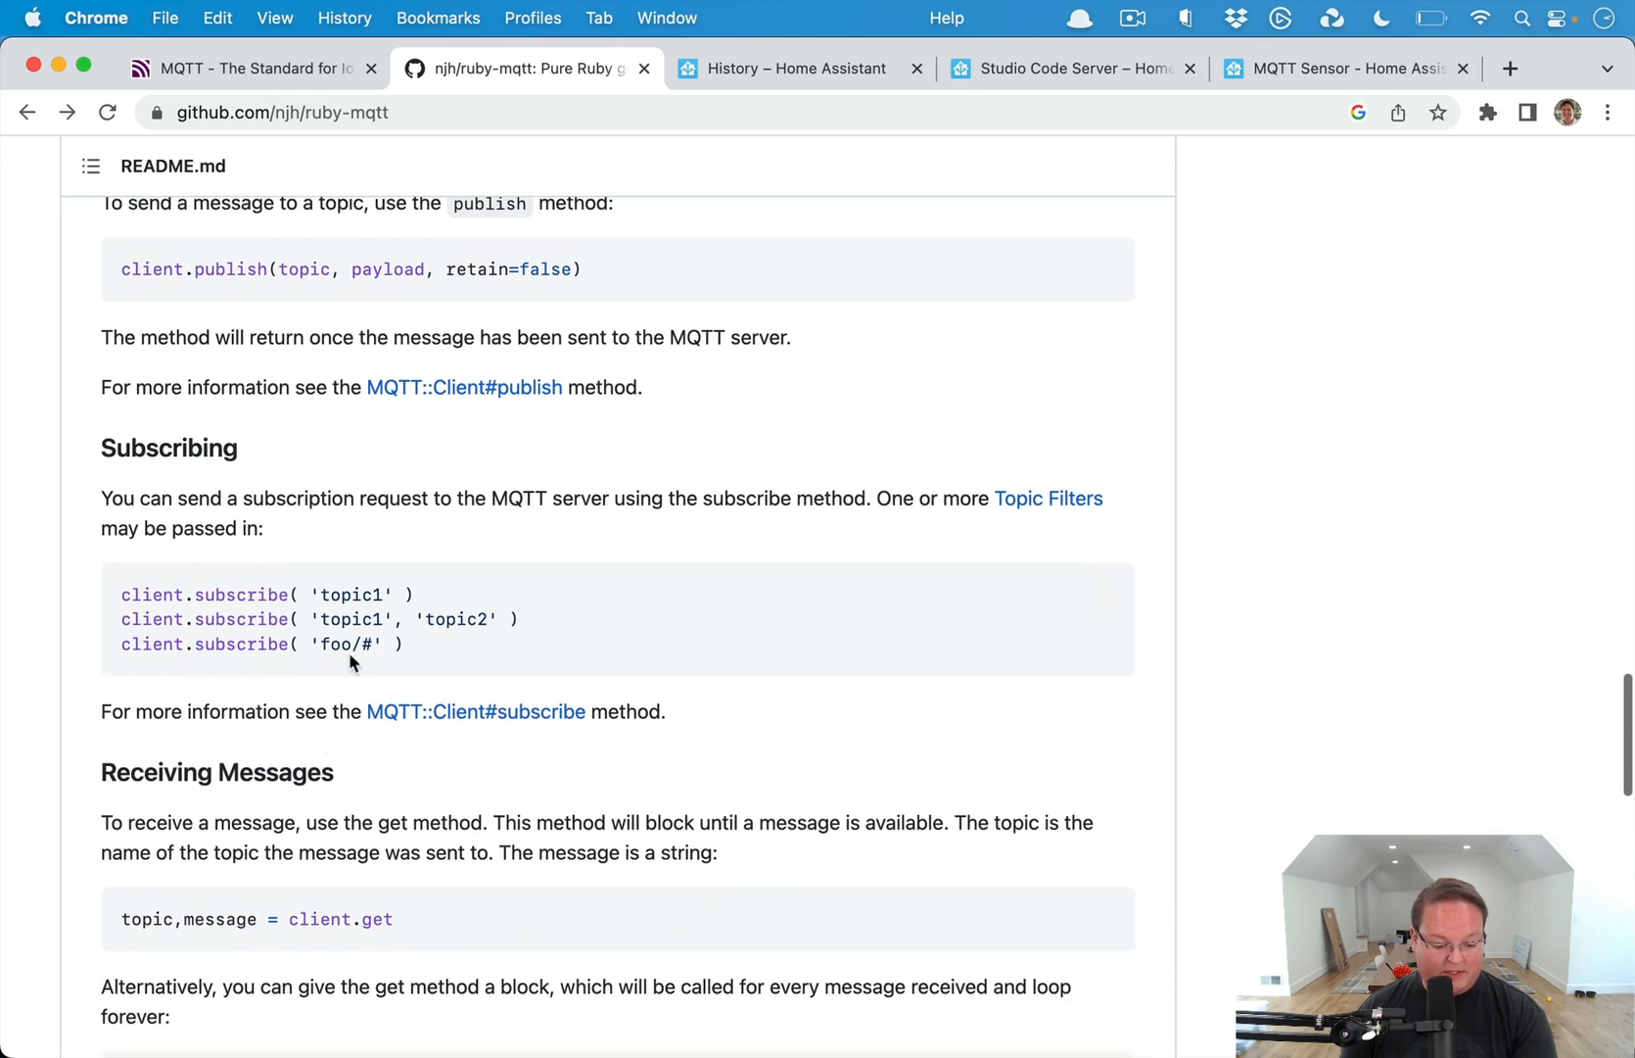
pyautogui.scroll(-3)
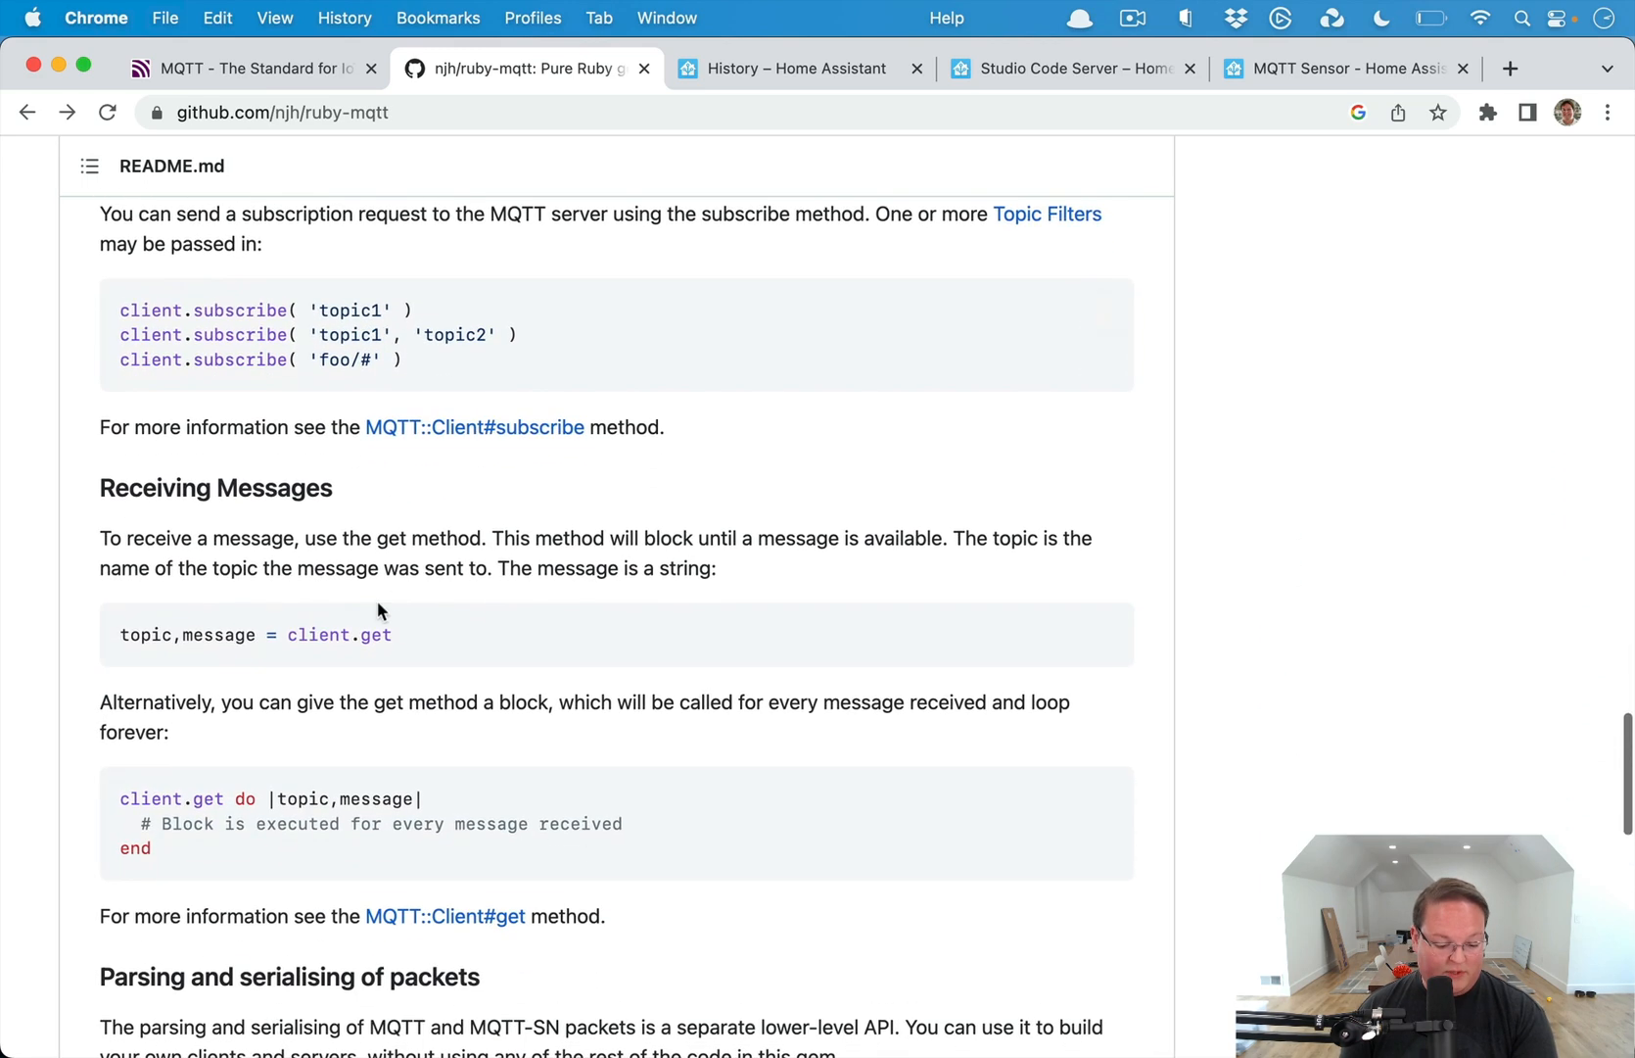
pyautogui.scroll(-3)
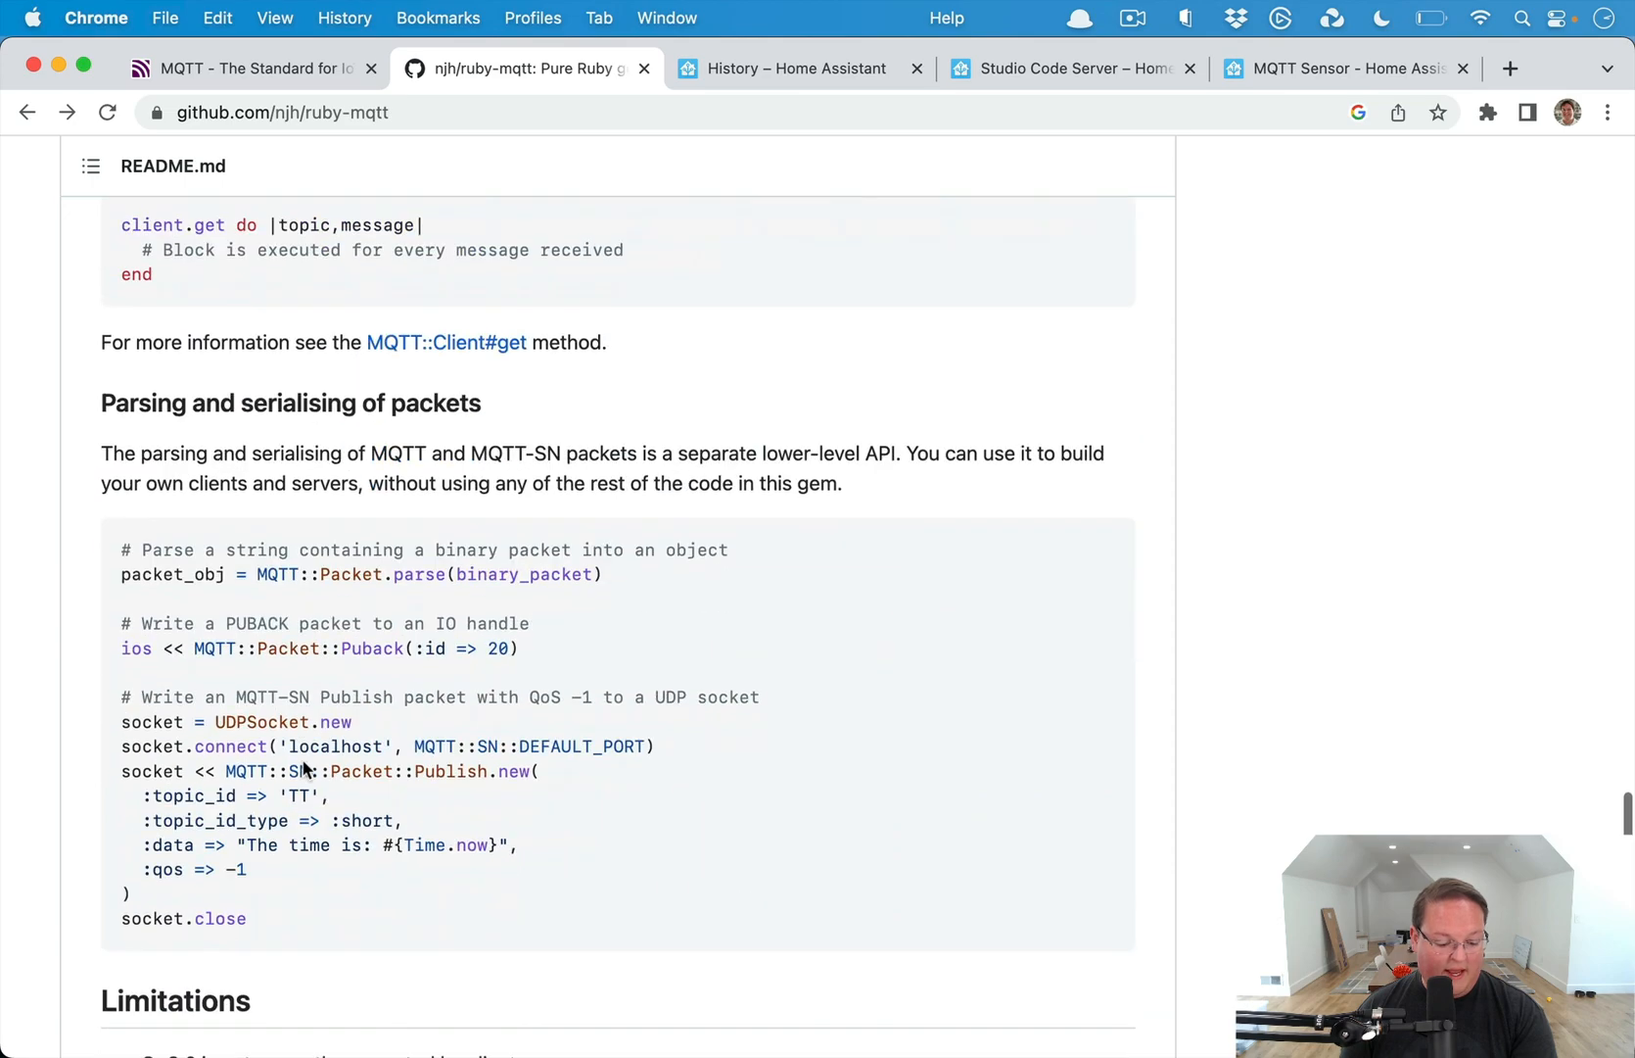
pyautogui.scroll(-3)
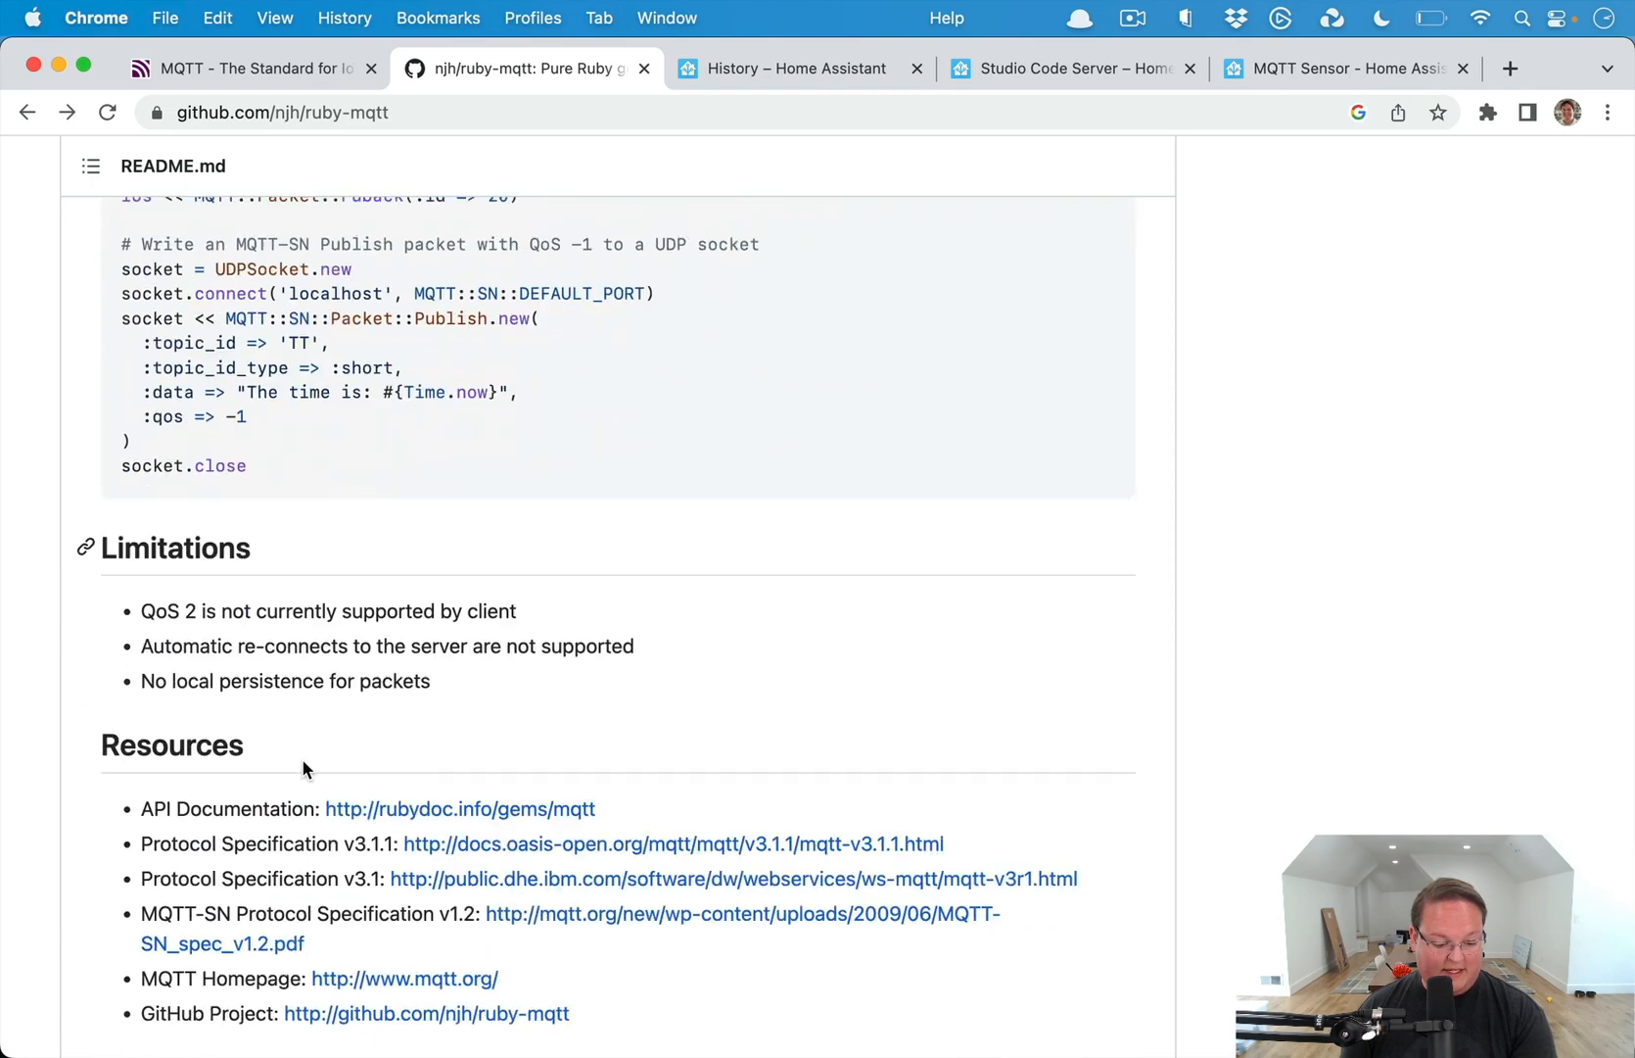
pyautogui.scroll(3)
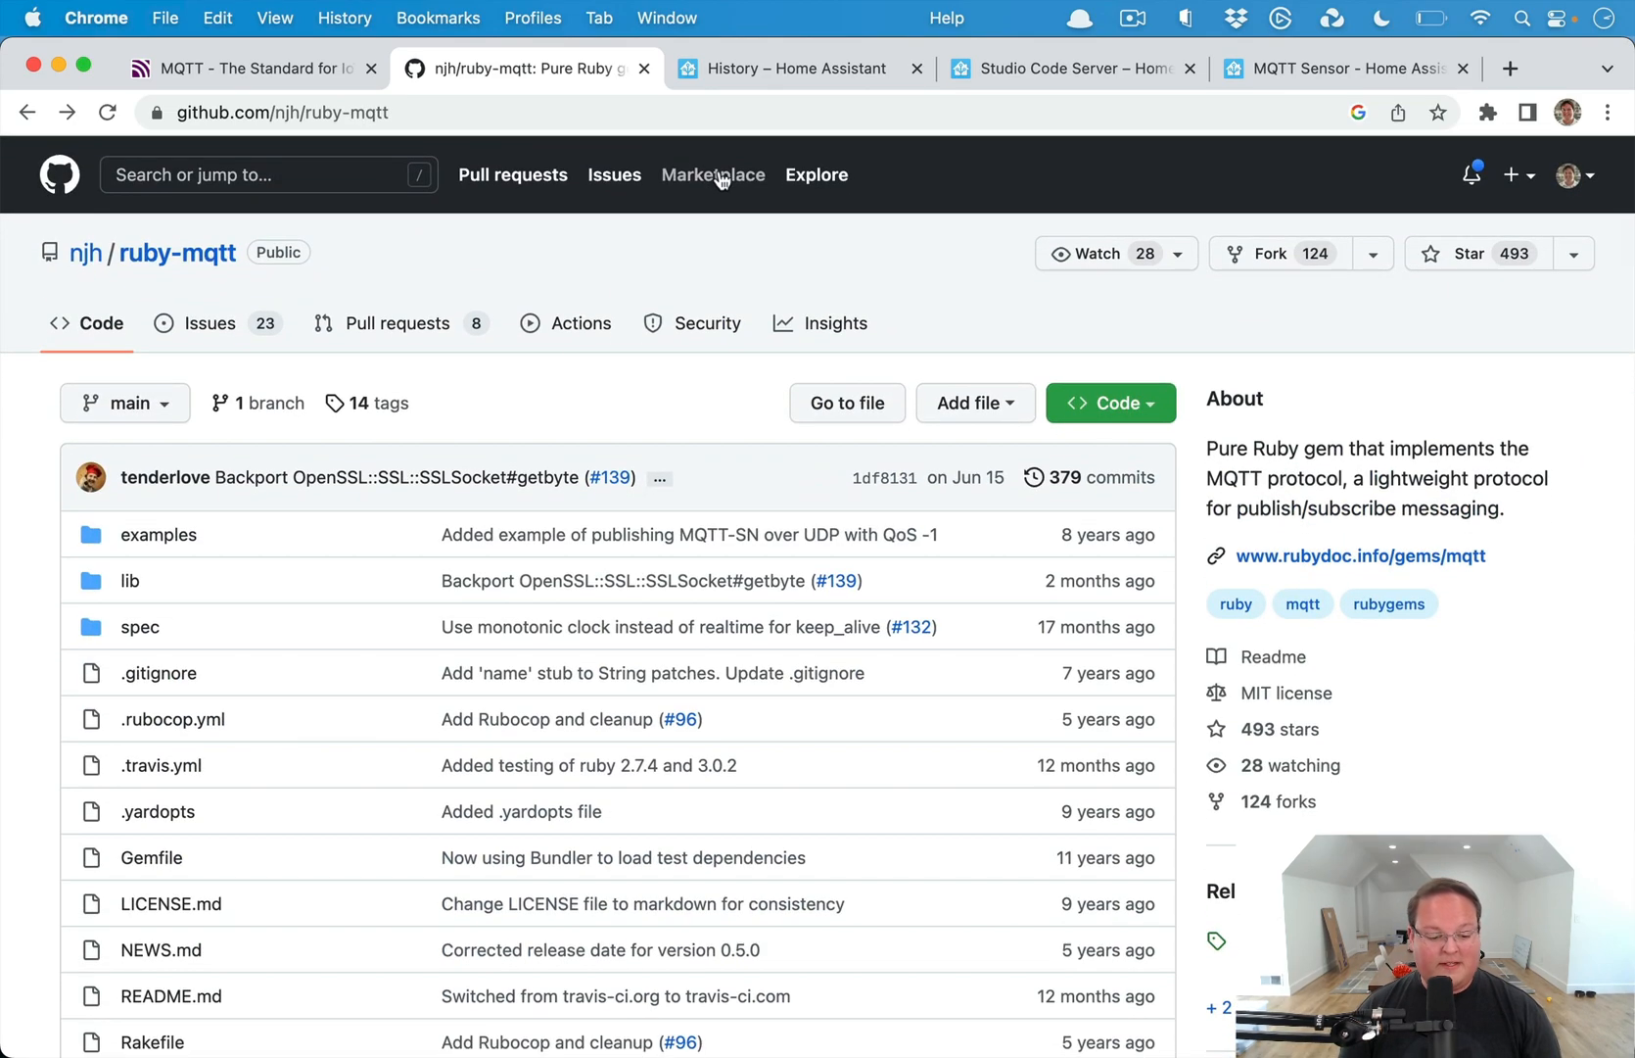
pyautogui.click(798, 68)
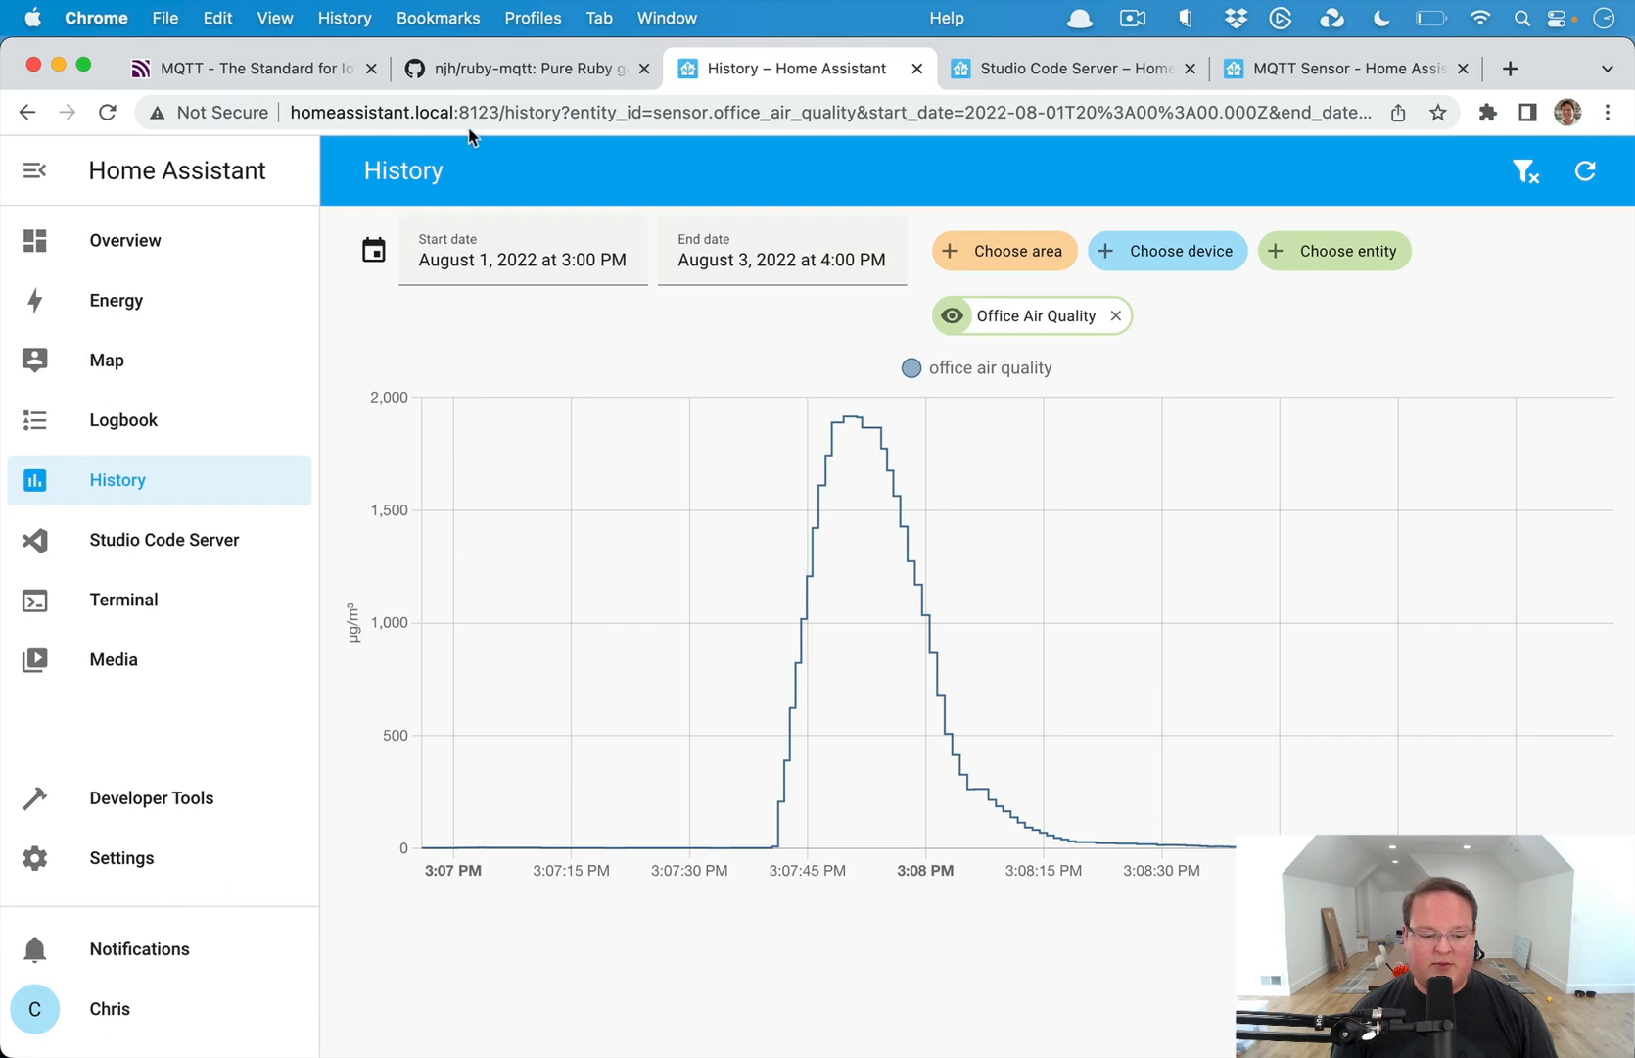
pyautogui.click(525, 68)
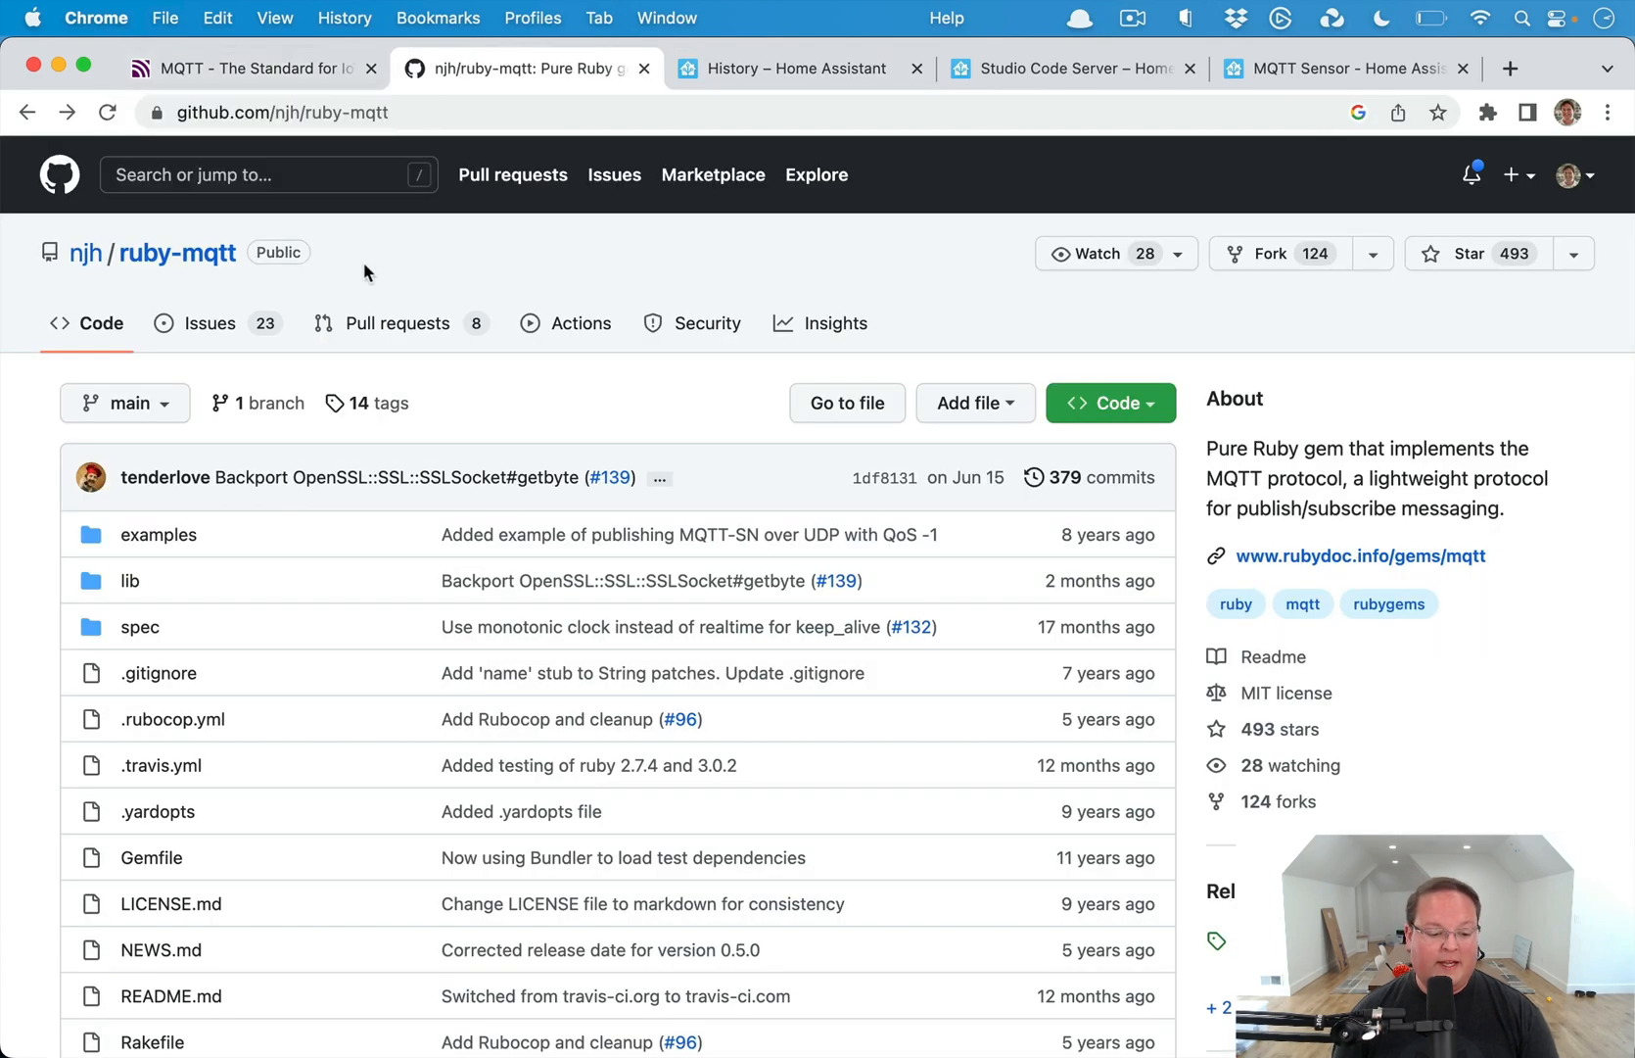
pyautogui.moveTo(396, 276)
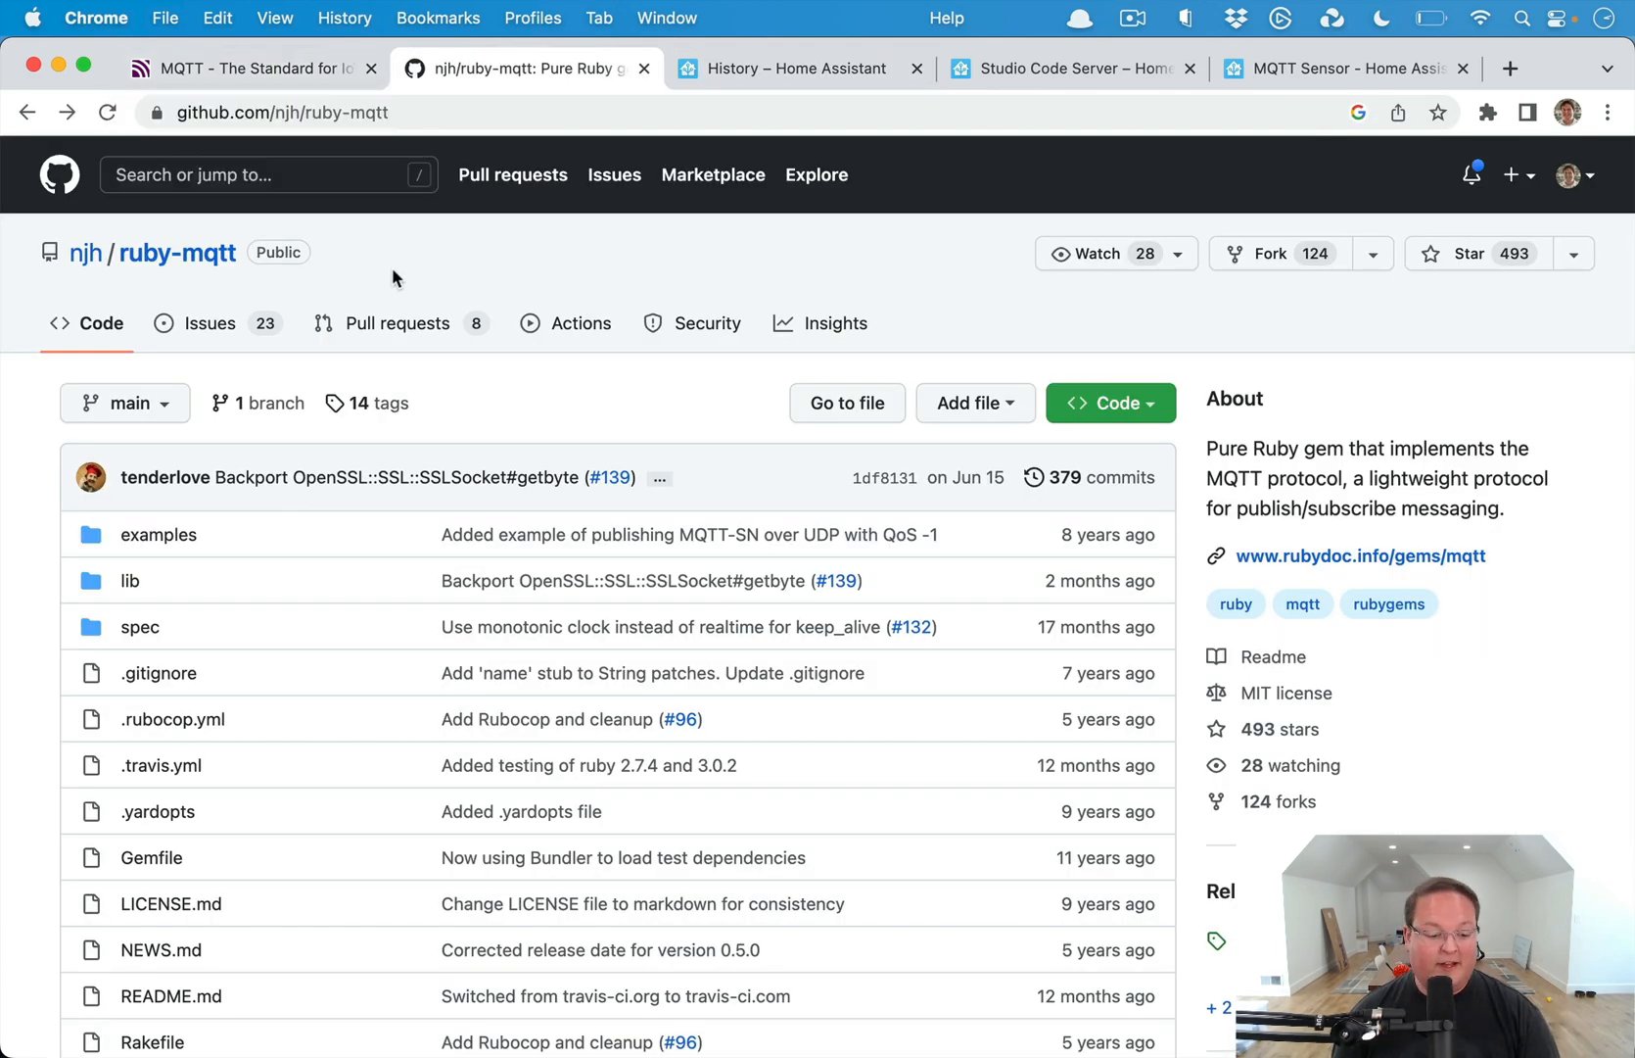
pyautogui.moveTo(512, 175)
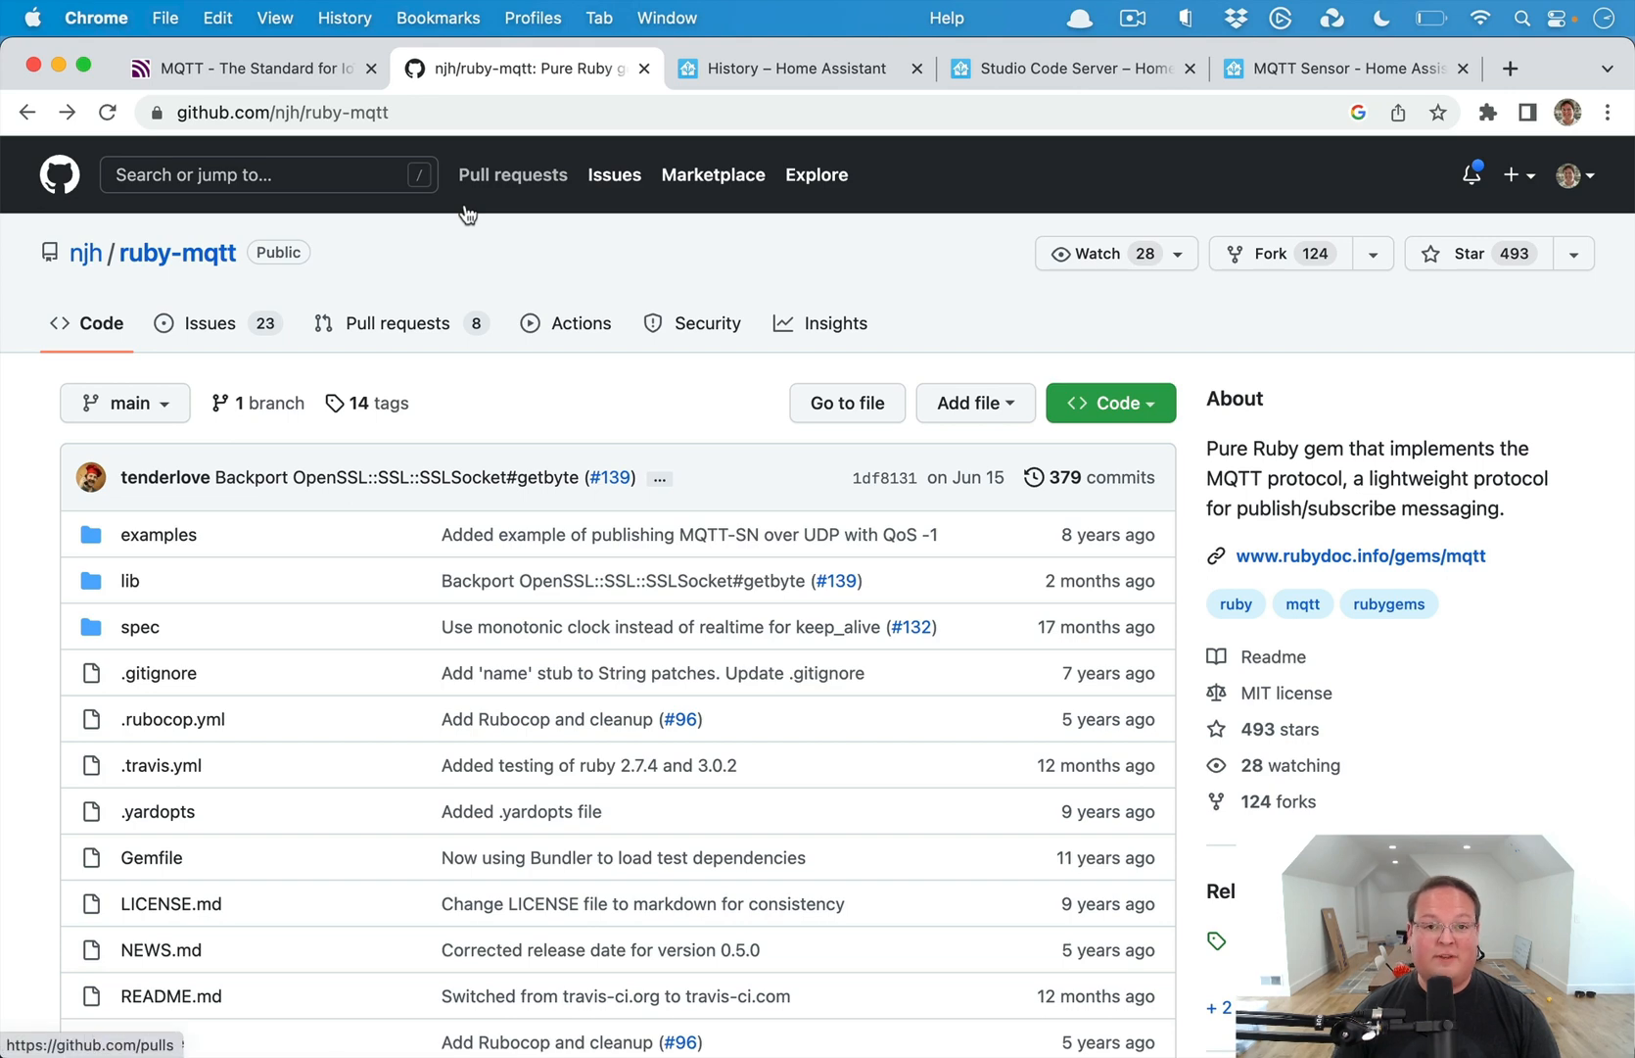